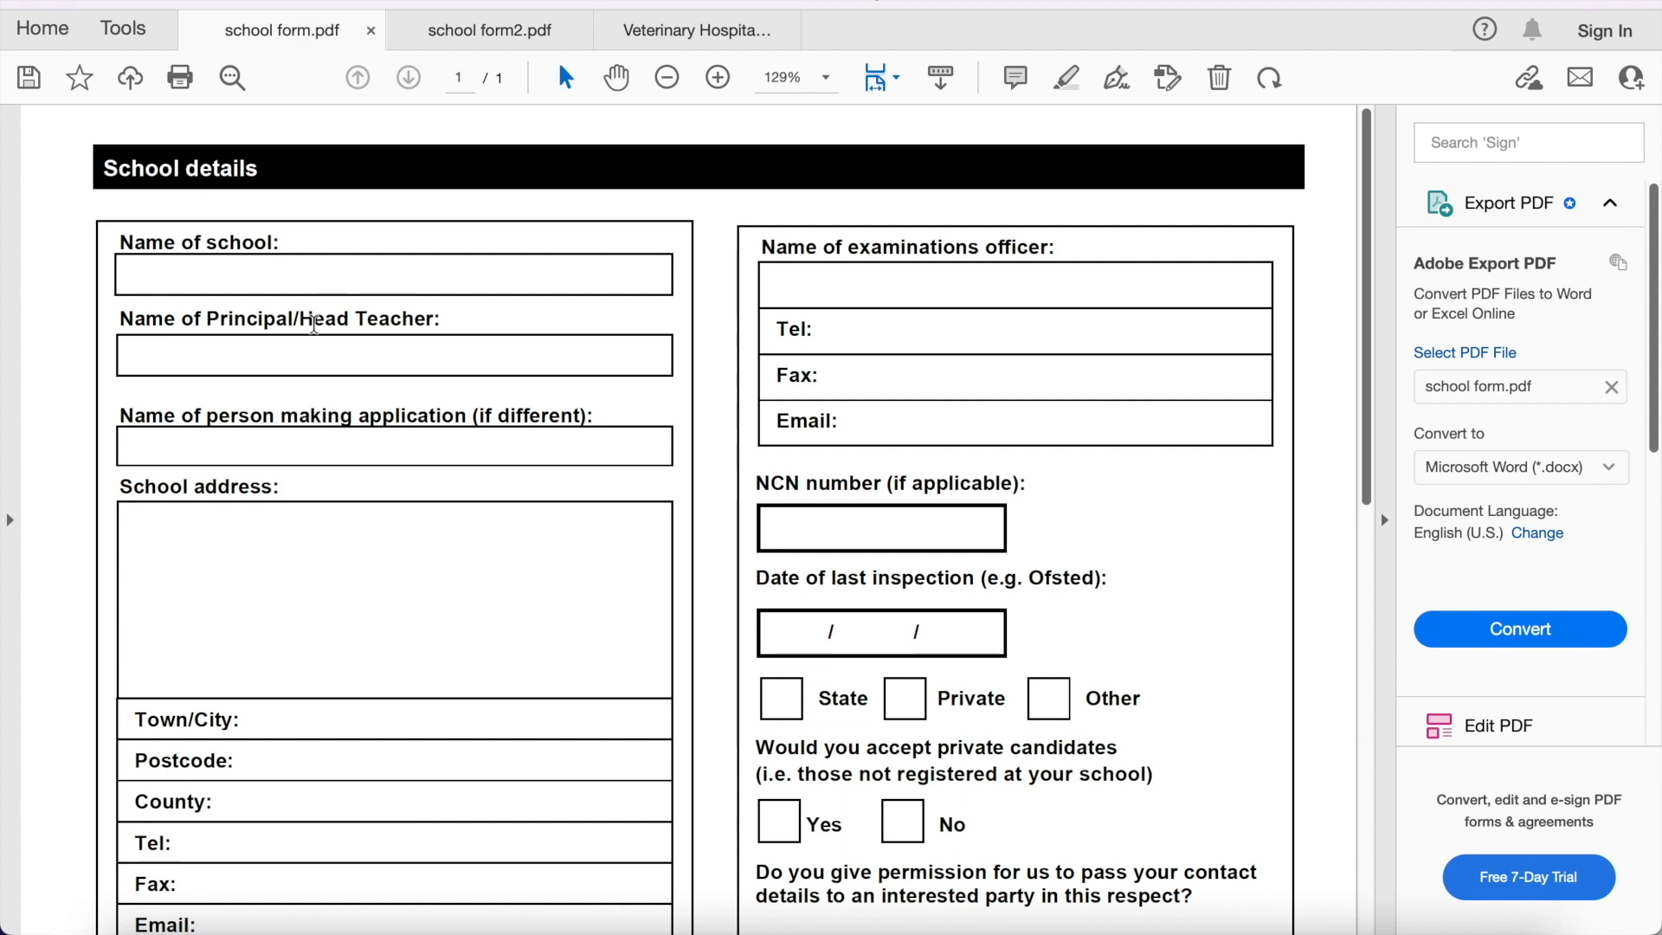
{"action": "mouse_move", "coordinate": [450, 218]}
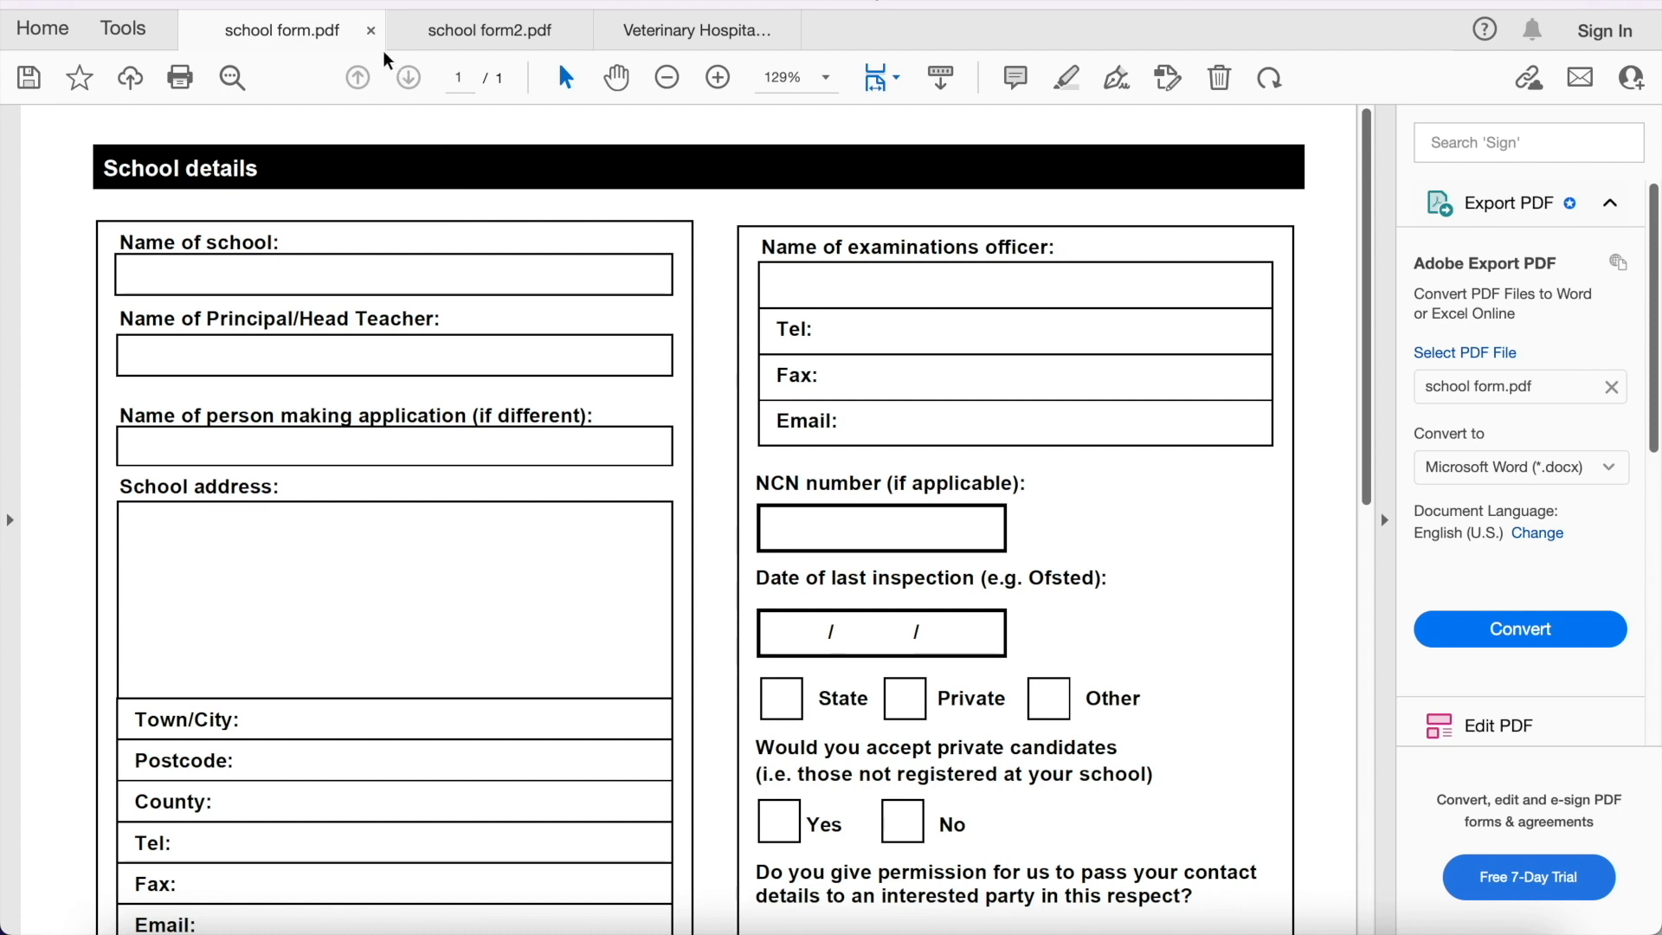
Bring up the Tools catalogue so Fill & Sign can be opened for the school form.
{"action": "left_click", "coordinate": [488, 30]}
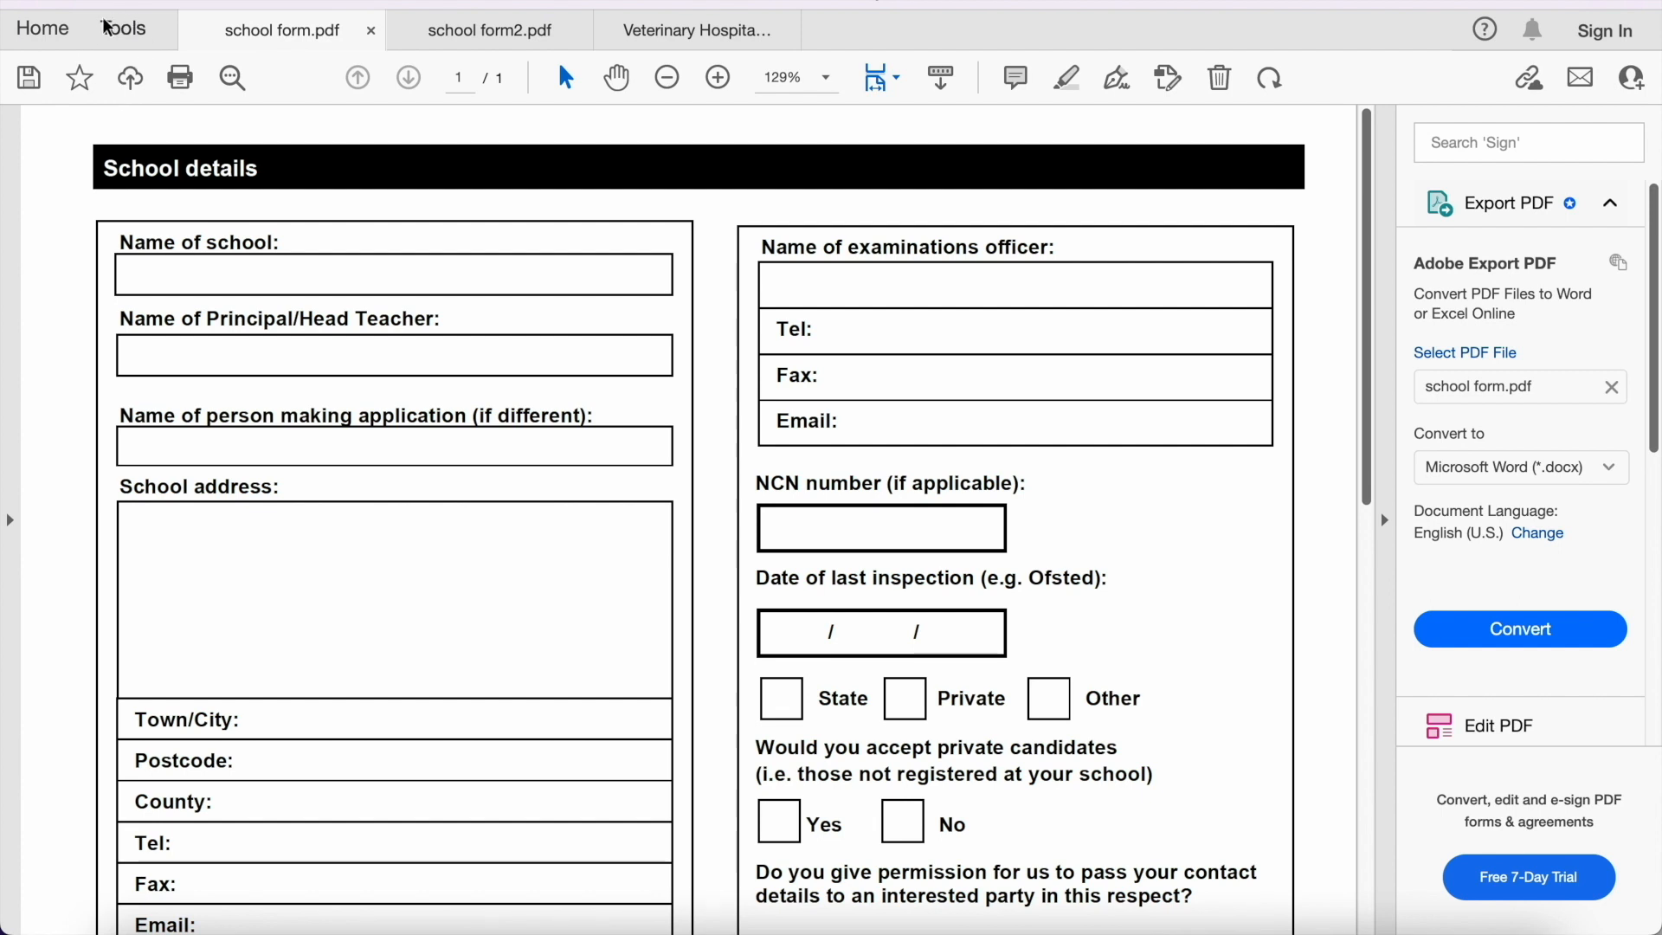
{"action": "mouse_move", "coordinate": [122, 29]}
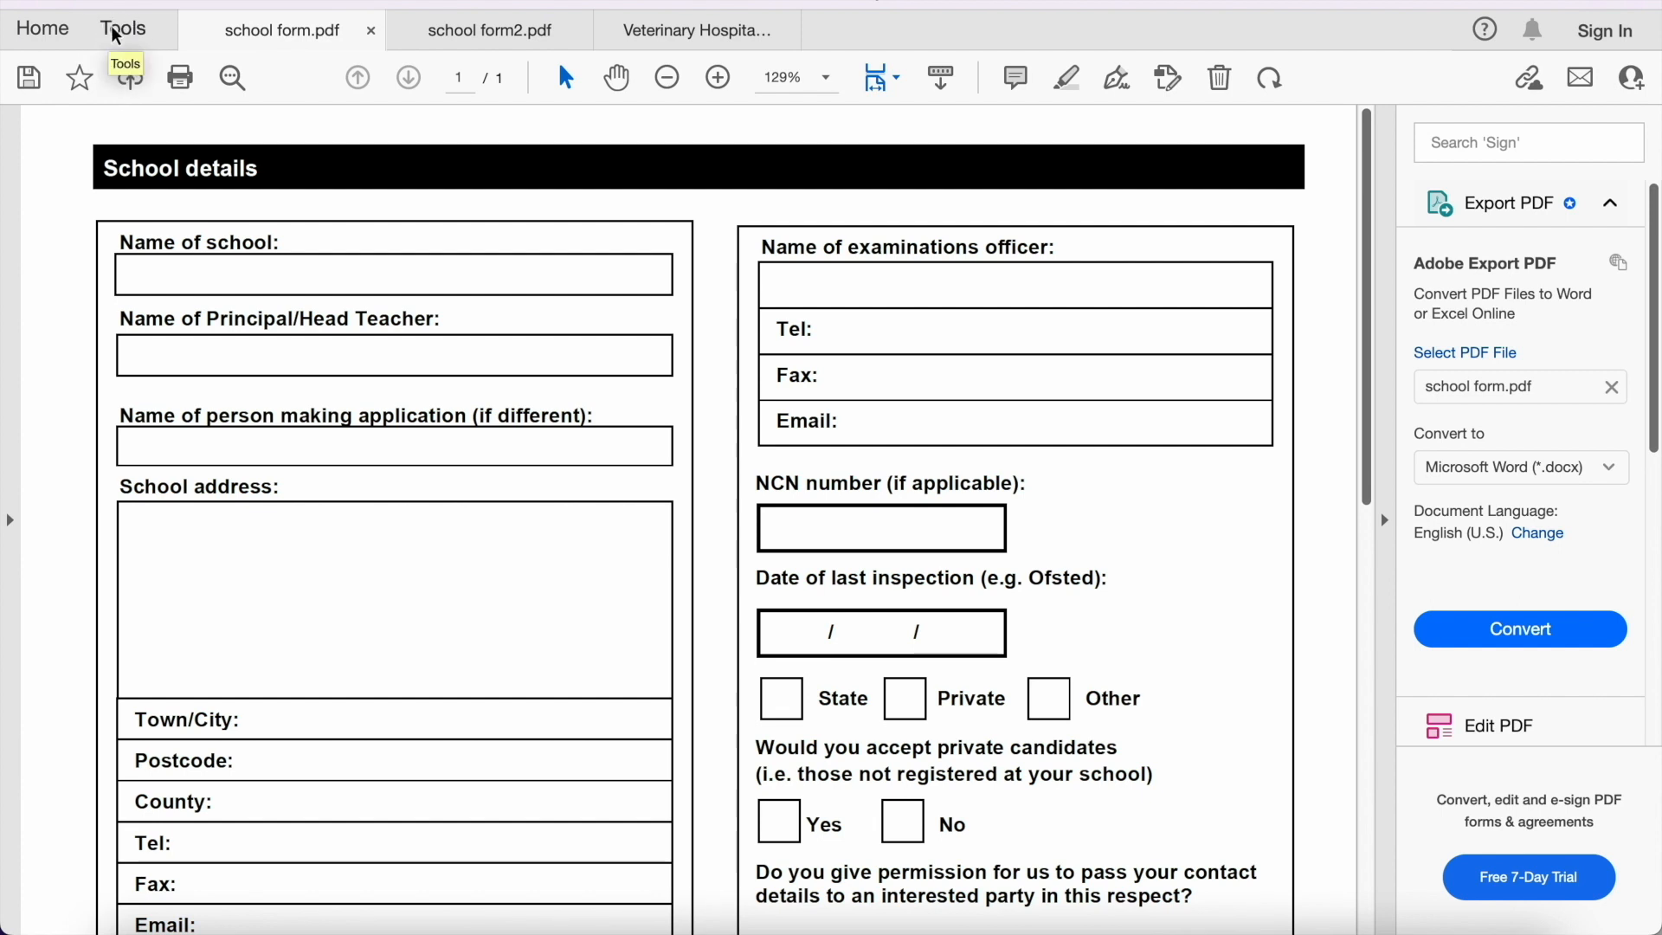
{"action": "left_click", "coordinate": [121, 28]}
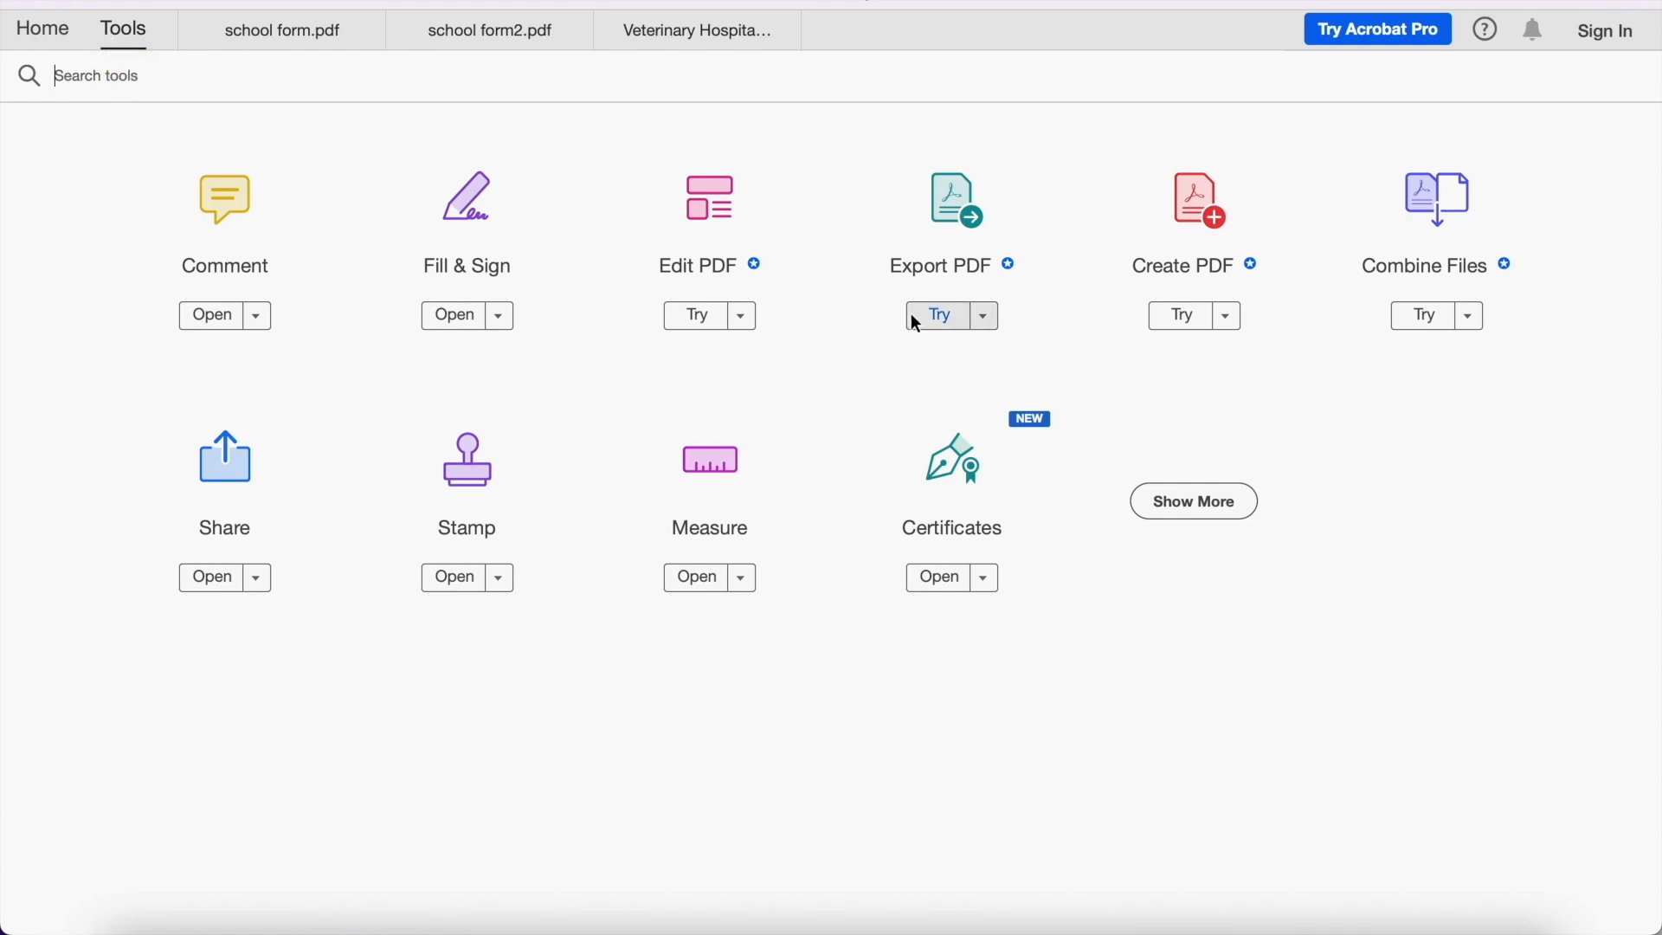
{"action": "mouse_move", "coordinate": [466, 196]}
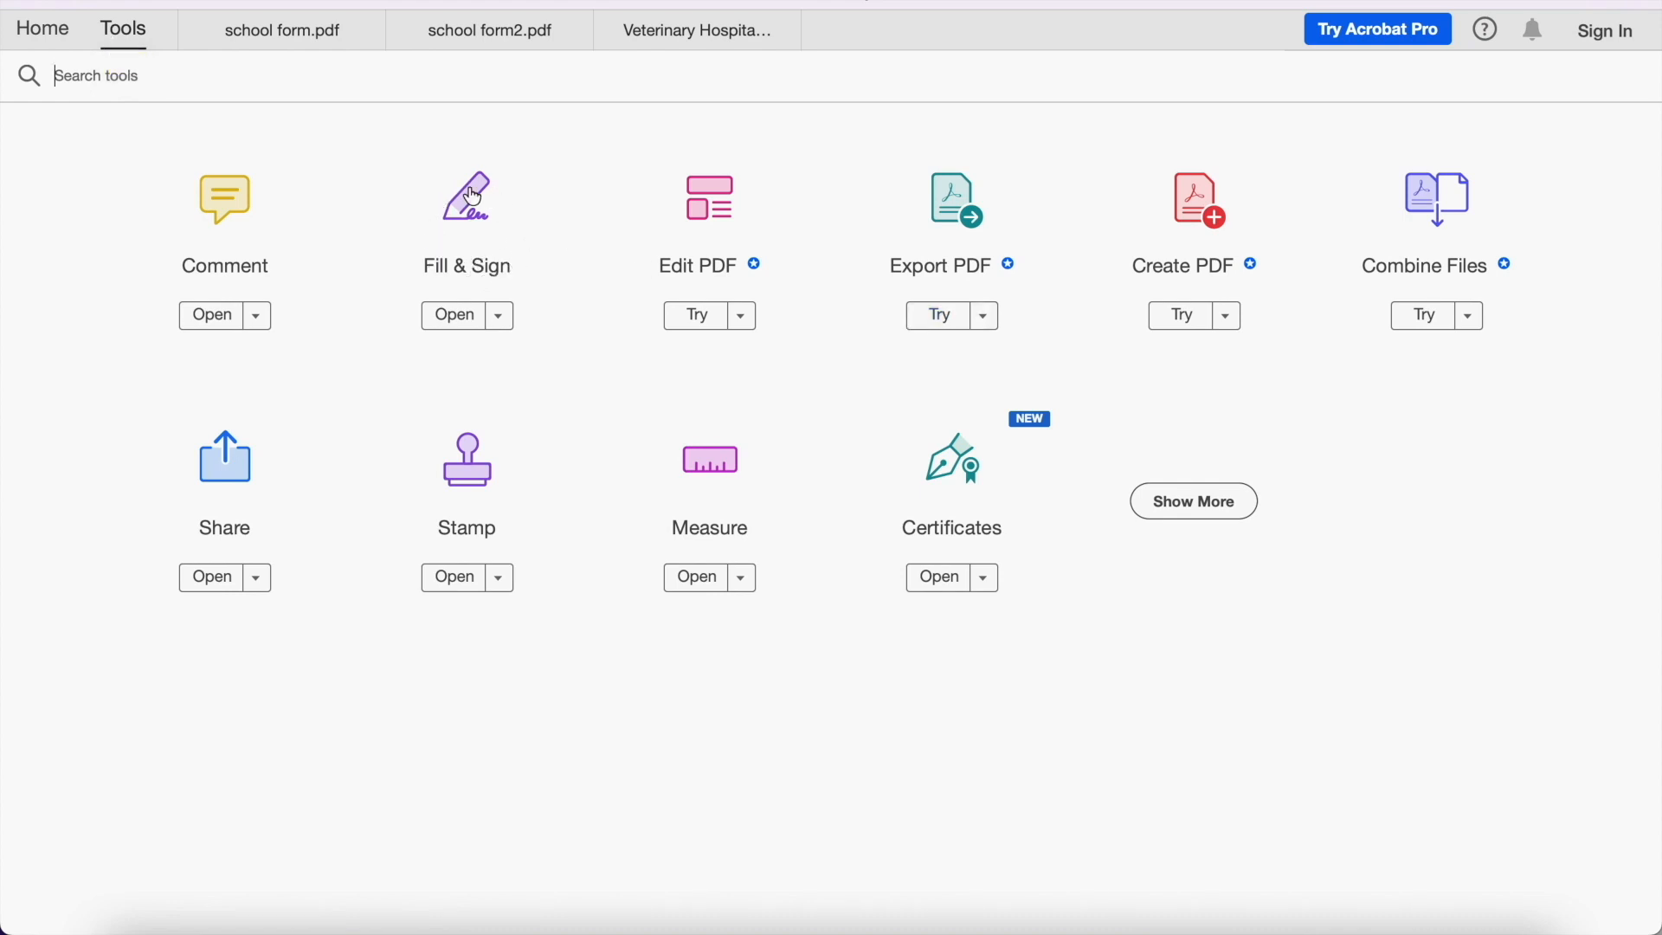
{"action": "mouse_move", "coordinate": [798, 258]}
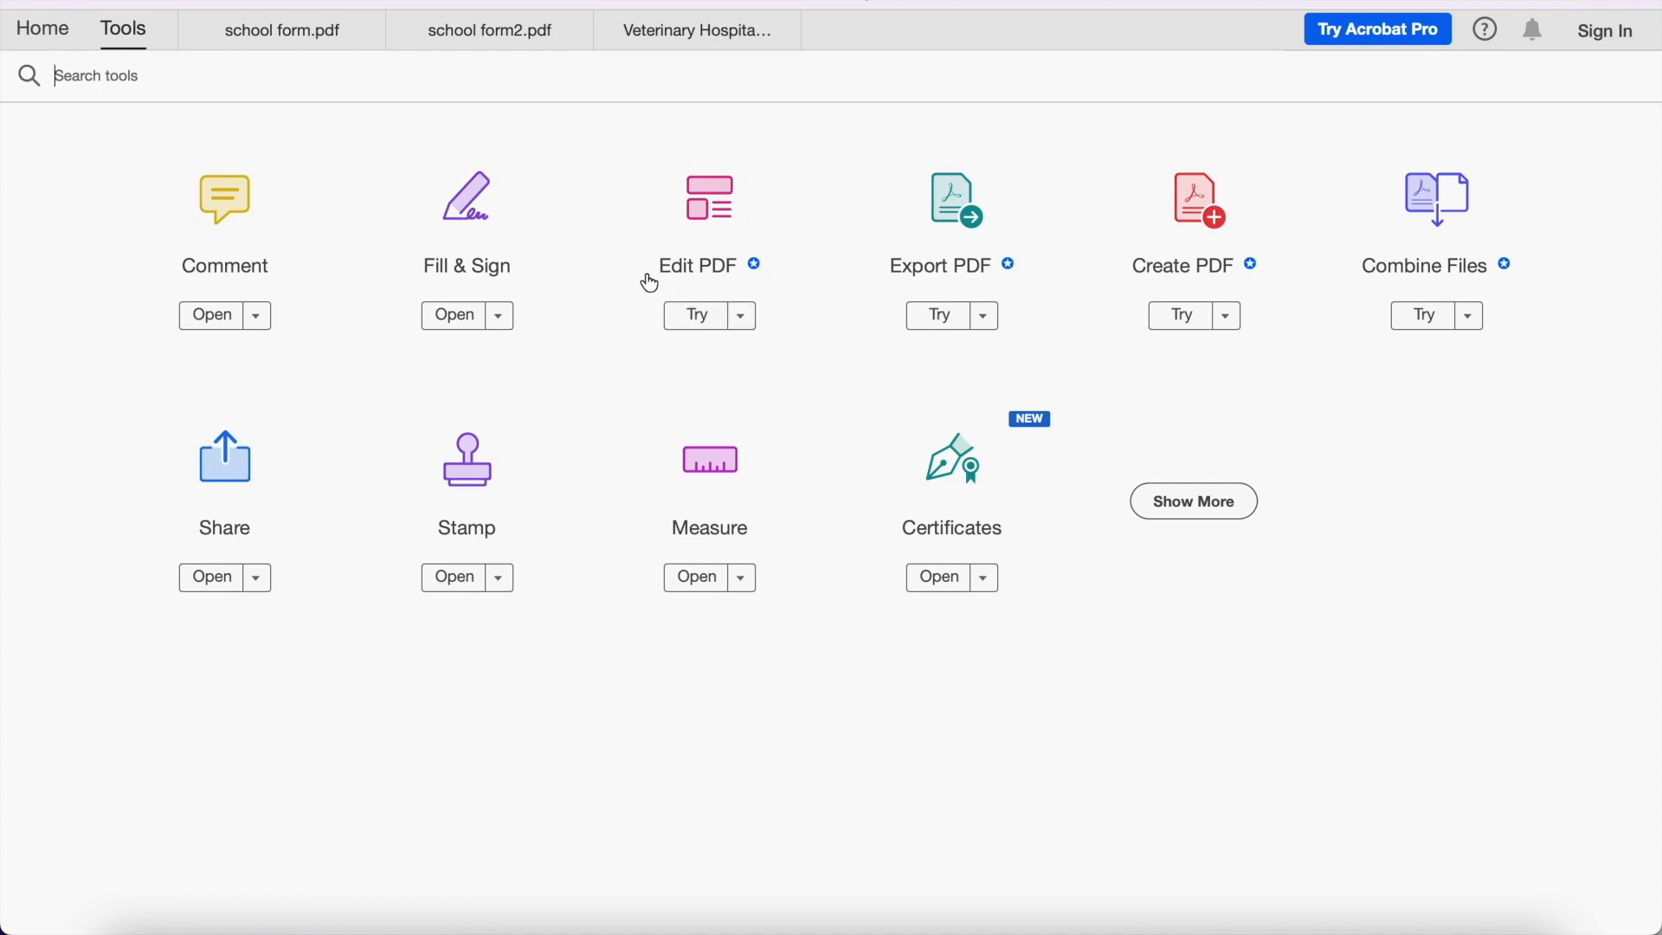
{"action": "mouse_move", "coordinate": [721, 346]}
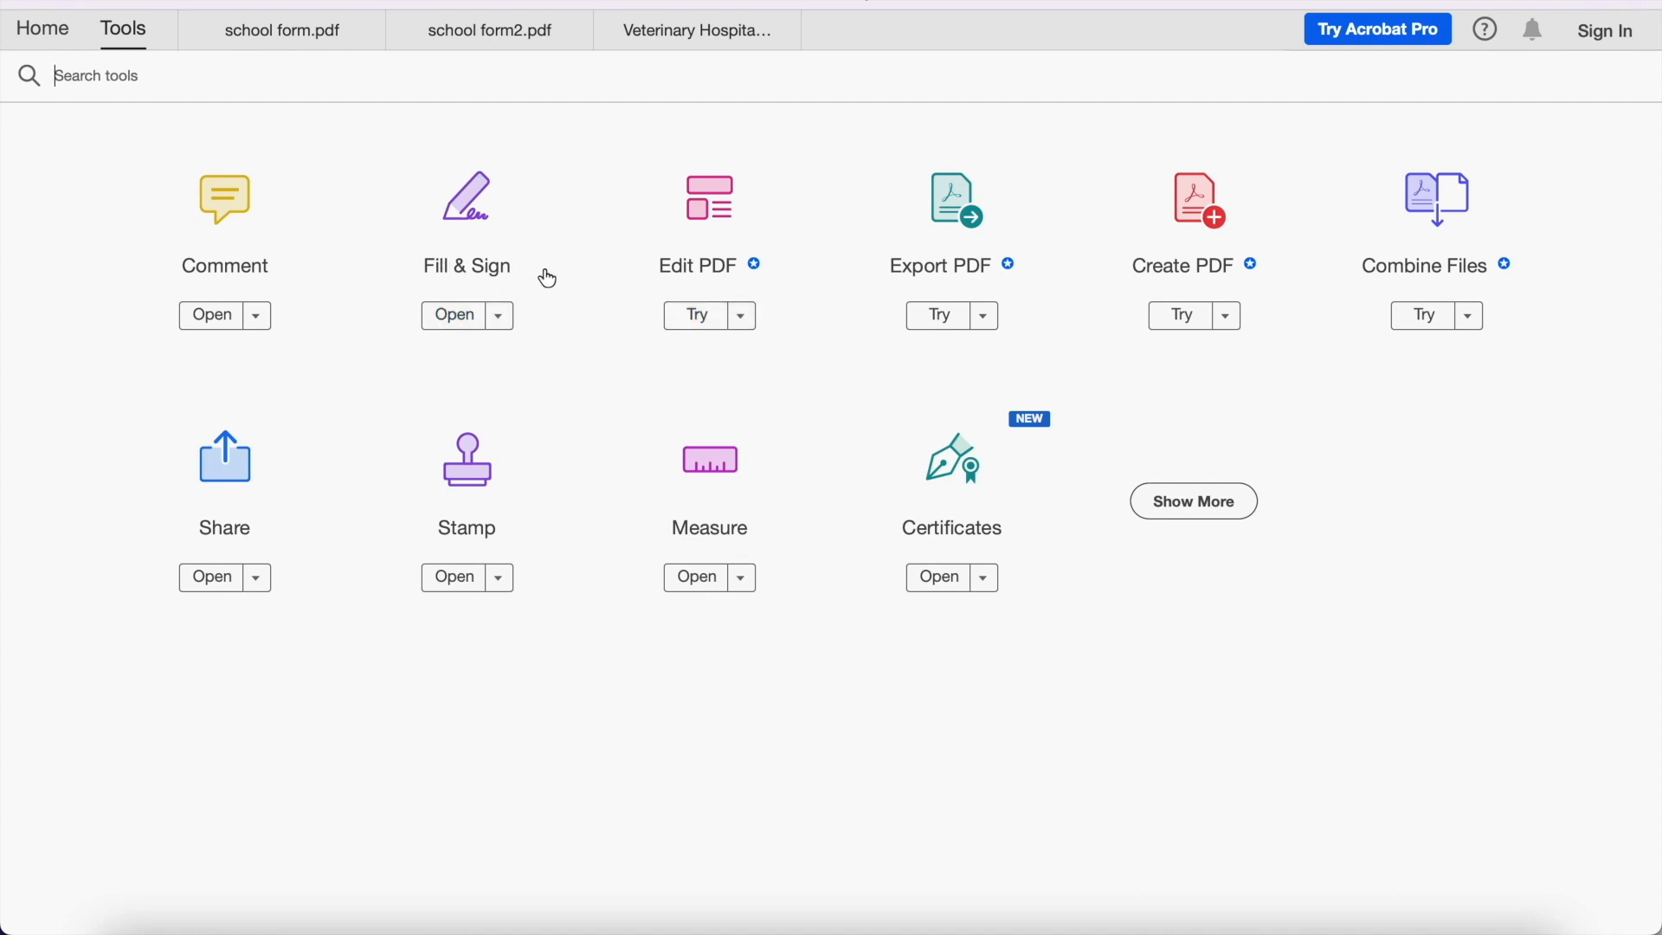
{"action": "mouse_move", "coordinate": [465, 210]}
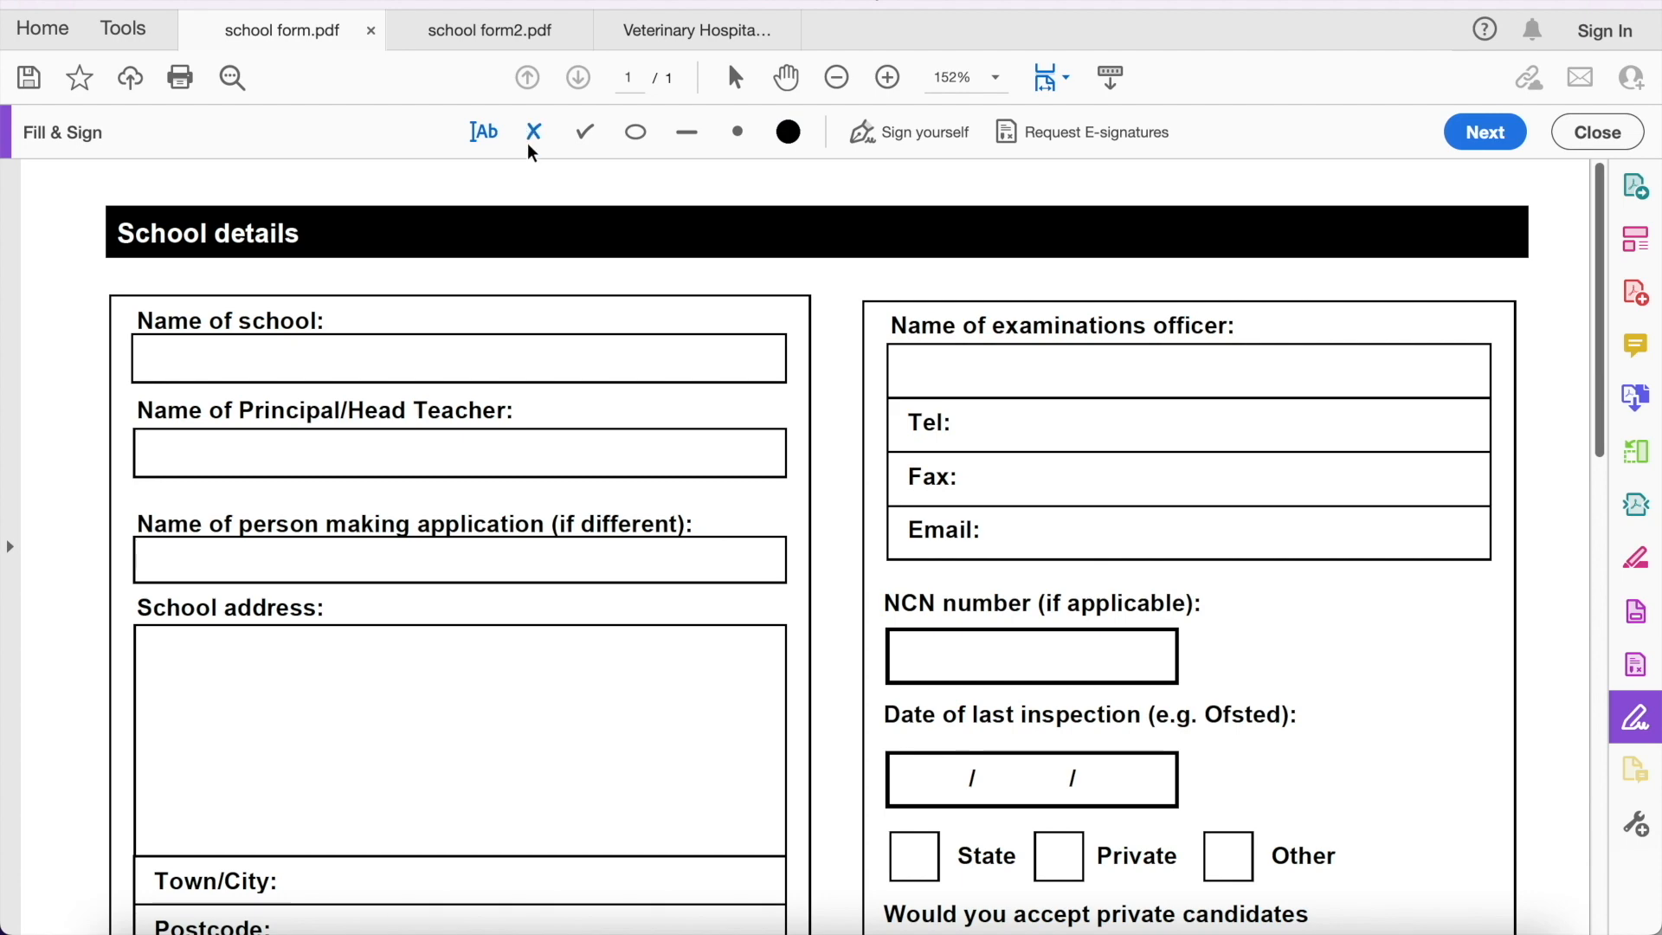
Enter 'Duke Internation School' in the Name of school box with Add Text.
{"action": "left_click", "coordinate": [459, 452]}
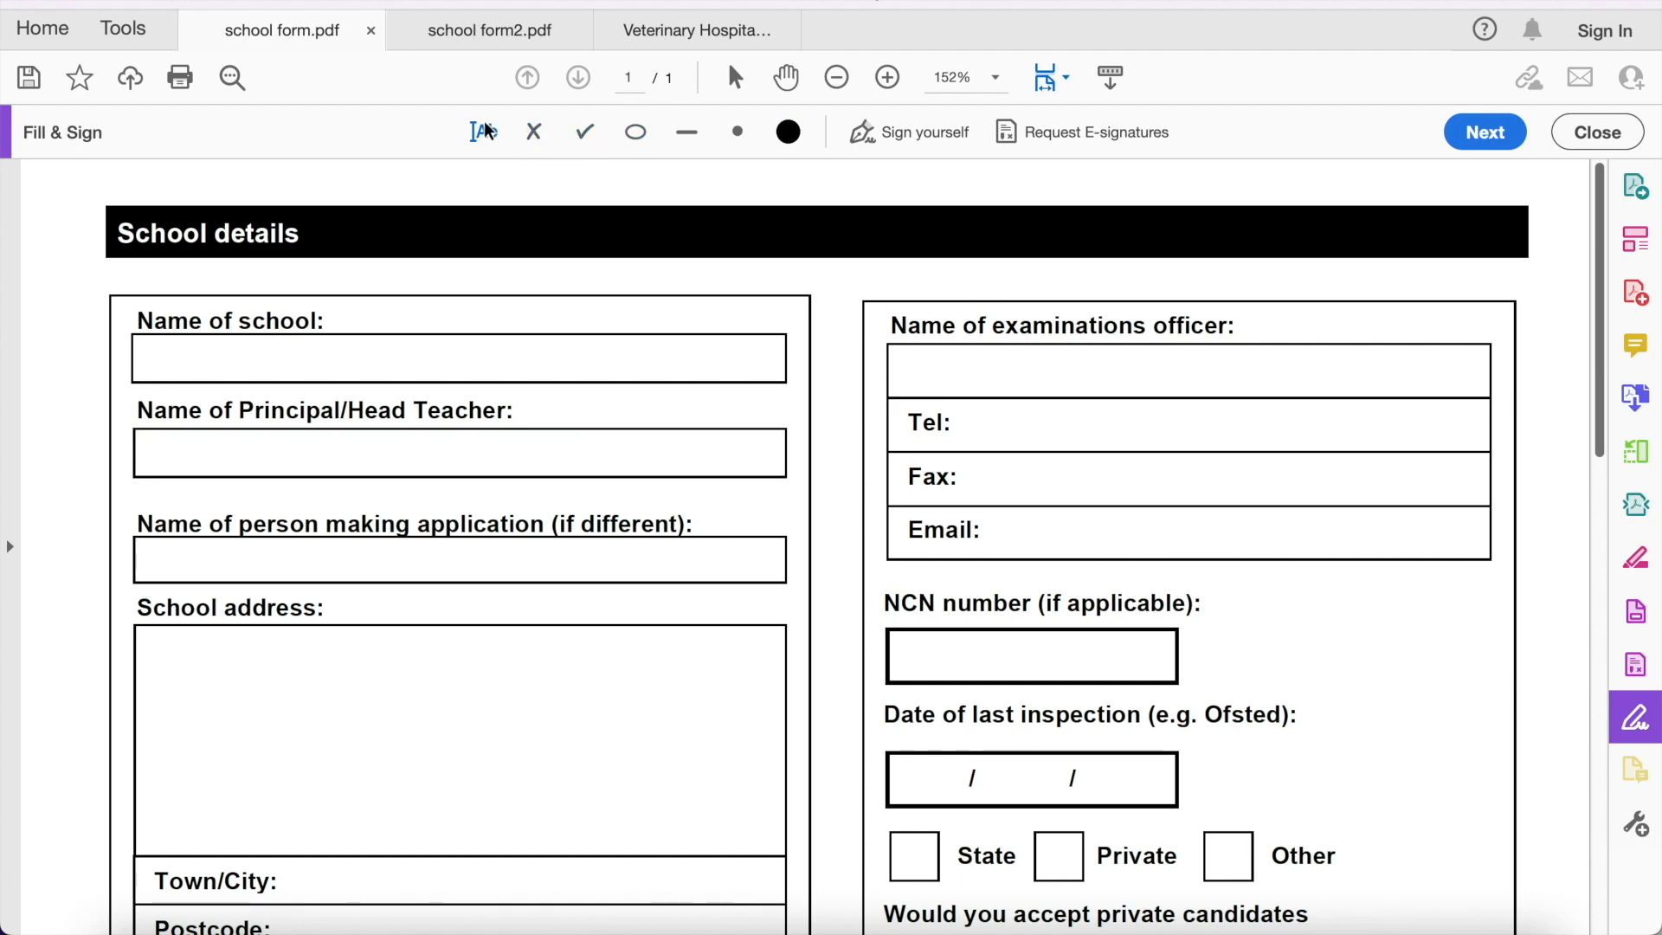
{"action": "left_click", "coordinate": [457, 357]}
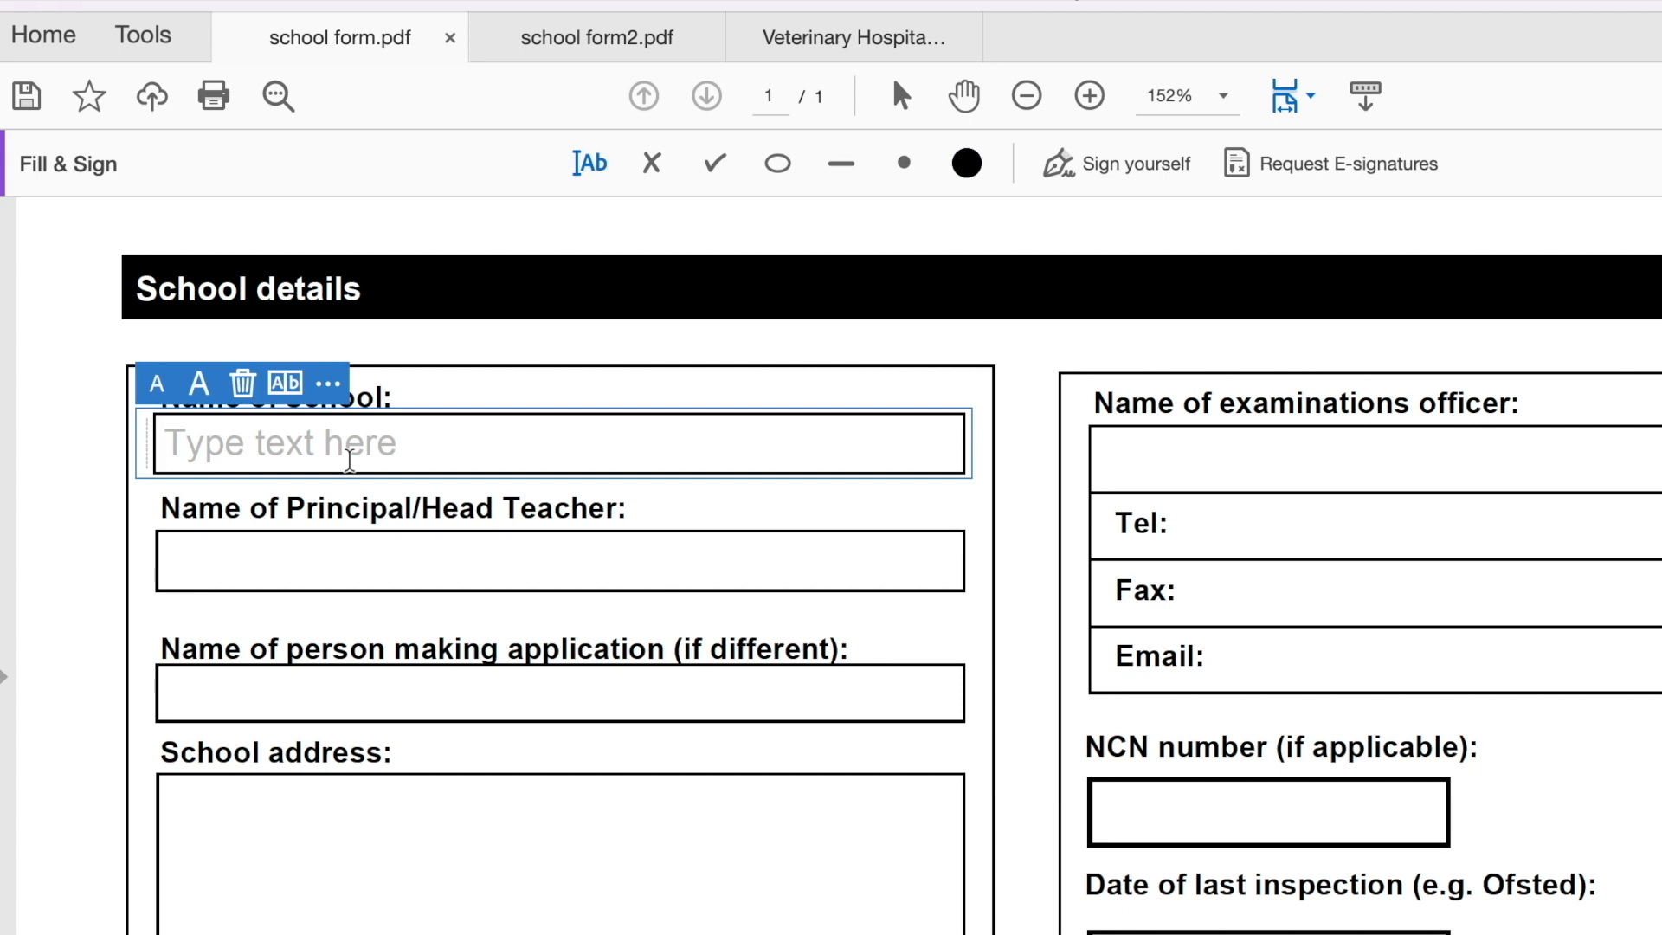
{"action": "type", "text": "Duke I"}
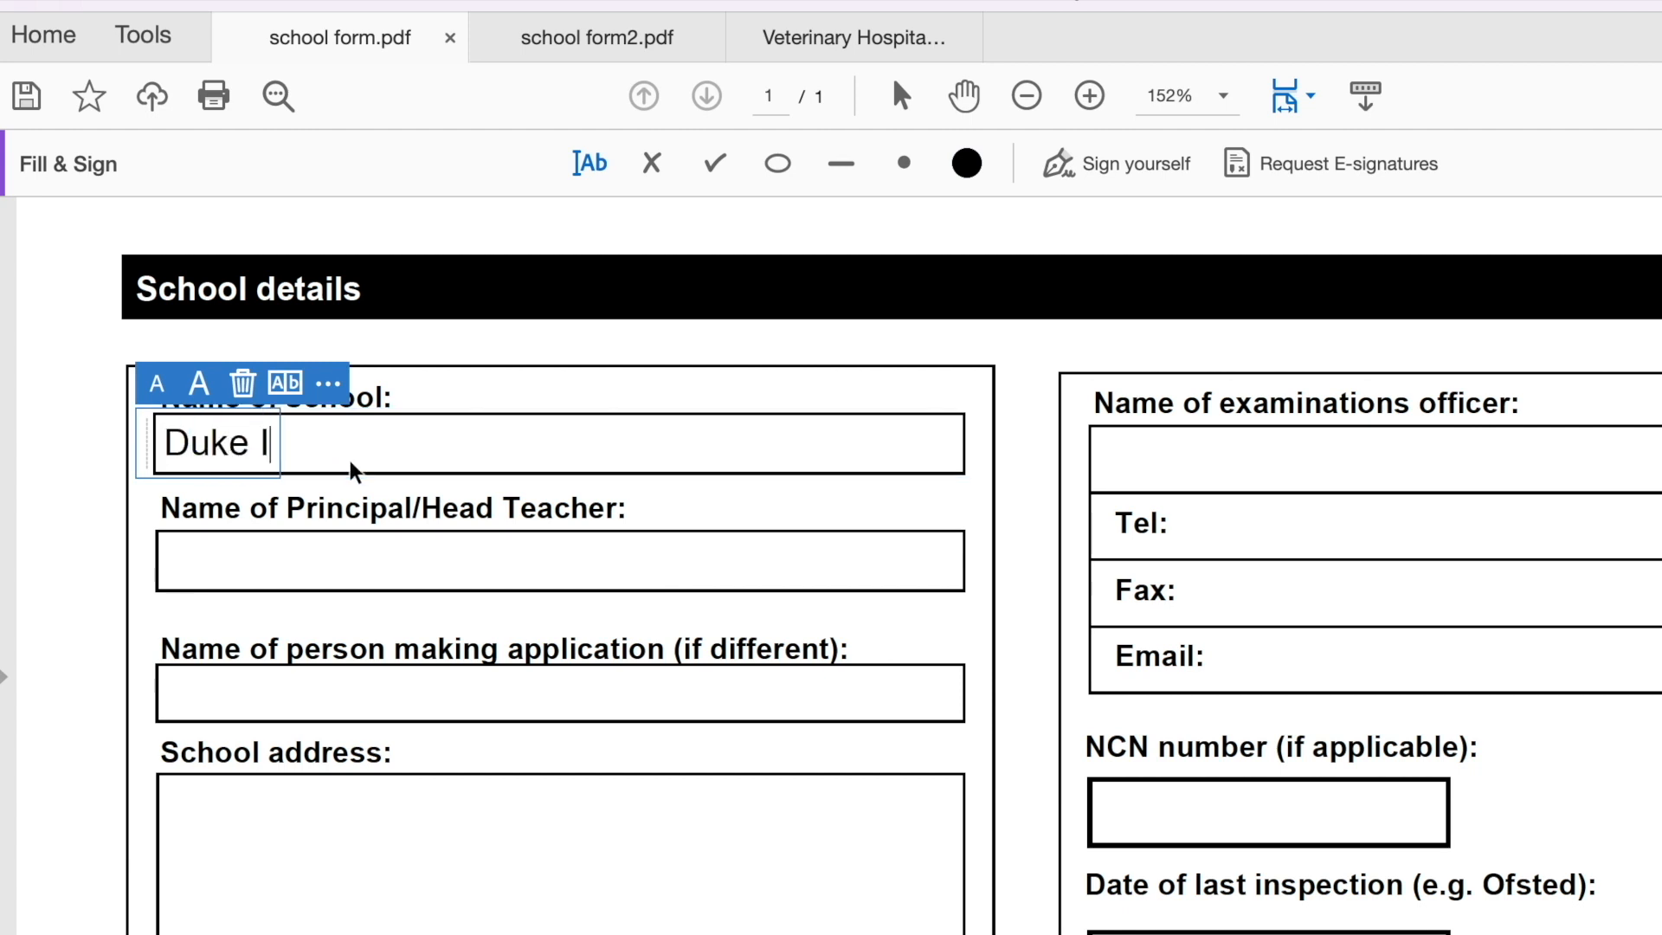
{"action": "type", "text": "nternation Sc h"}
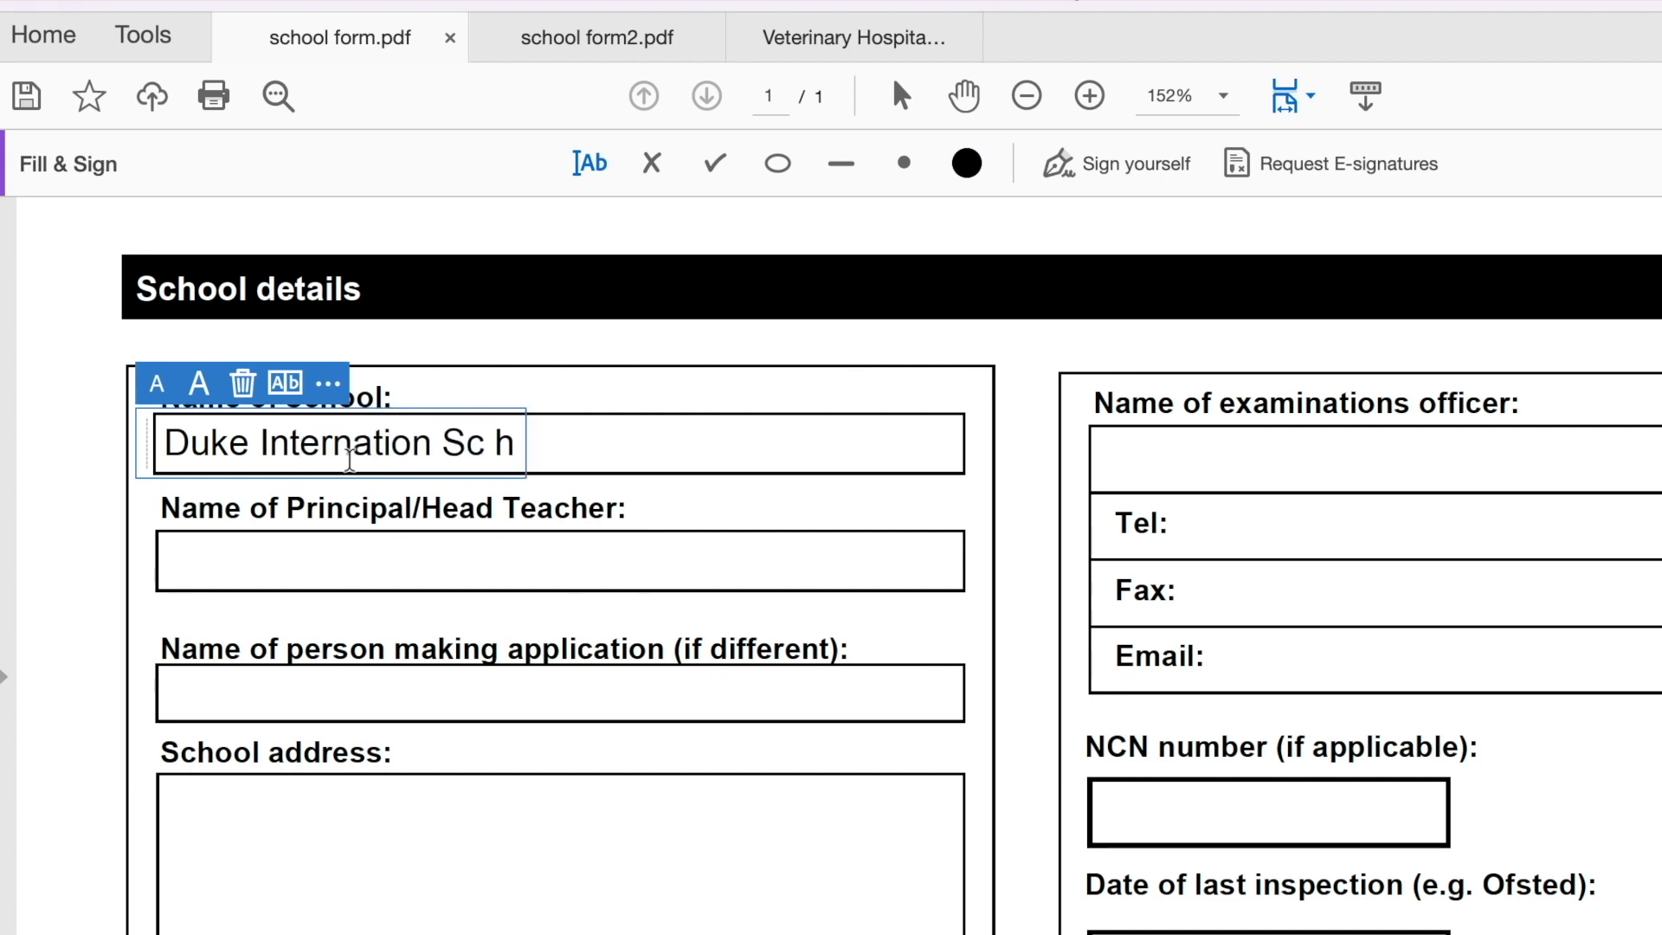
{"action": "type", "text": "ool"}
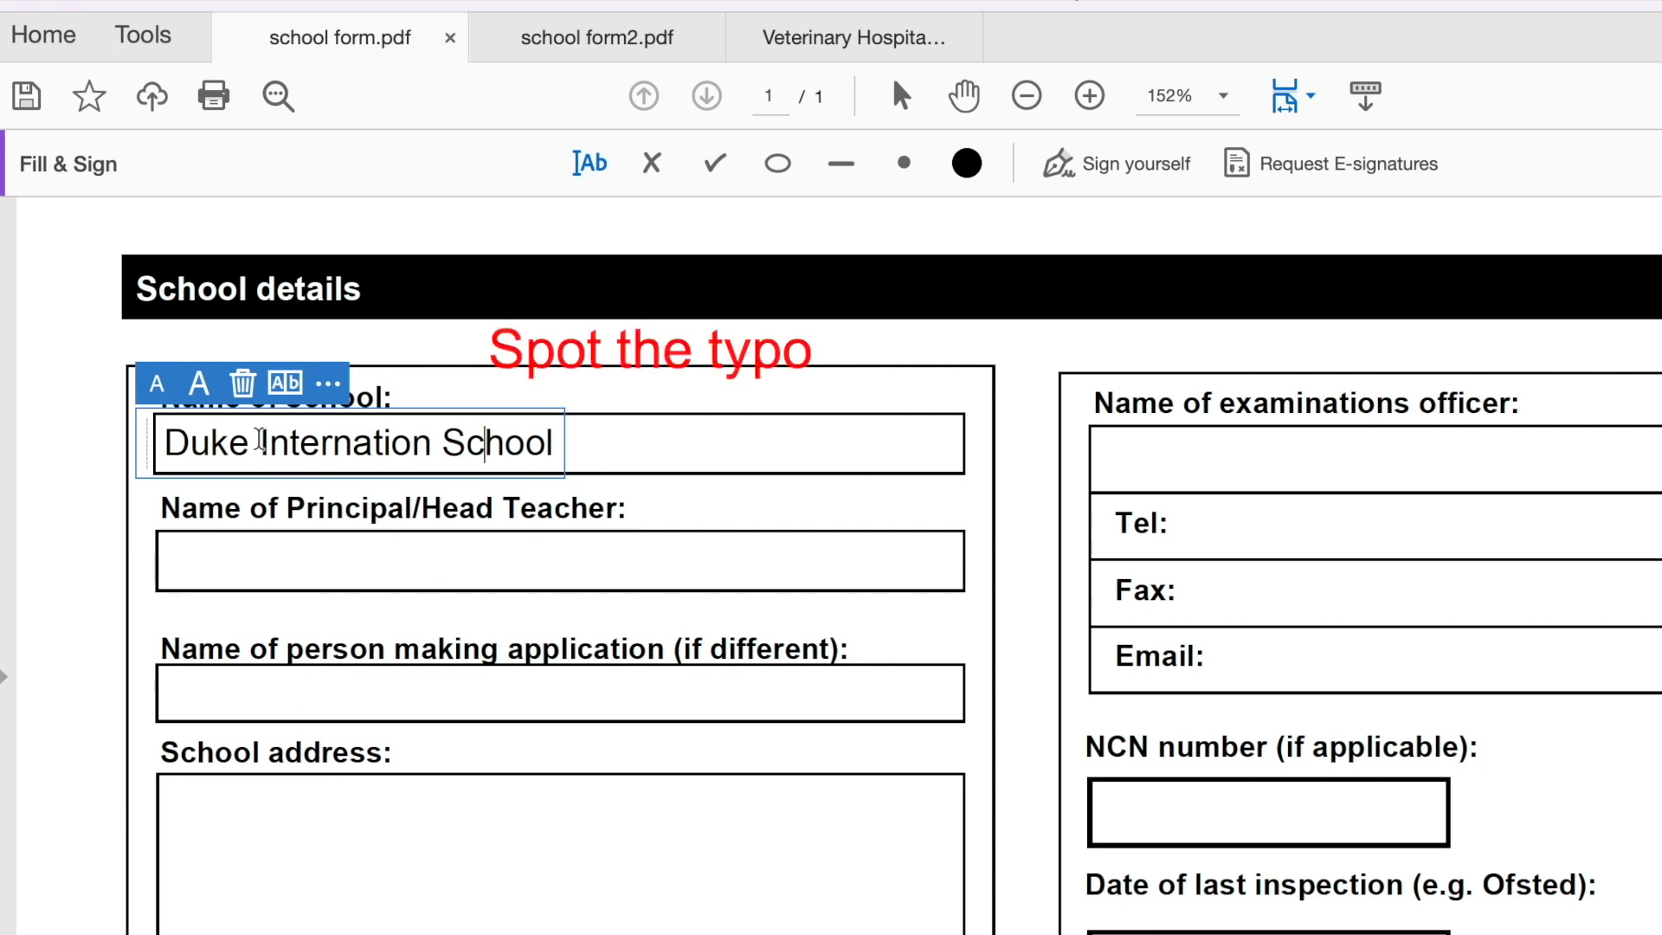
{"action": "left_click", "coordinate": [154, 384]}
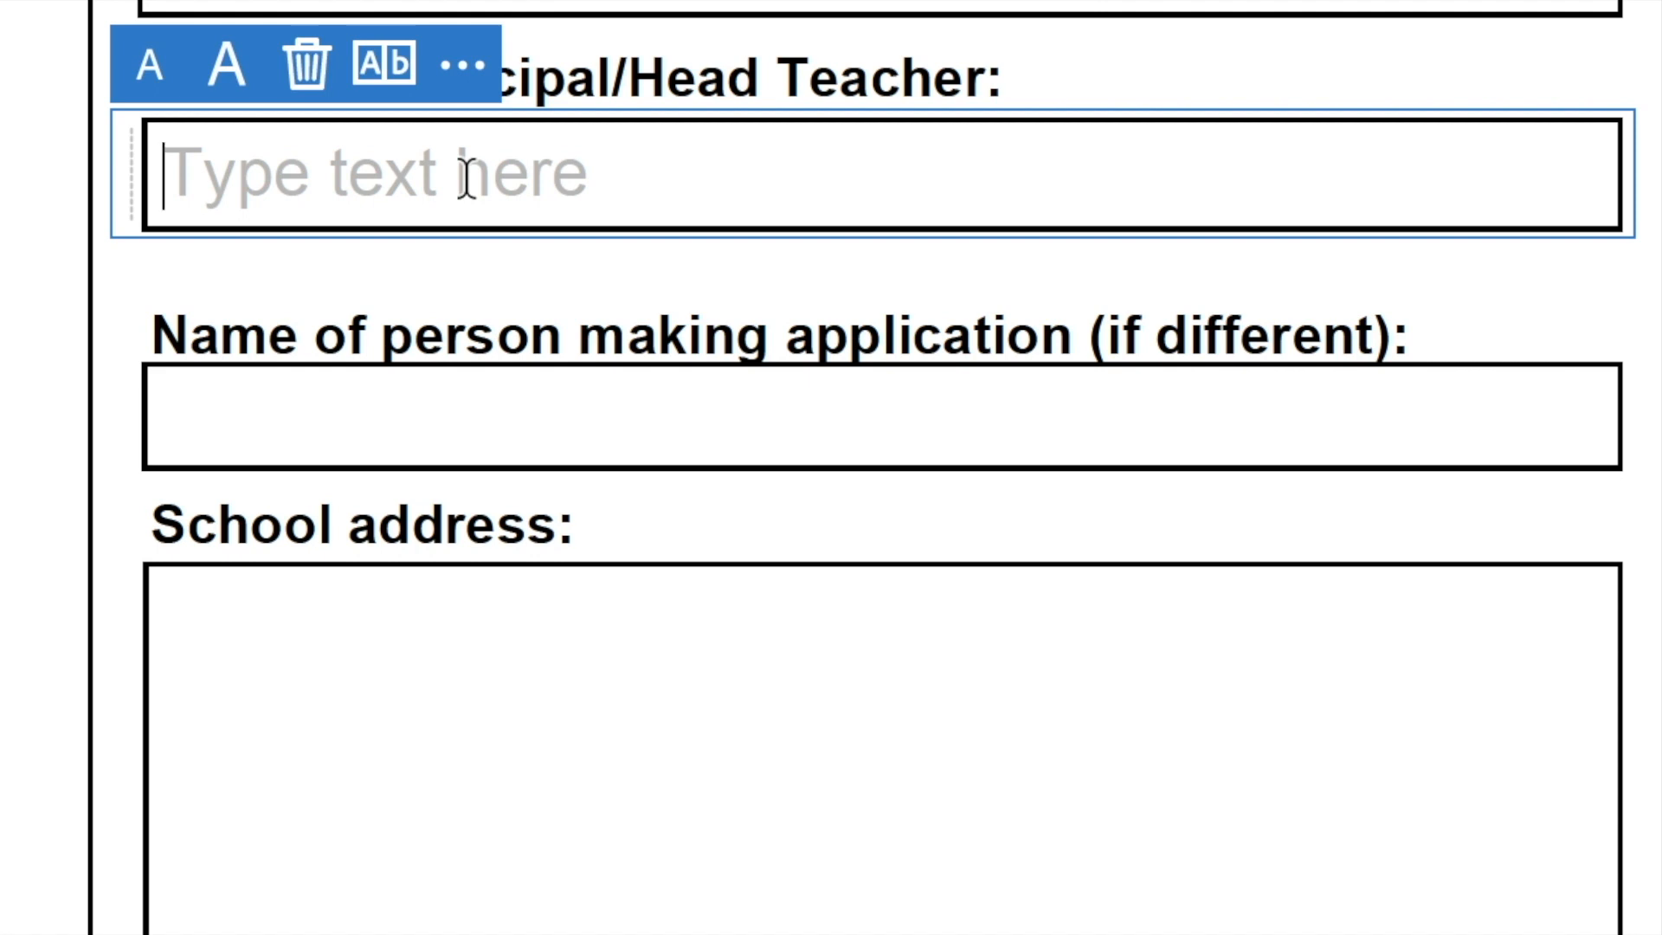
Enter 'Mrs. Mark' as the principal's name.
{"action": "type", "text": "Mrs"}
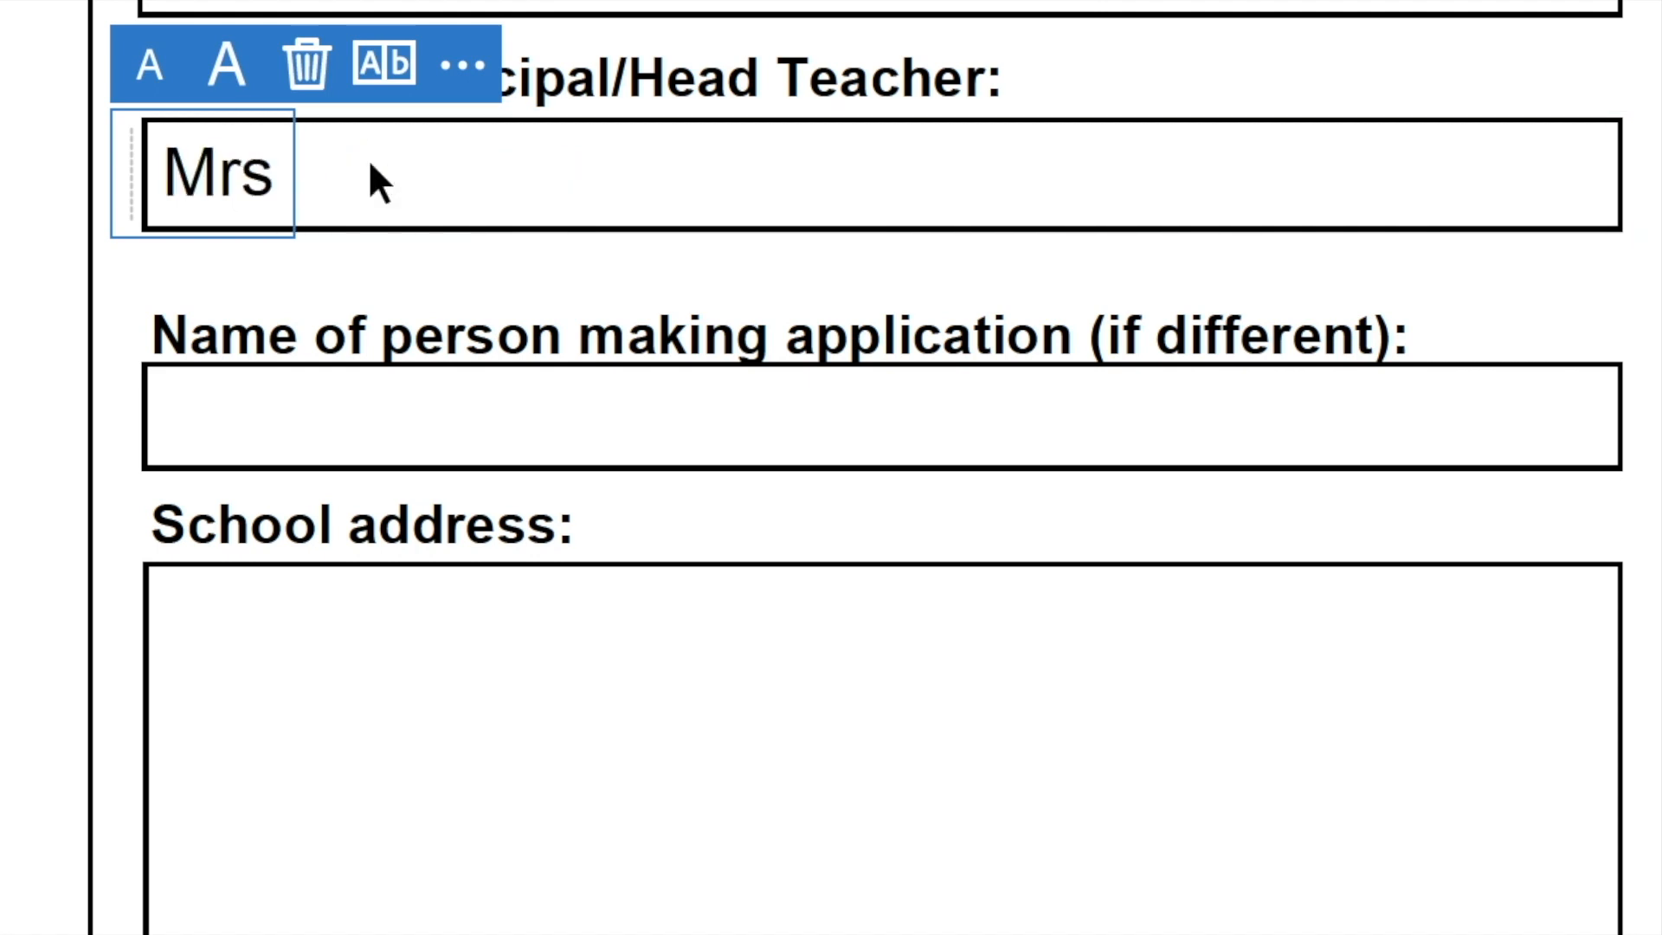
{"action": "type", "text": "."}
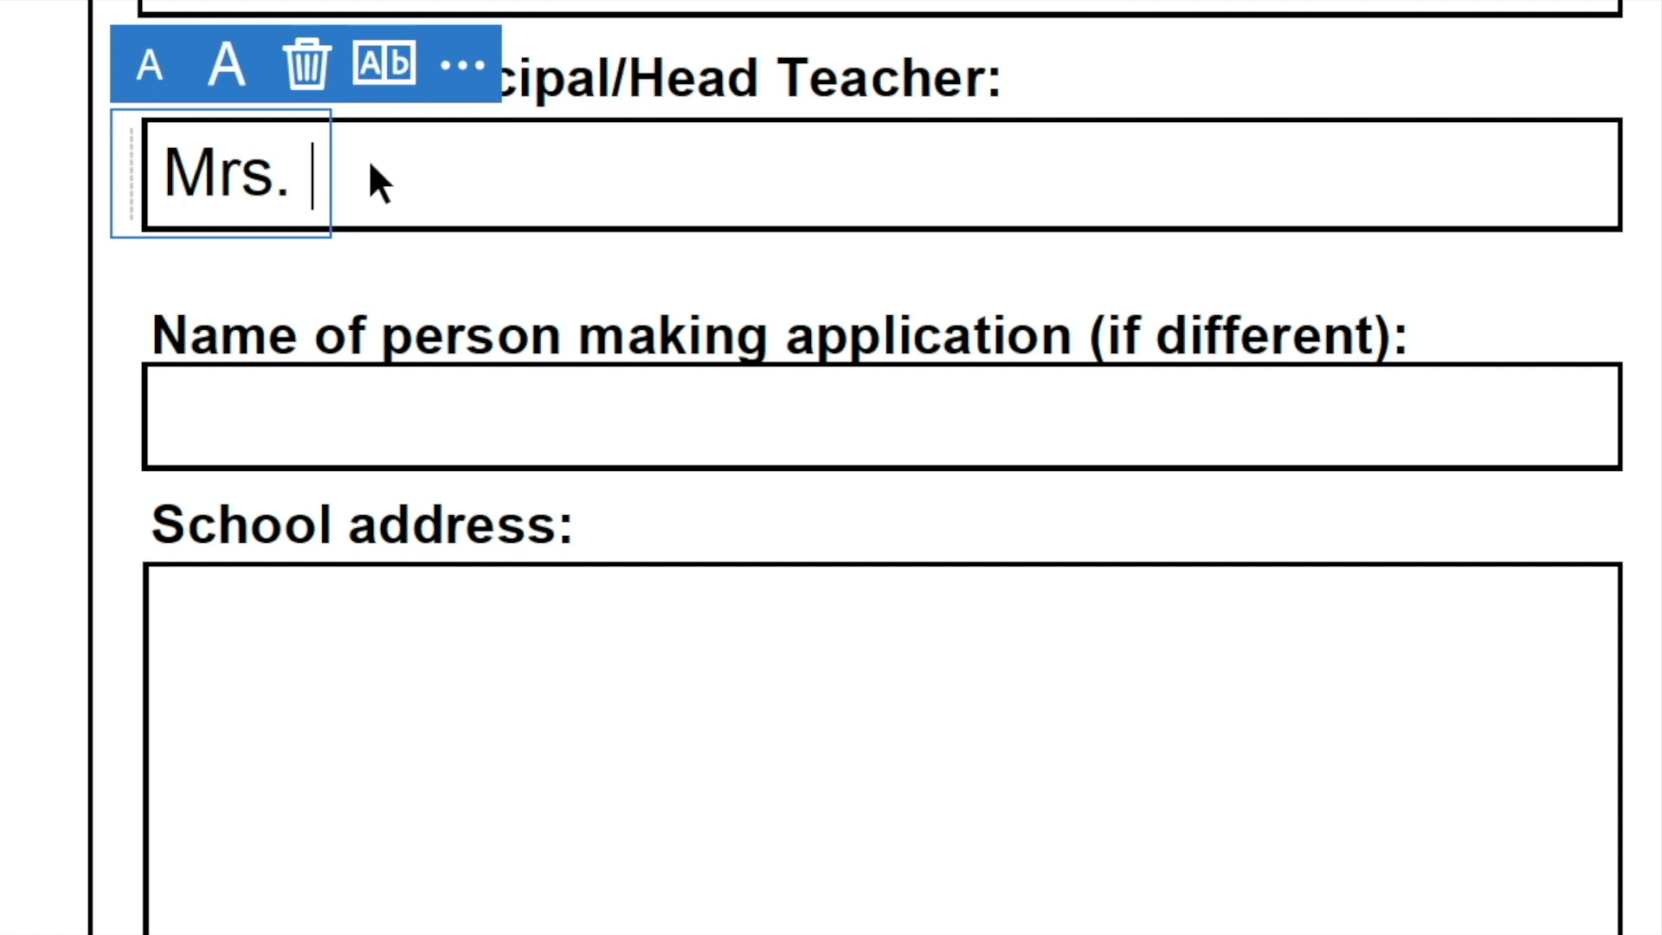
{"action": "type", "text": "Mark"}
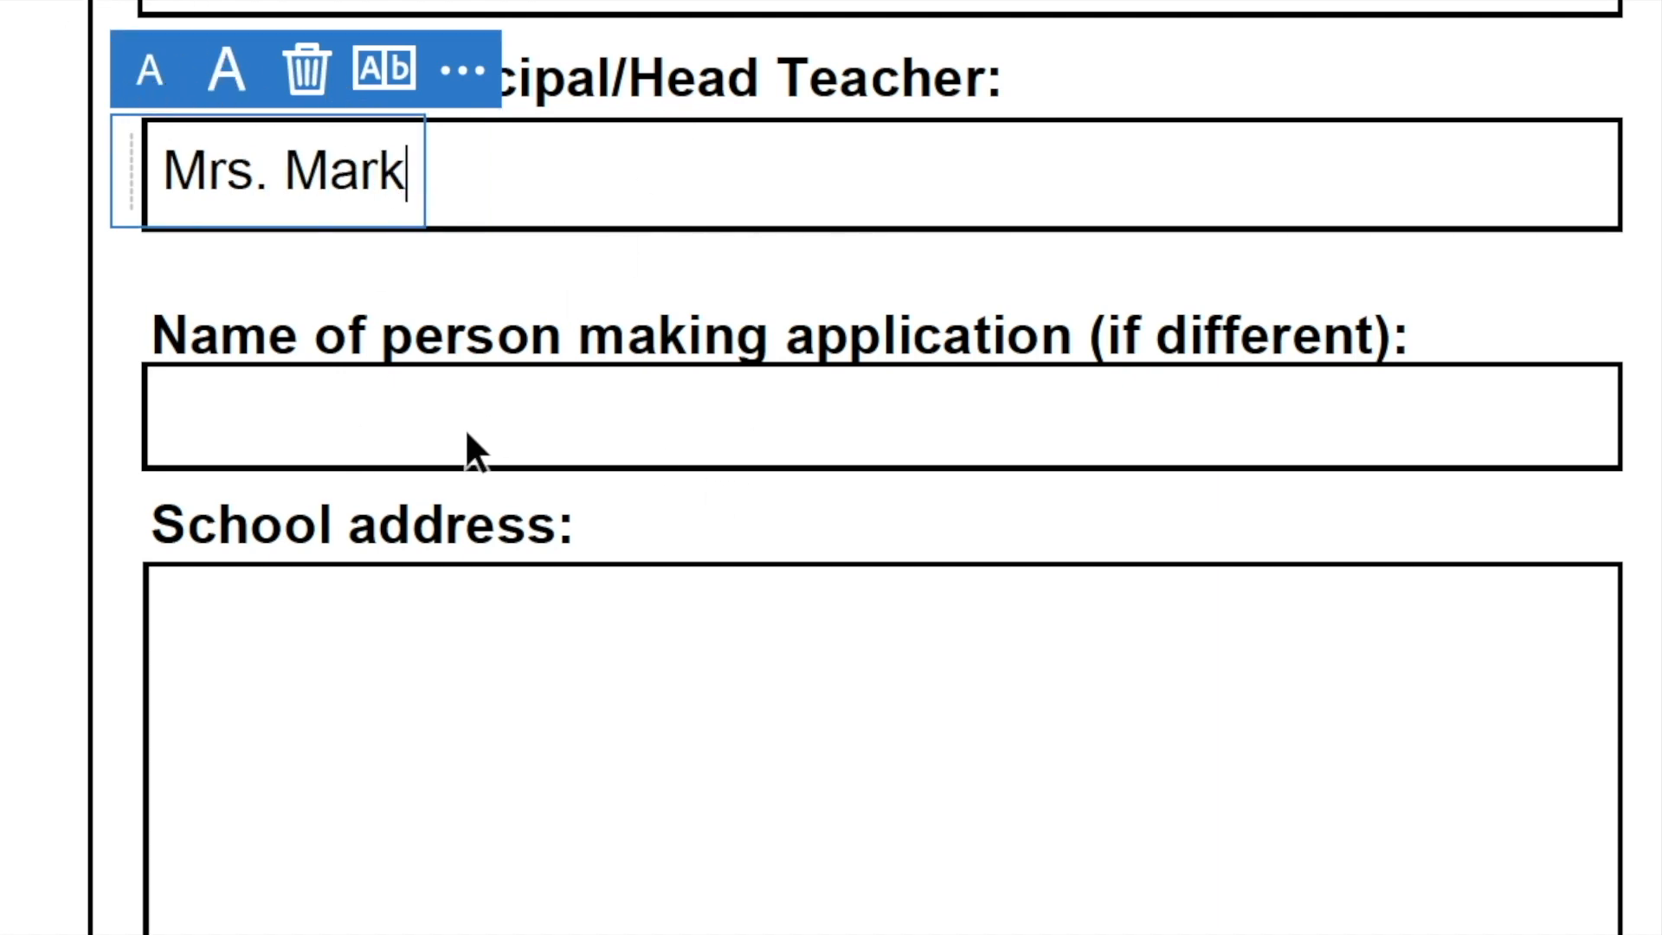
{"action": "left_click", "coordinate": [471, 419]}
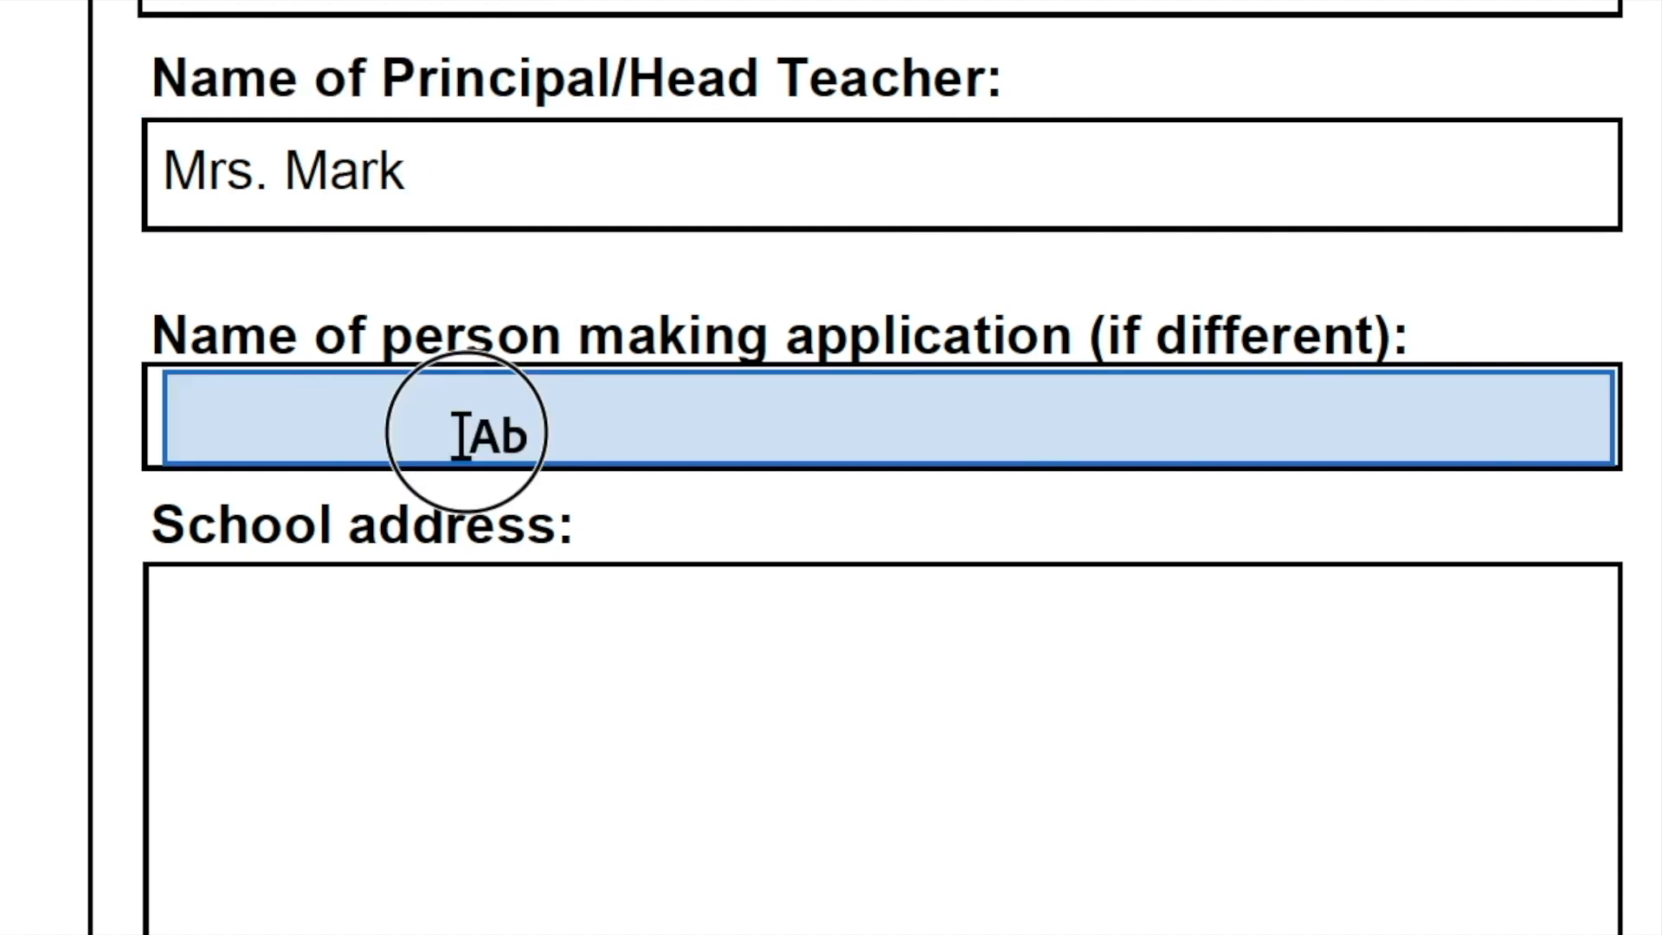
{"action": "left_click", "coordinate": [466, 435]}
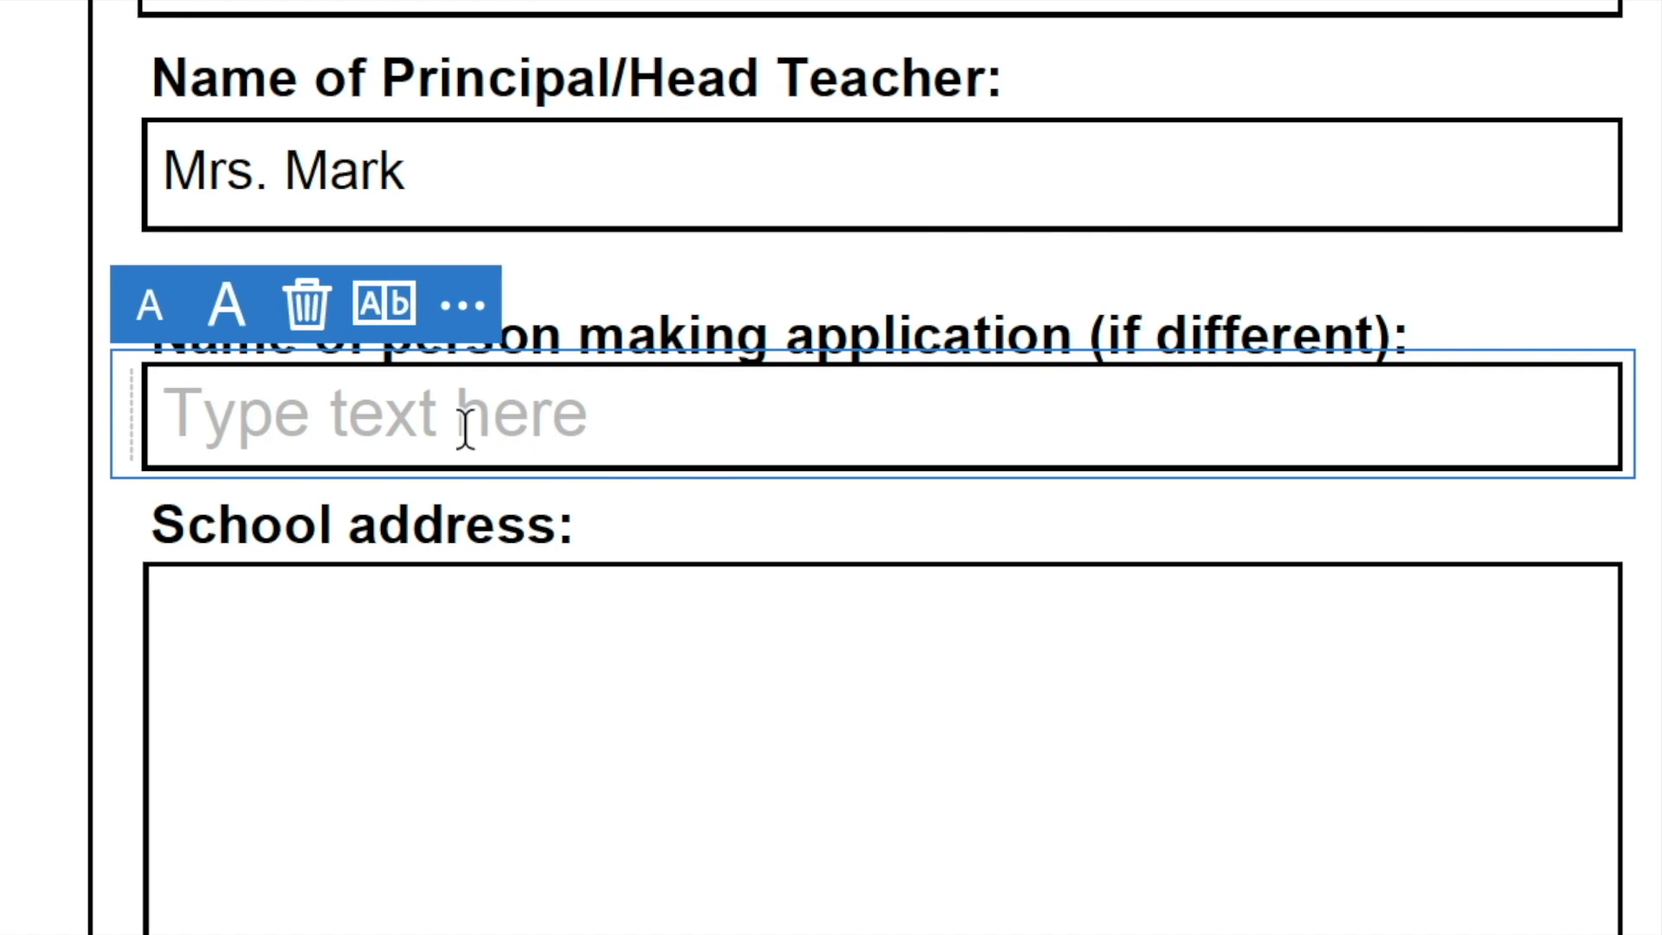
{"action": "type", "text": "John"}
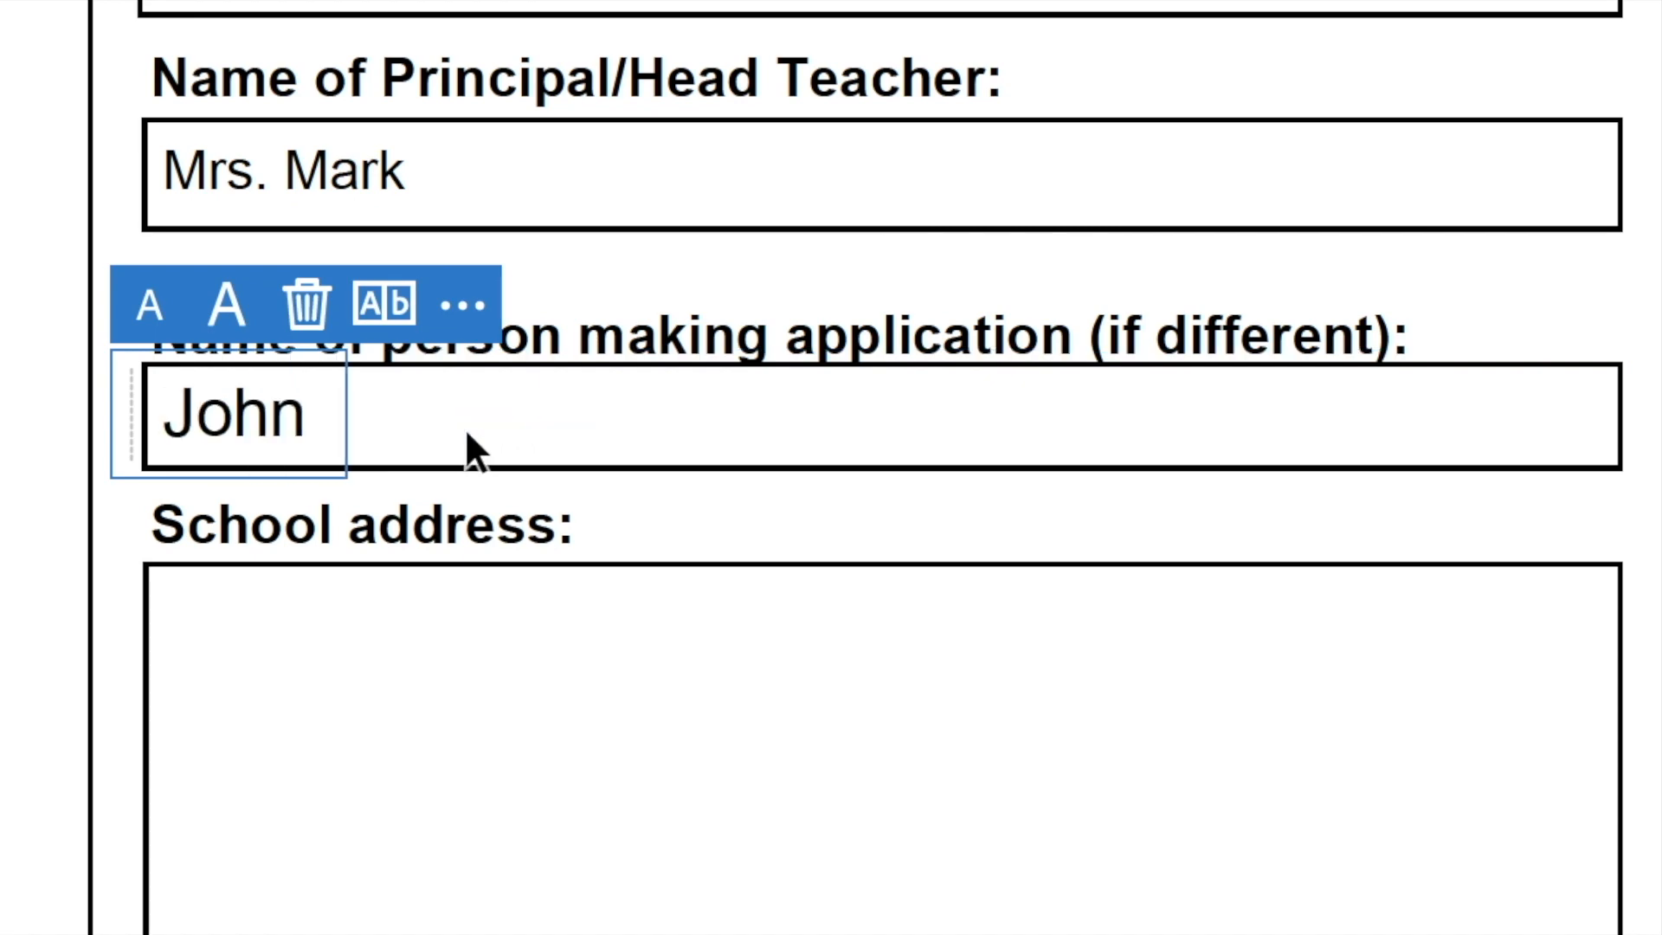
{"action": "type", "text": "Clarke"}
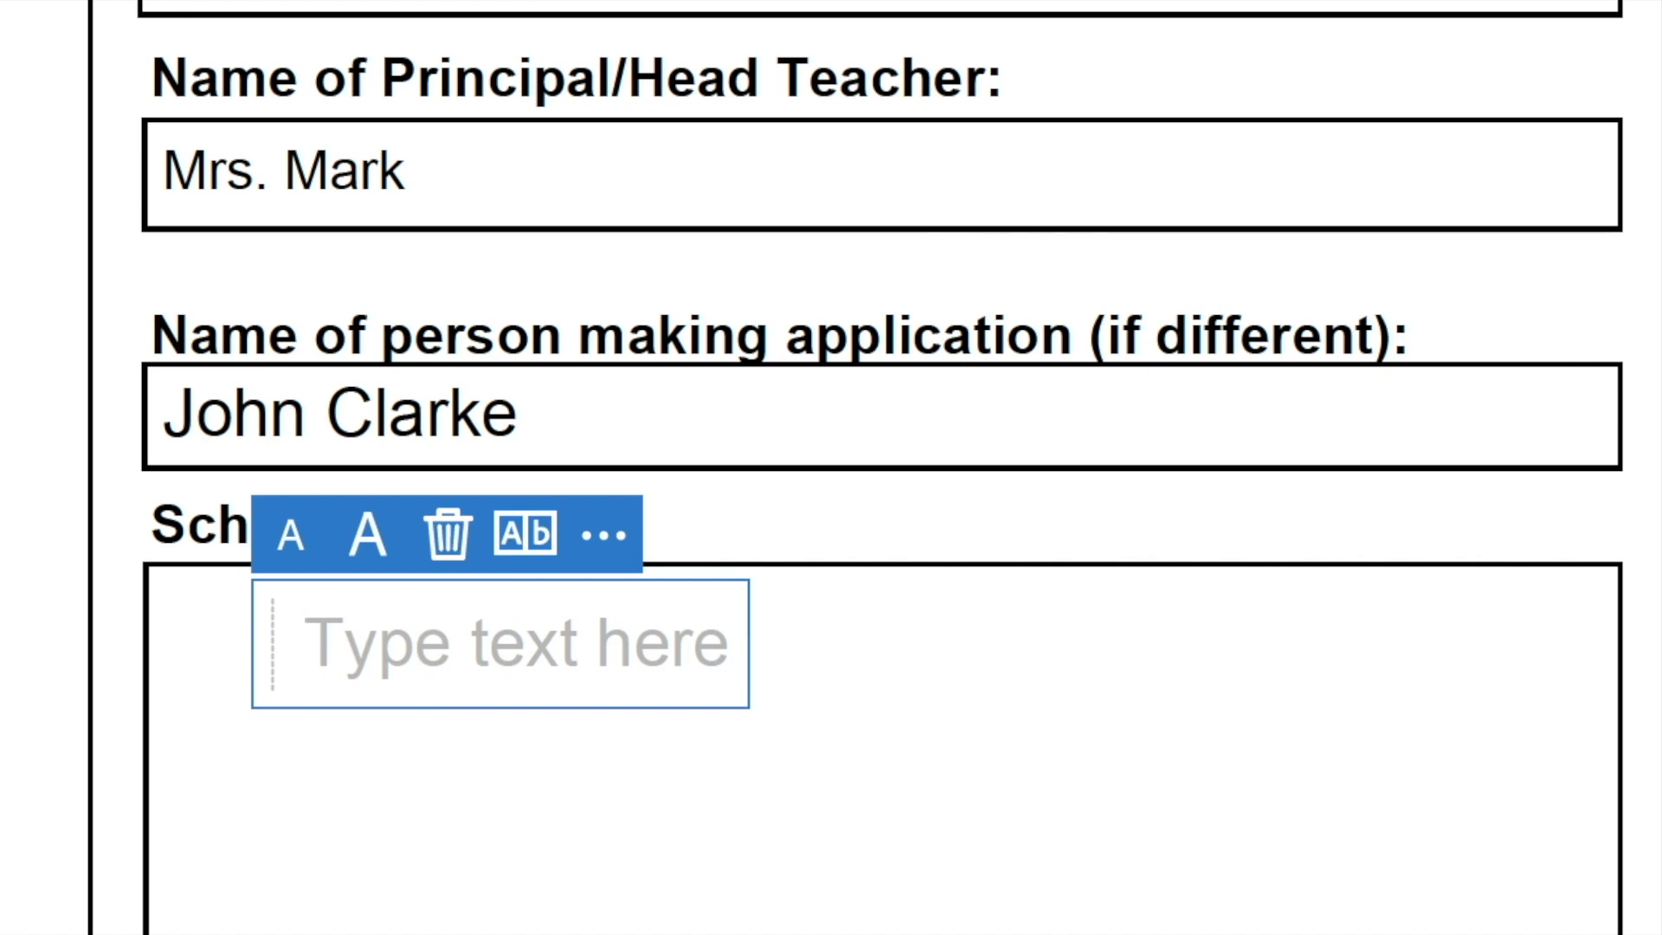
{"action": "type", "text": "D"}
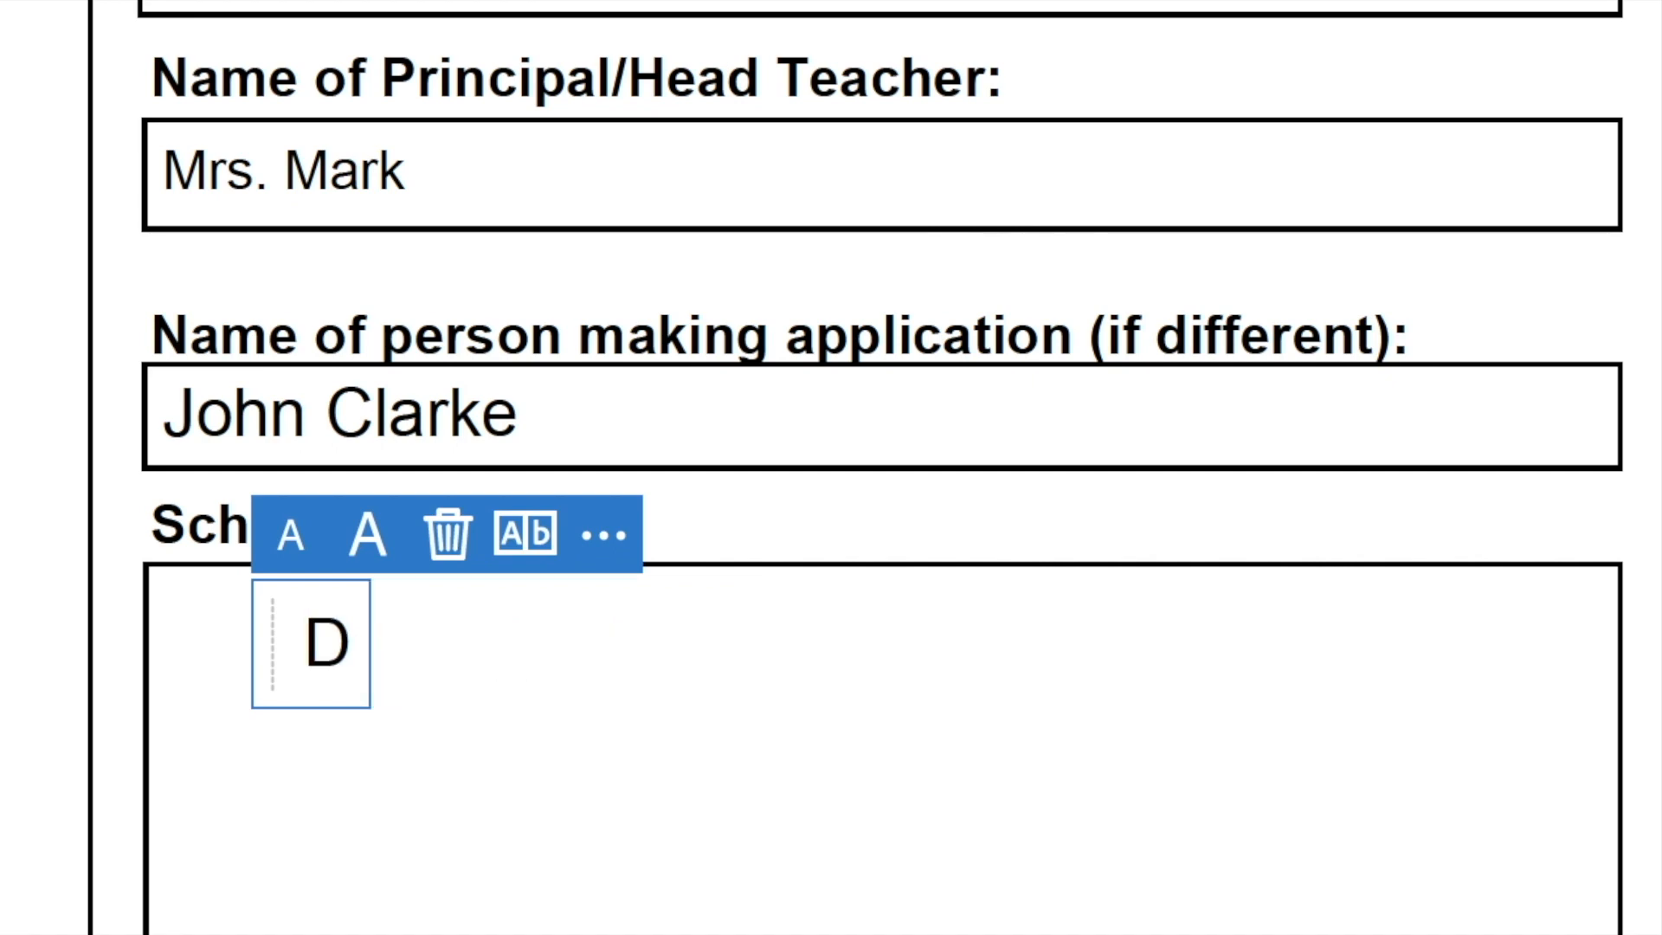
{"action": "type", "text": "uke International School,"}
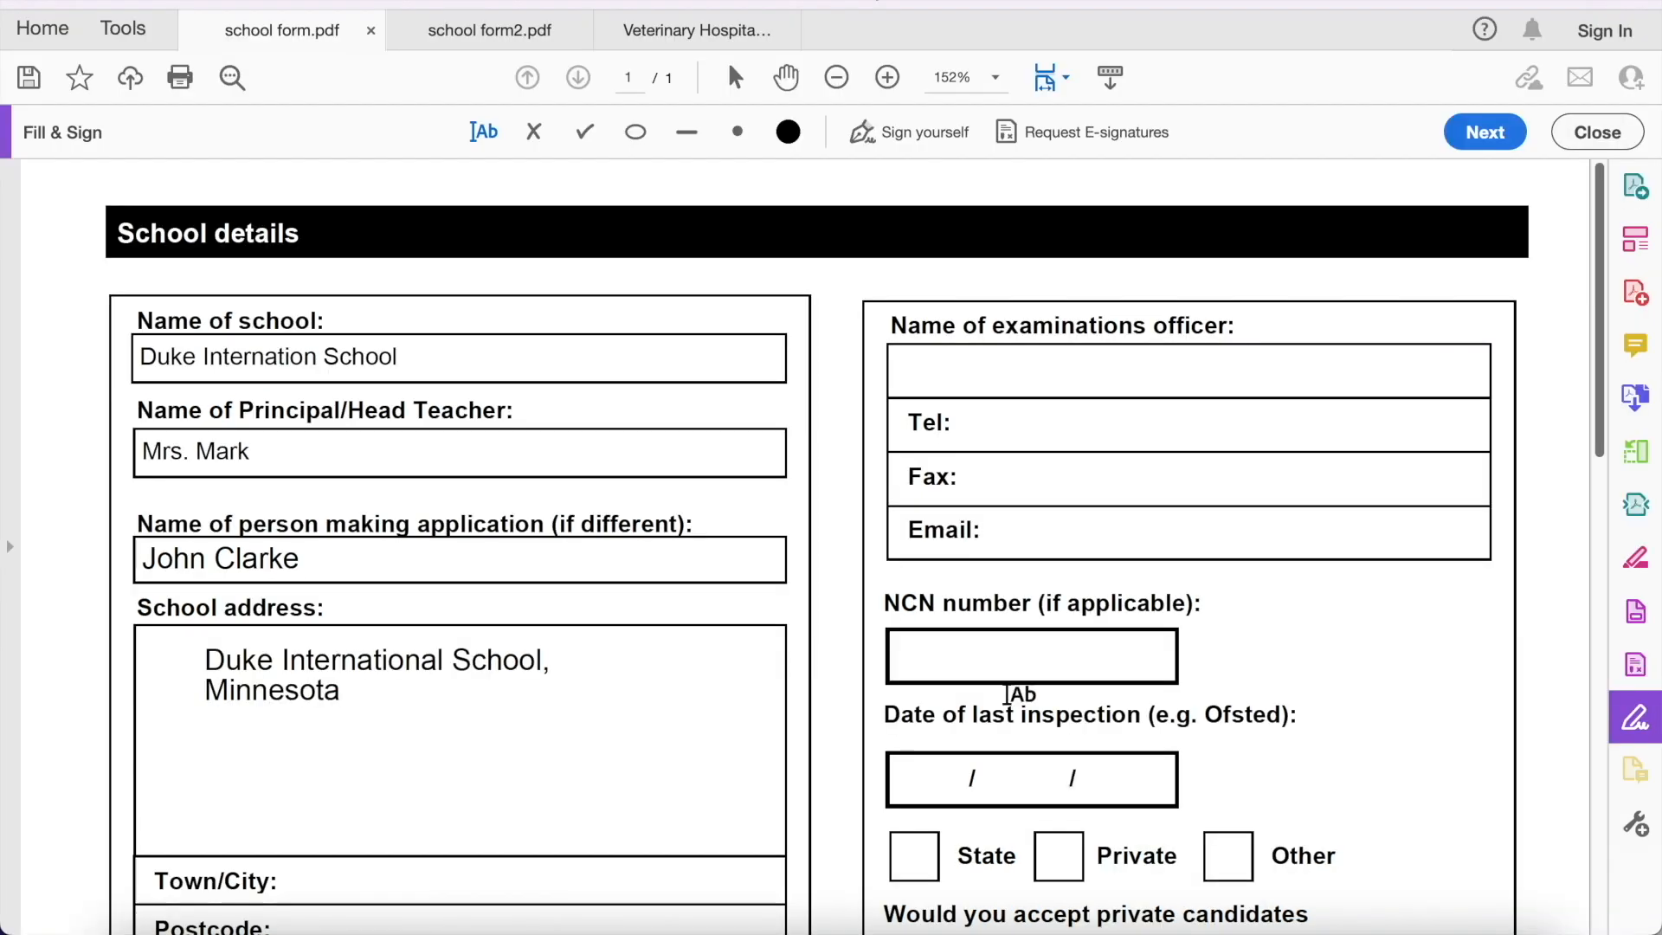
Mark the Private school-type box with a cross mark.
{"action": "left_click", "coordinate": [1058, 857]}
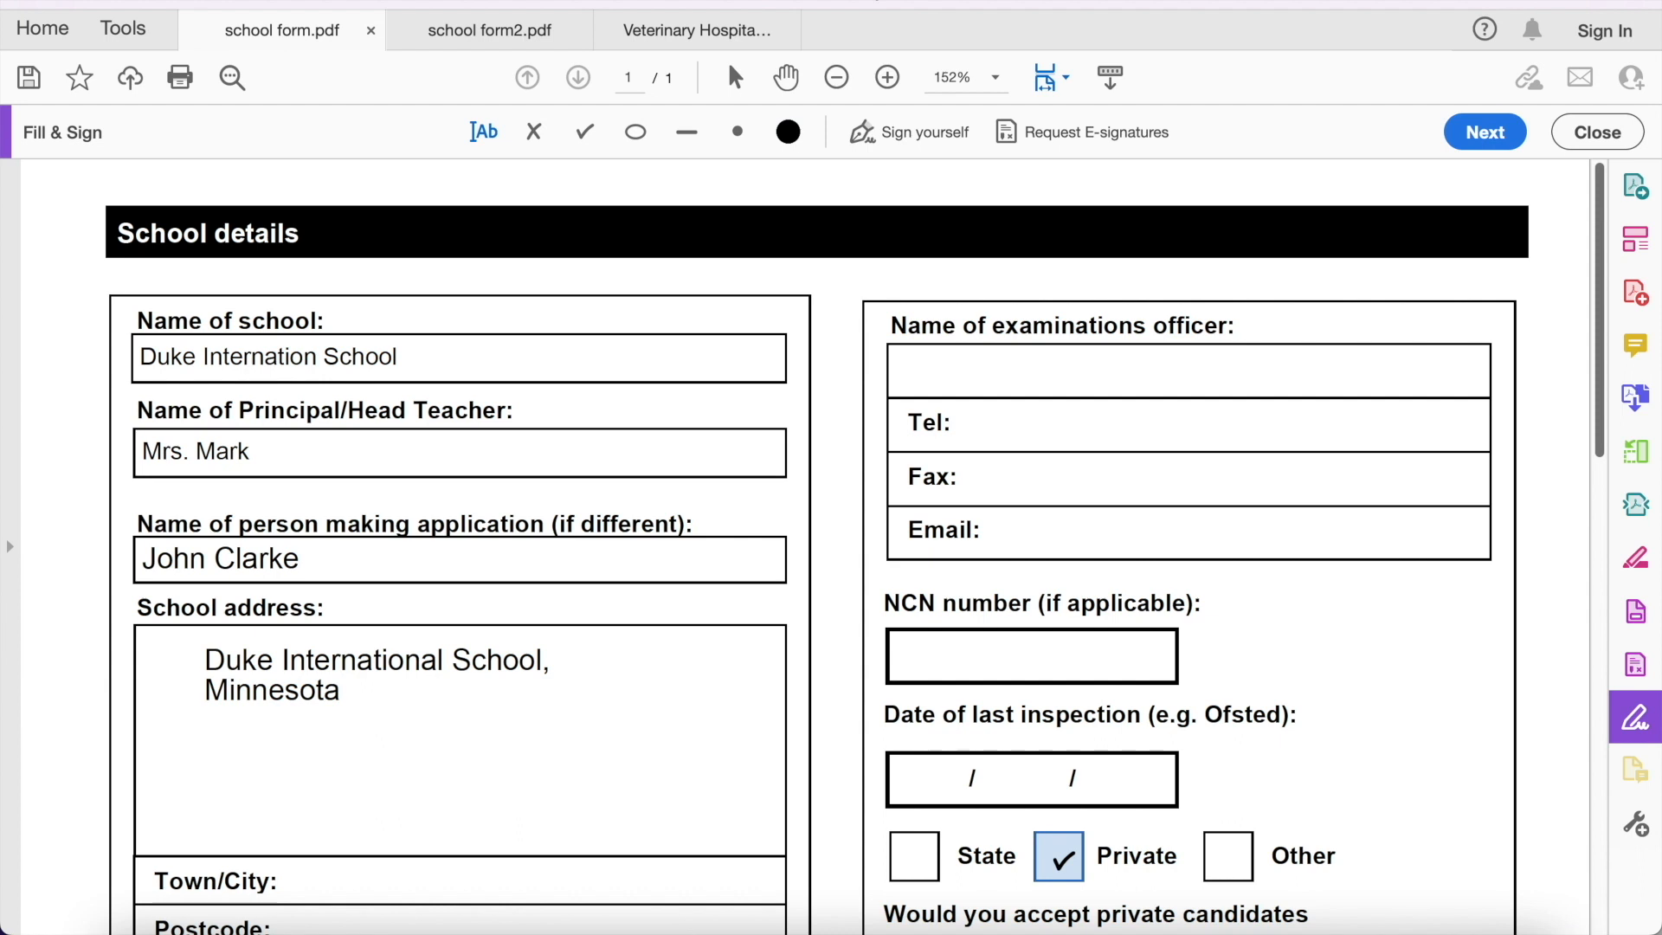
{"action": "left_click", "coordinate": [1058, 855]}
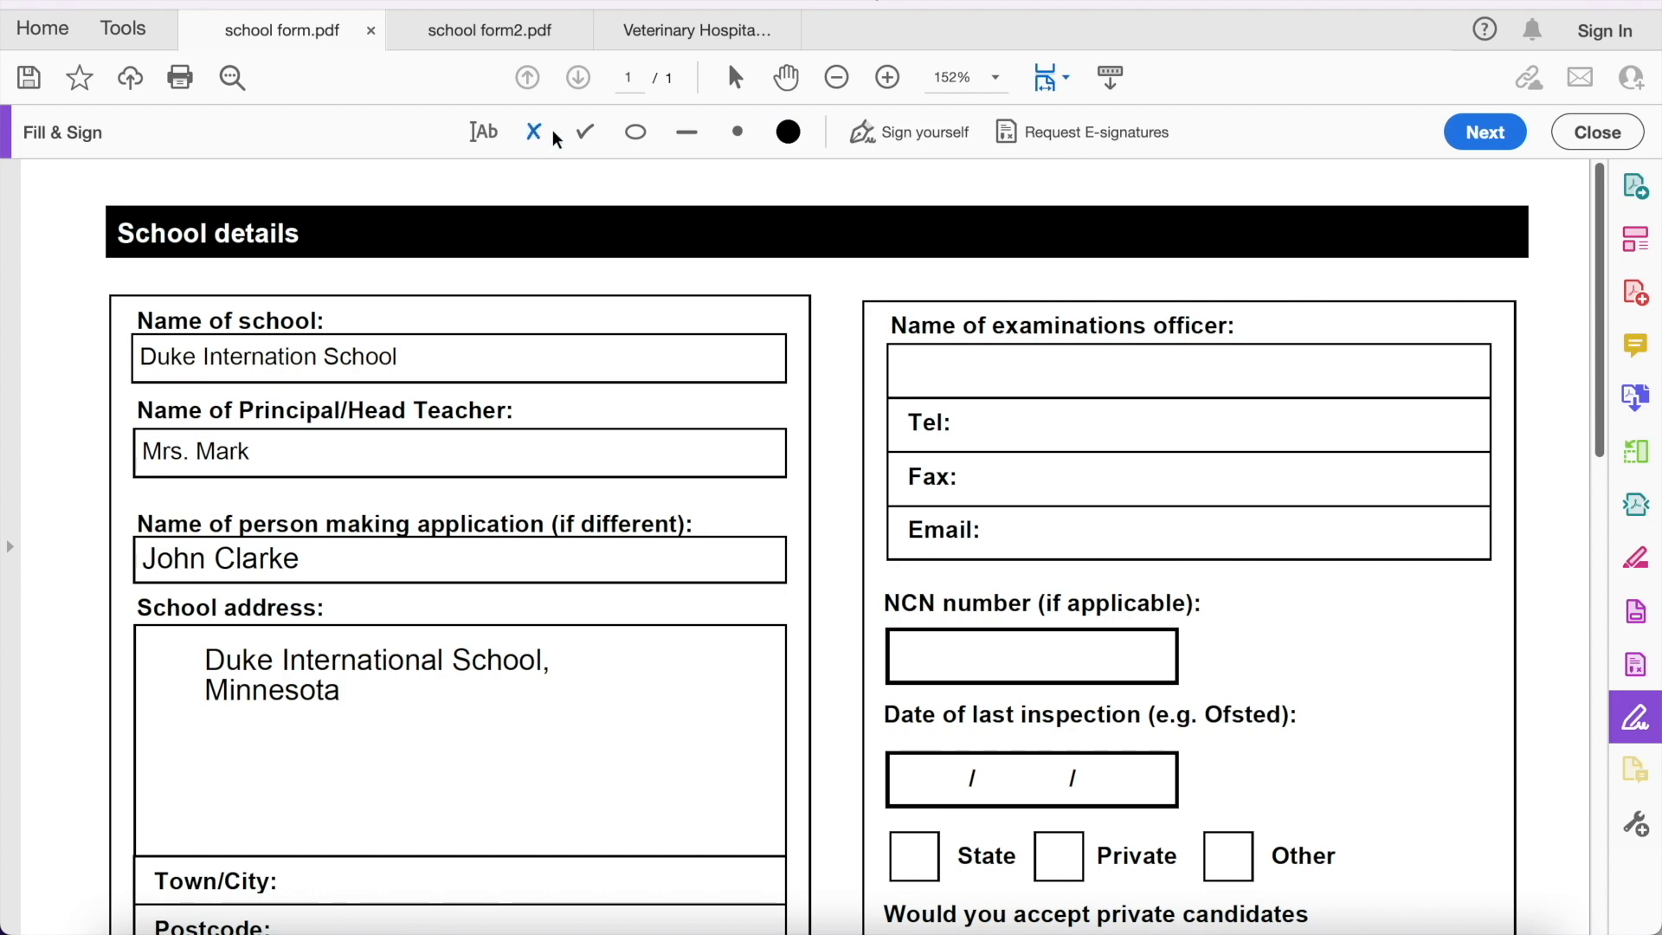
{"action": "left_click", "coordinate": [1055, 855]}
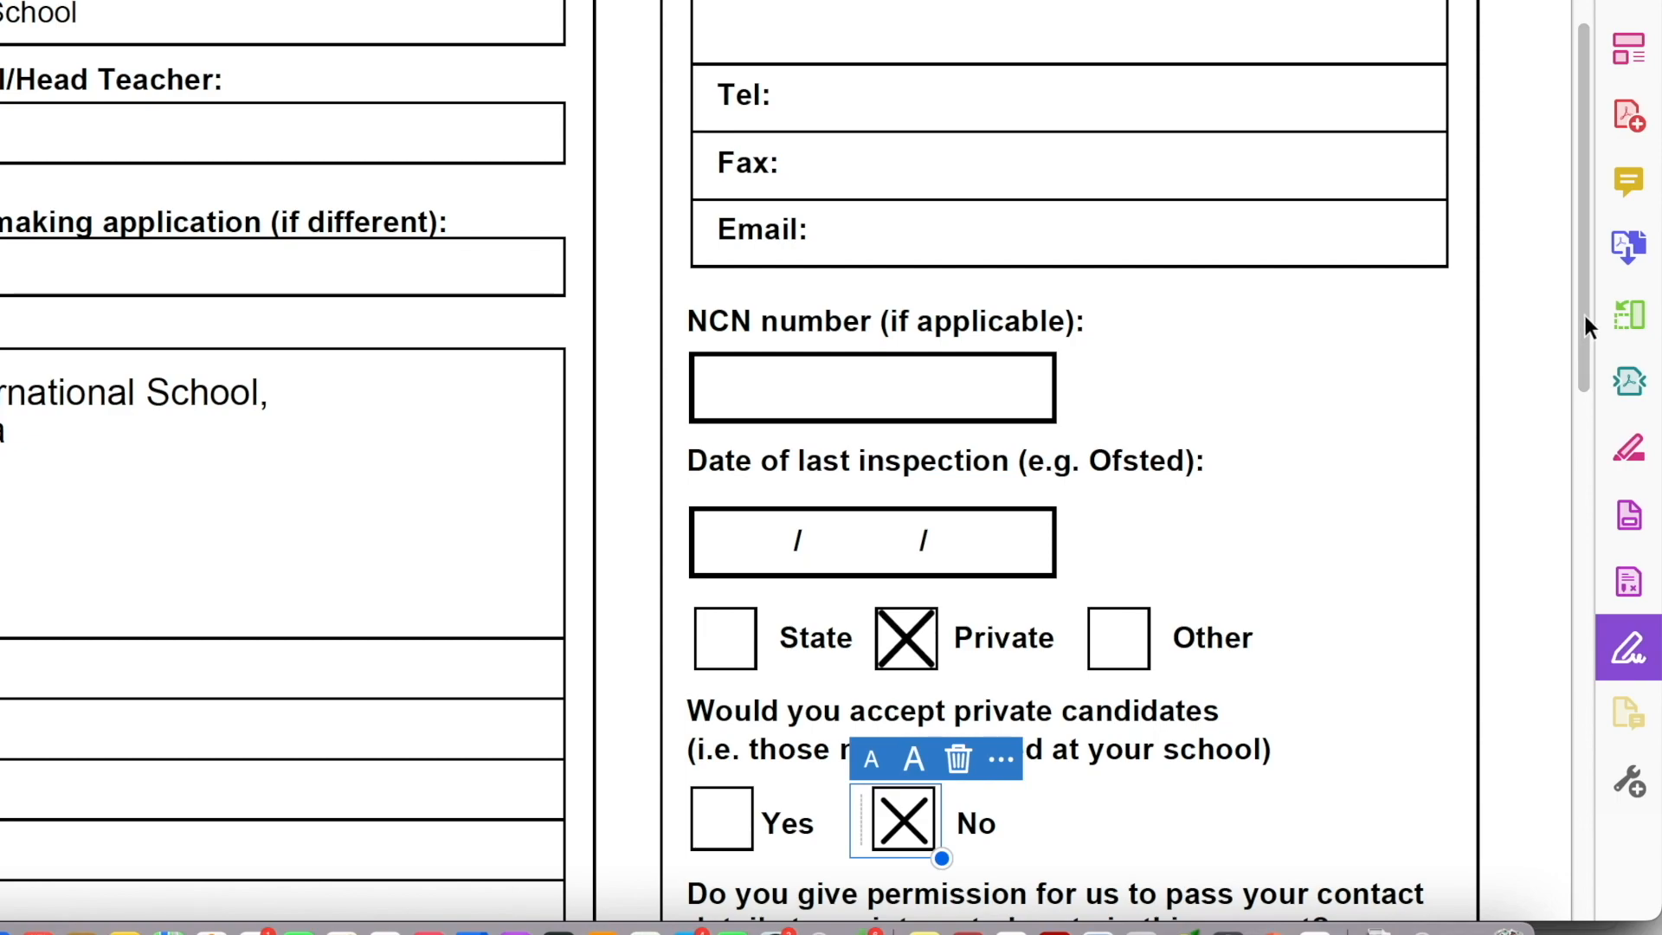
Spell 'DUKE INTERNATIONAL SCHOOL' in capitals into the certificate's letter boxes.
{"action": "scroll", "scroll_direction": "down", "scroll_amount": 3}
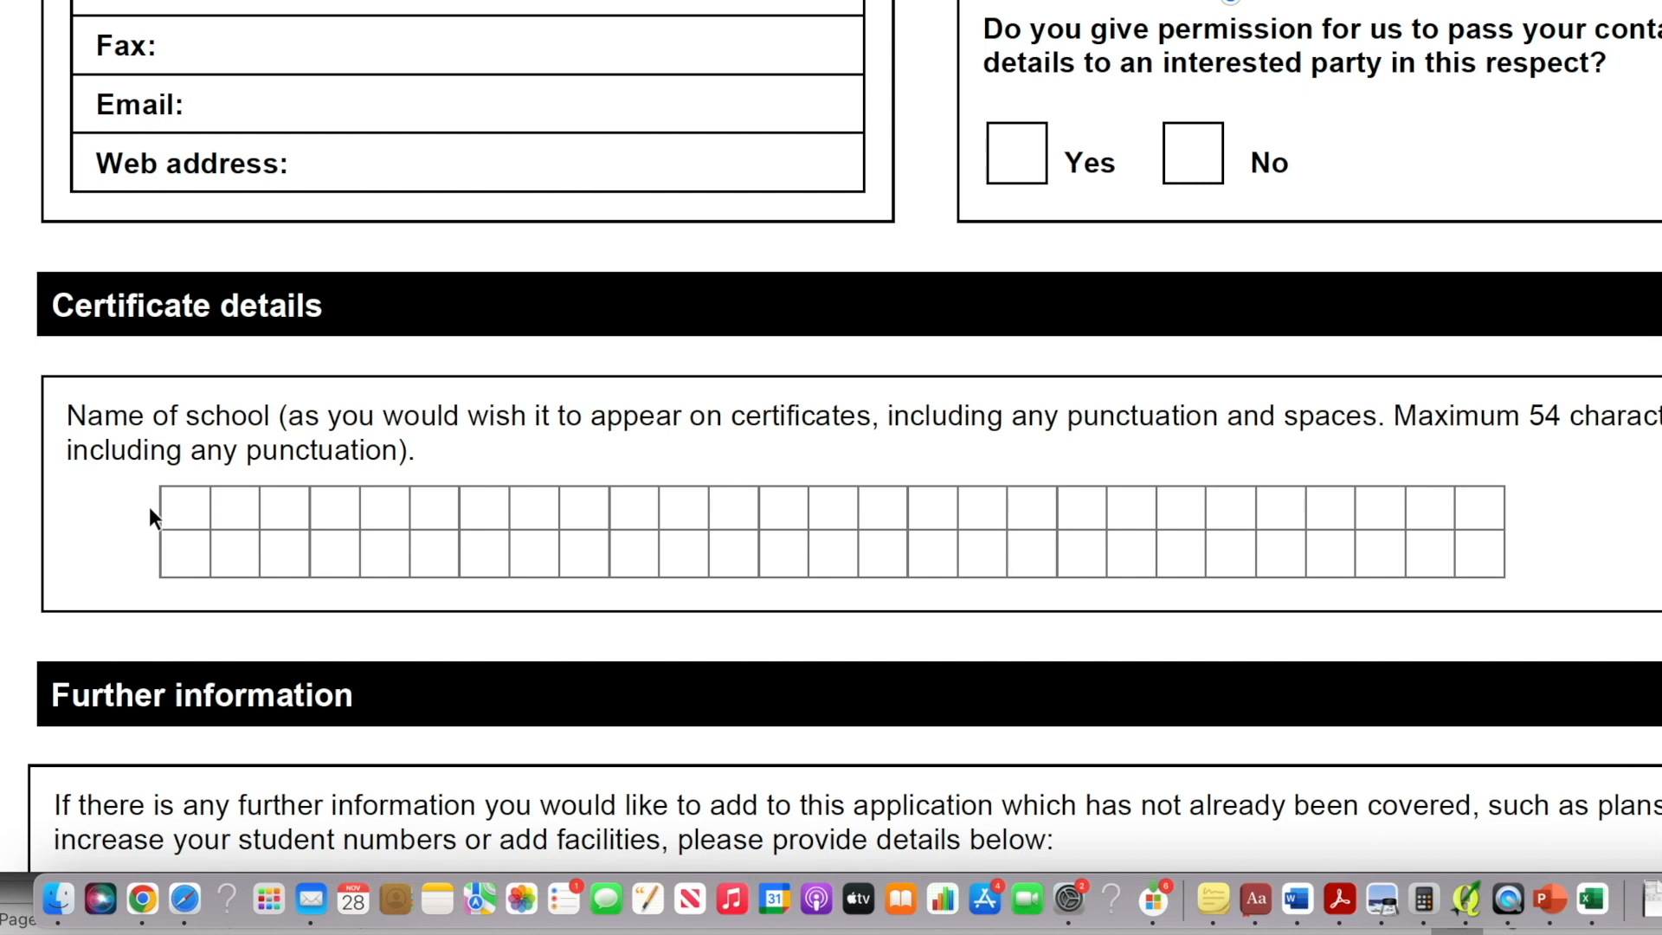
{"action": "mouse_move", "coordinate": [179, 528]}
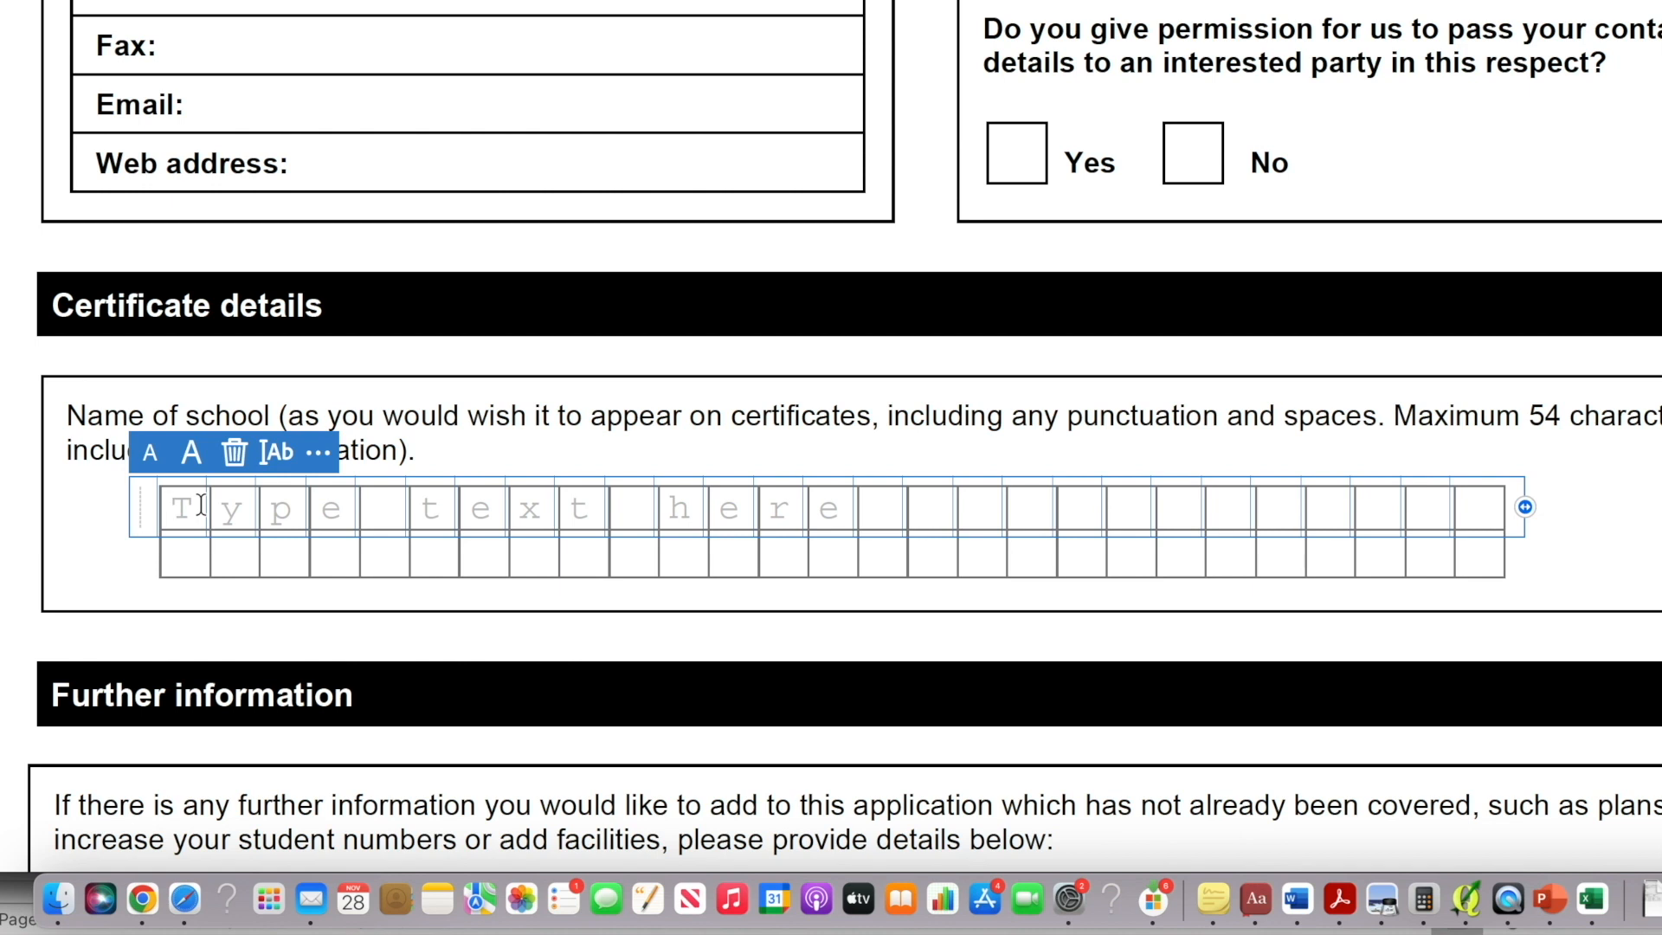
{"action": "type", "text": "DI"}
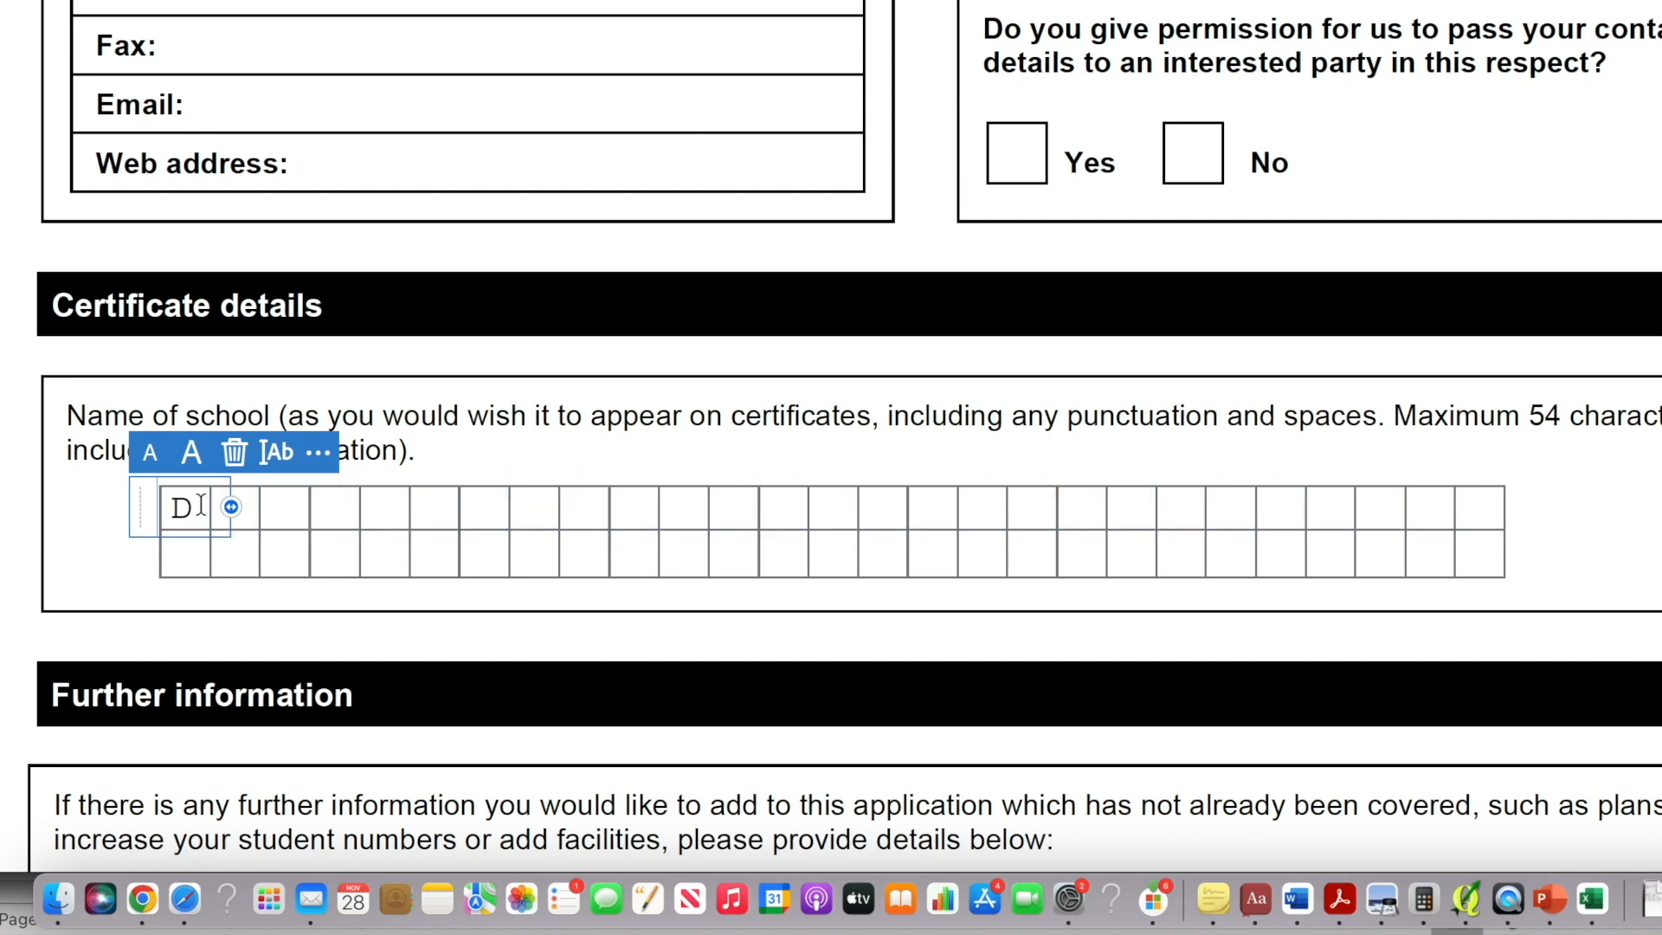
{"action": "type", "text": "U"}
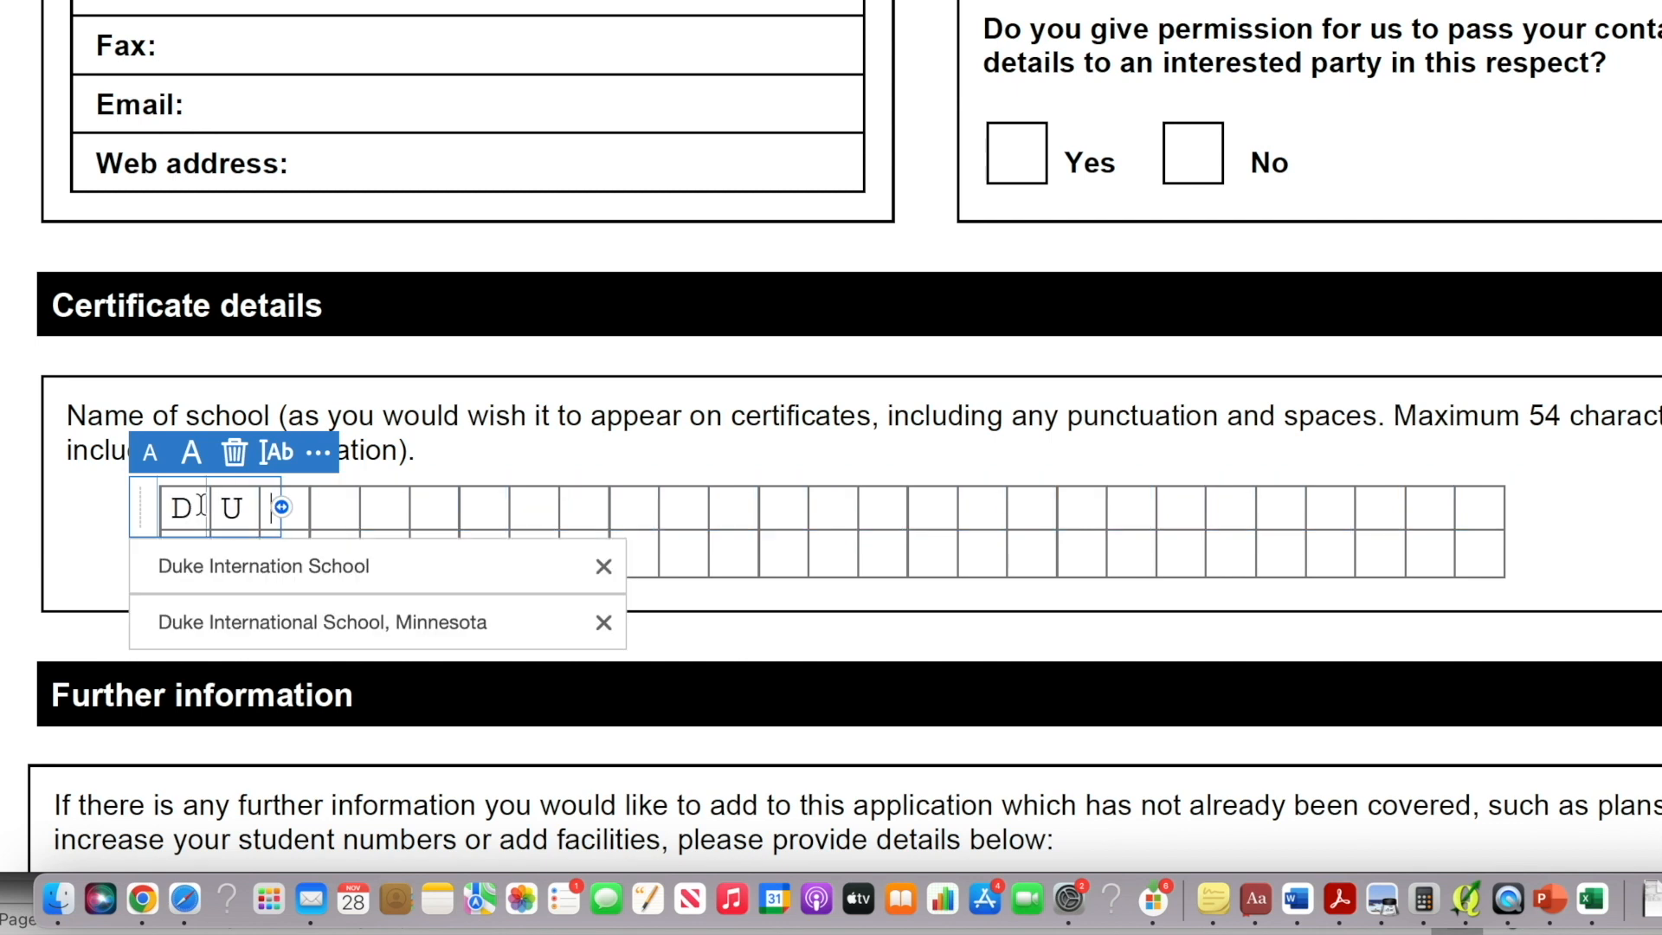
{"action": "type", "text": "KE"}
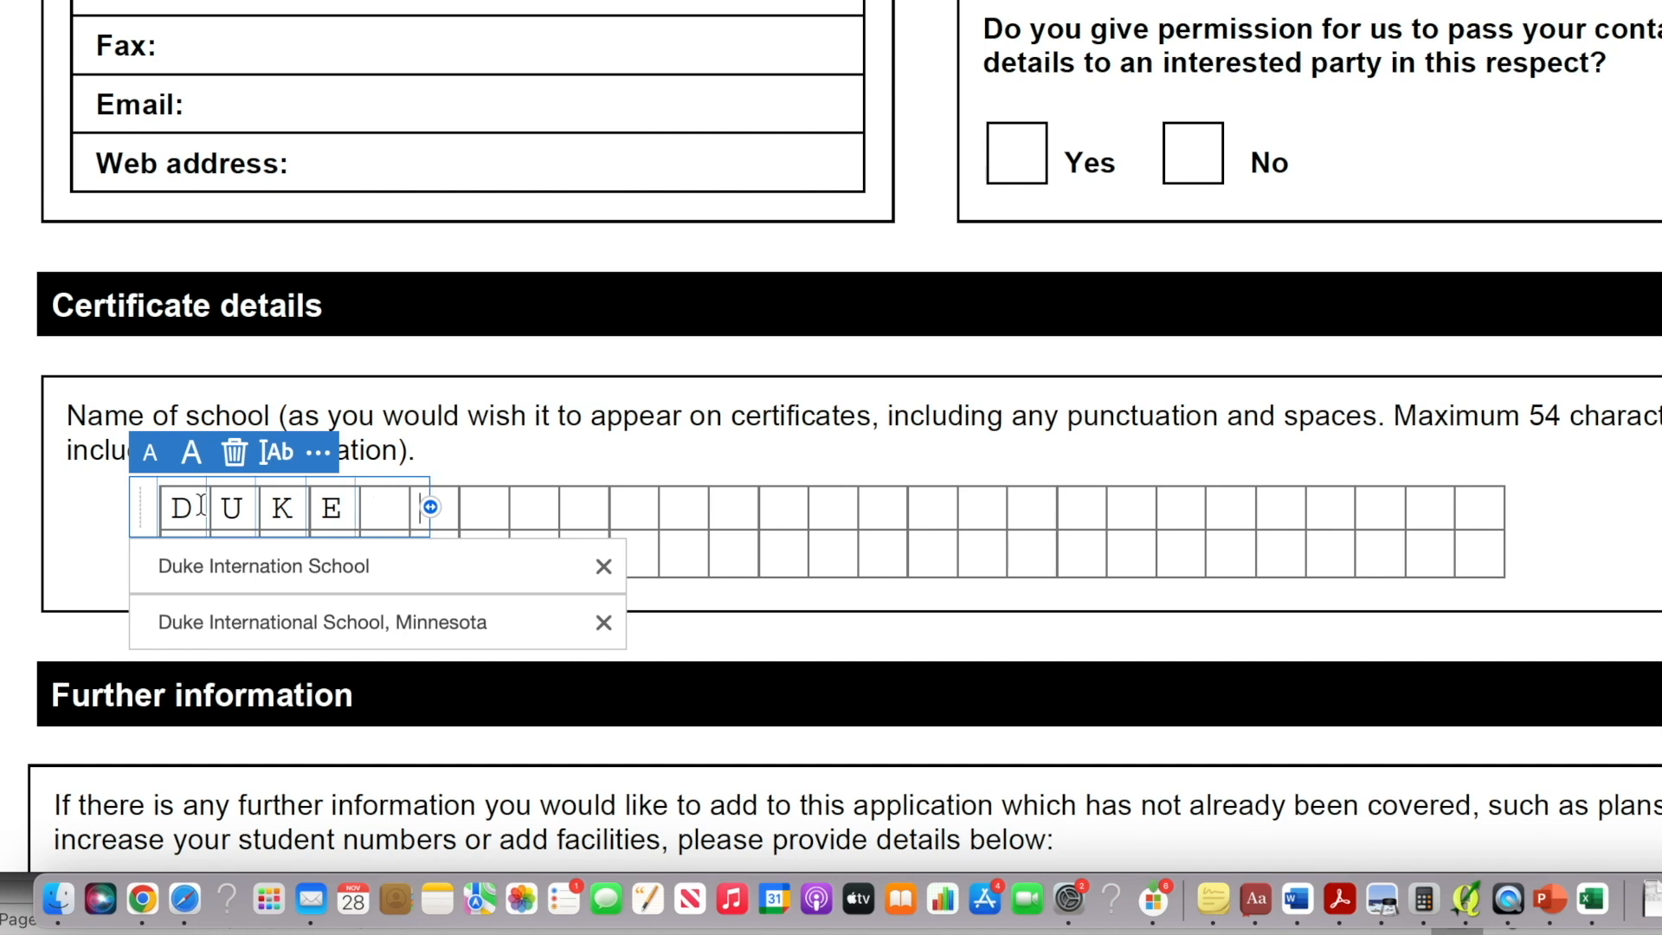
{"action": "type", "text": "IN"}
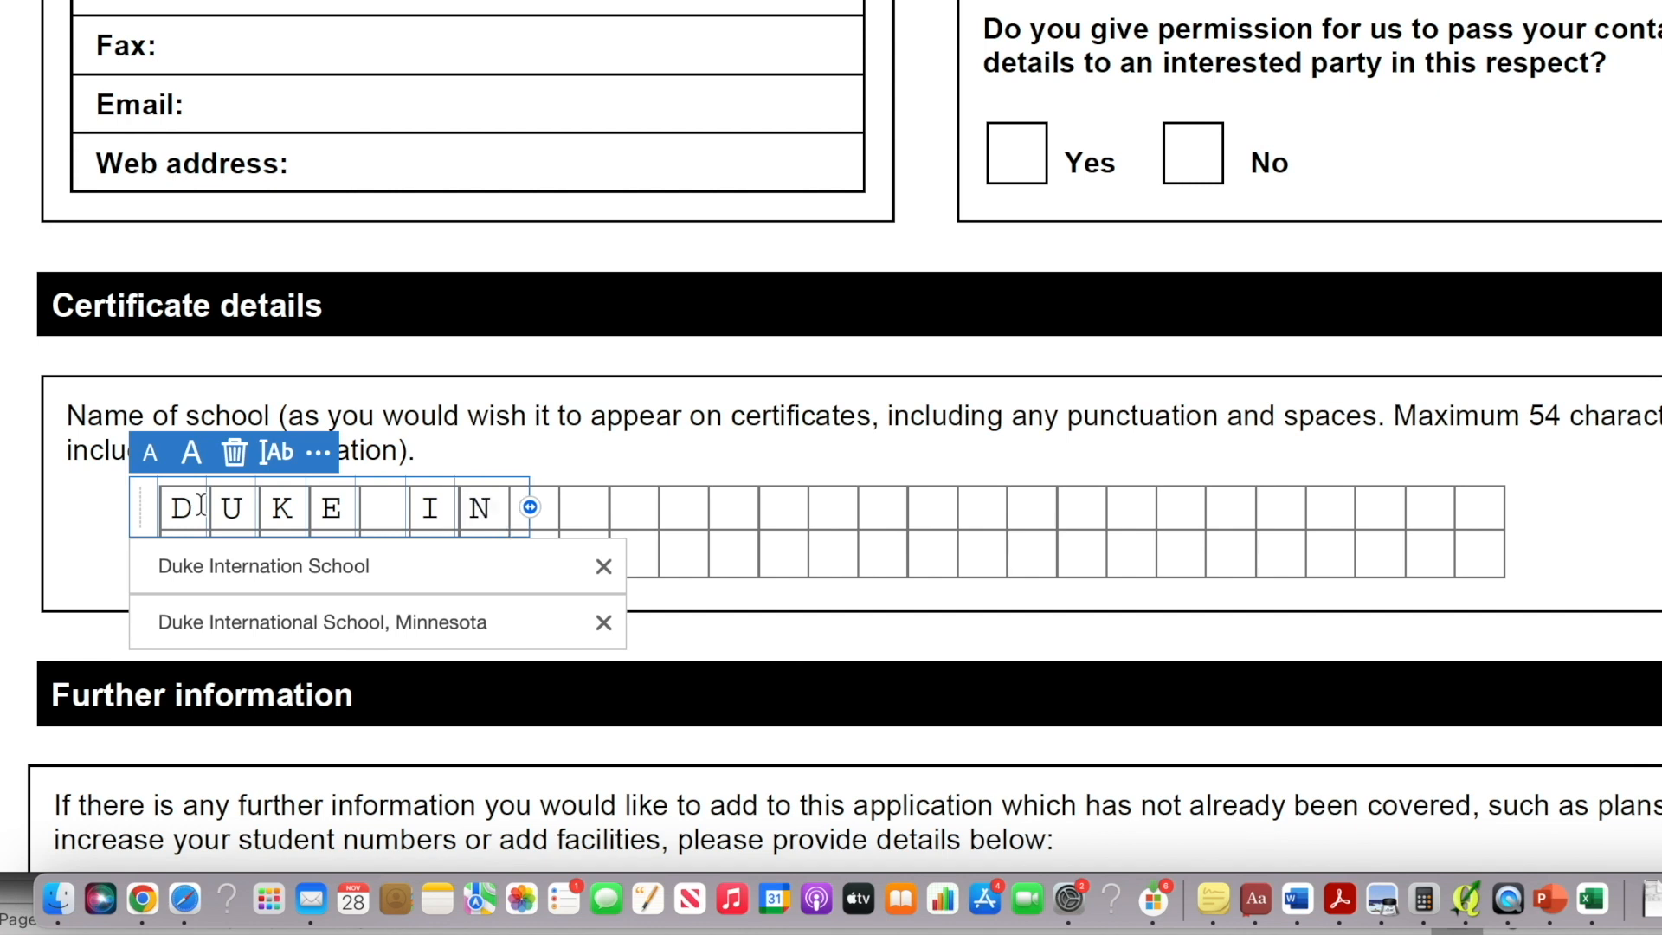
{"action": "type", "text": "TERNATIONL"}
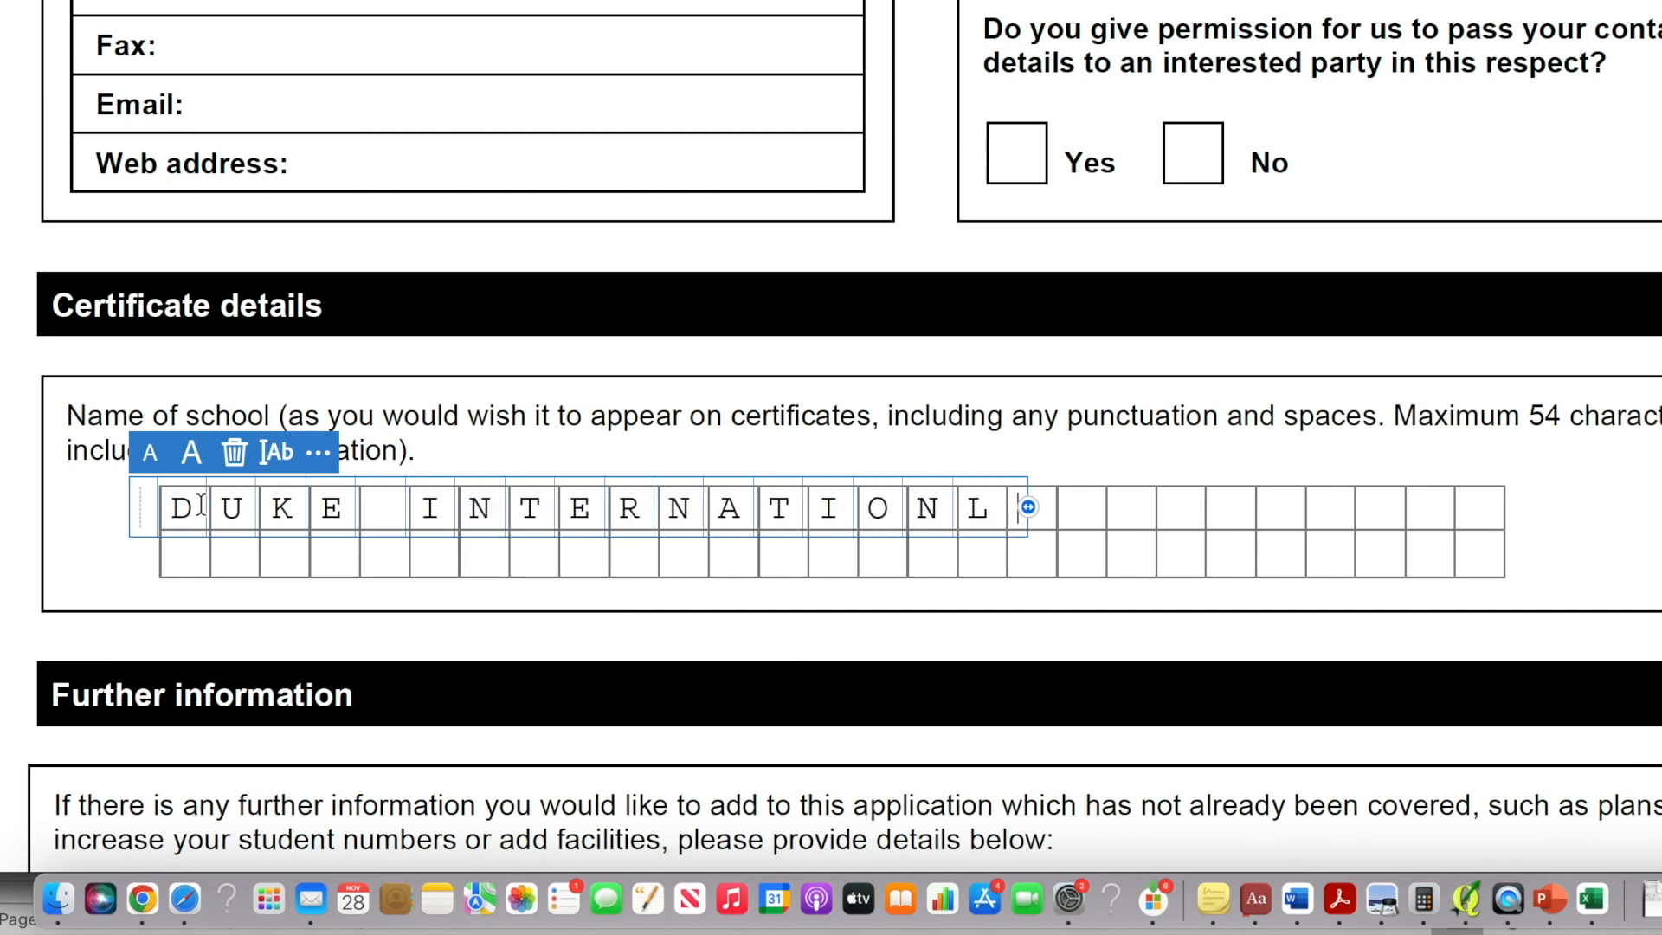
{"action": "type", "text": "A"}
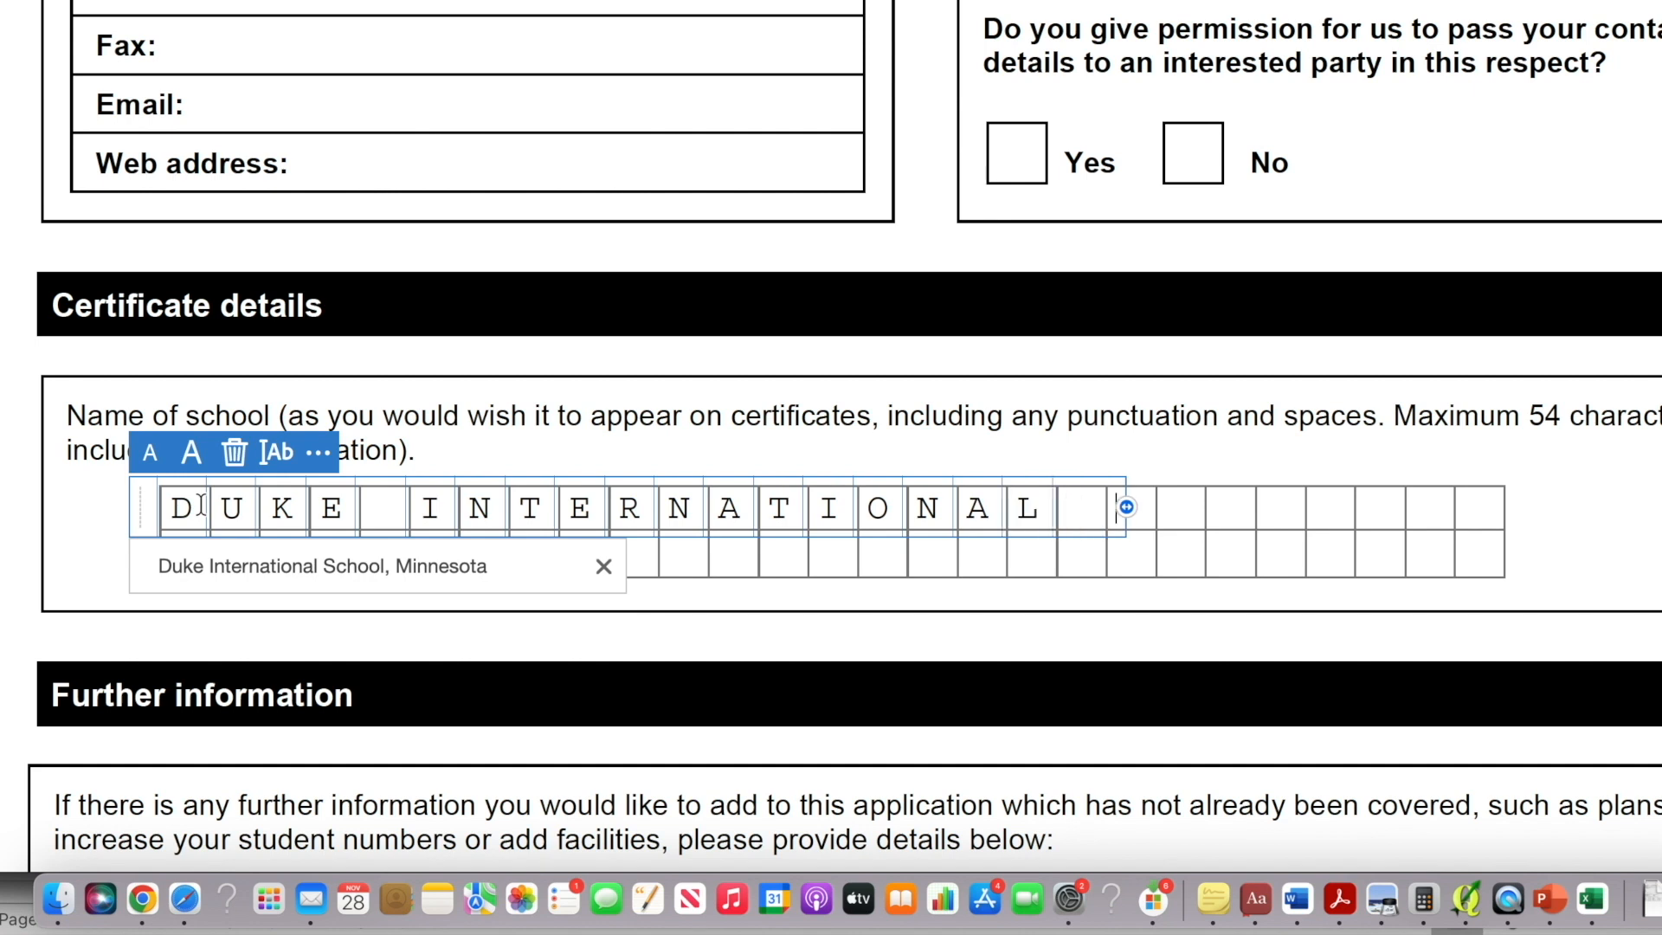
{"action": "type", "text": "SCHOO"}
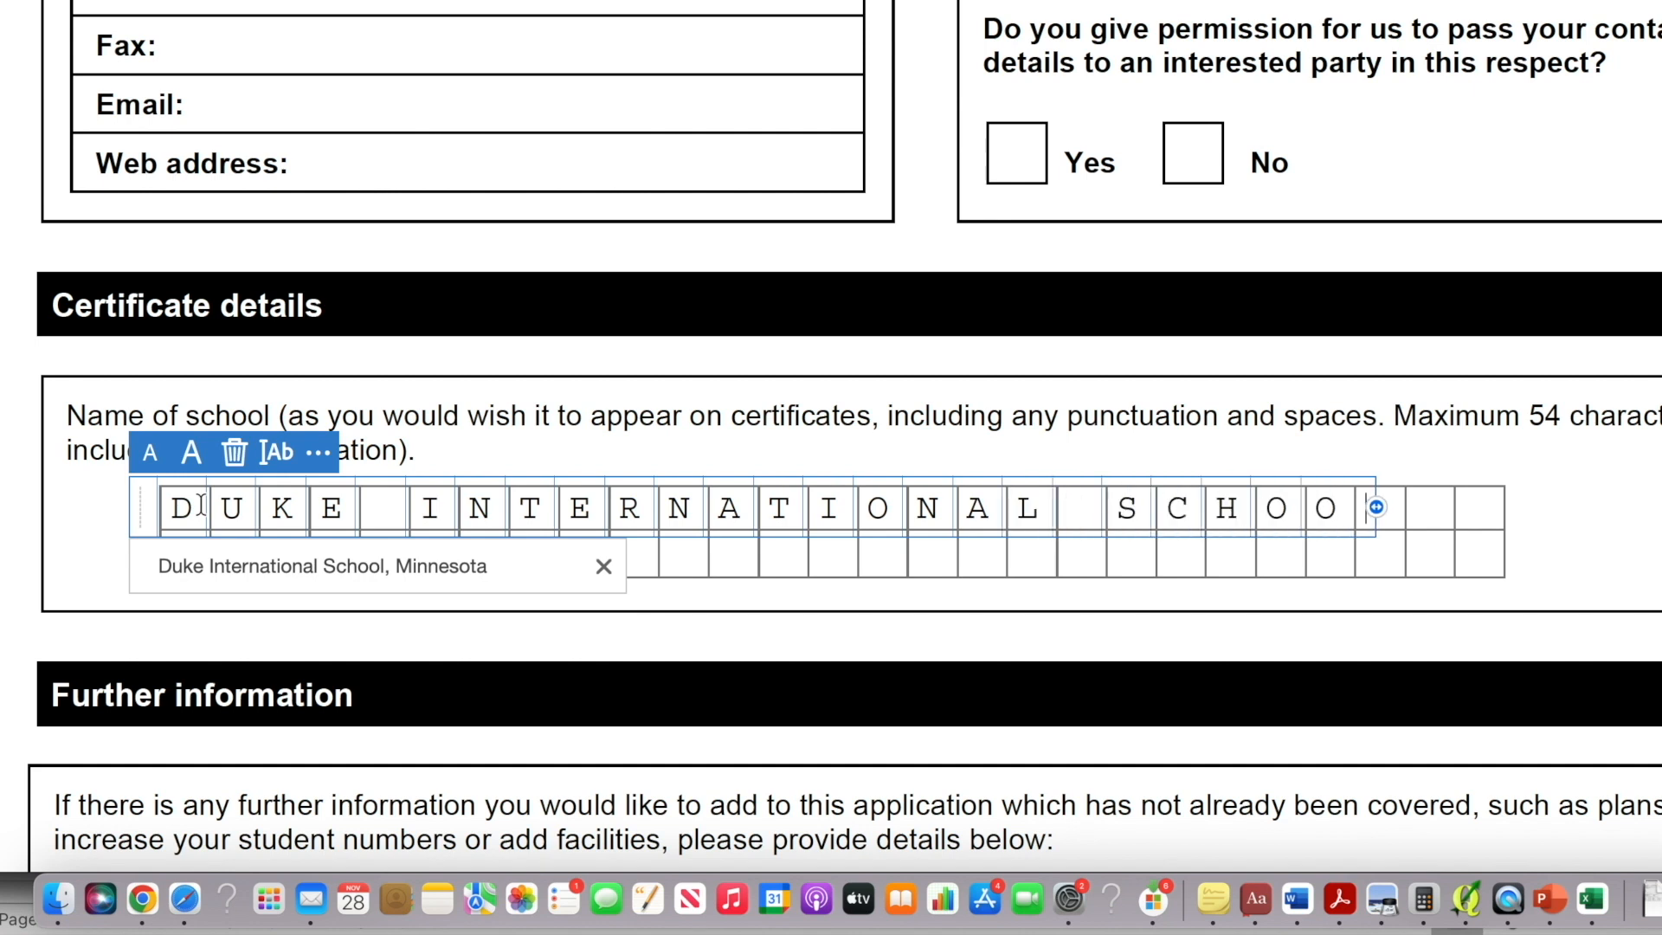
{"action": "type", "text": "L"}
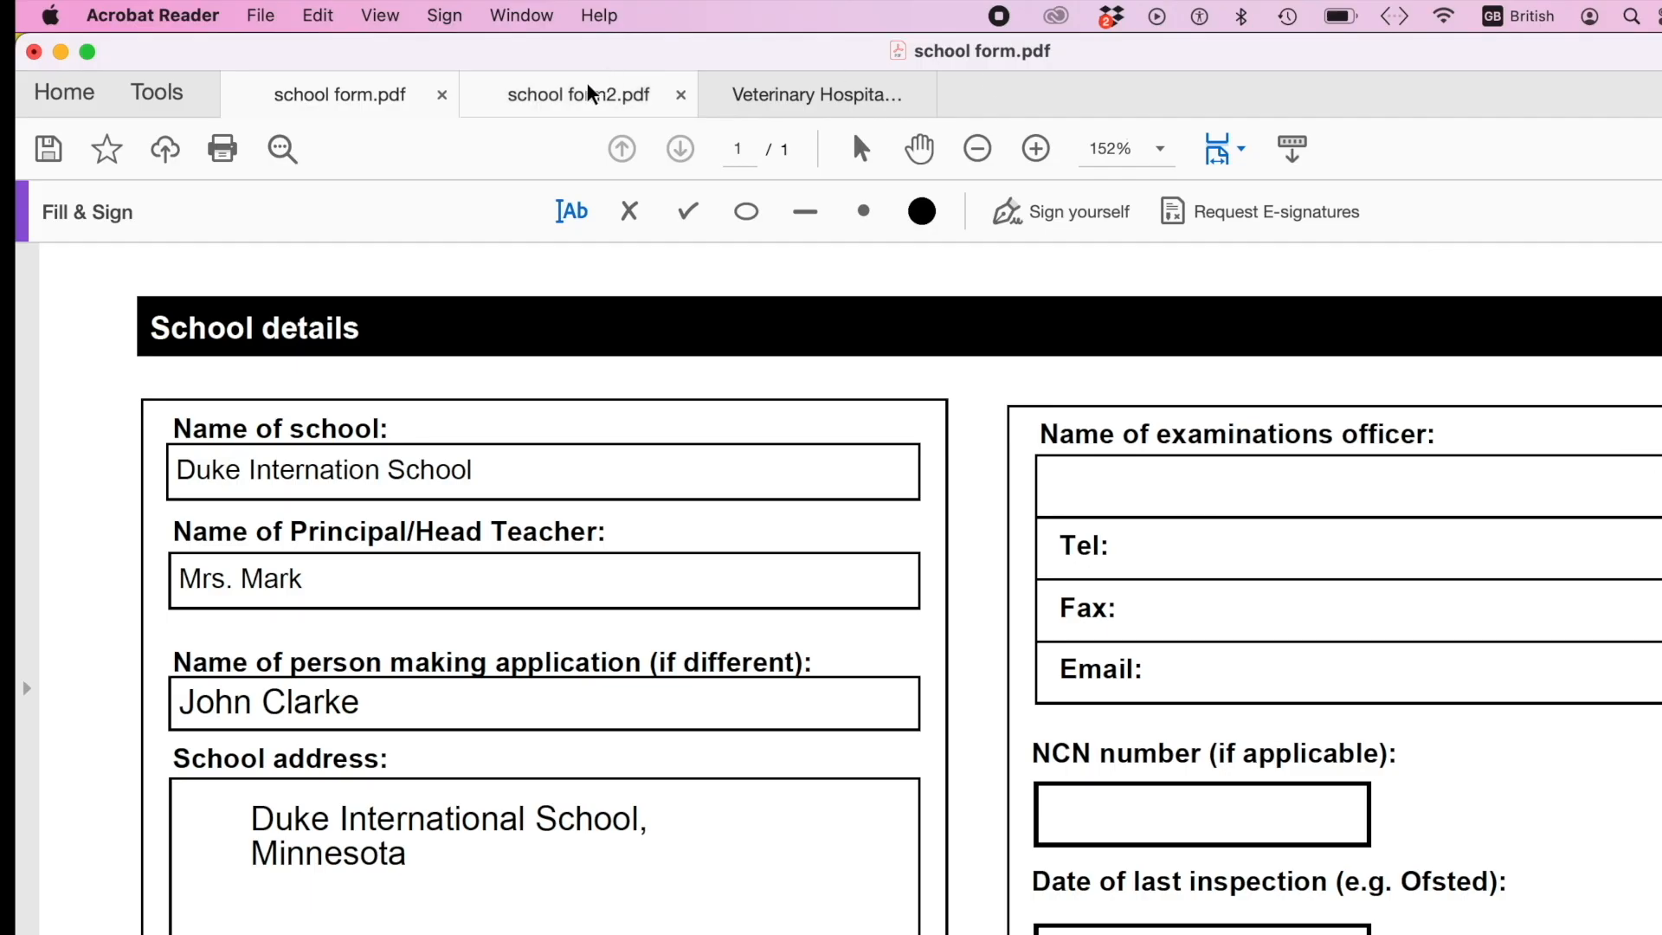
Switch to school form2.pdf and start Fill & Sign text on the hobbies line.
{"action": "left_click", "coordinate": [579, 94]}
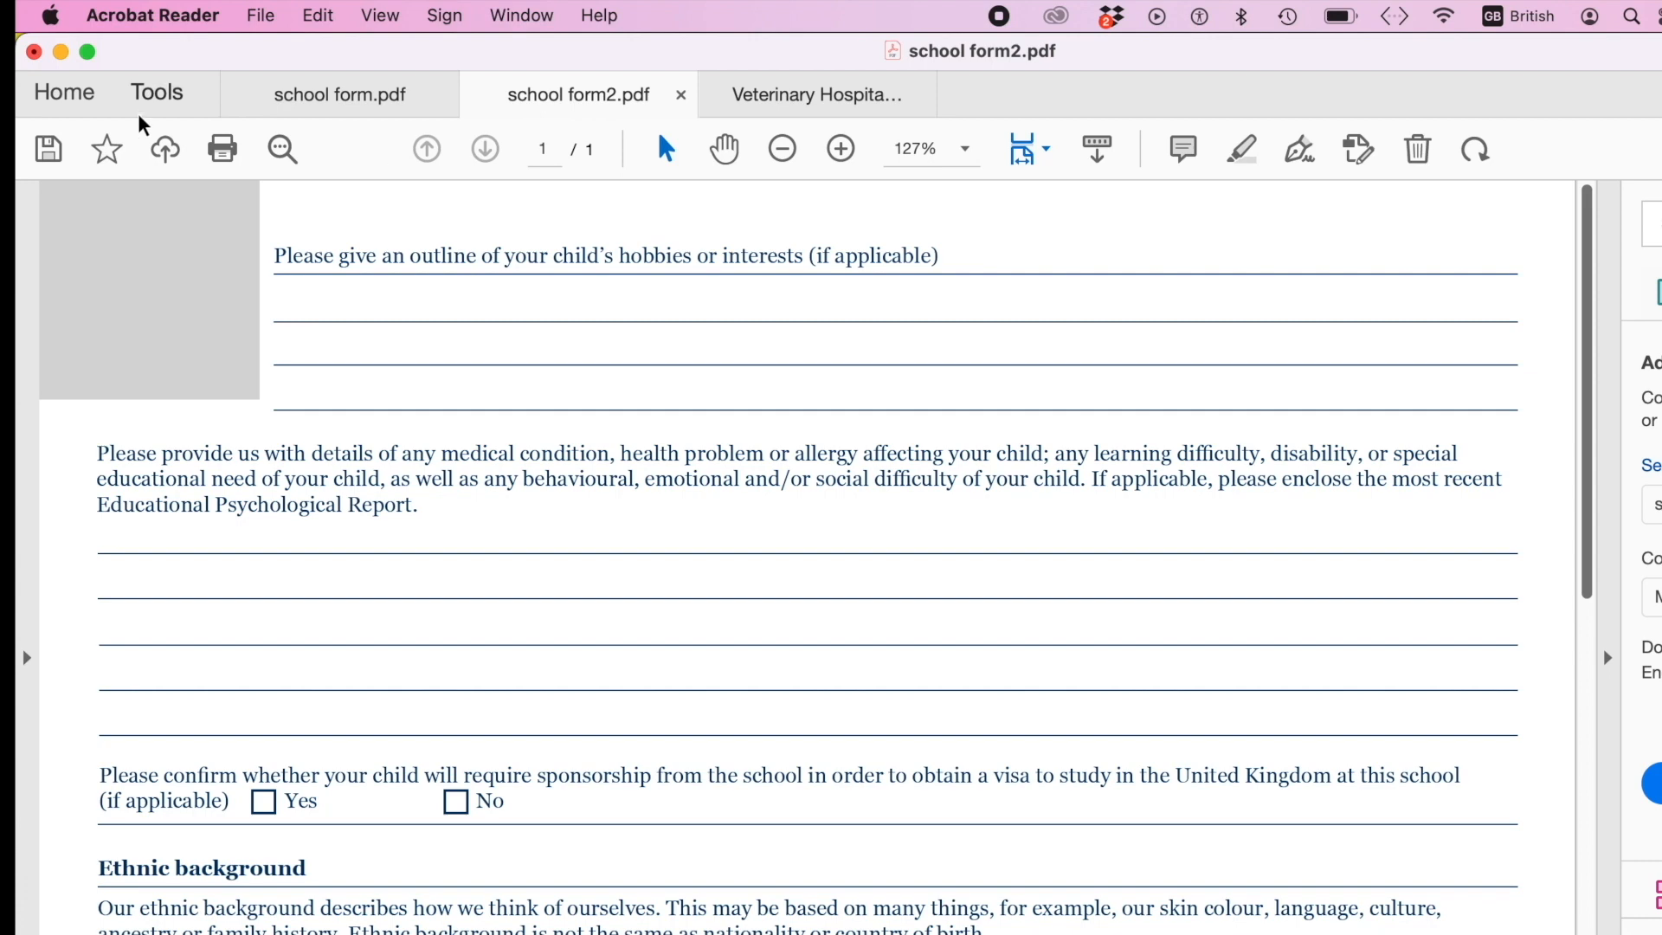
{"action": "left_click", "coordinate": [156, 92]}
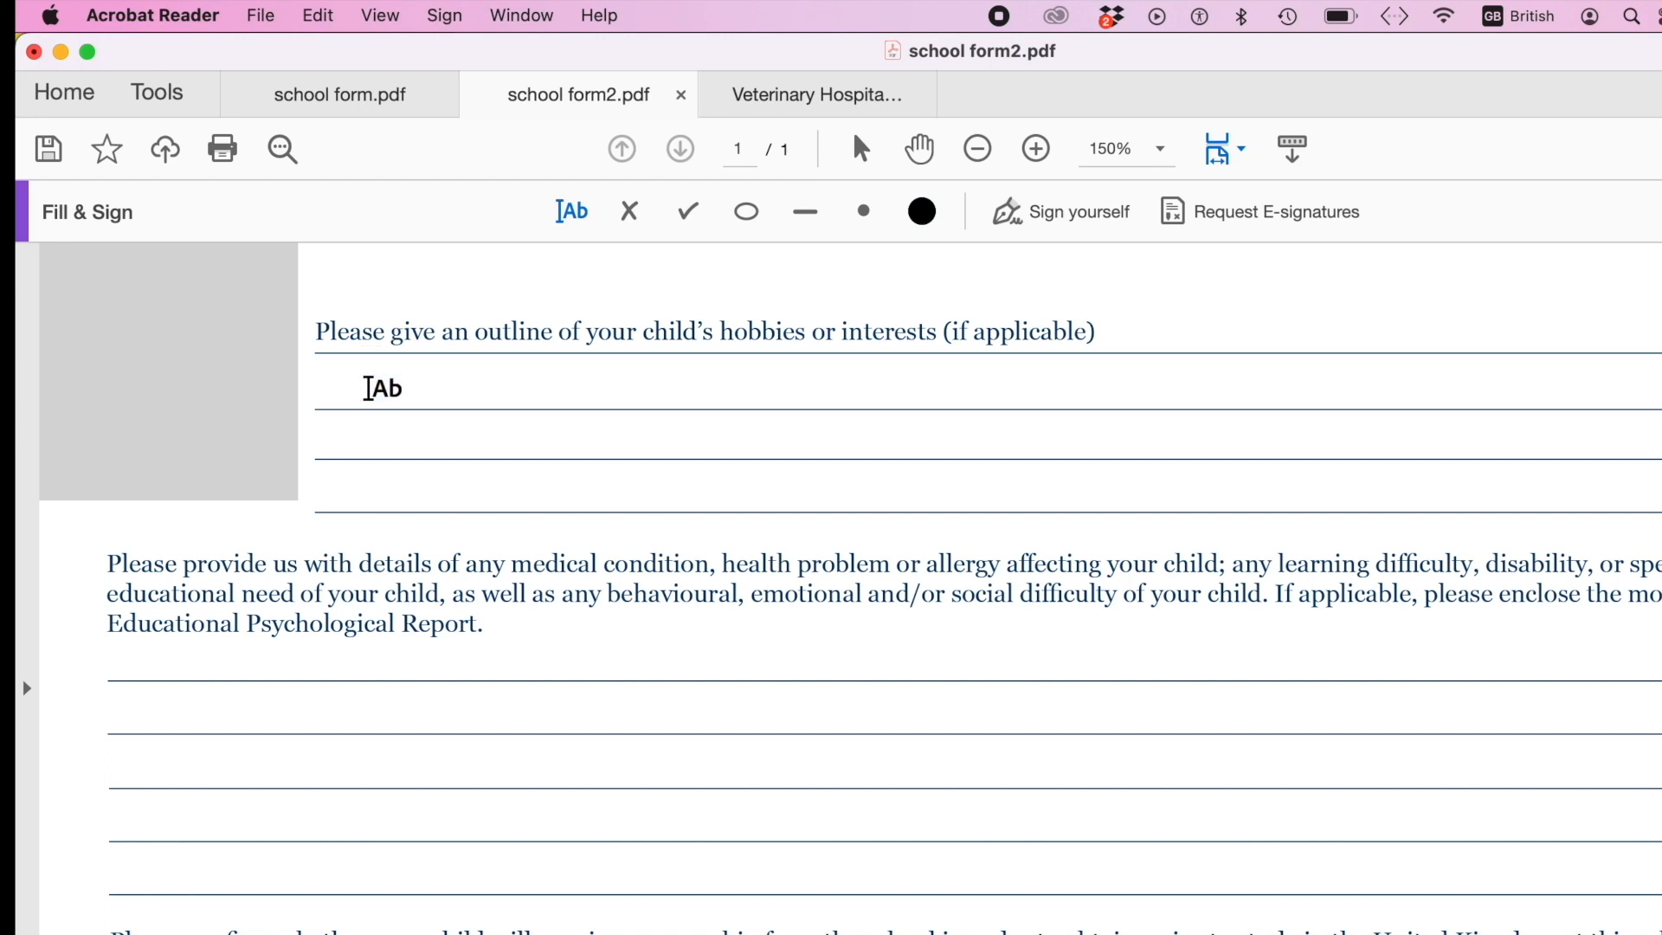
{"action": "left_click", "coordinate": [381, 386]}
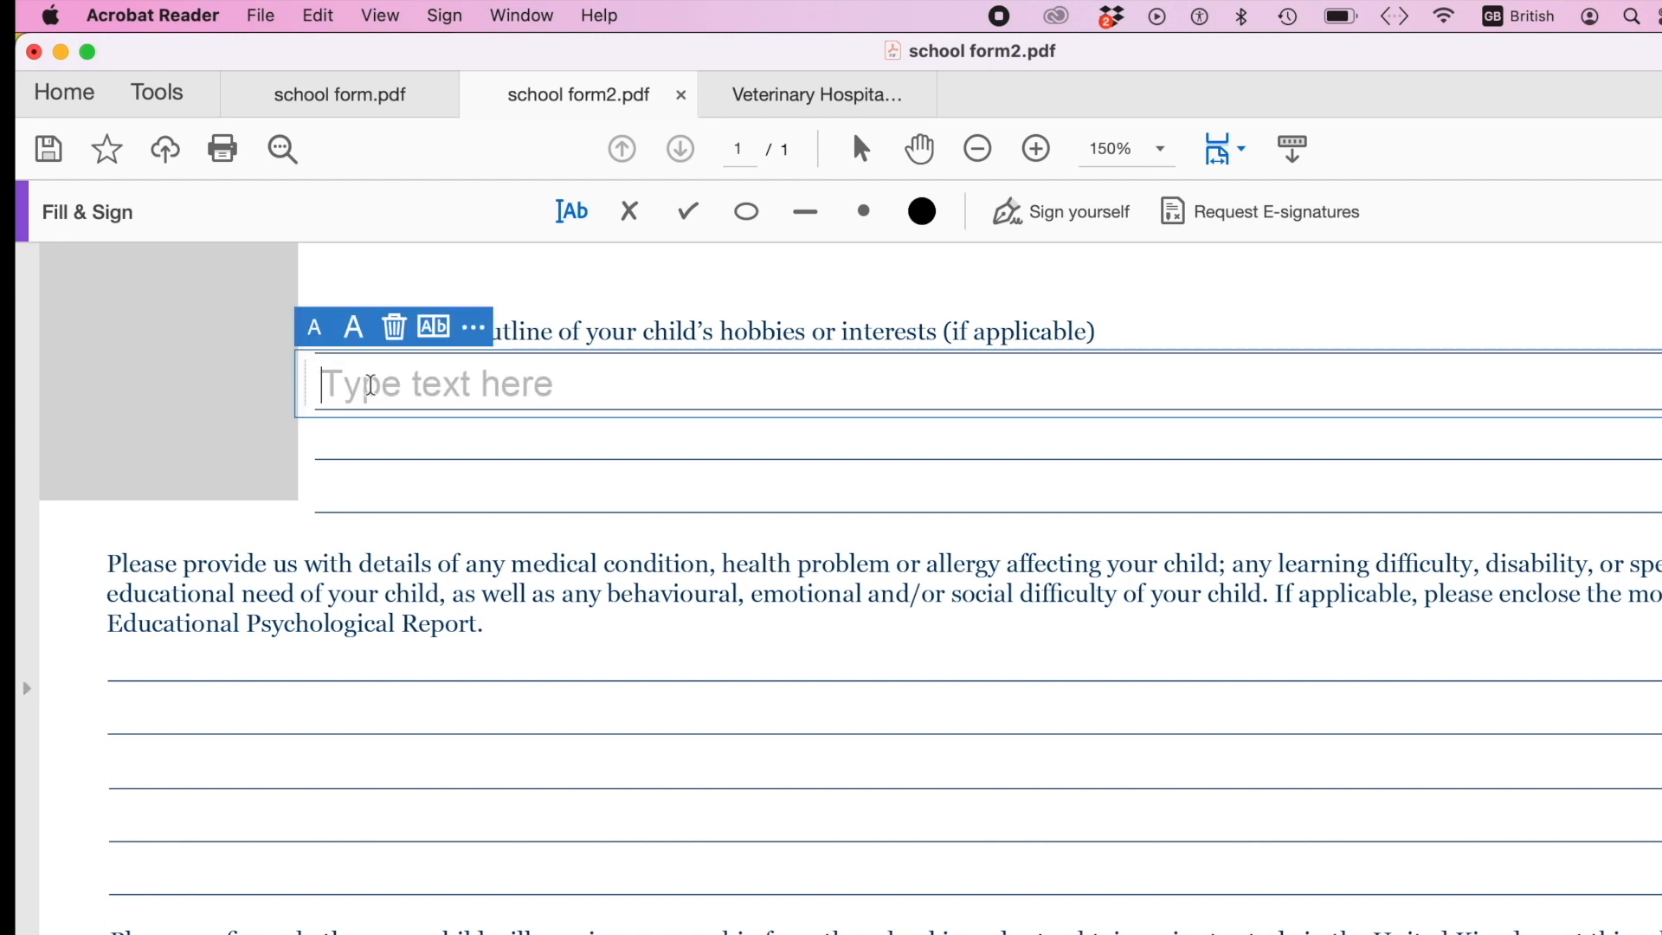
Write 'Playing football, watching games.' as the child's hobbies and interests.
{"action": "type", "text": "Pla"}
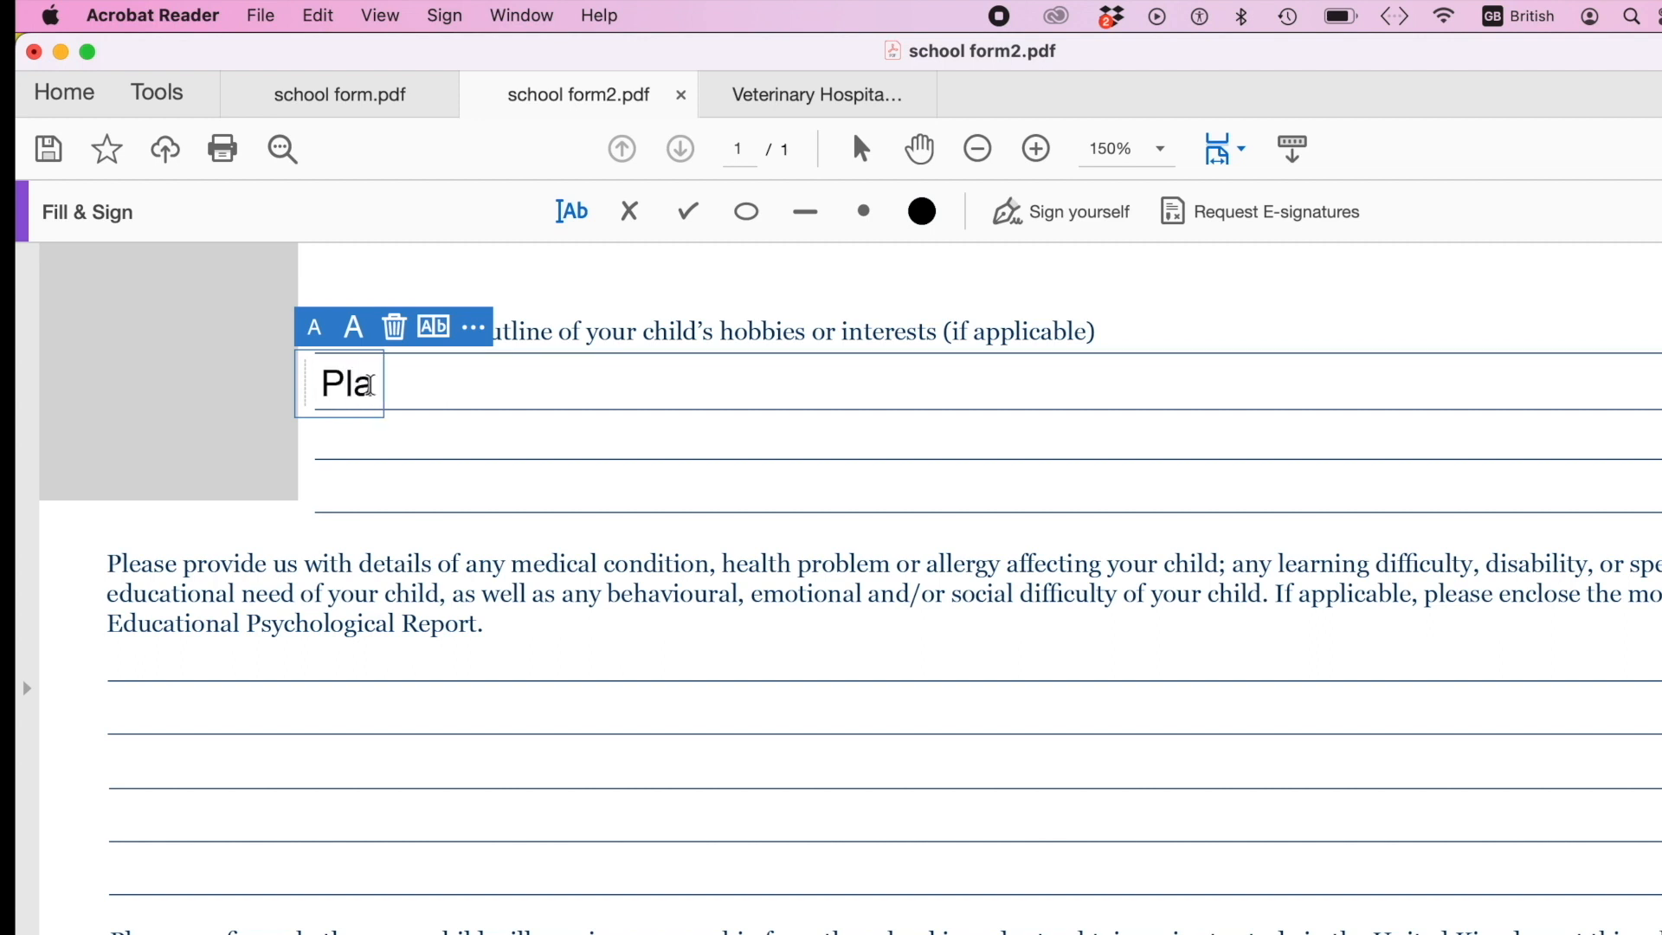
{"action": "type", "text": "ying"}
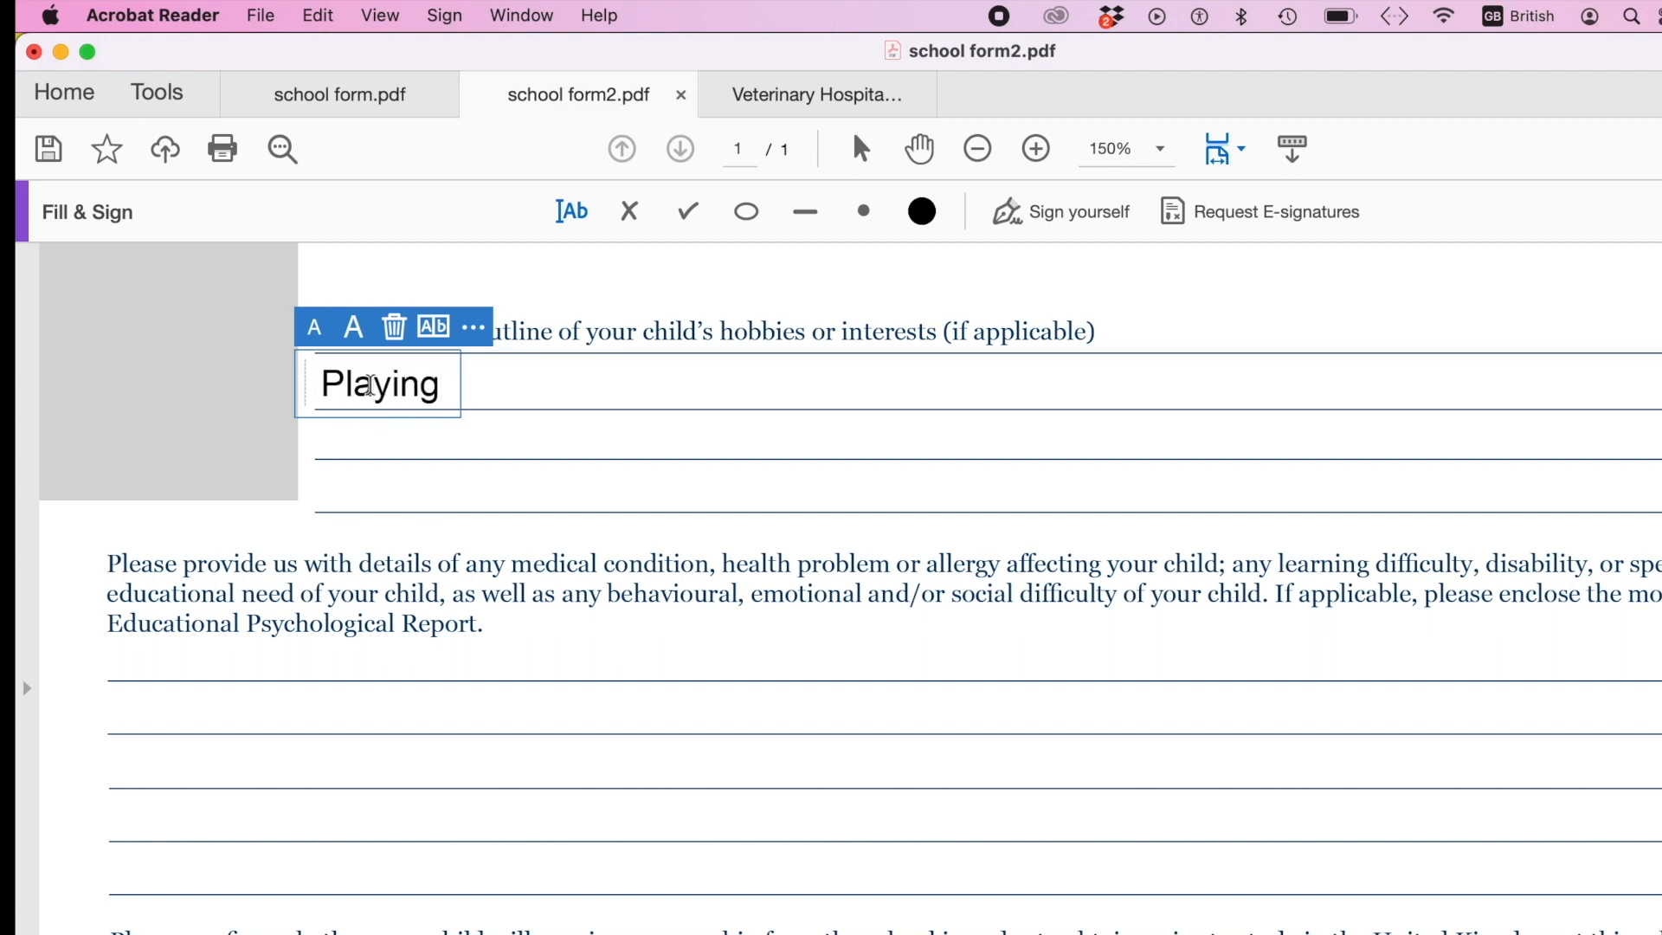
{"action": "type", "text": "foot"}
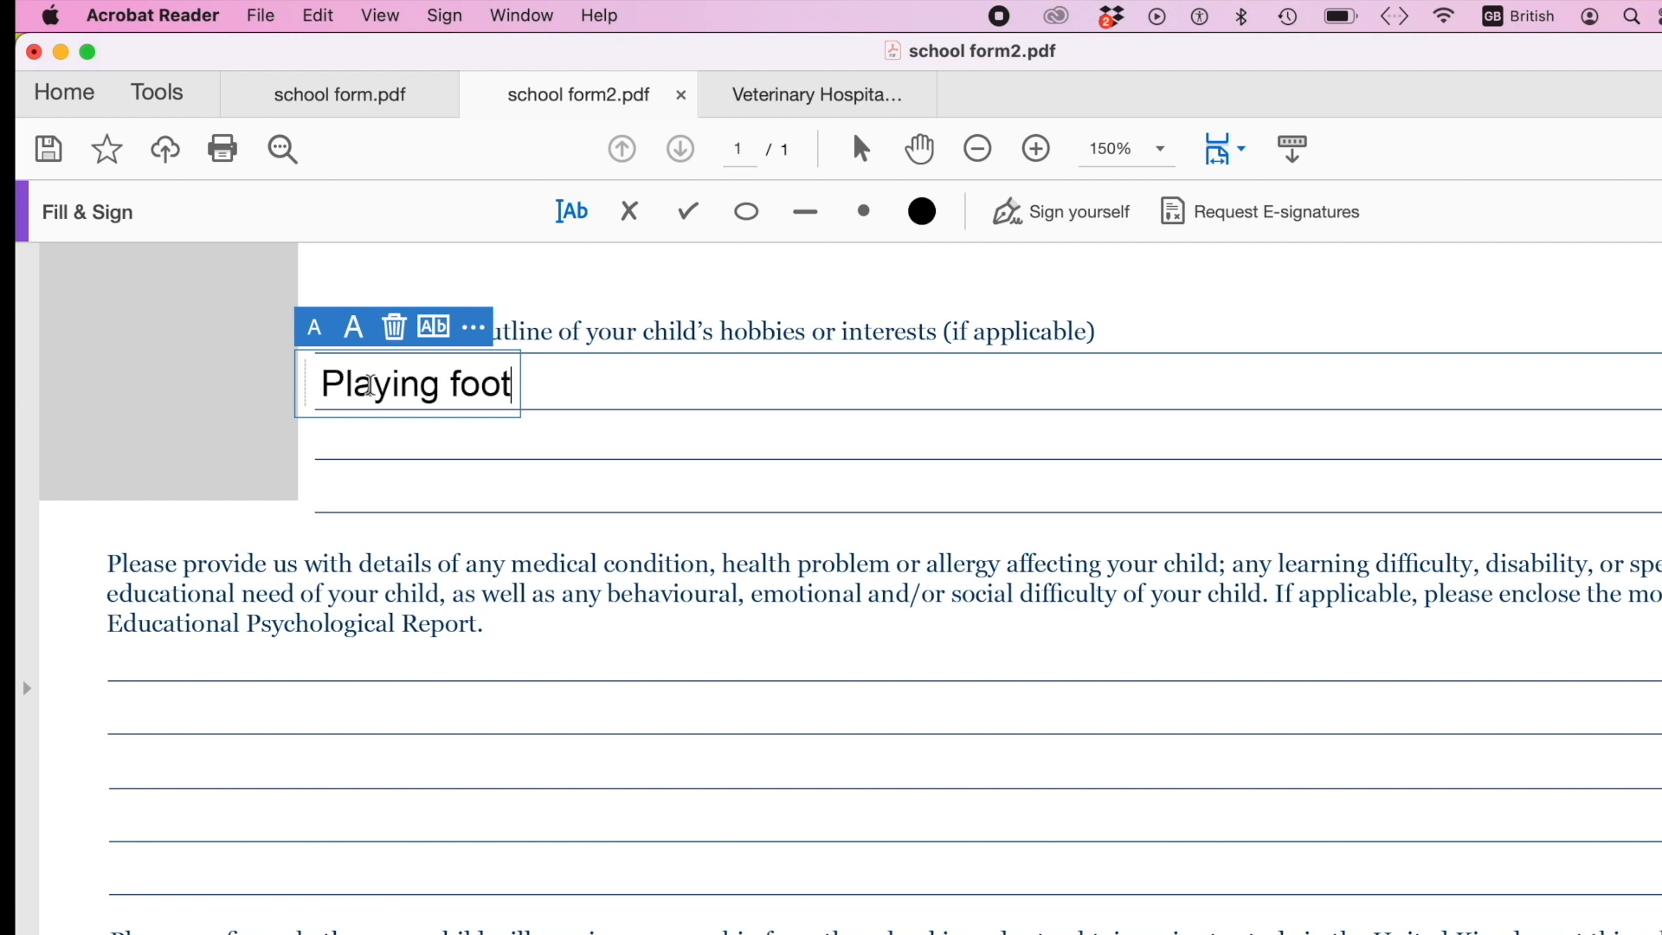
{"action": "type", "text": "ball, watch"}
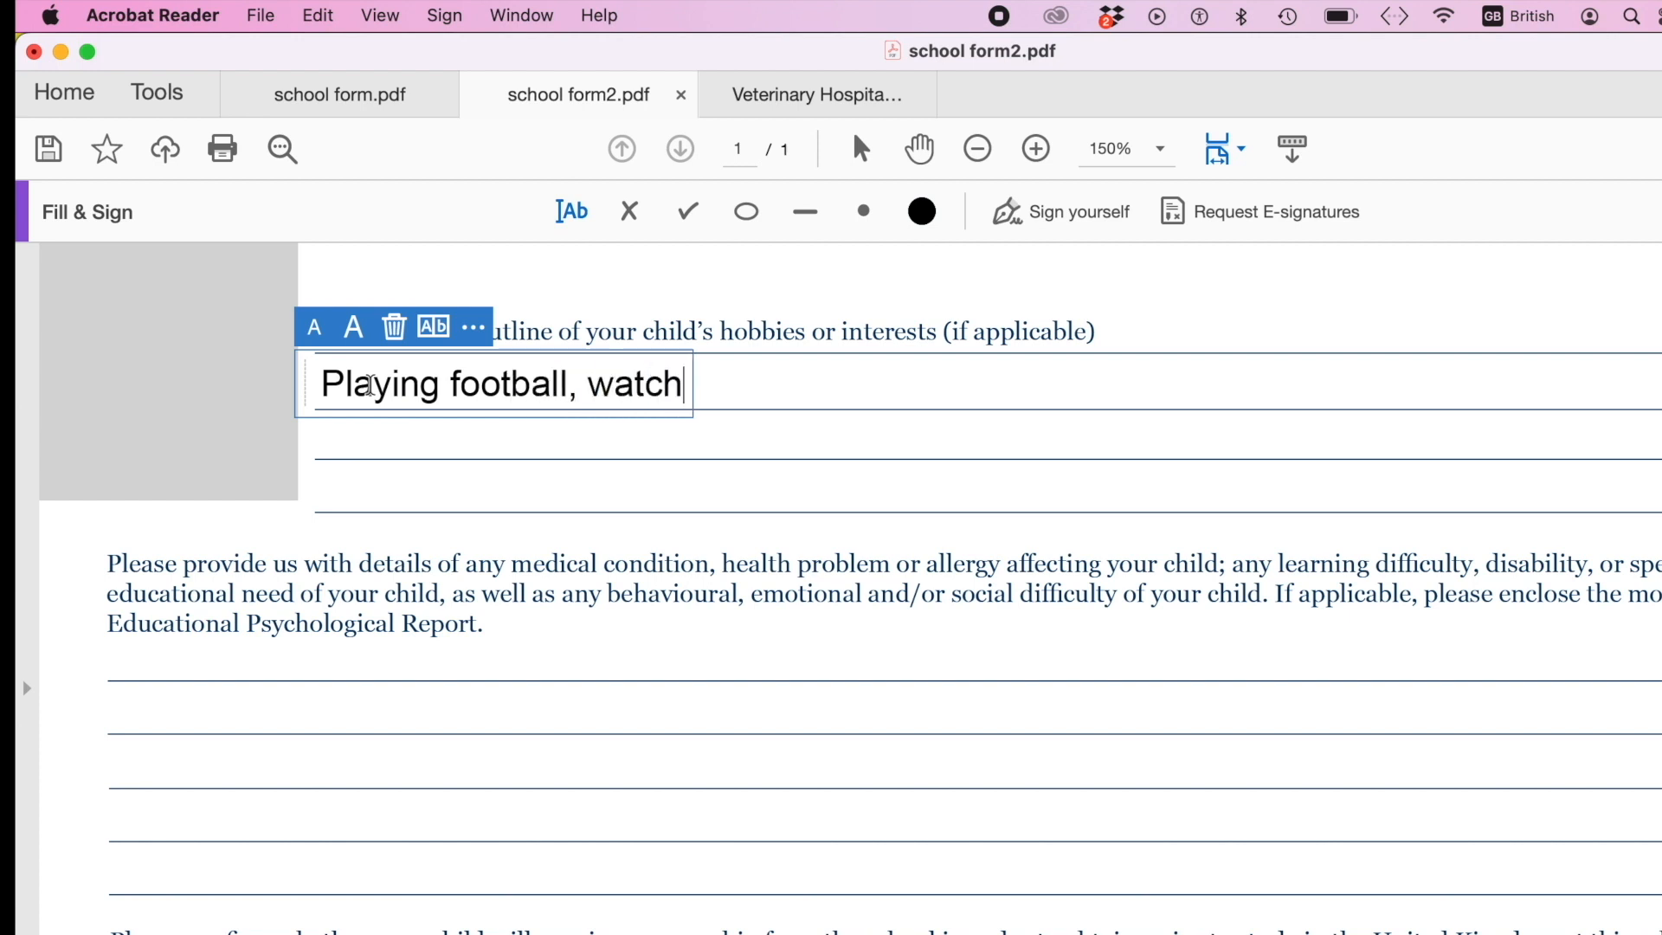
{"action": "type", "text": "ing ga"}
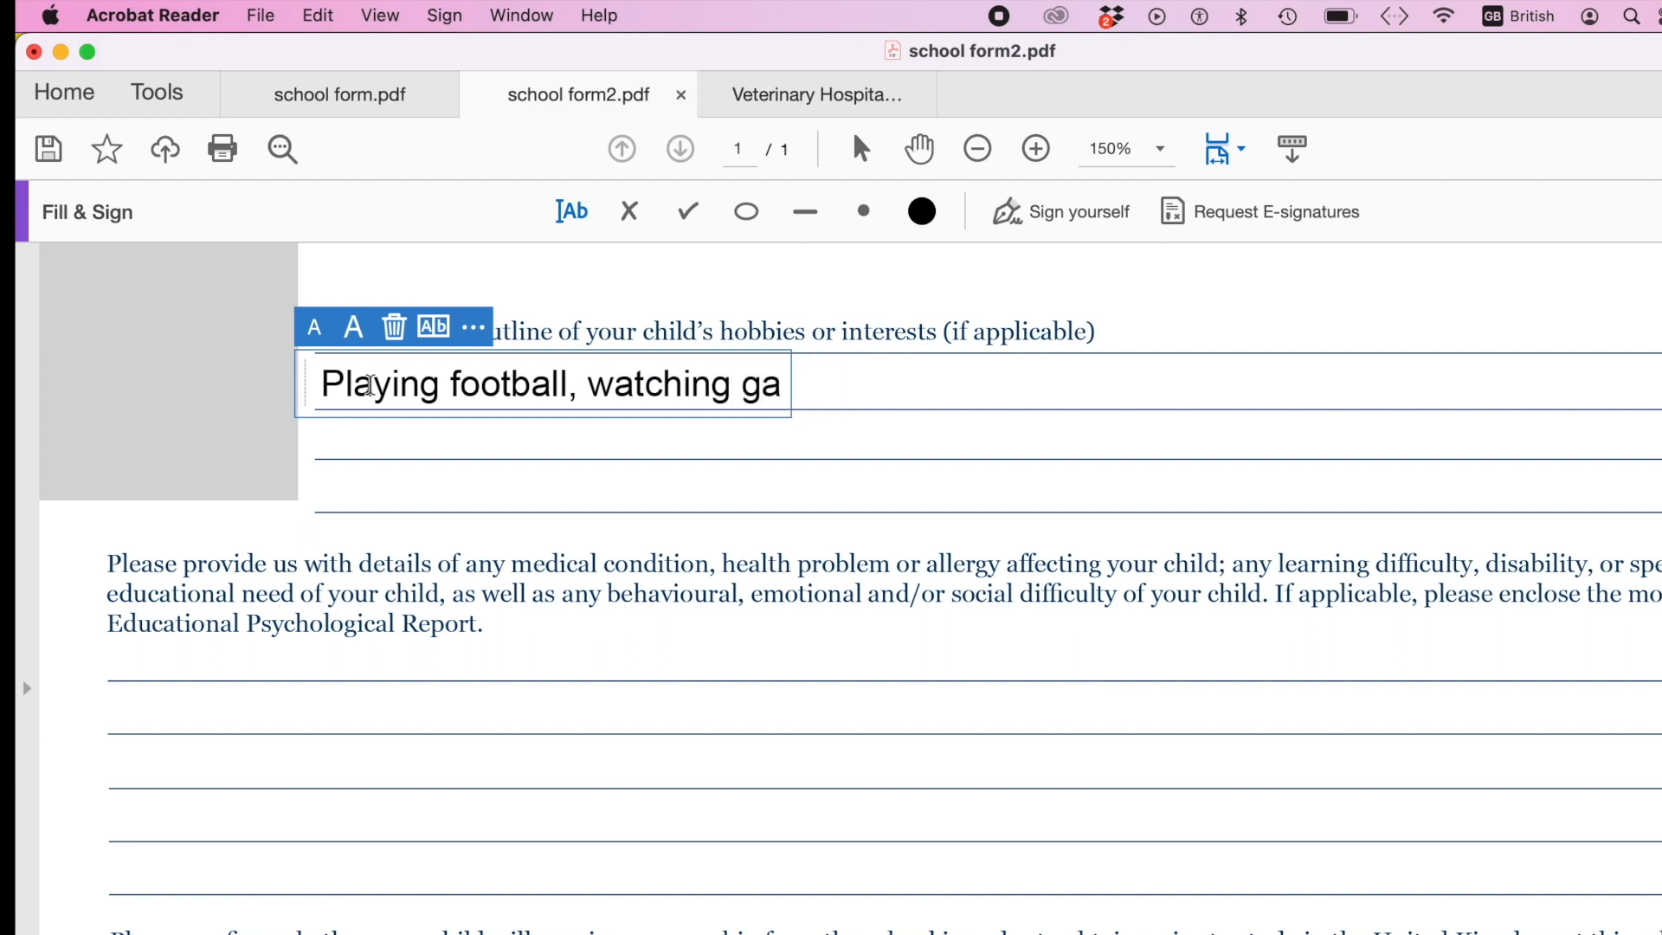
{"action": "type", "text": "mes"}
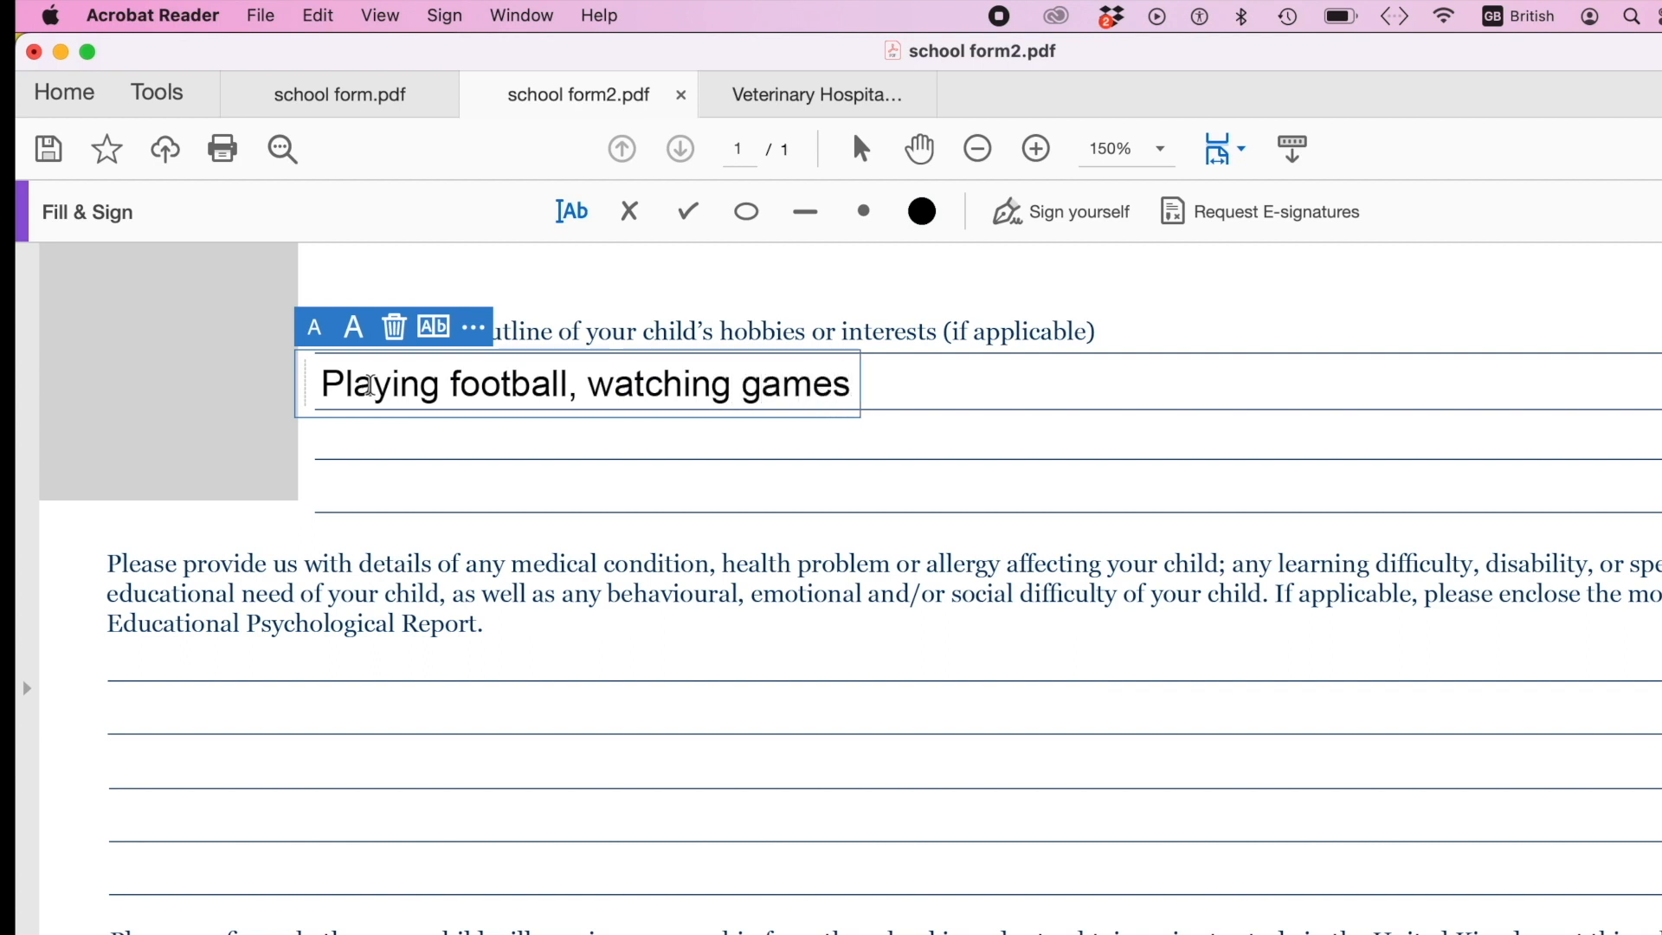
{"action": "type", "text": "."}
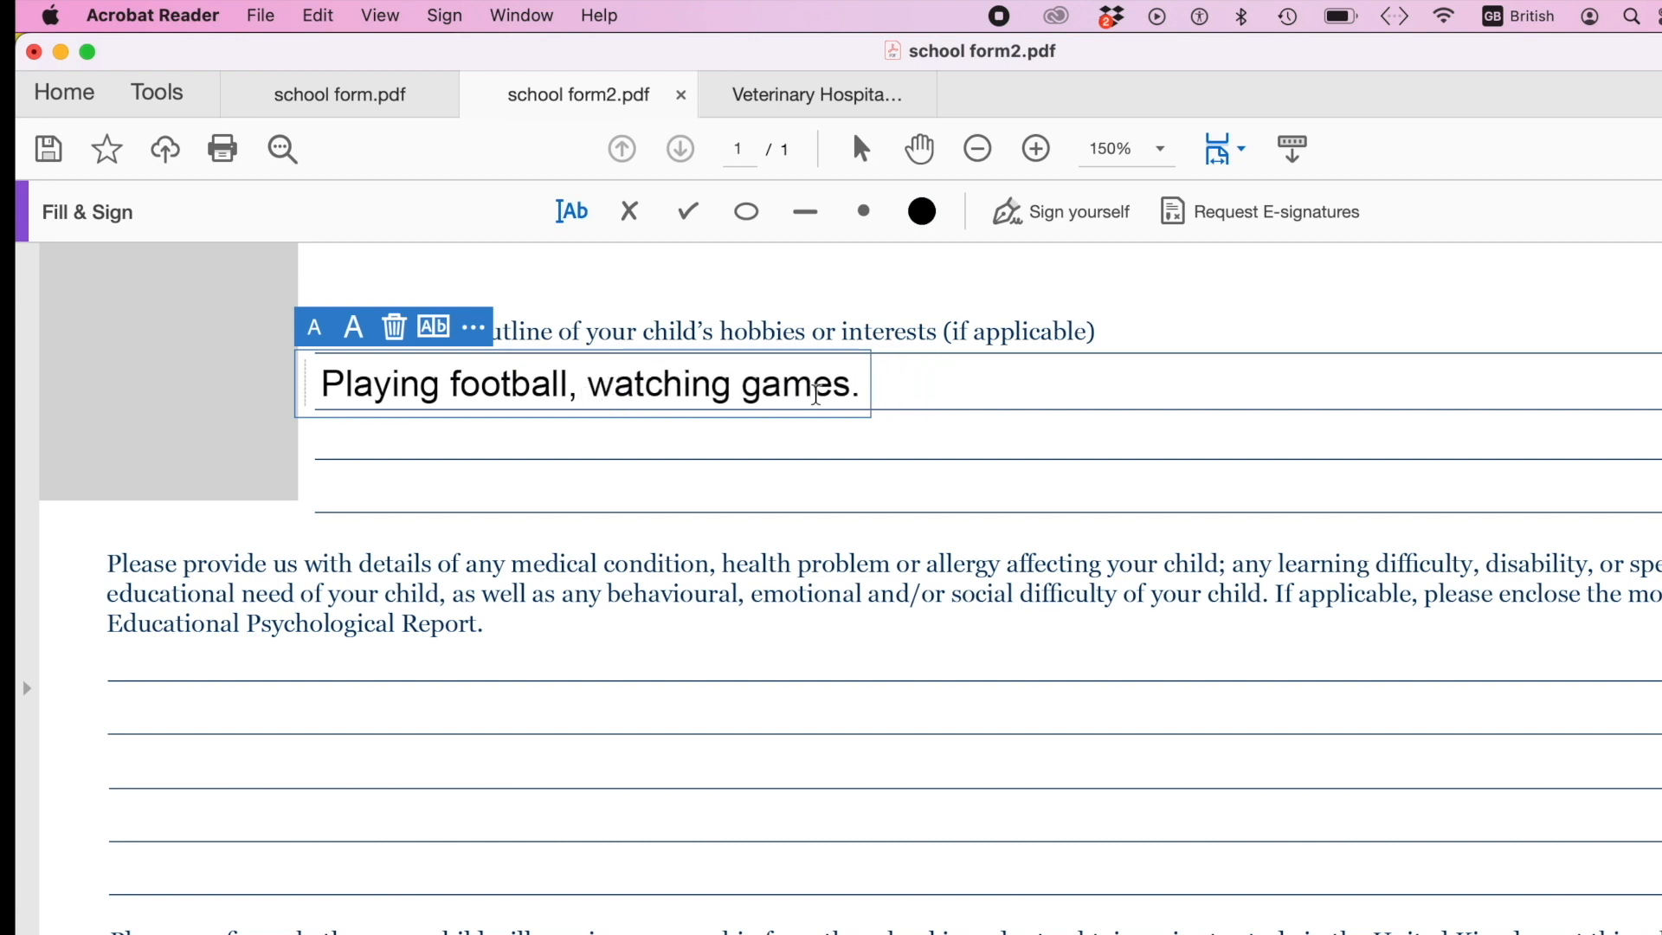
{"action": "mouse_move", "coordinate": [519, 647]}
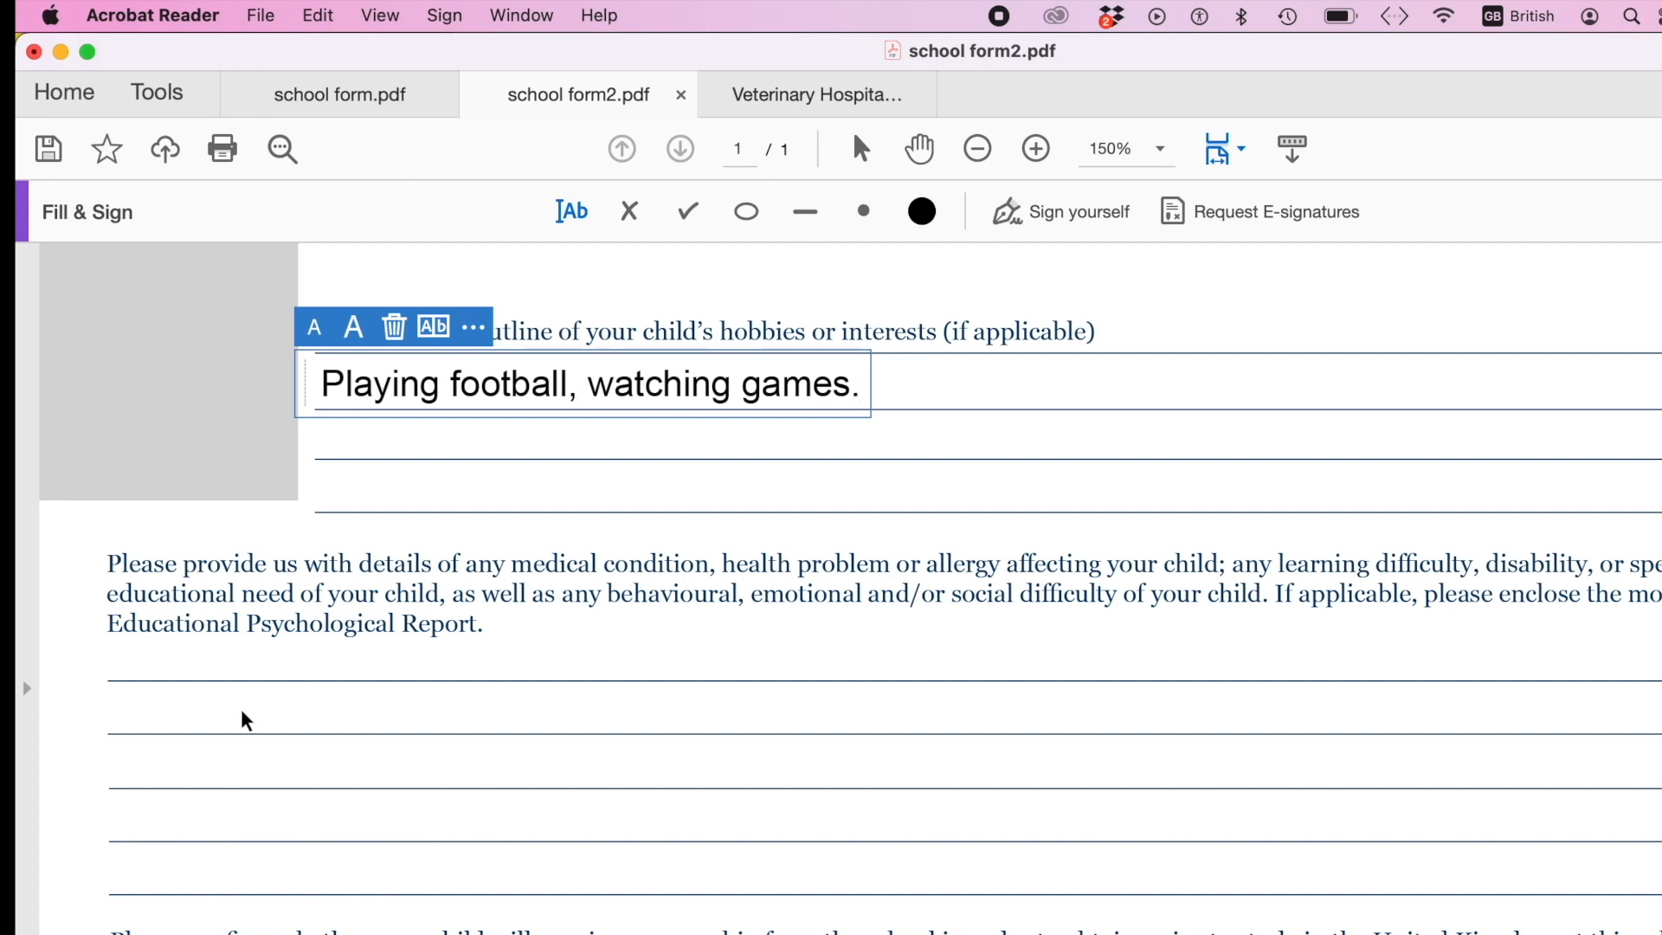
Answer 'None' on the first medical-condition line and pick the Cross mark tool.
{"action": "left_click", "coordinate": [244, 715]}
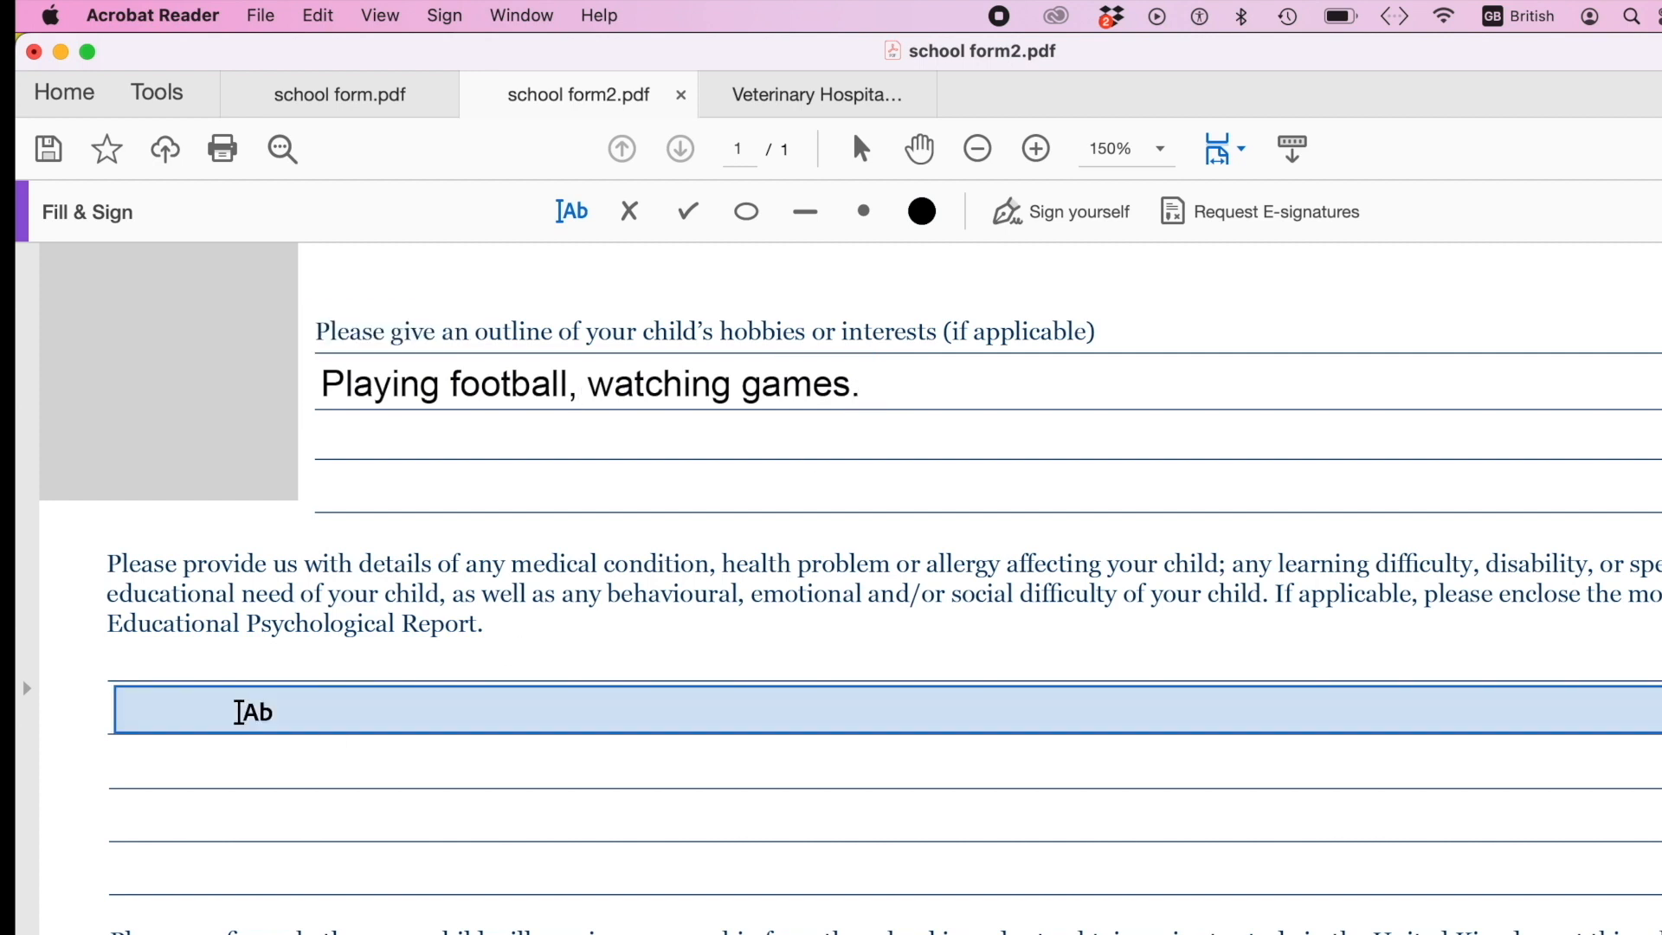
{"action": "left_click", "coordinate": [255, 711]}
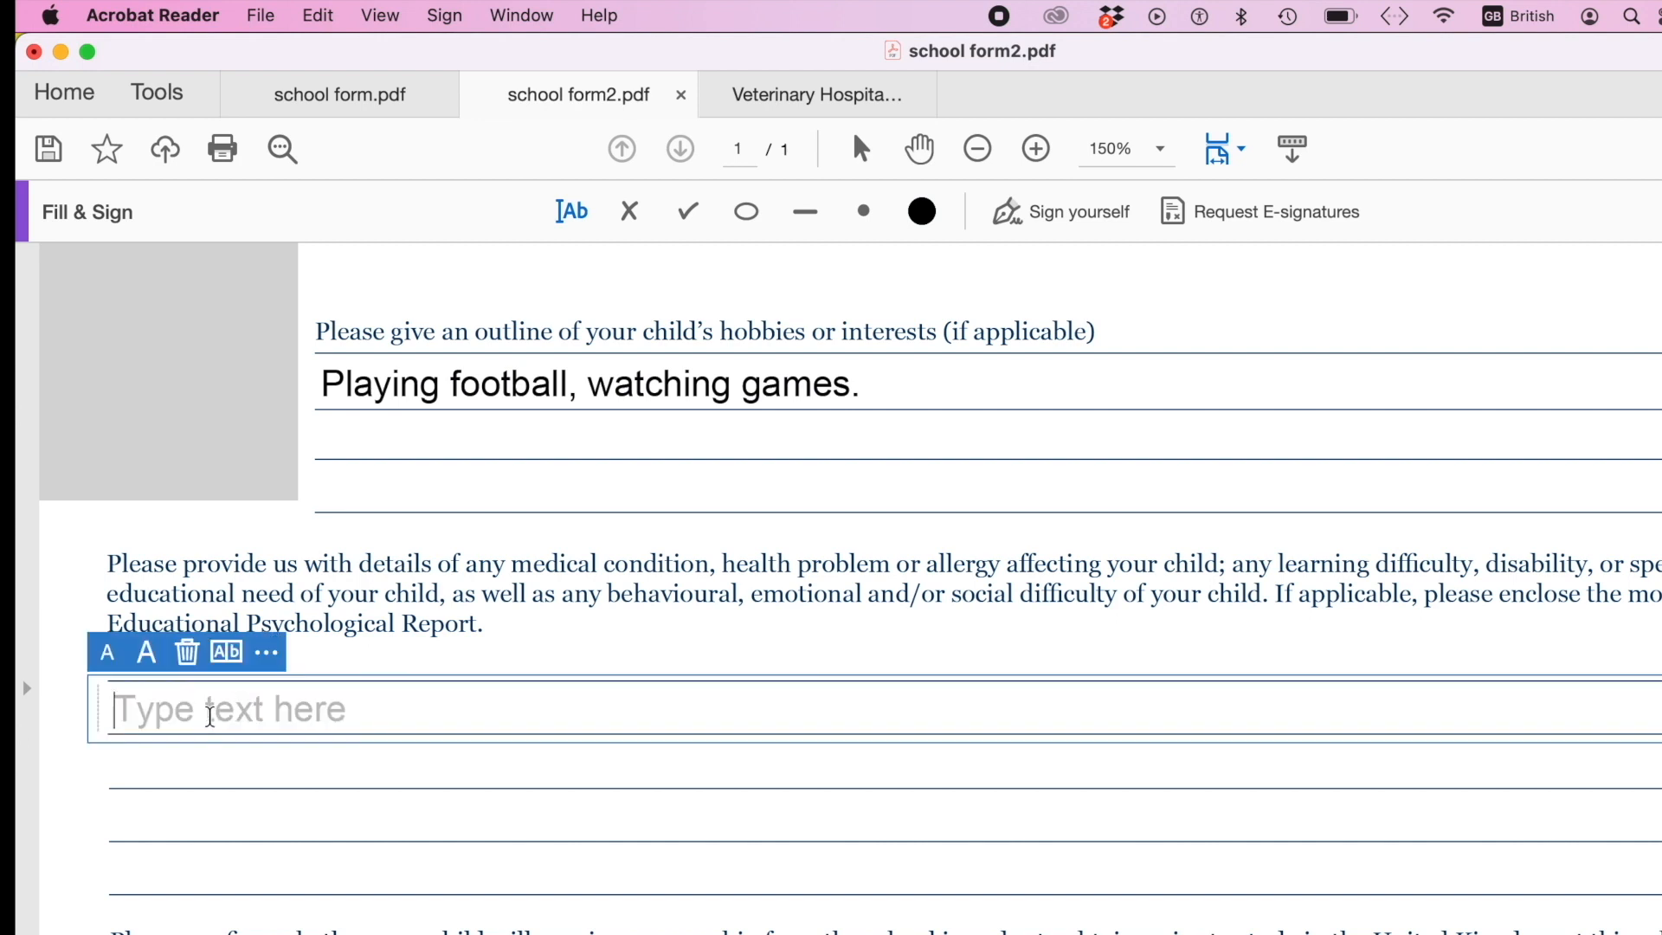
{"action": "type", "text": "Non"}
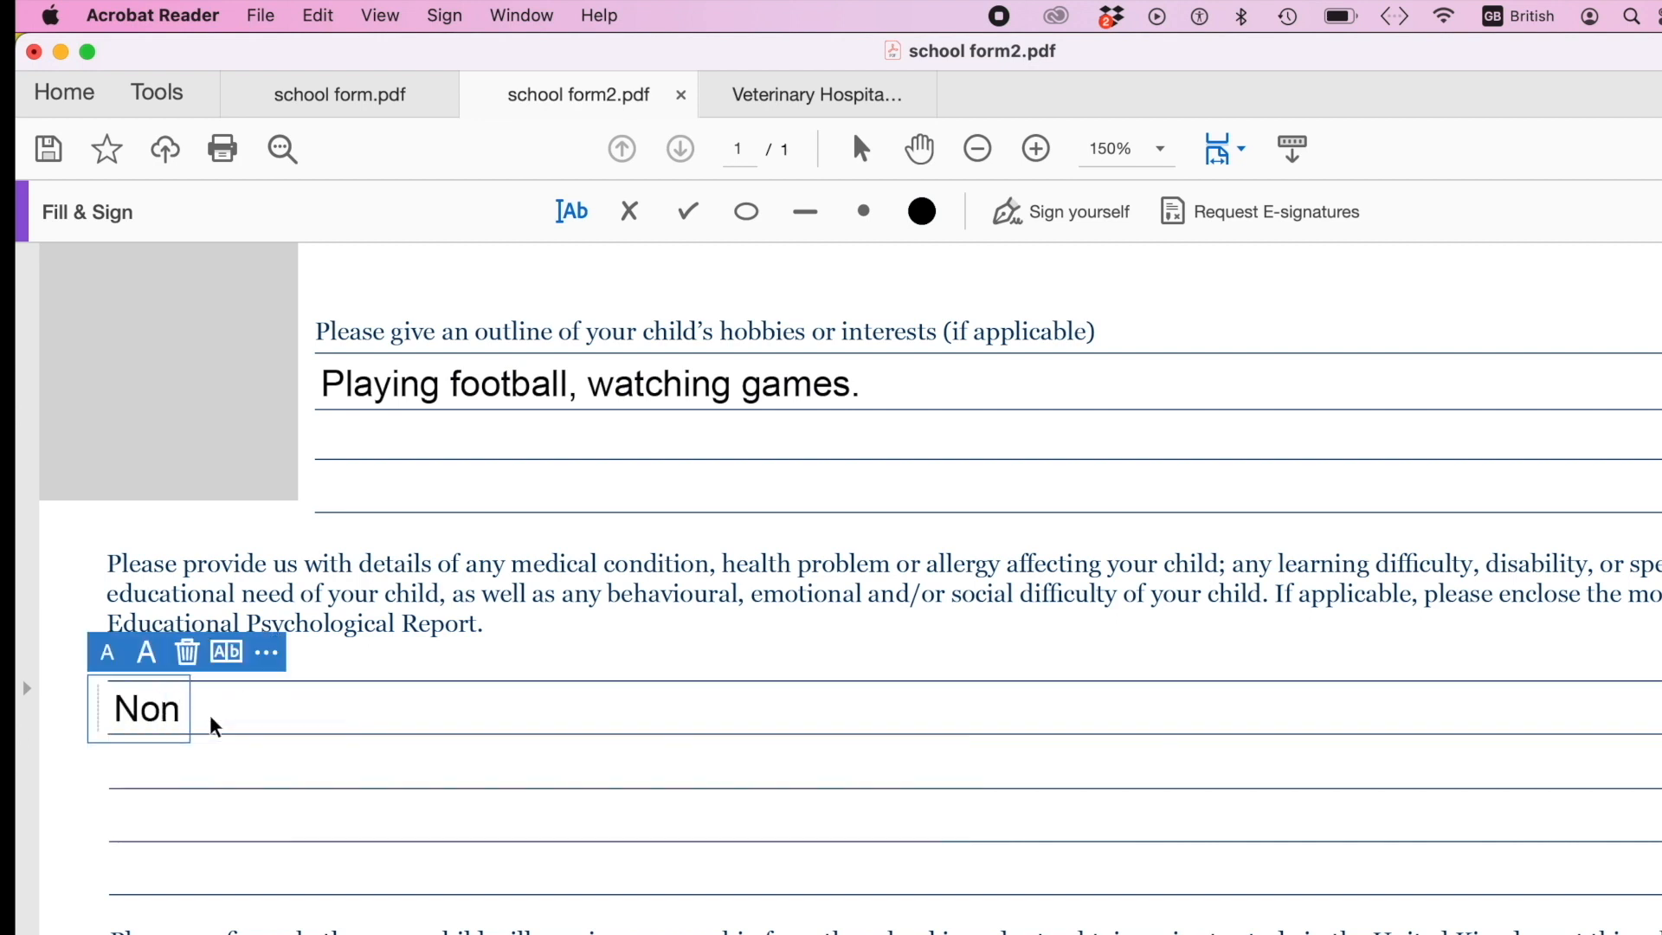
{"action": "type", "text": "e"}
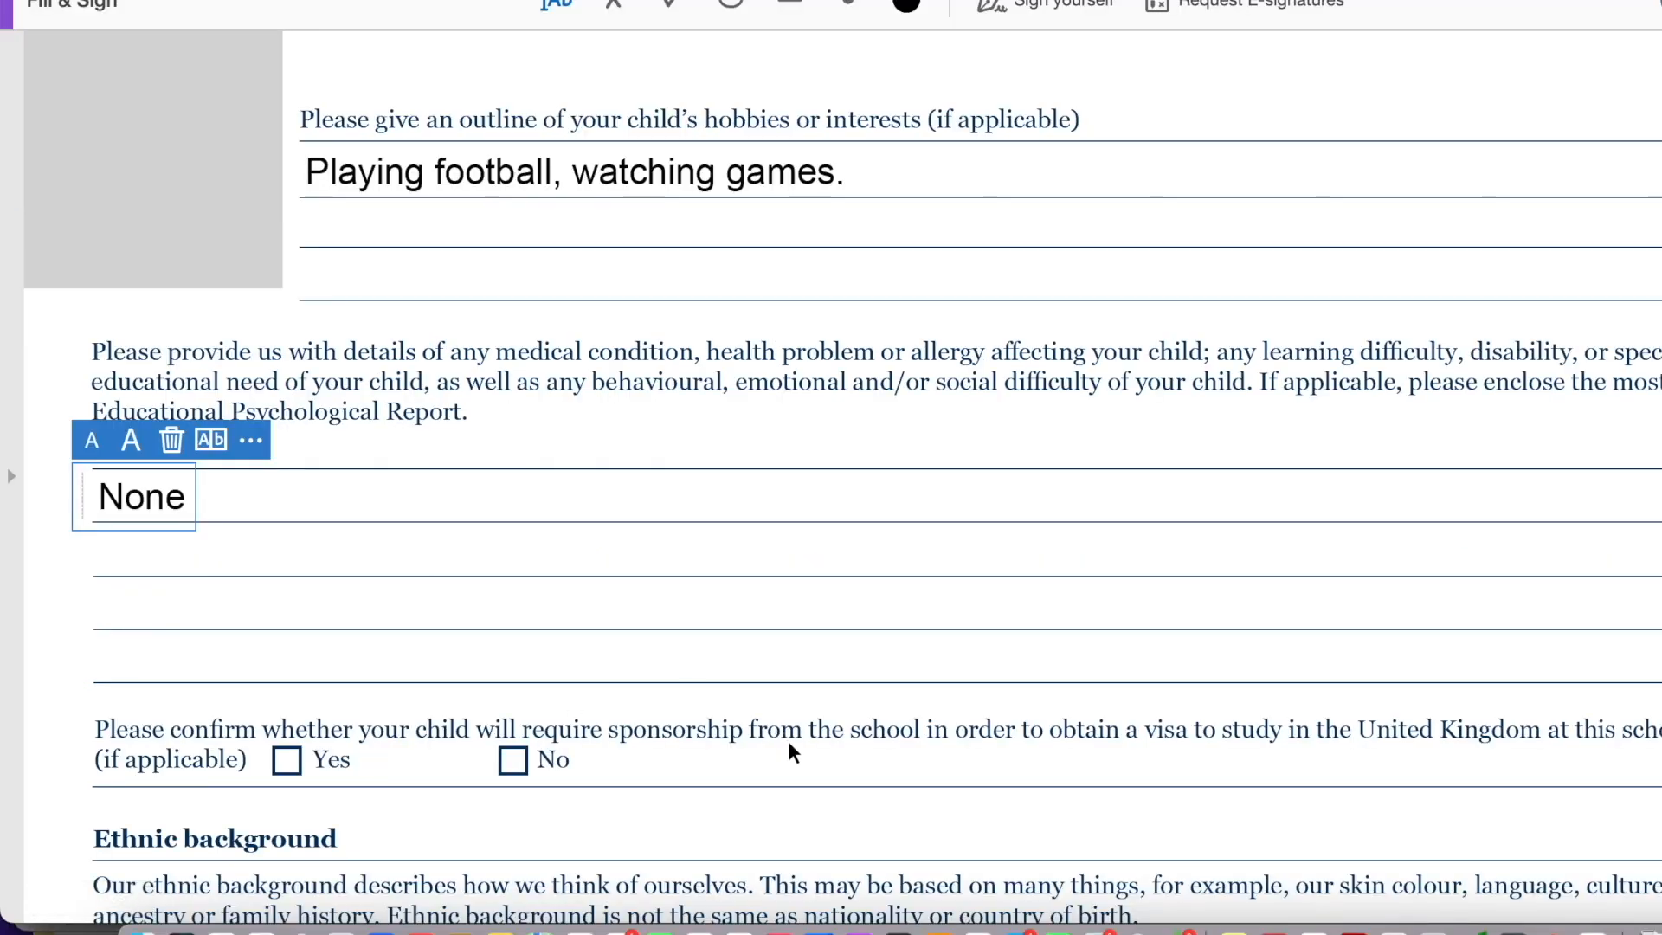
{"action": "mouse_move", "coordinate": [1039, 767]}
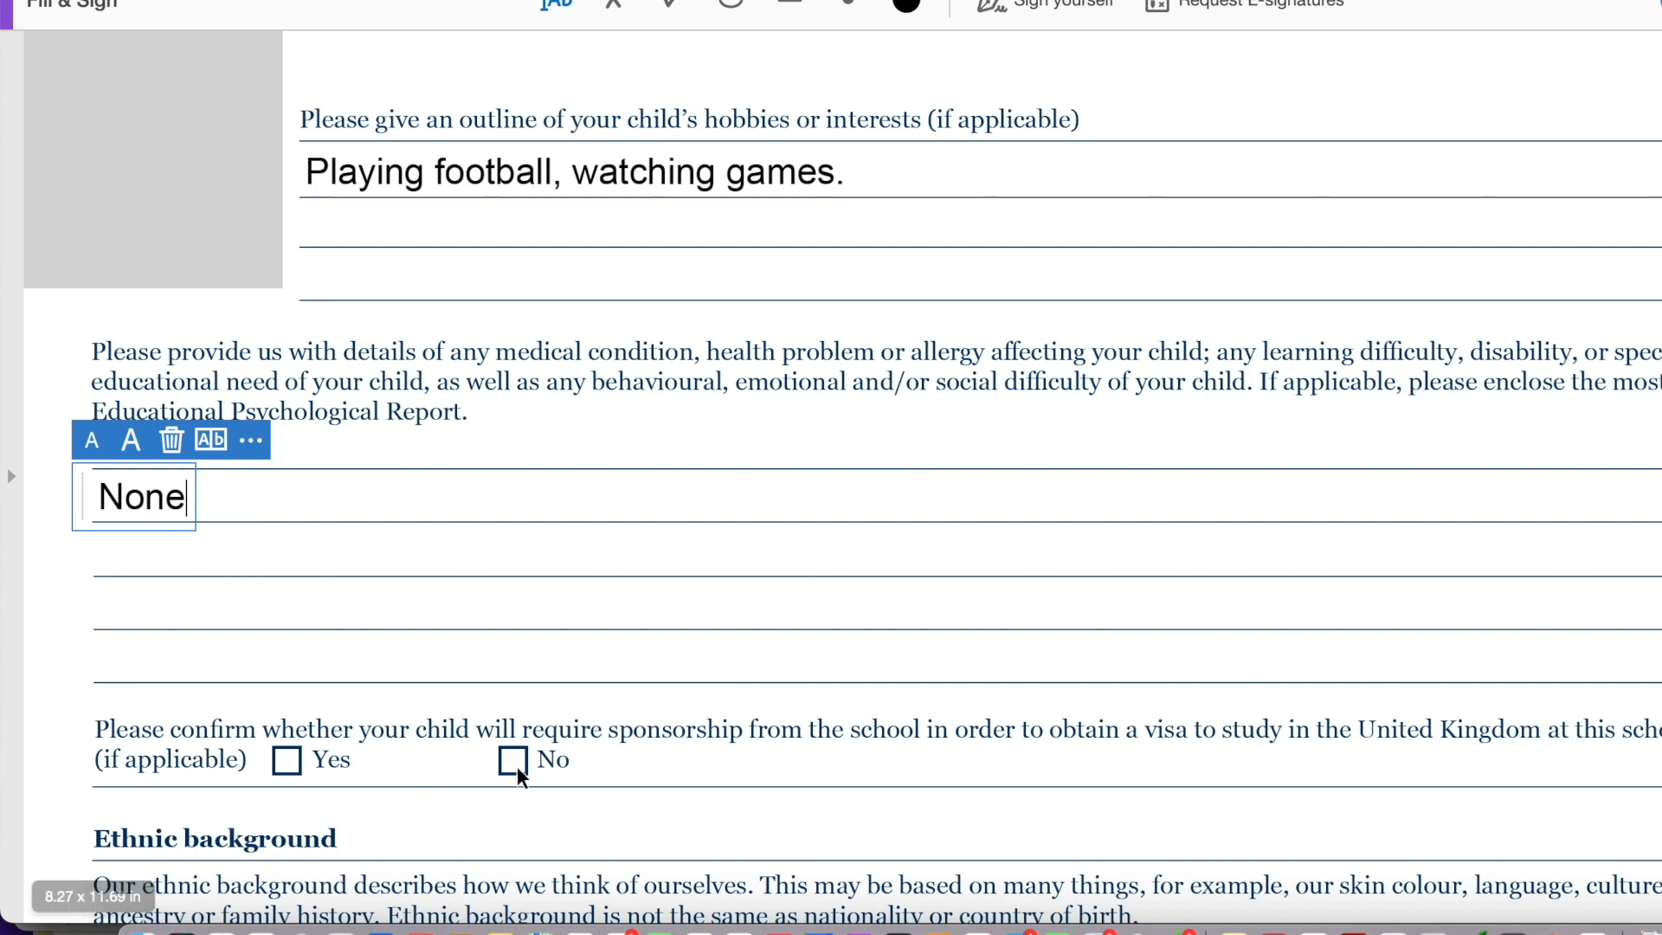
{"action": "left_click", "coordinate": [514, 762]}
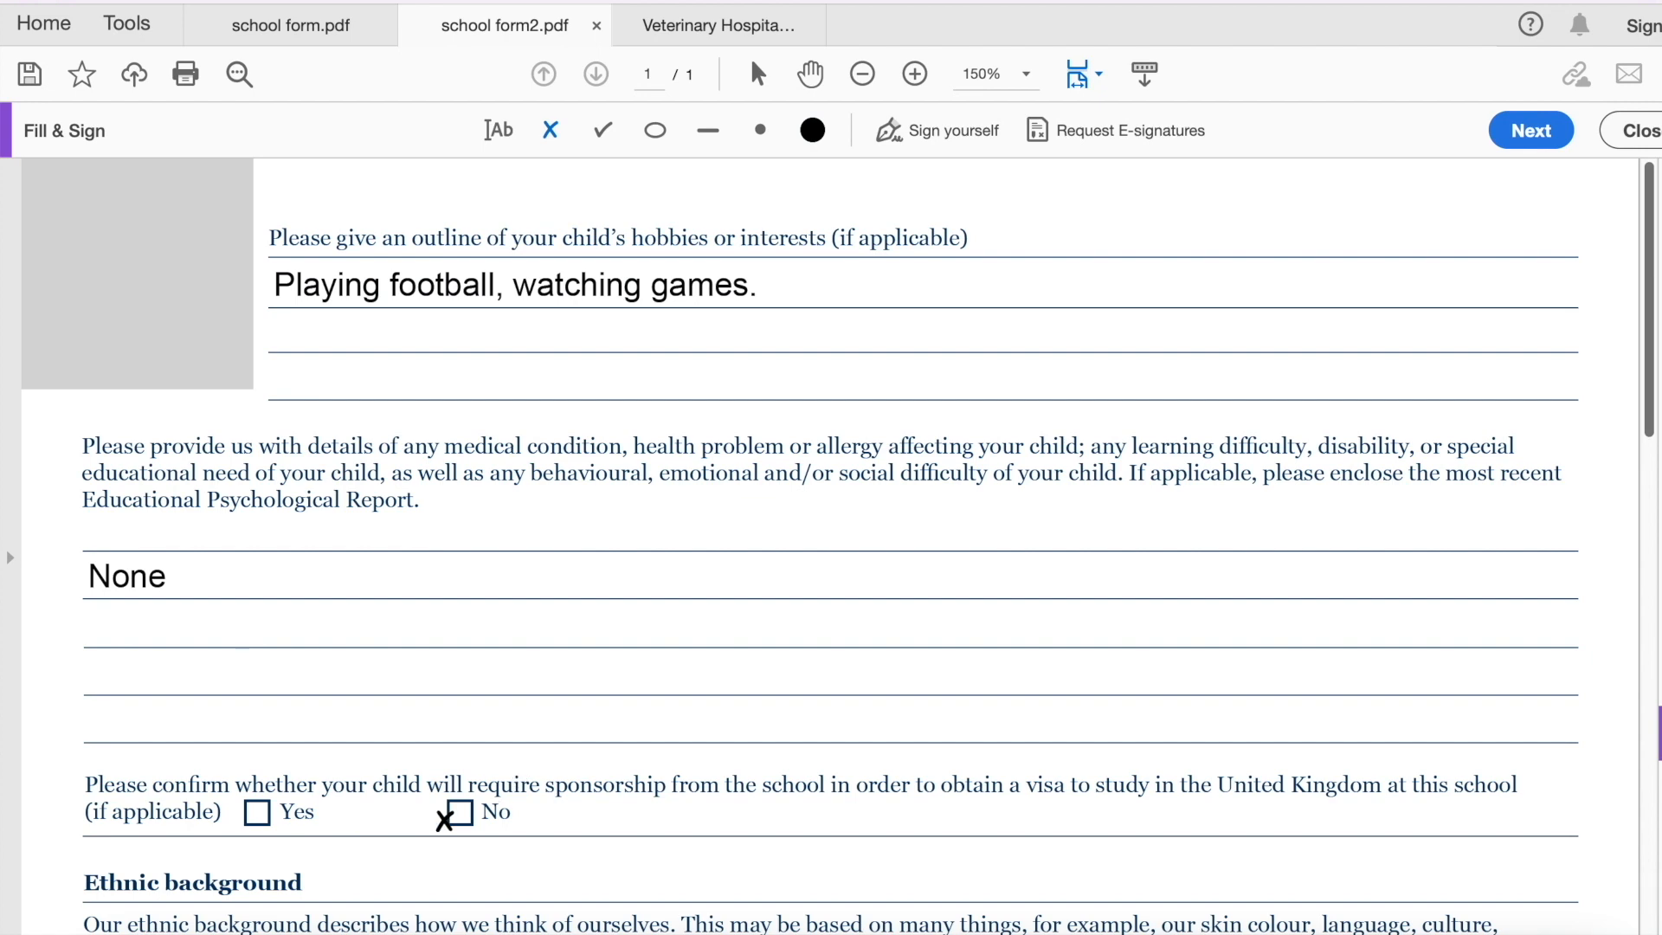
Cross the No box for visa sponsorship and move down to the nationality section.
{"action": "left_click", "coordinate": [457, 812]}
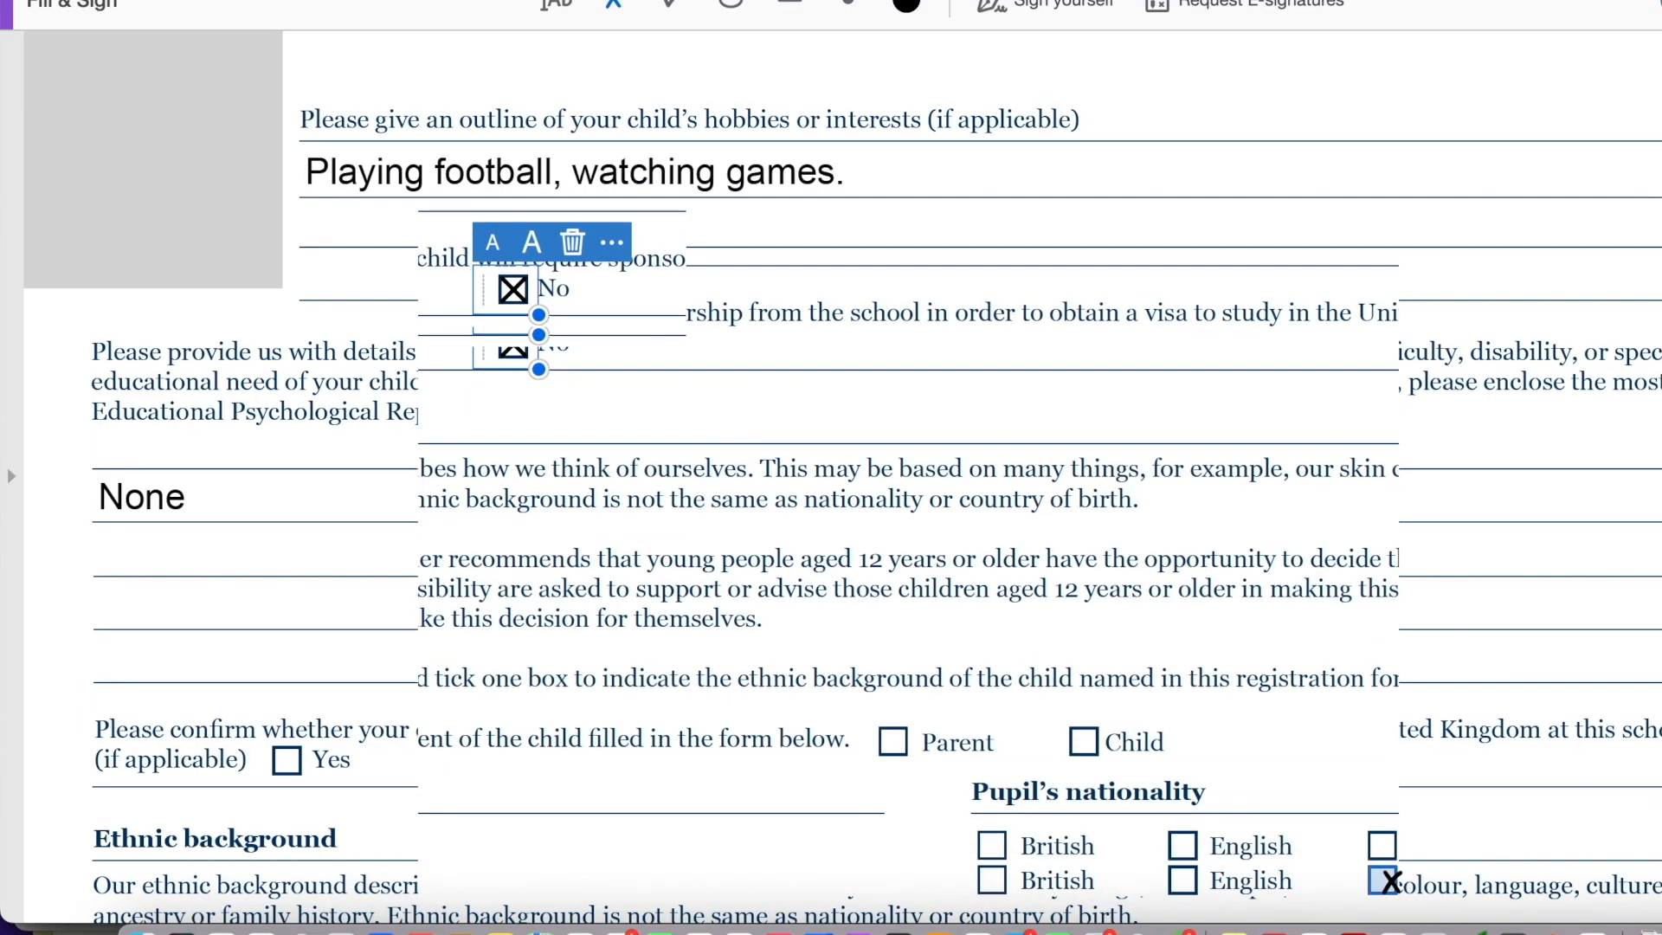
{"action": "scroll", "scroll_direction": "down", "scroll_amount": 3}
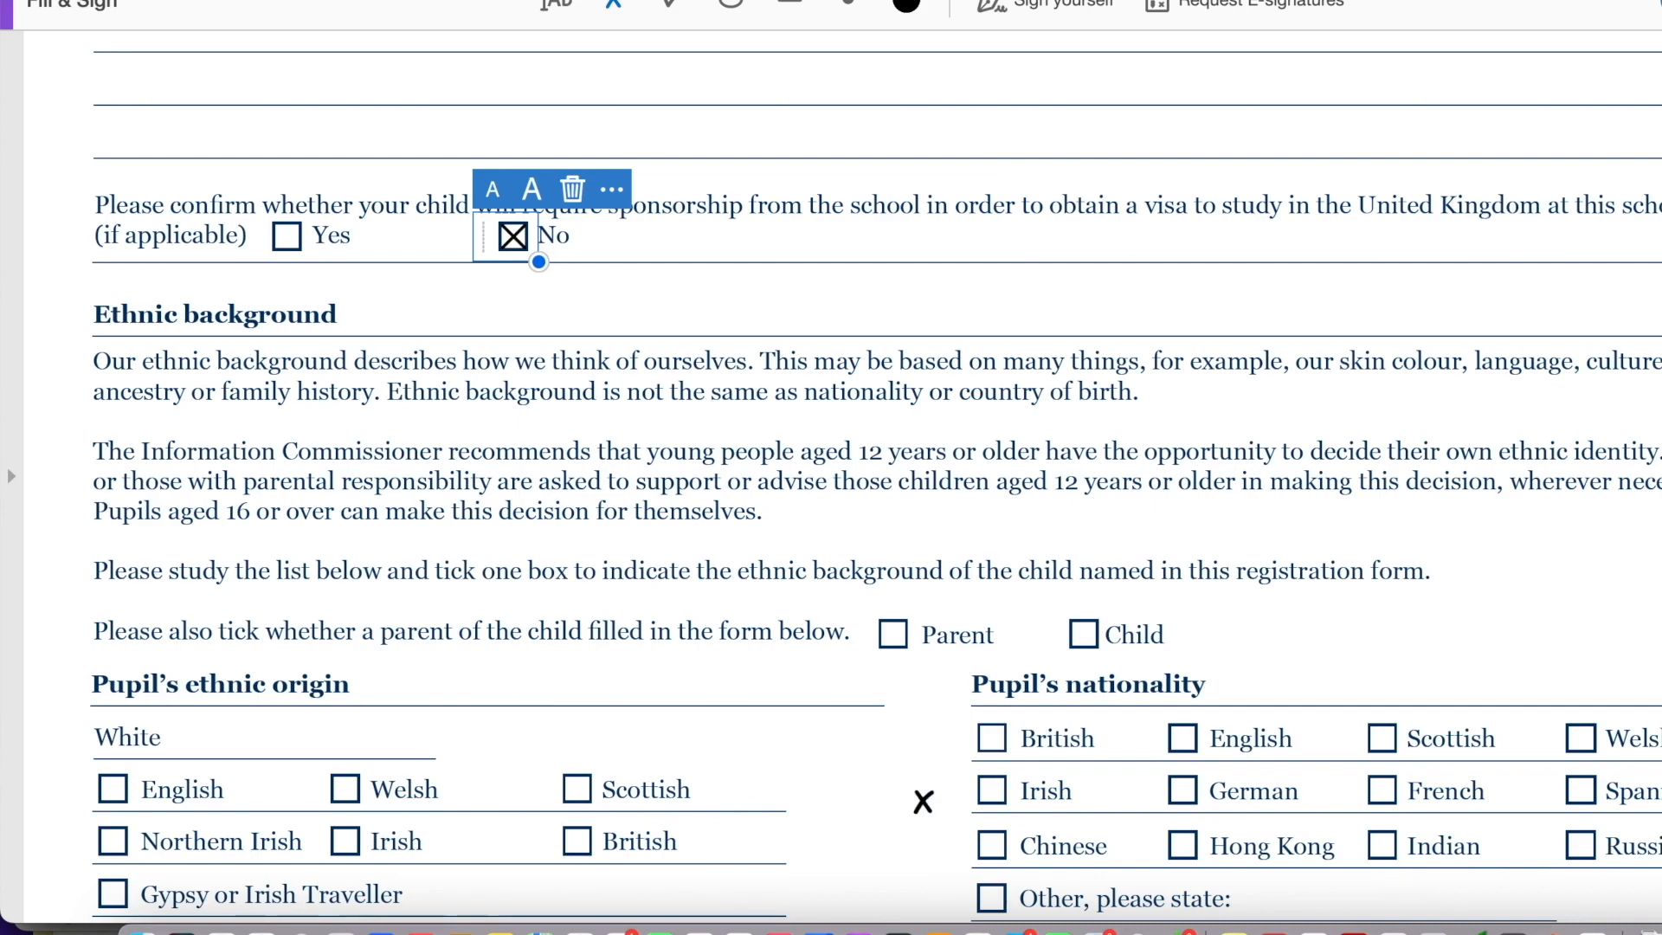
{"action": "scroll", "scroll_direction": "down", "scroll_amount": 3}
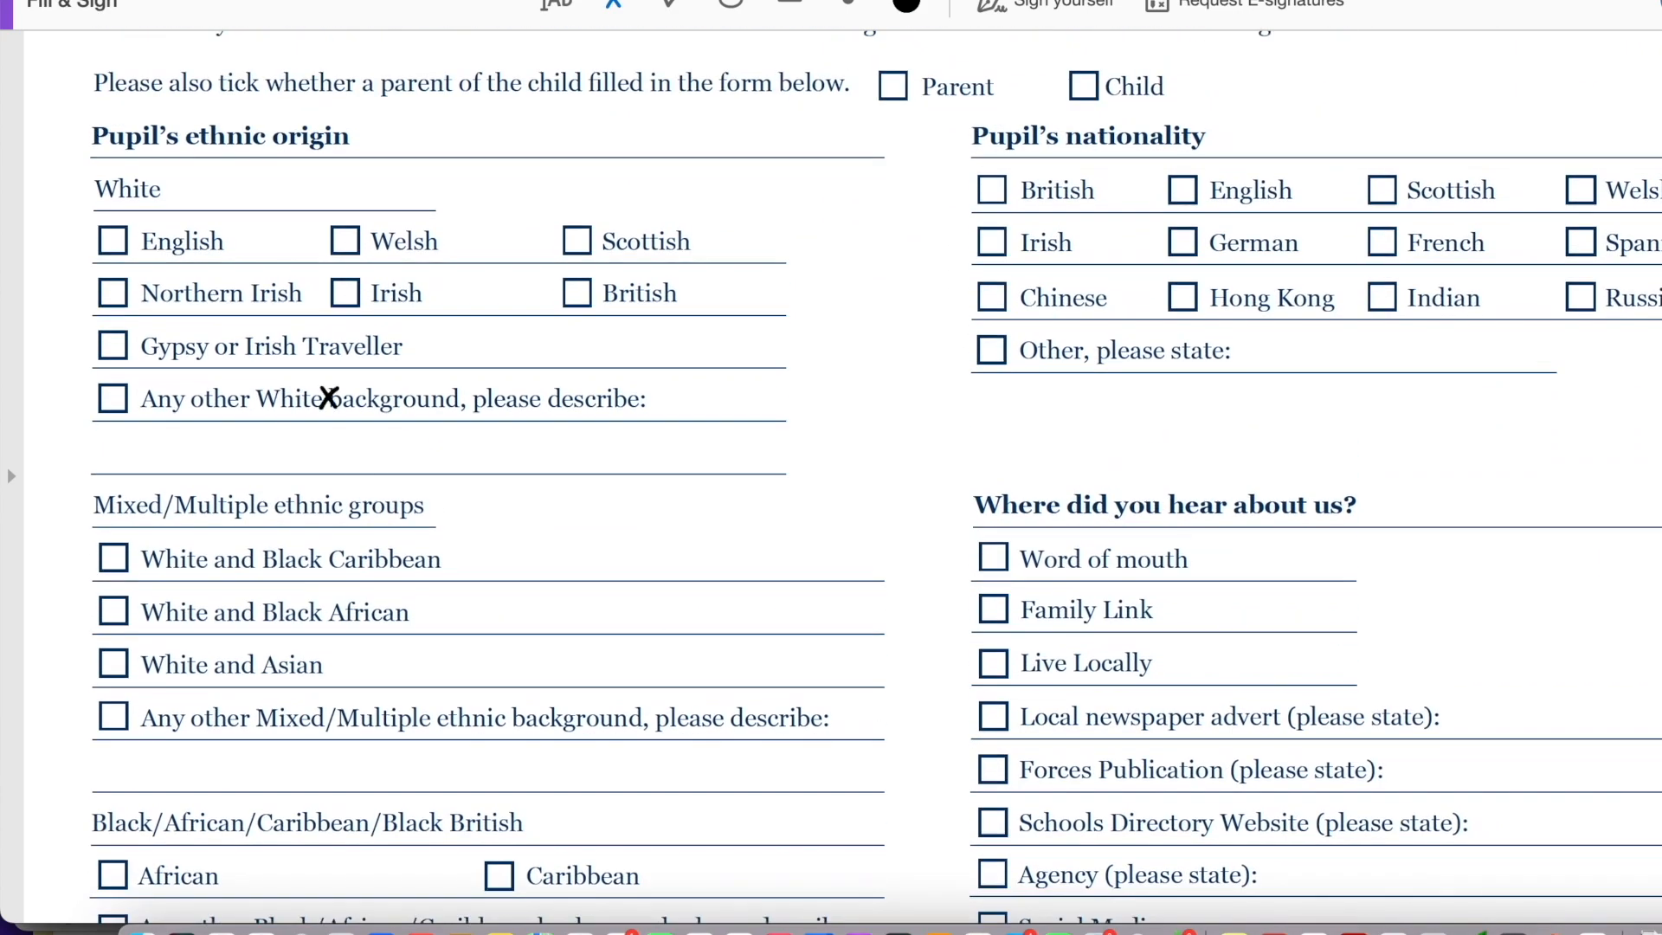
{"action": "mouse_move", "coordinate": [191, 167]}
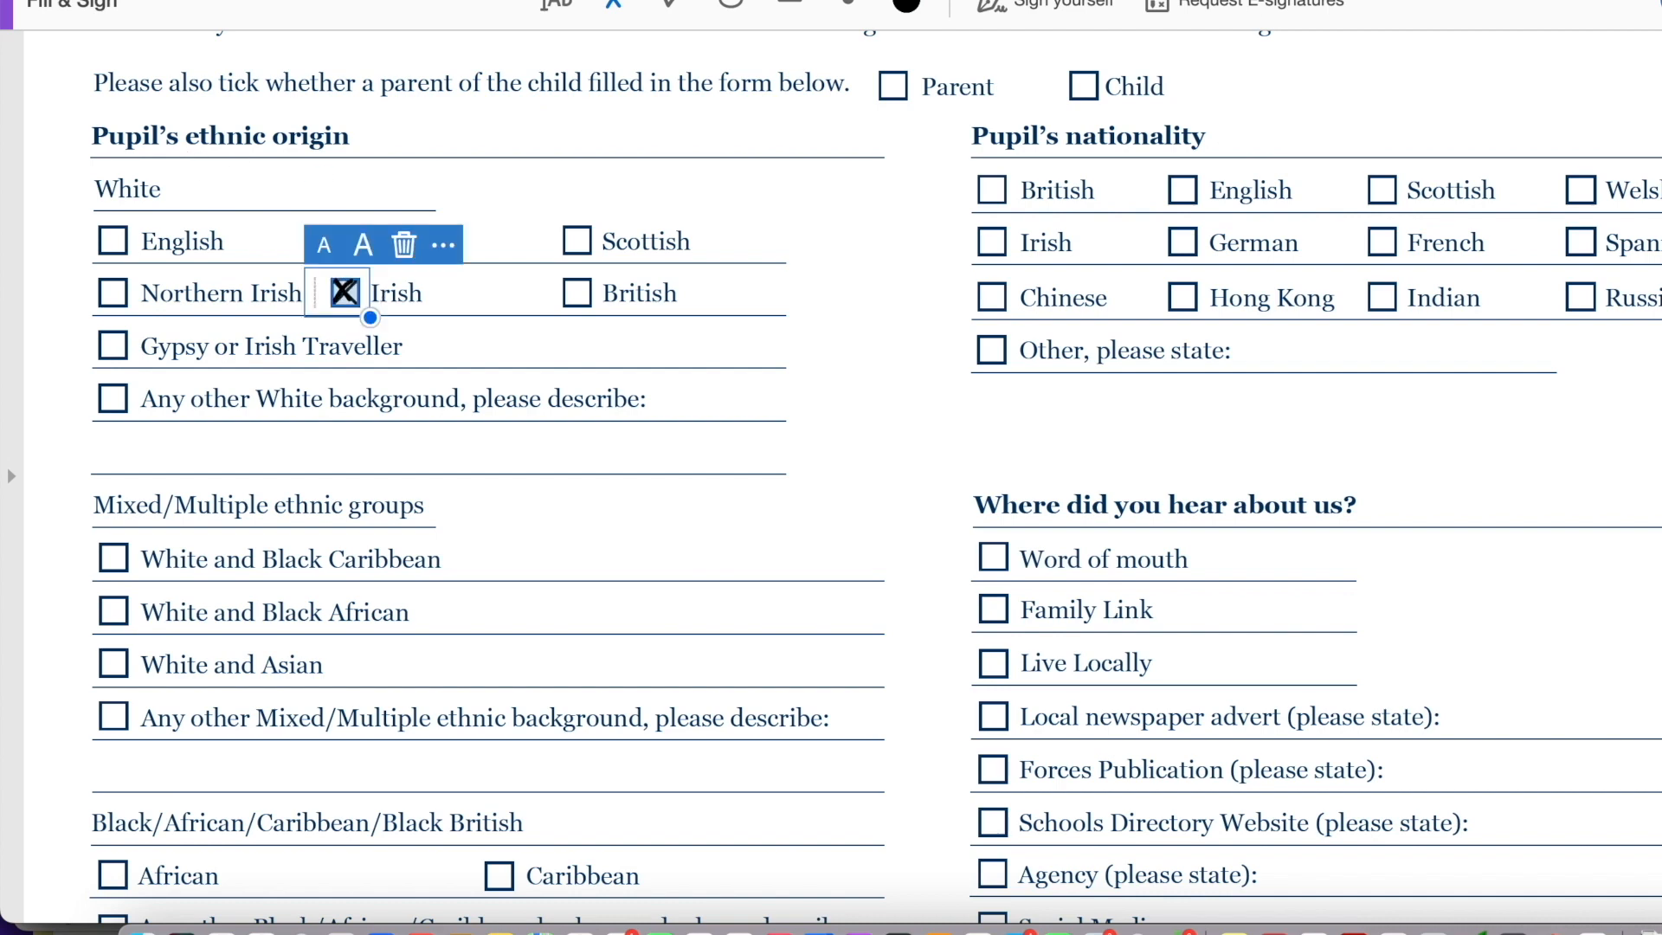
{"action": "left_click", "coordinate": [343, 294]}
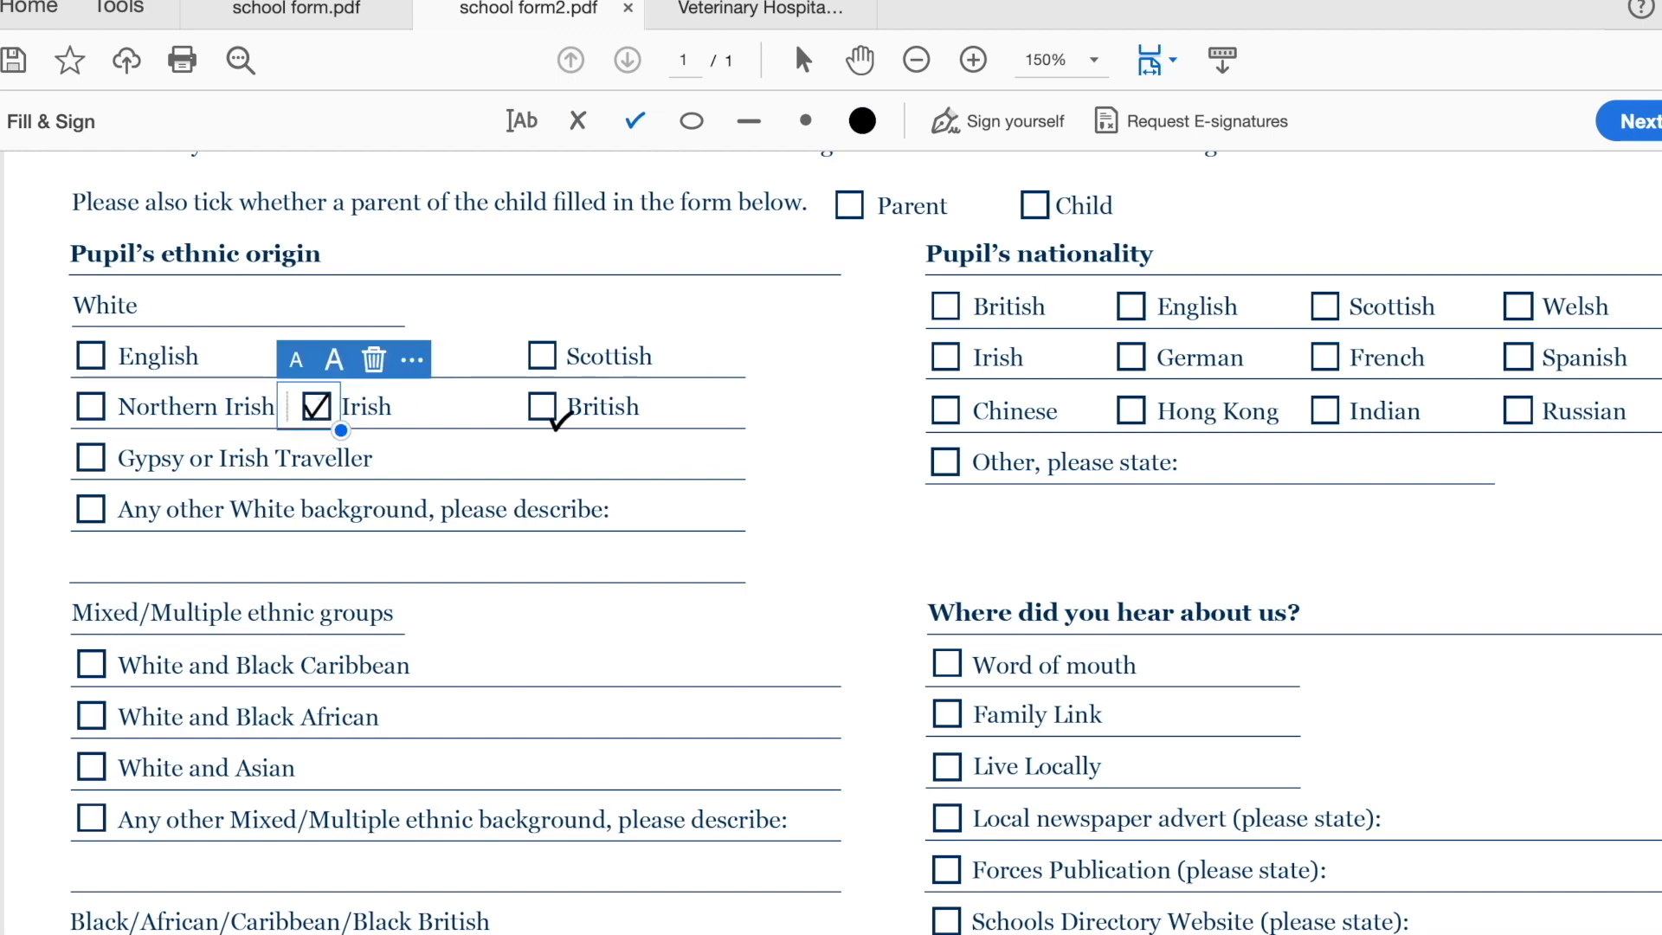
Tick the Irish and Word of mouth boxes, then go to the Veterinary Hospital form.
{"action": "left_click", "coordinate": [947, 713]}
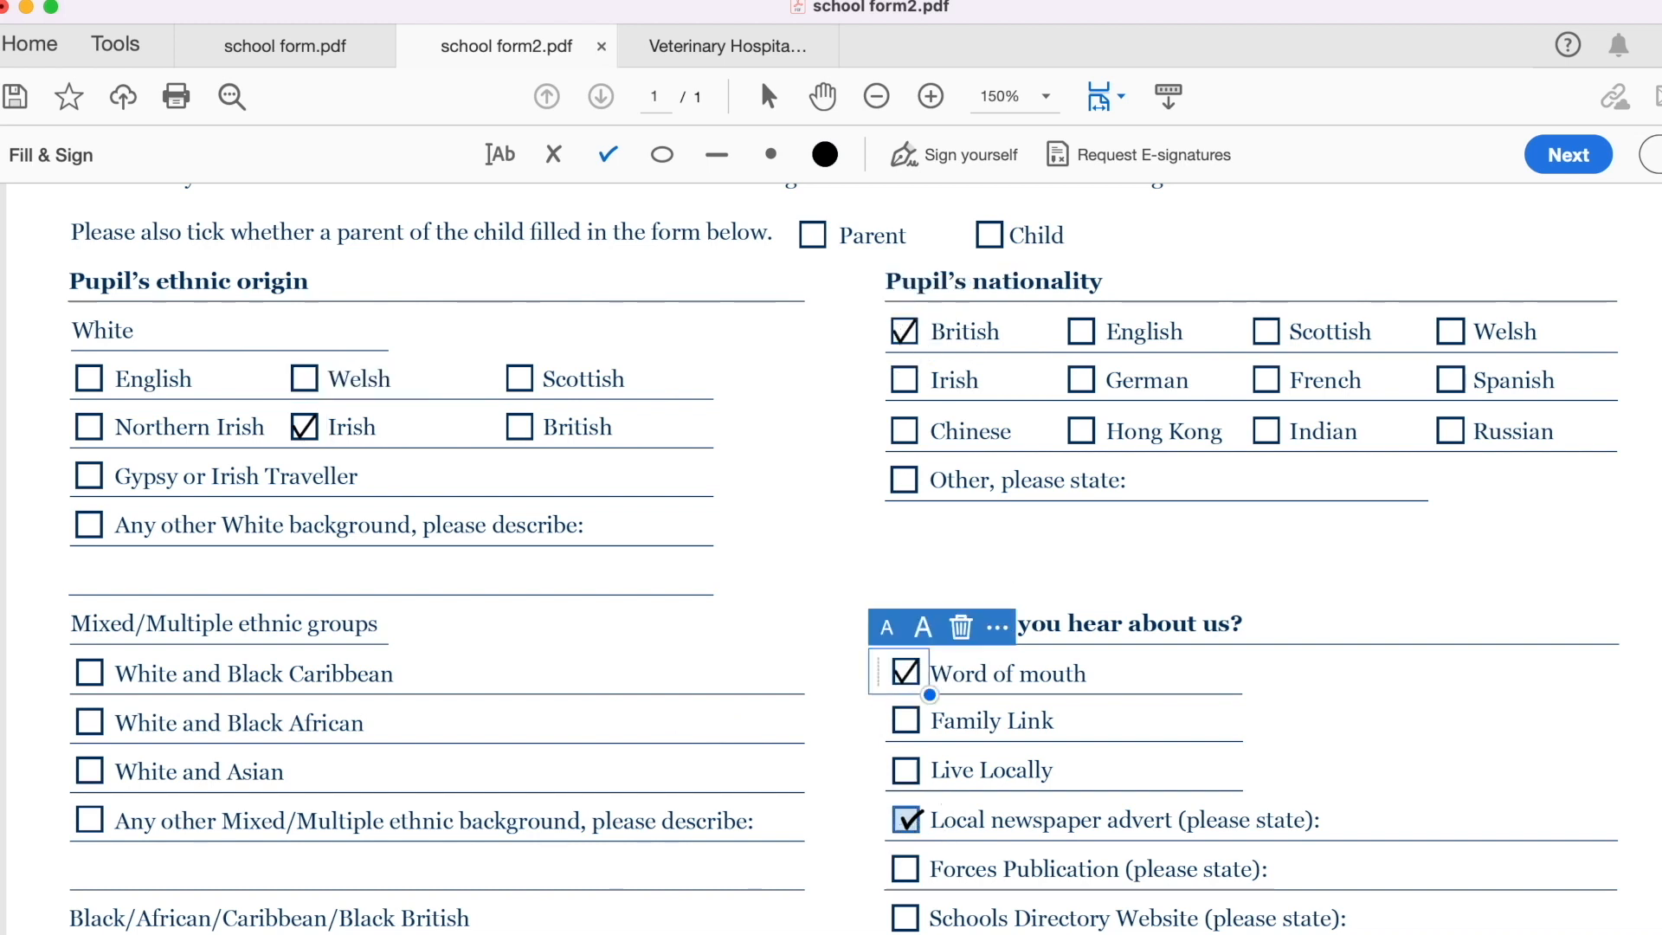
{"action": "left_click", "coordinate": [89, 770]}
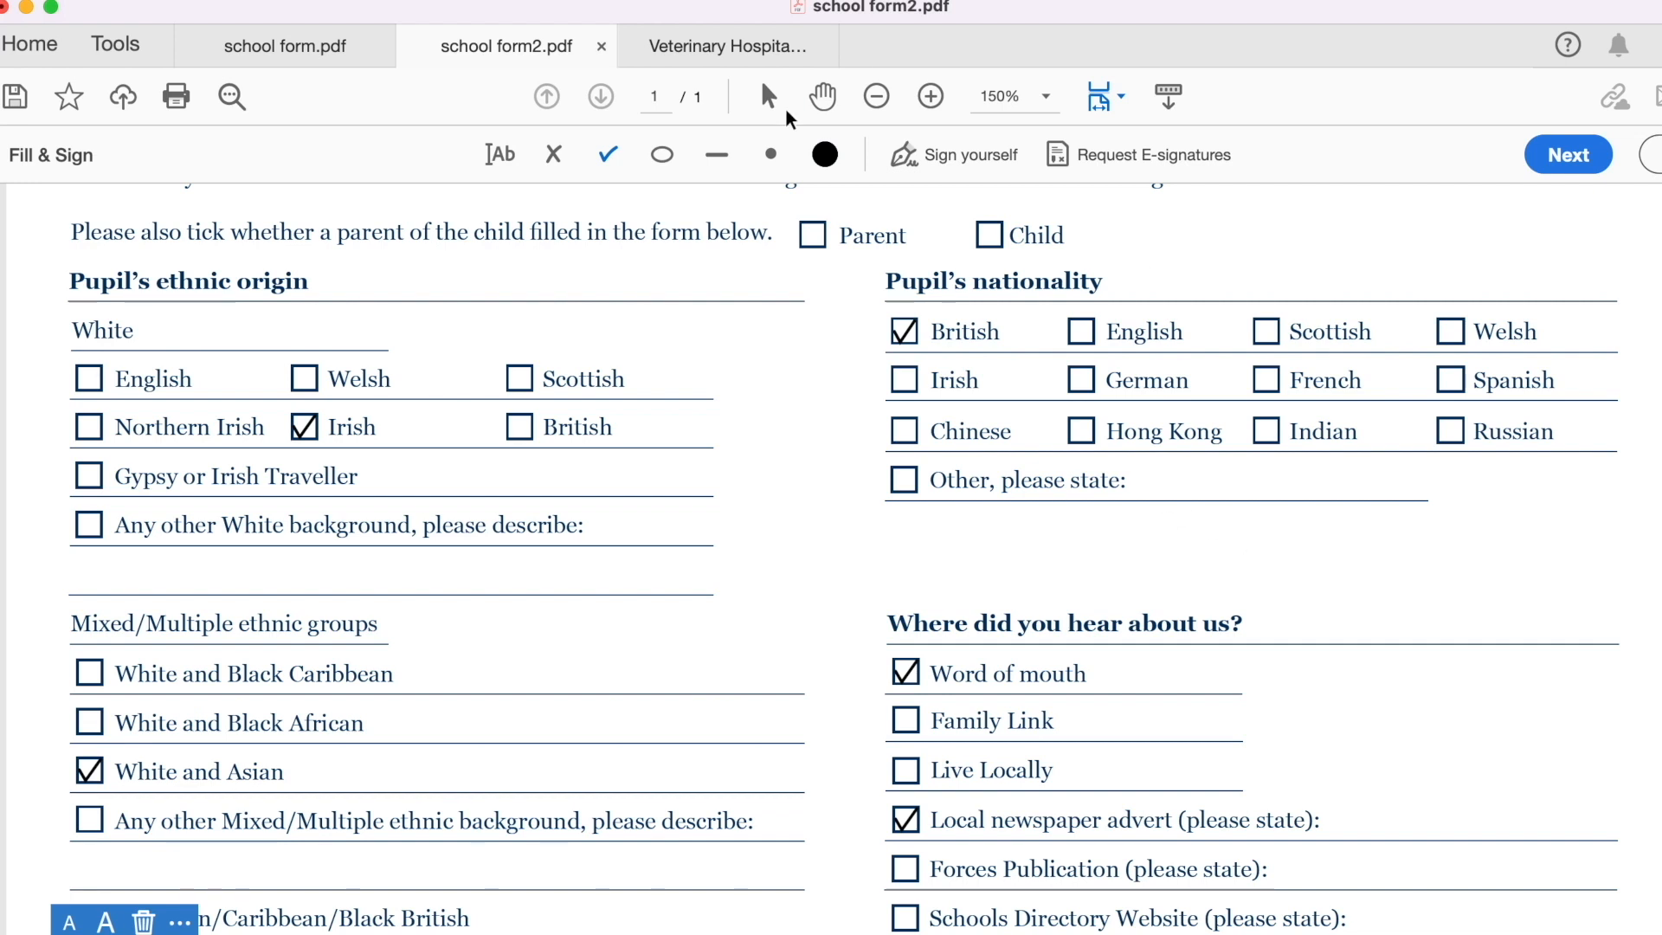
{"action": "left_click", "coordinate": [725, 45]}
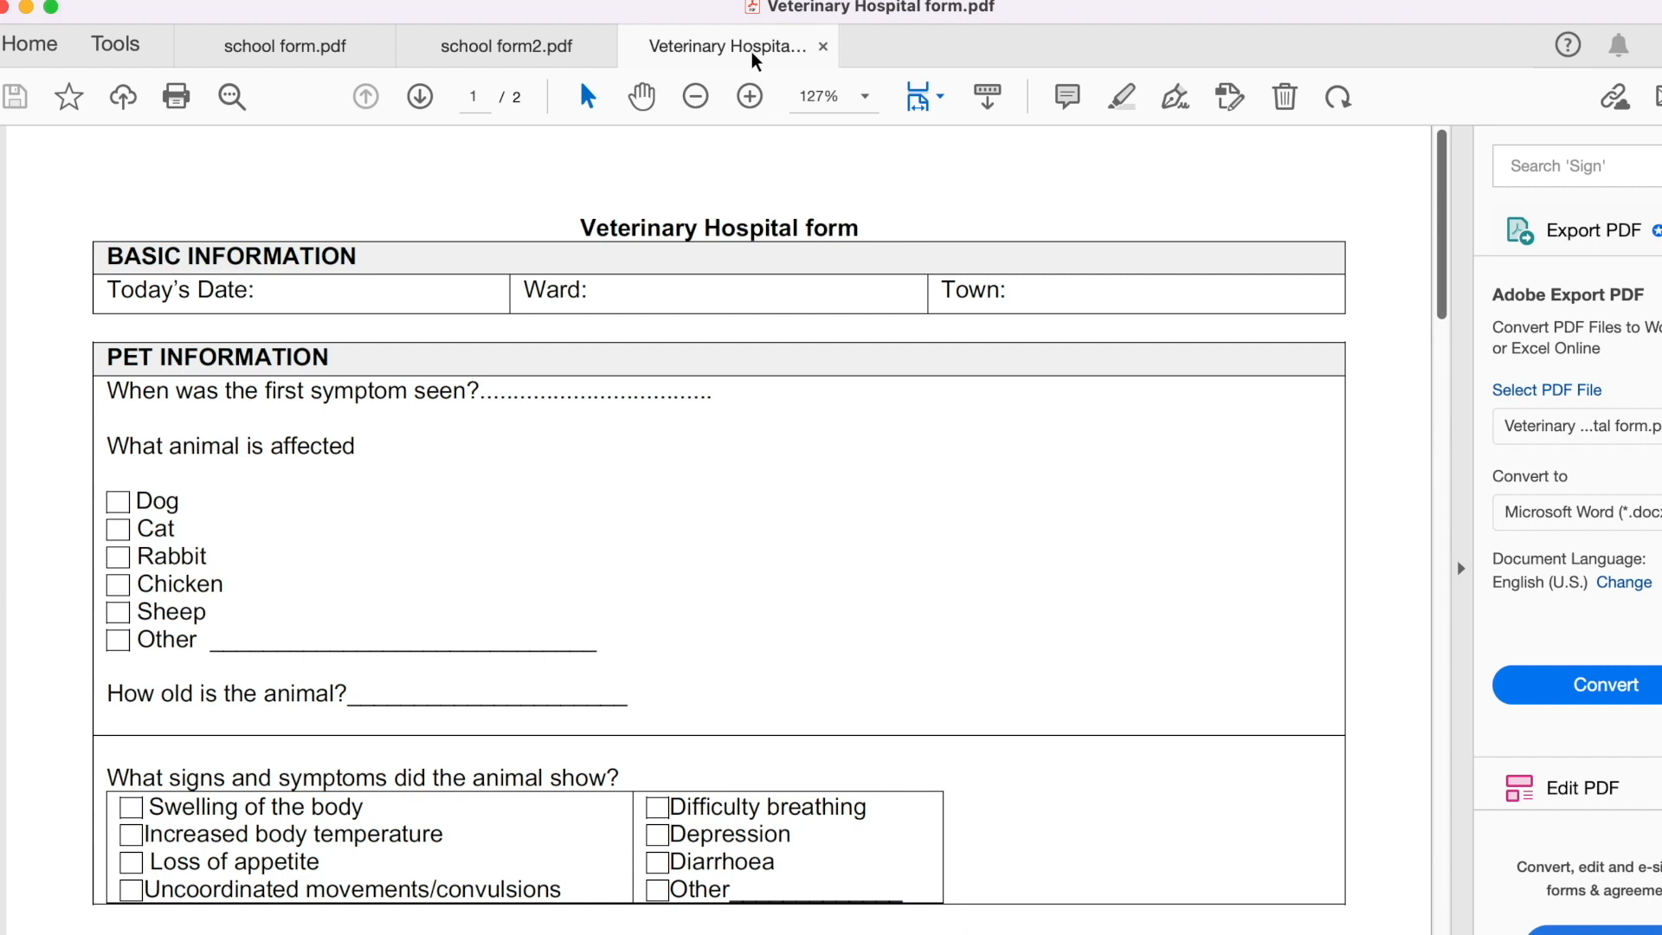
{"action": "mouse_move", "coordinate": [116, 50]}
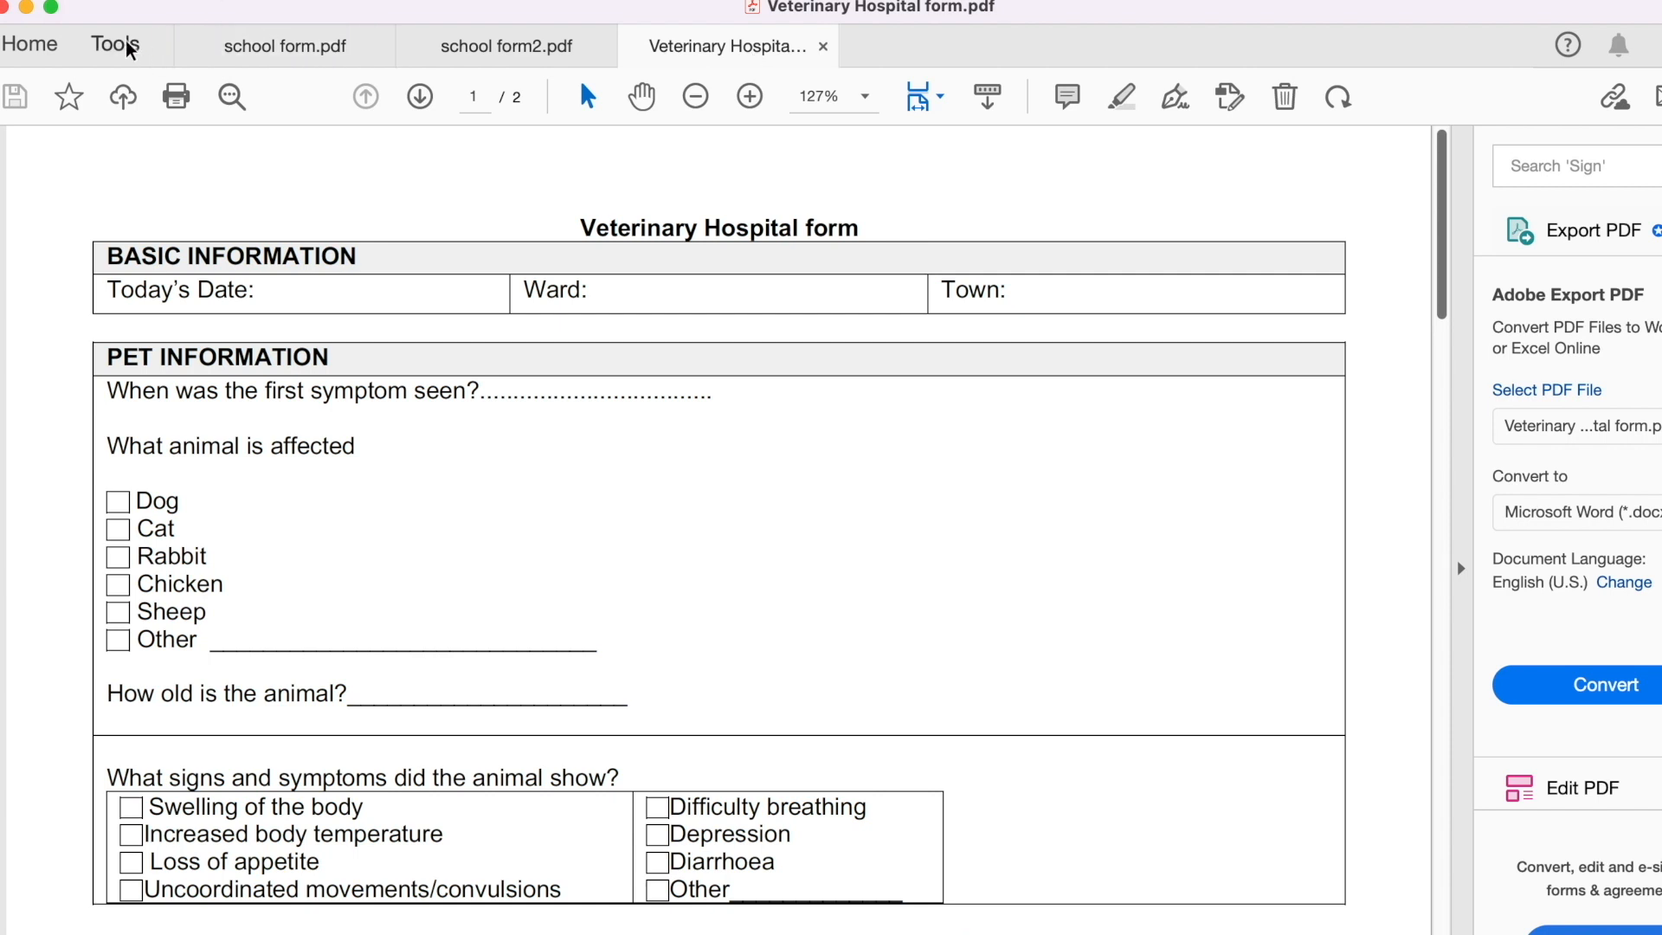
Start Fill & Sign with the Add text tool on the blank Veterinary Hospital form.
{"action": "left_click", "coordinate": [114, 45]}
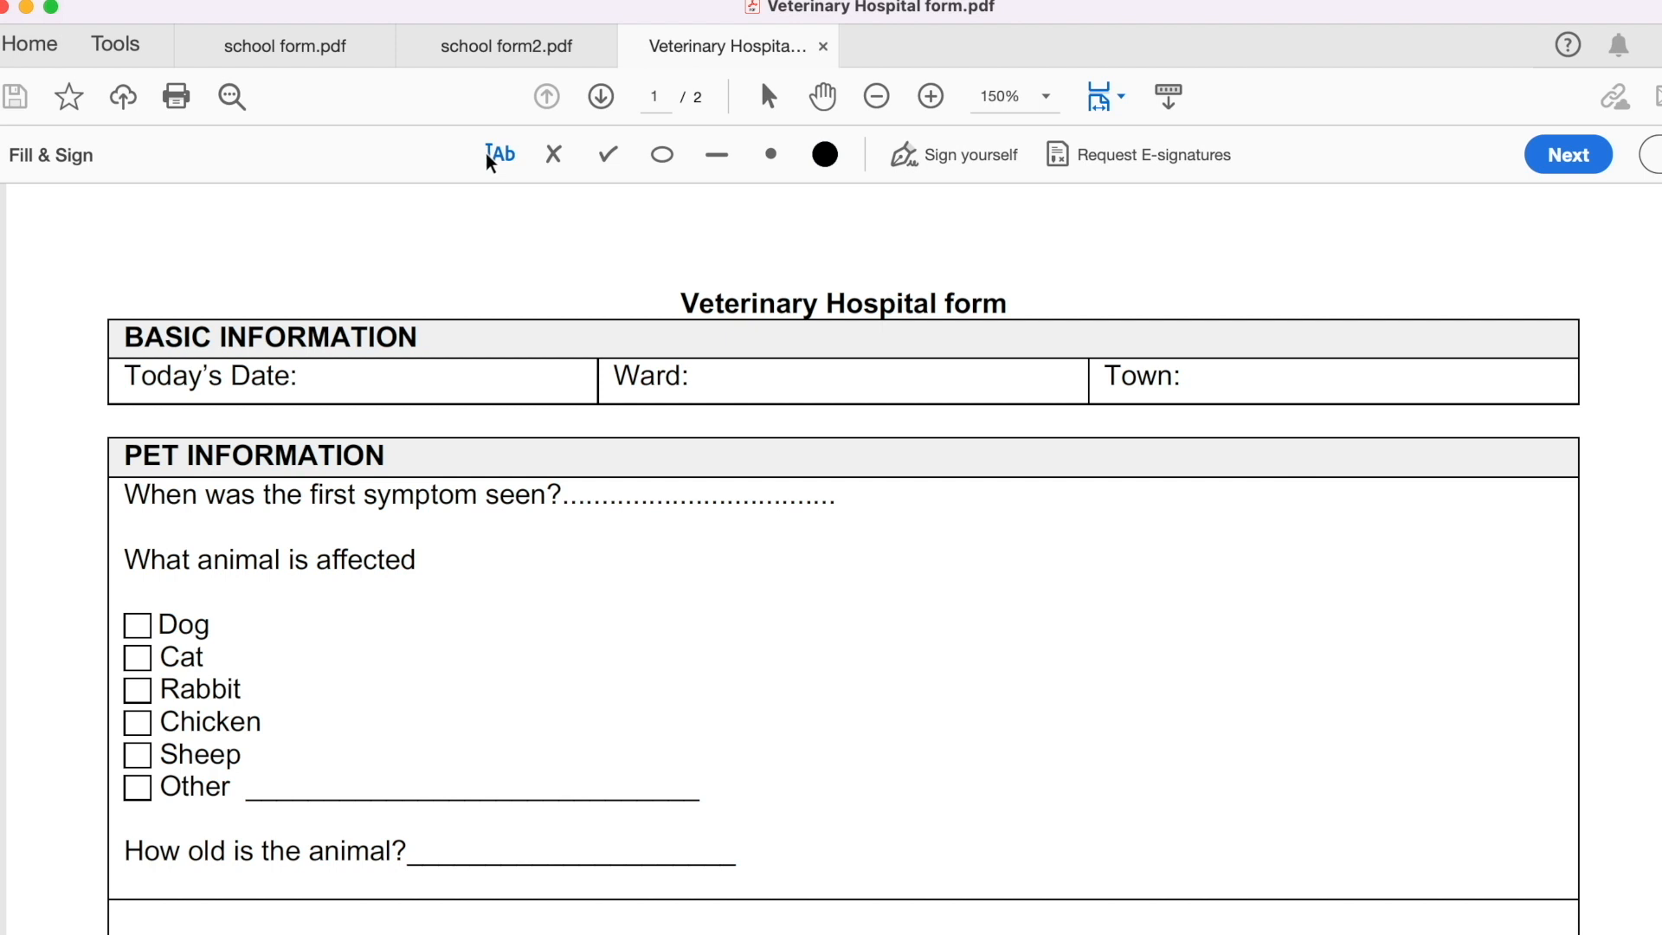
{"action": "mouse_move", "coordinate": [499, 154]}
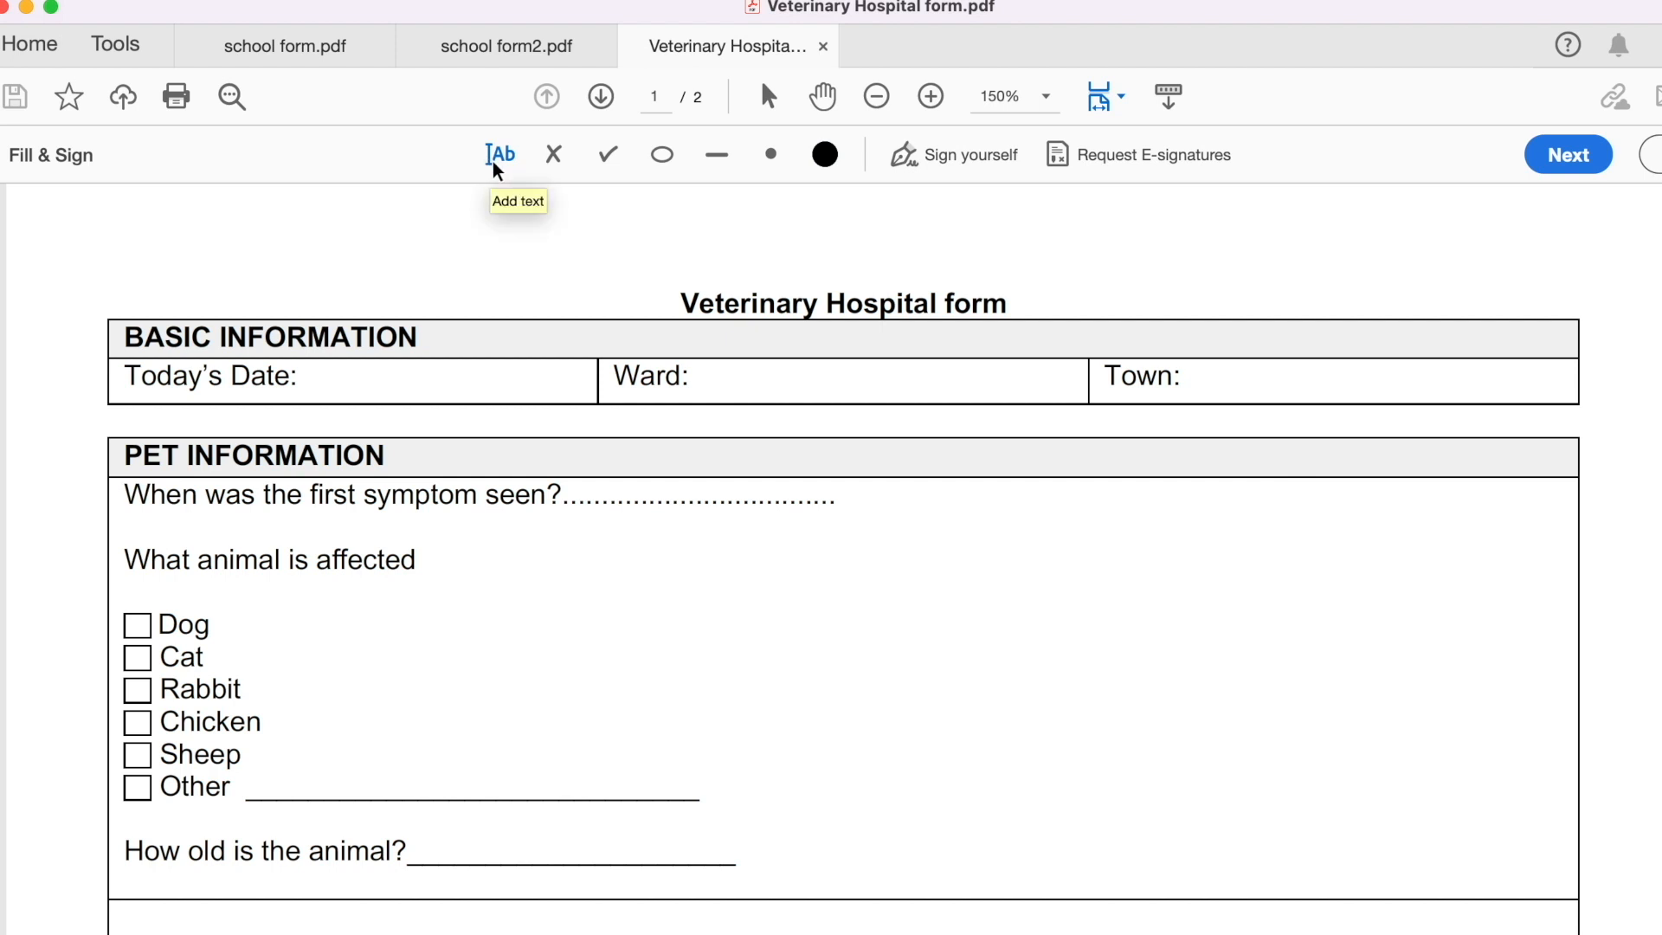
{"action": "mouse_move", "coordinate": [551, 156]}
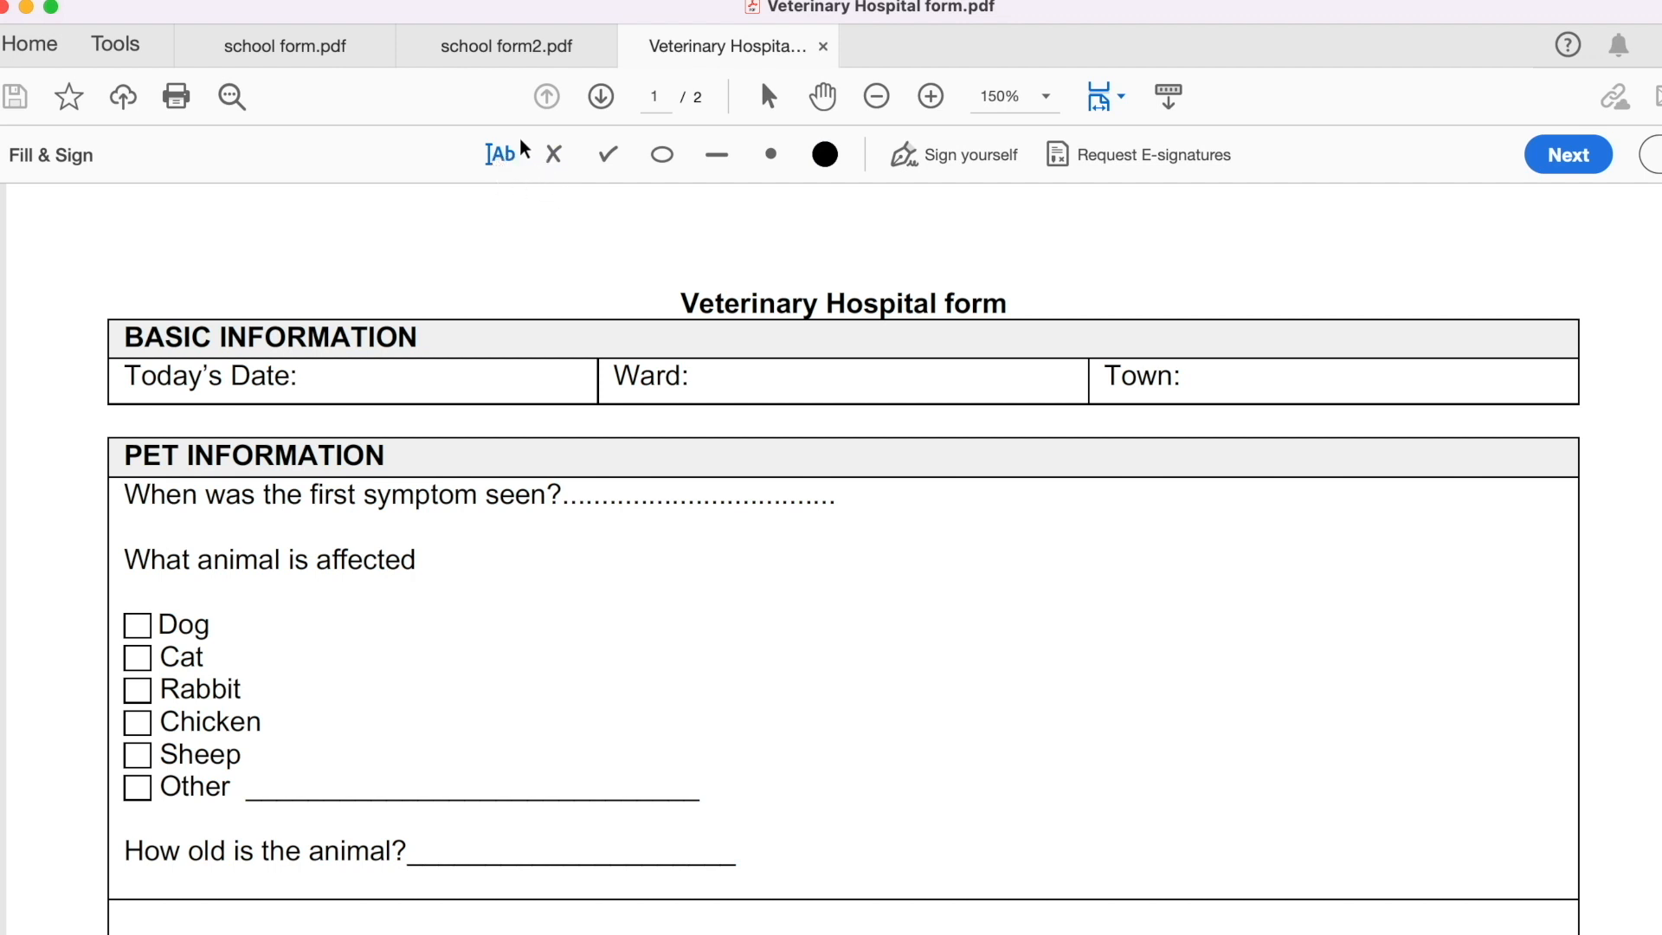
{"action": "left_click", "coordinate": [447, 381]}
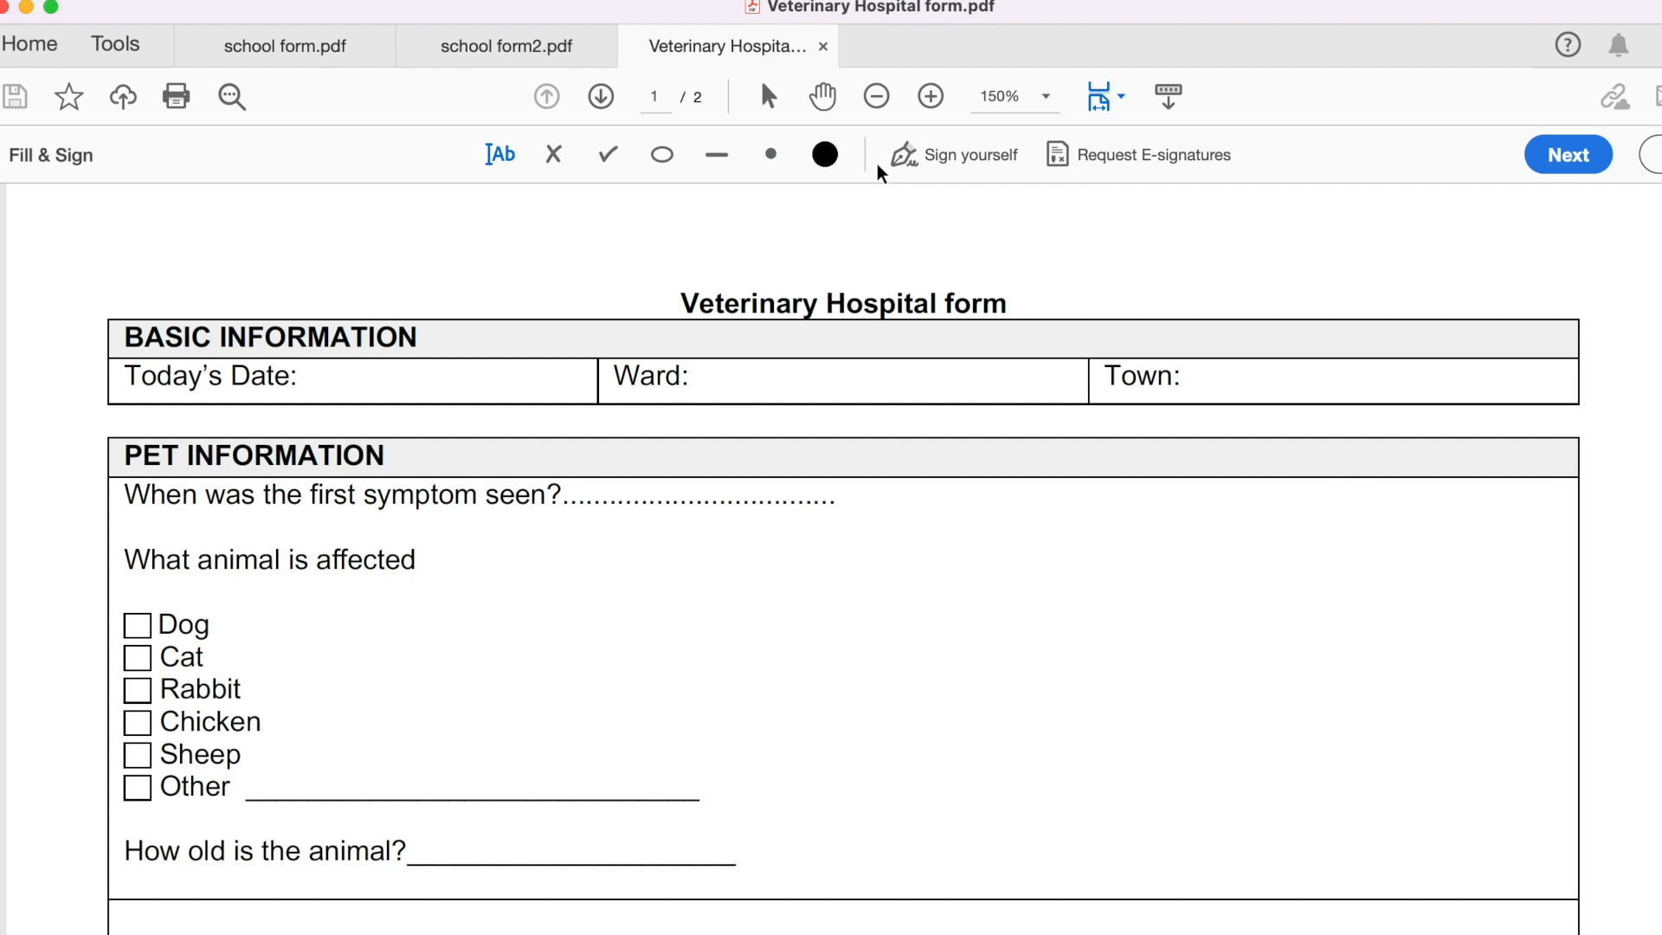
Enter today's date as 28/11/2022, rewriting it numerically after '28 November'.
{"action": "left_click", "coordinate": [446, 381]}
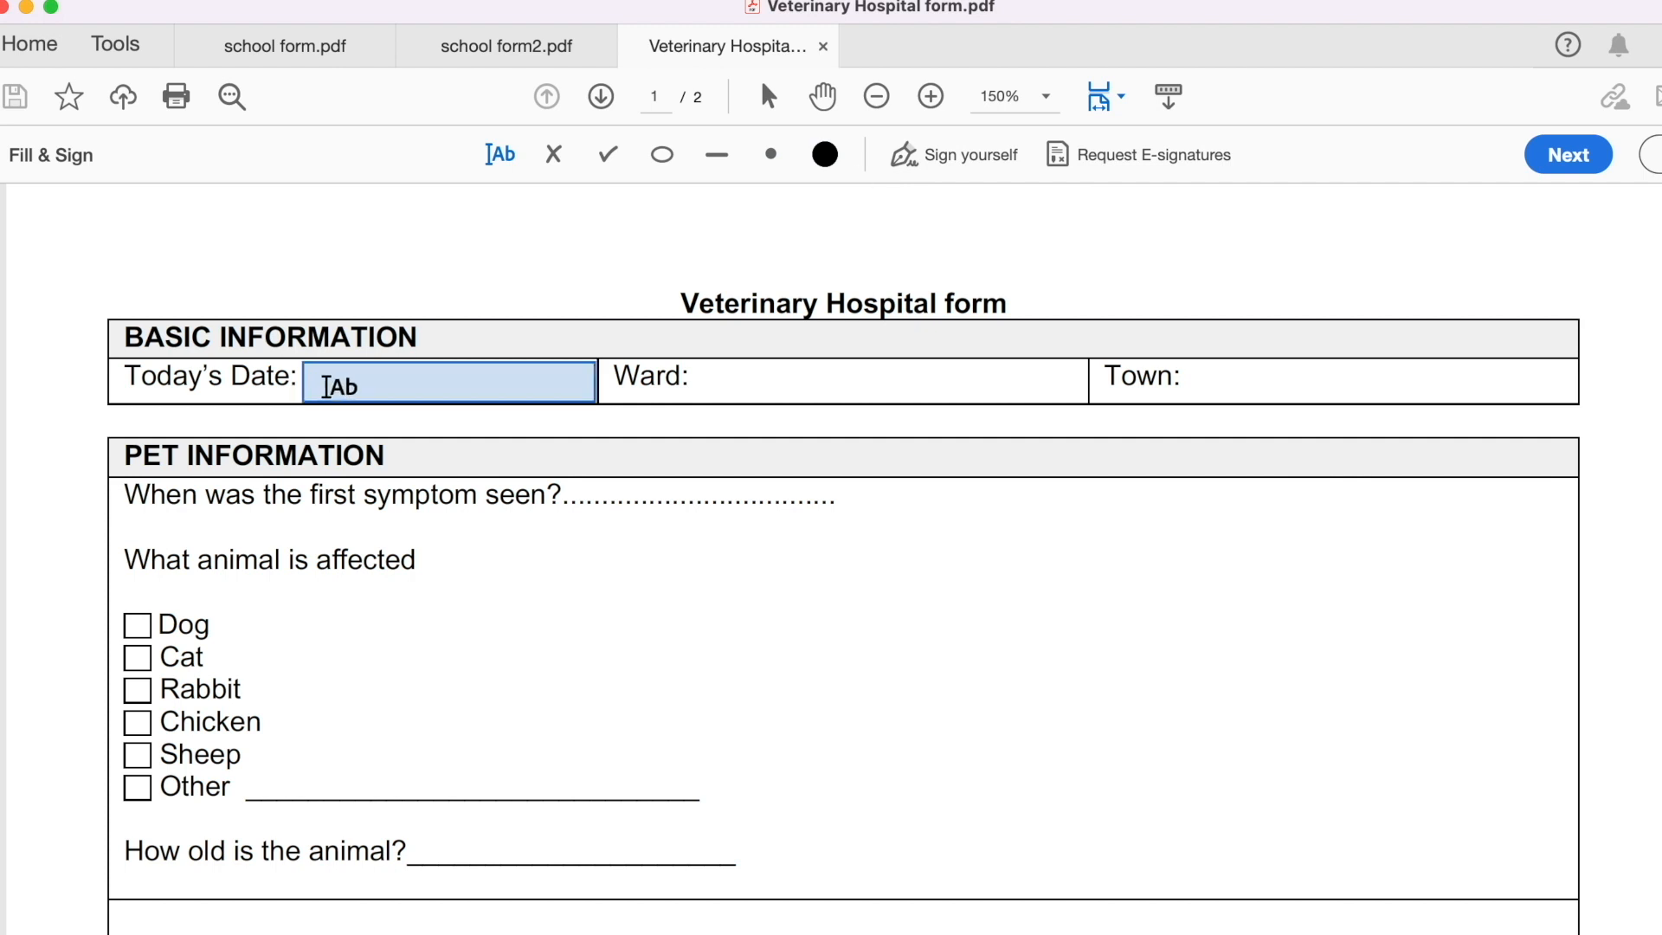
{"action": "left_click", "coordinate": [438, 381]}
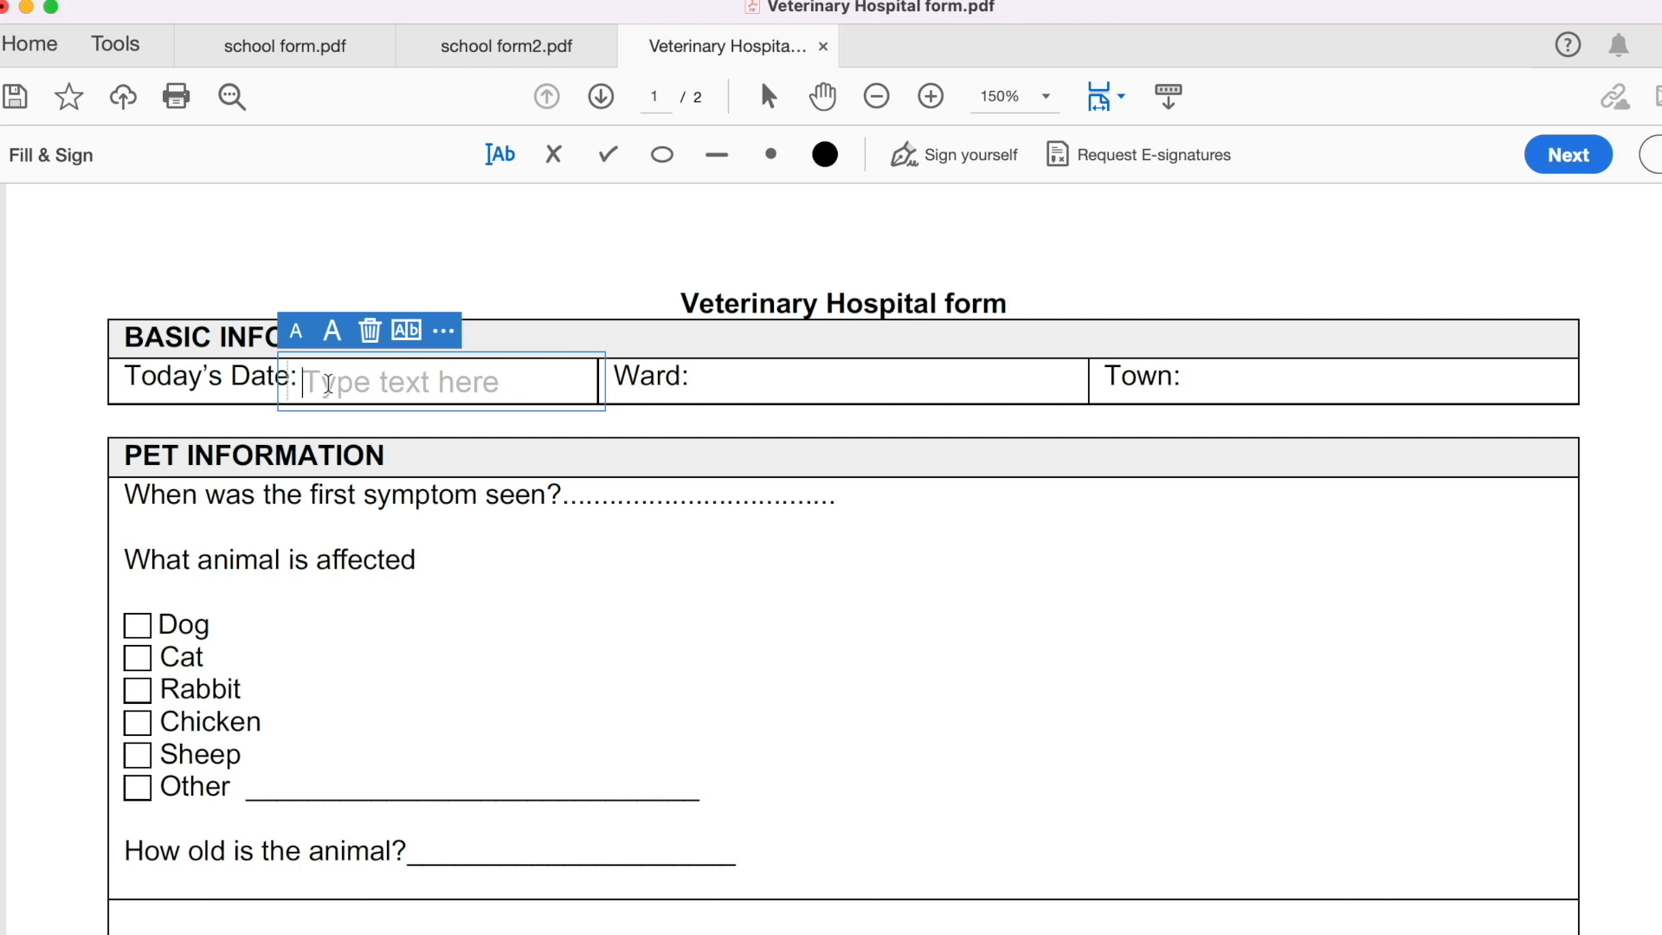
{"action": "type", "text": "28 November 20"}
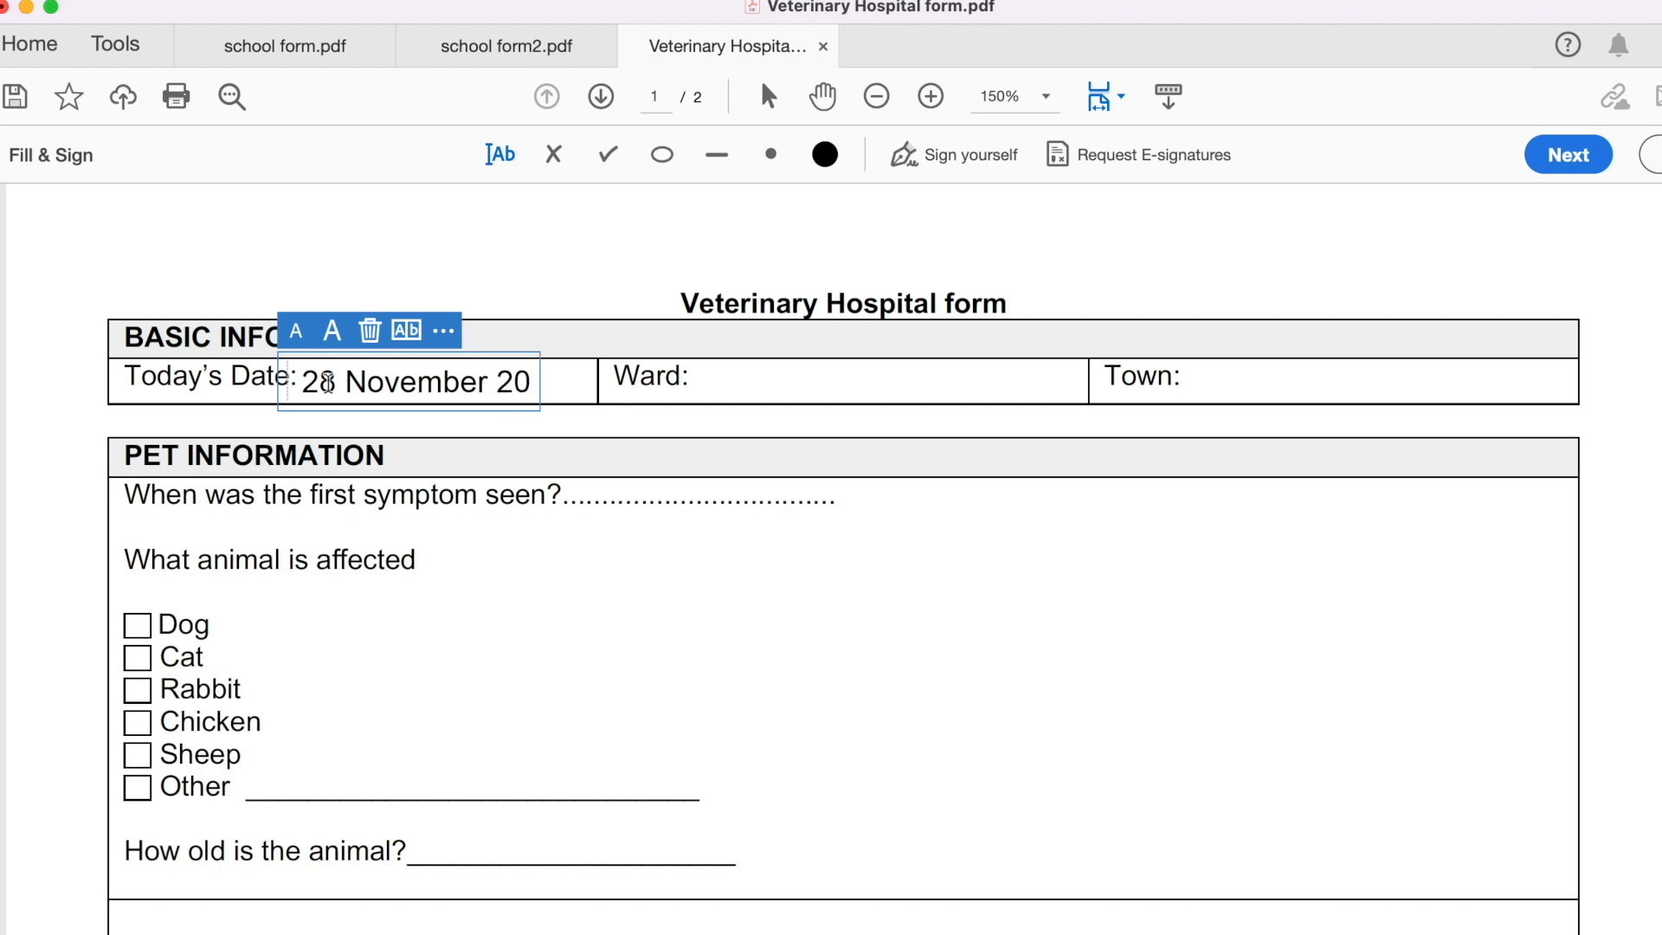
{"action": "type", "text": "22"}
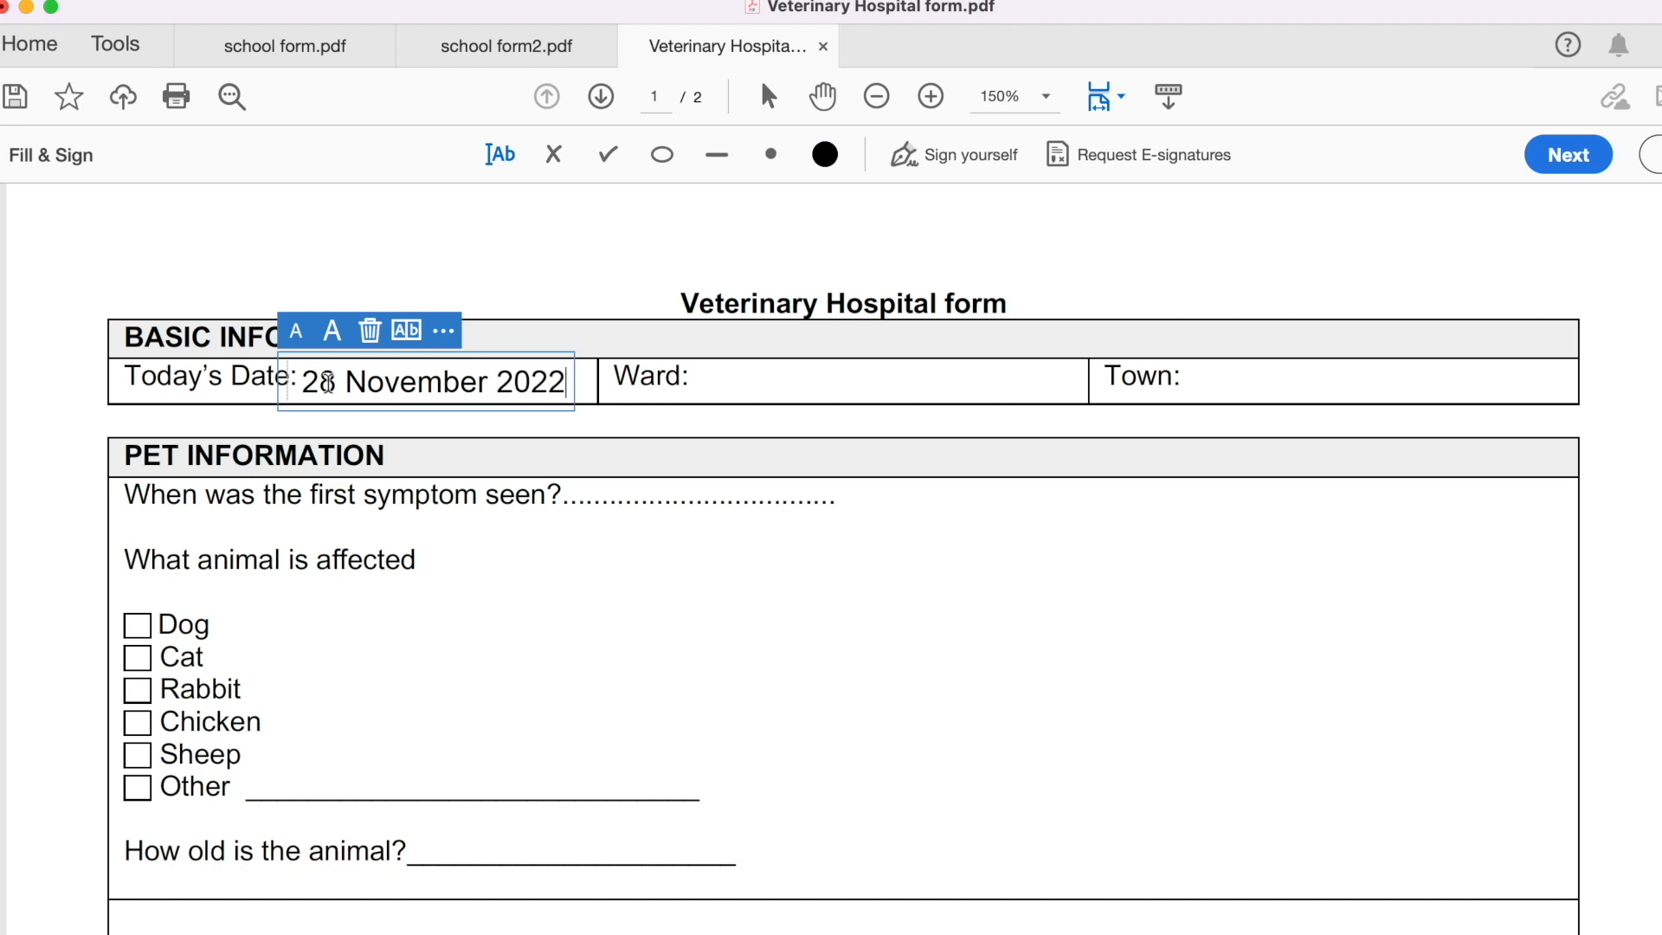
{"action": "key", "text": "backspace"}
{"action": "type", "text": "28/"}
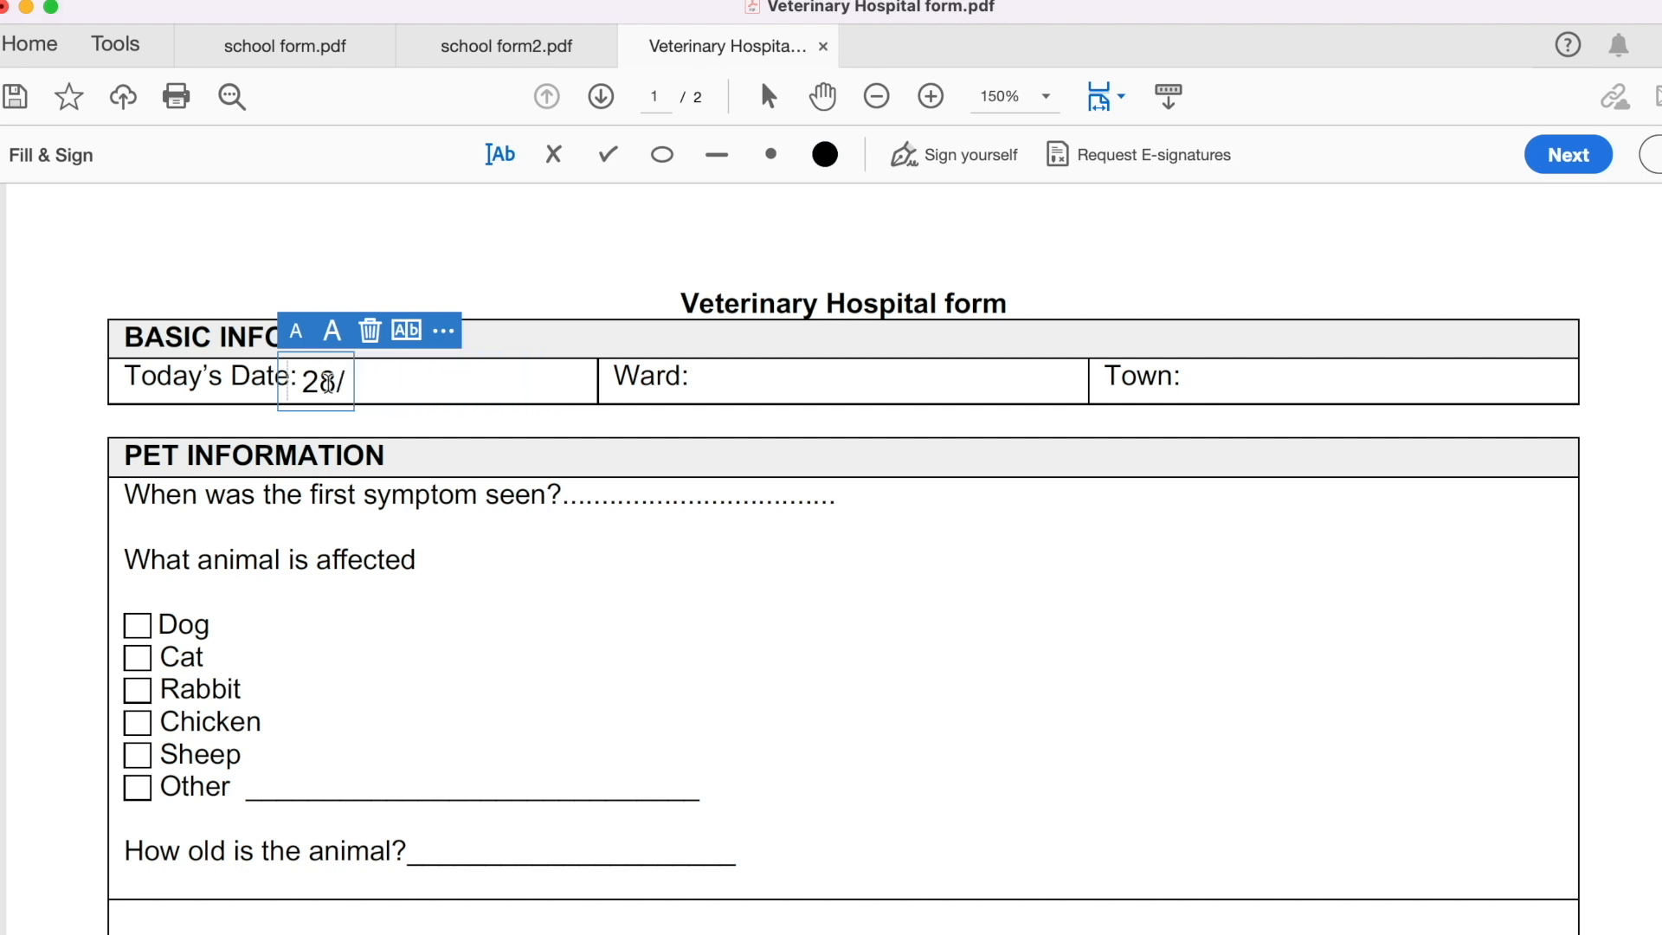
{"action": "type", "text": "11"}
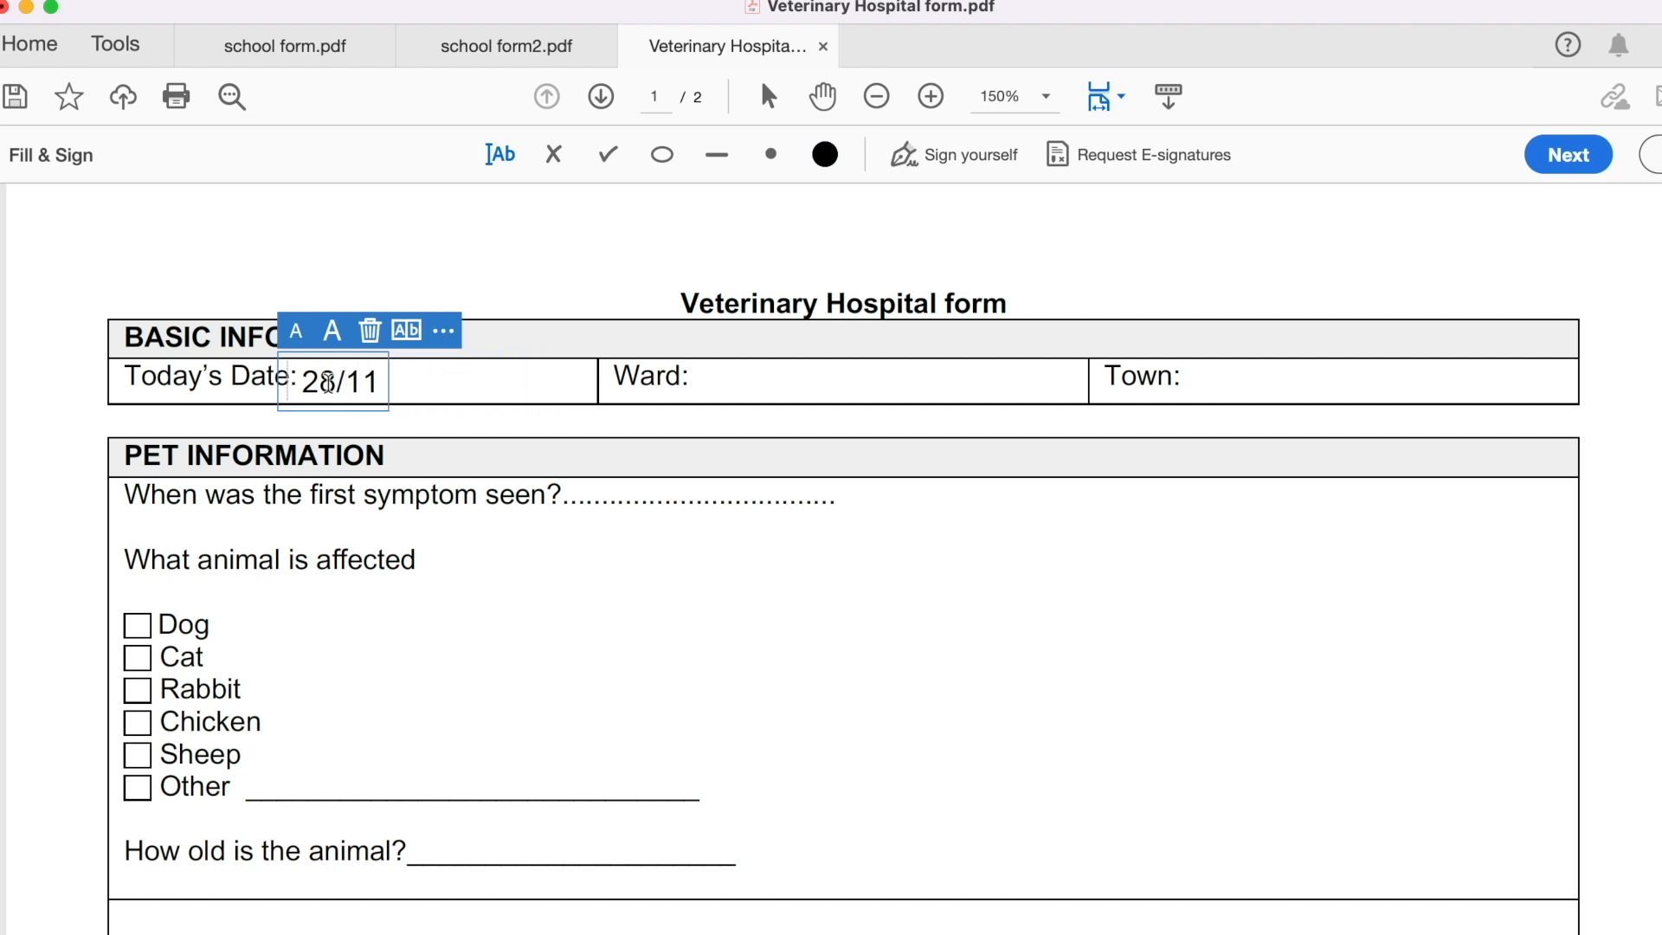
{"action": "type", "text": "/20"}
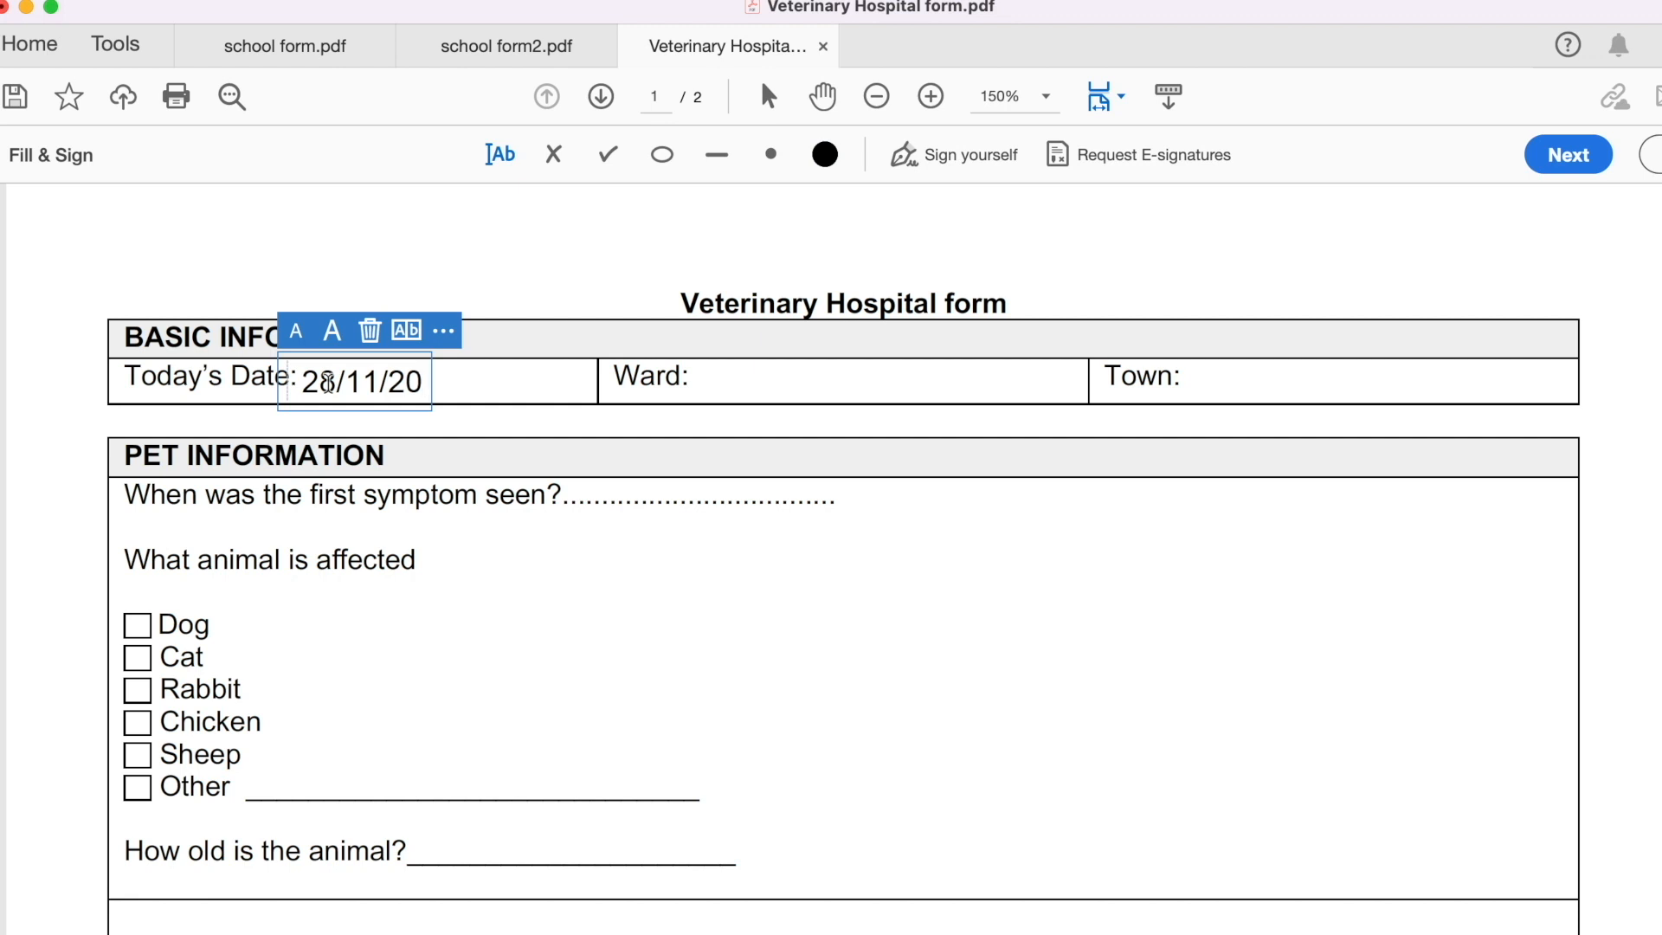
{"action": "type", "text": "2"}
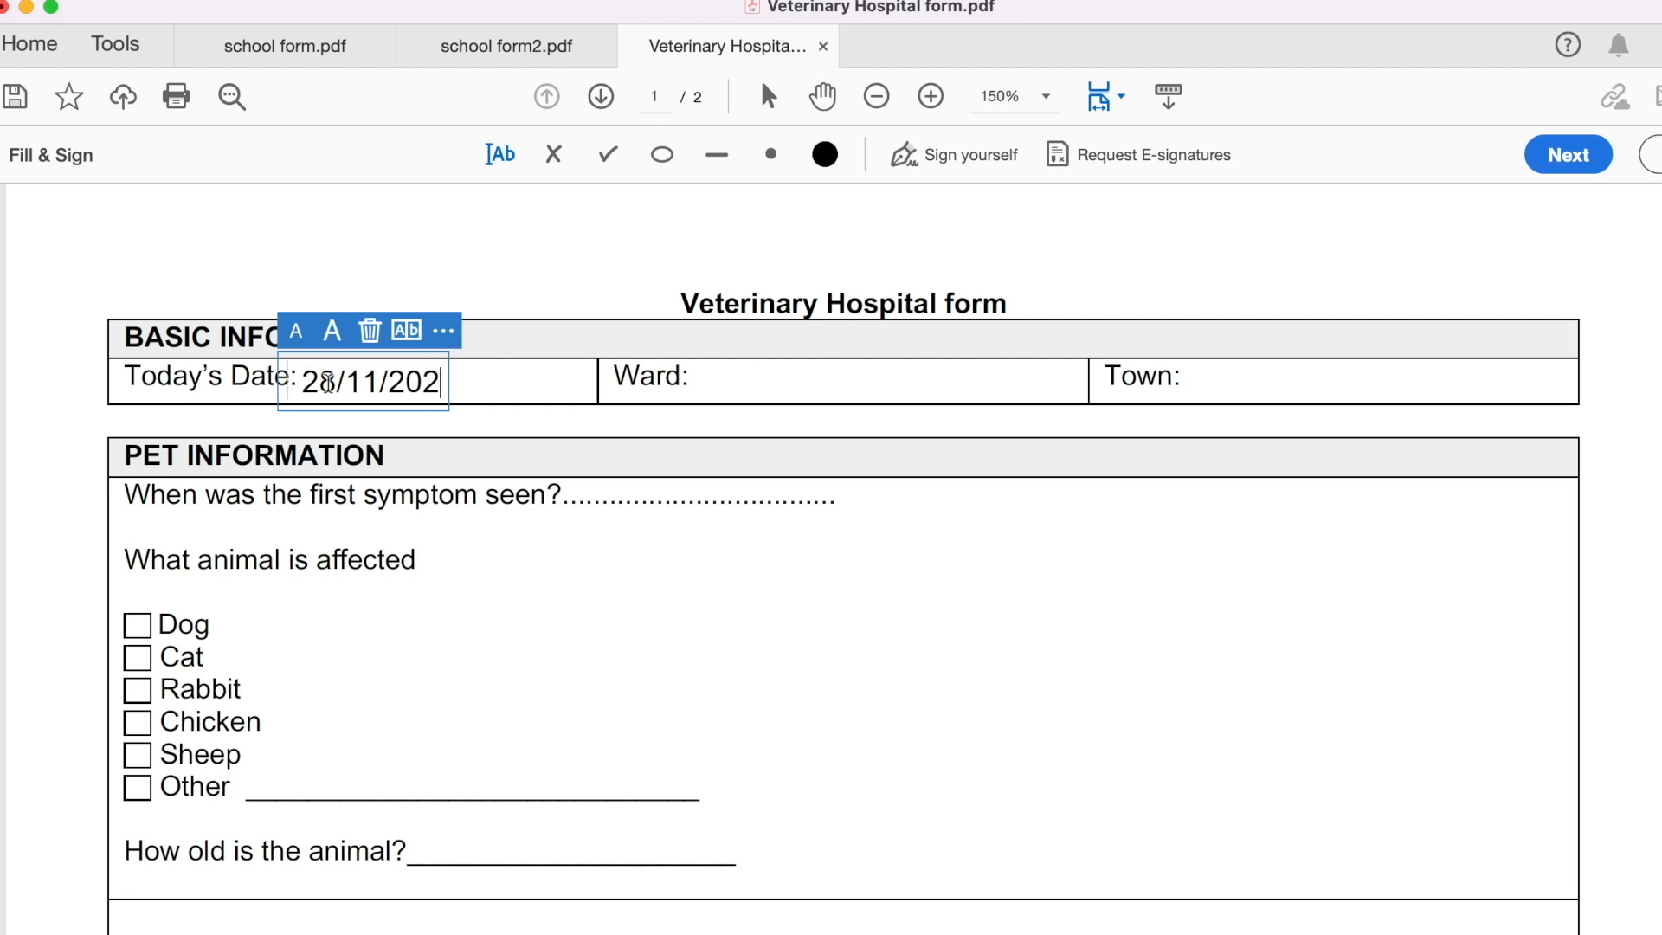
Enter 'In-patient' as the ward and 'London' as the town.
{"action": "left_click", "coordinate": [890, 379]}
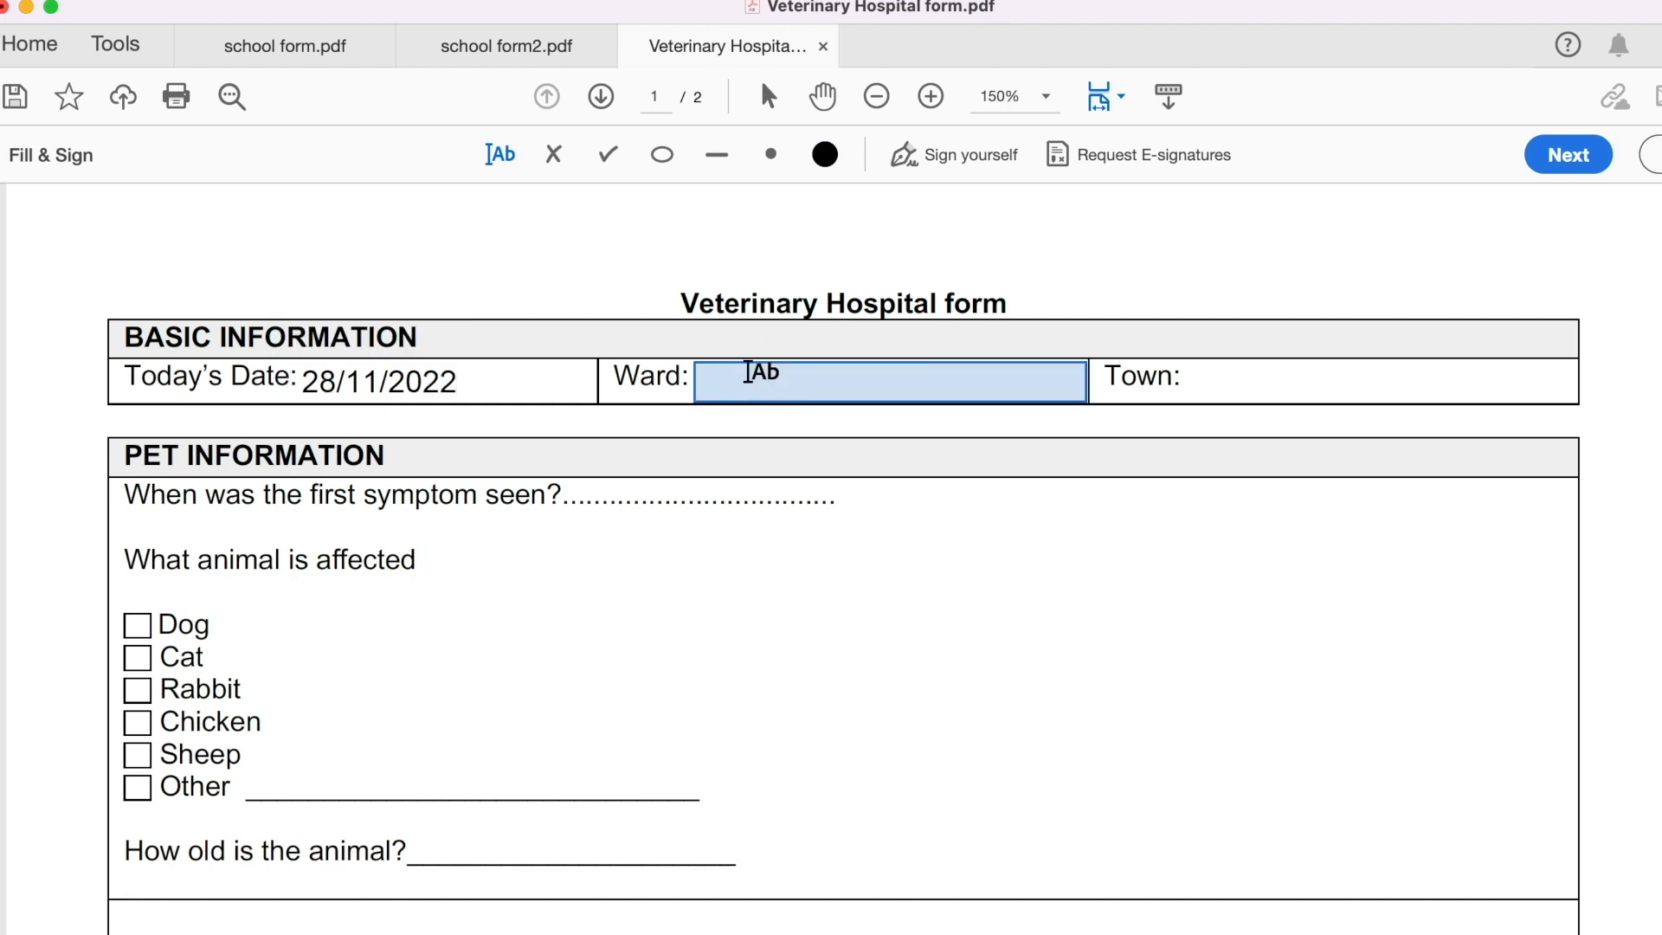
{"action": "type", "text": "In-P"}
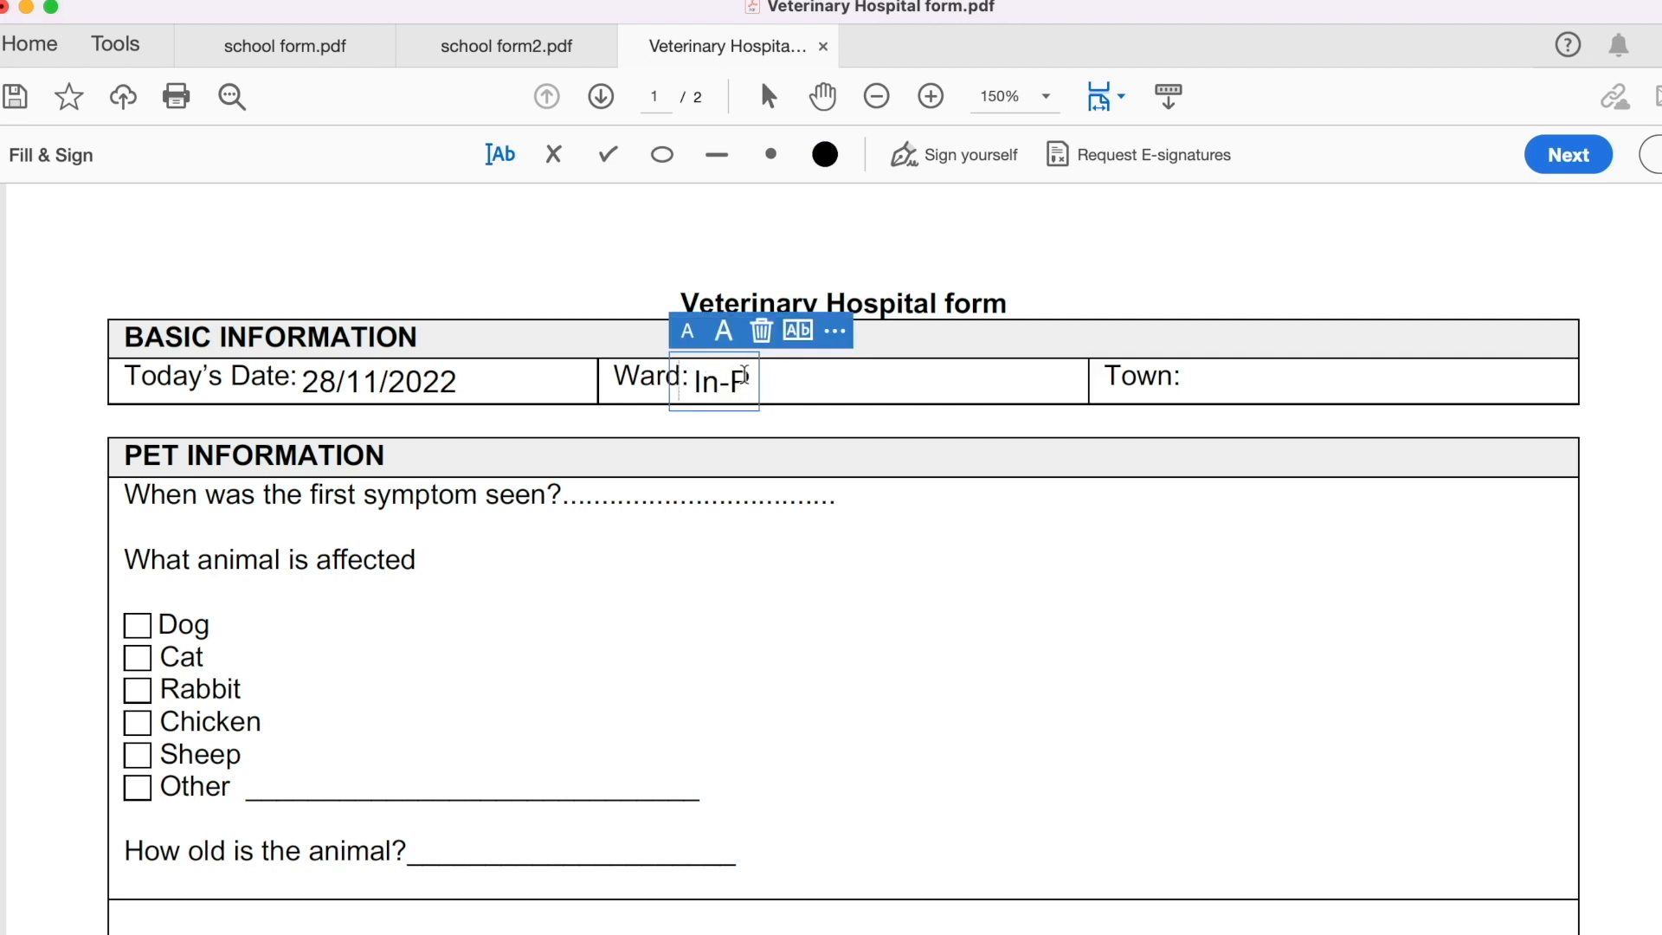
{"action": "key", "text": "Backspace"}
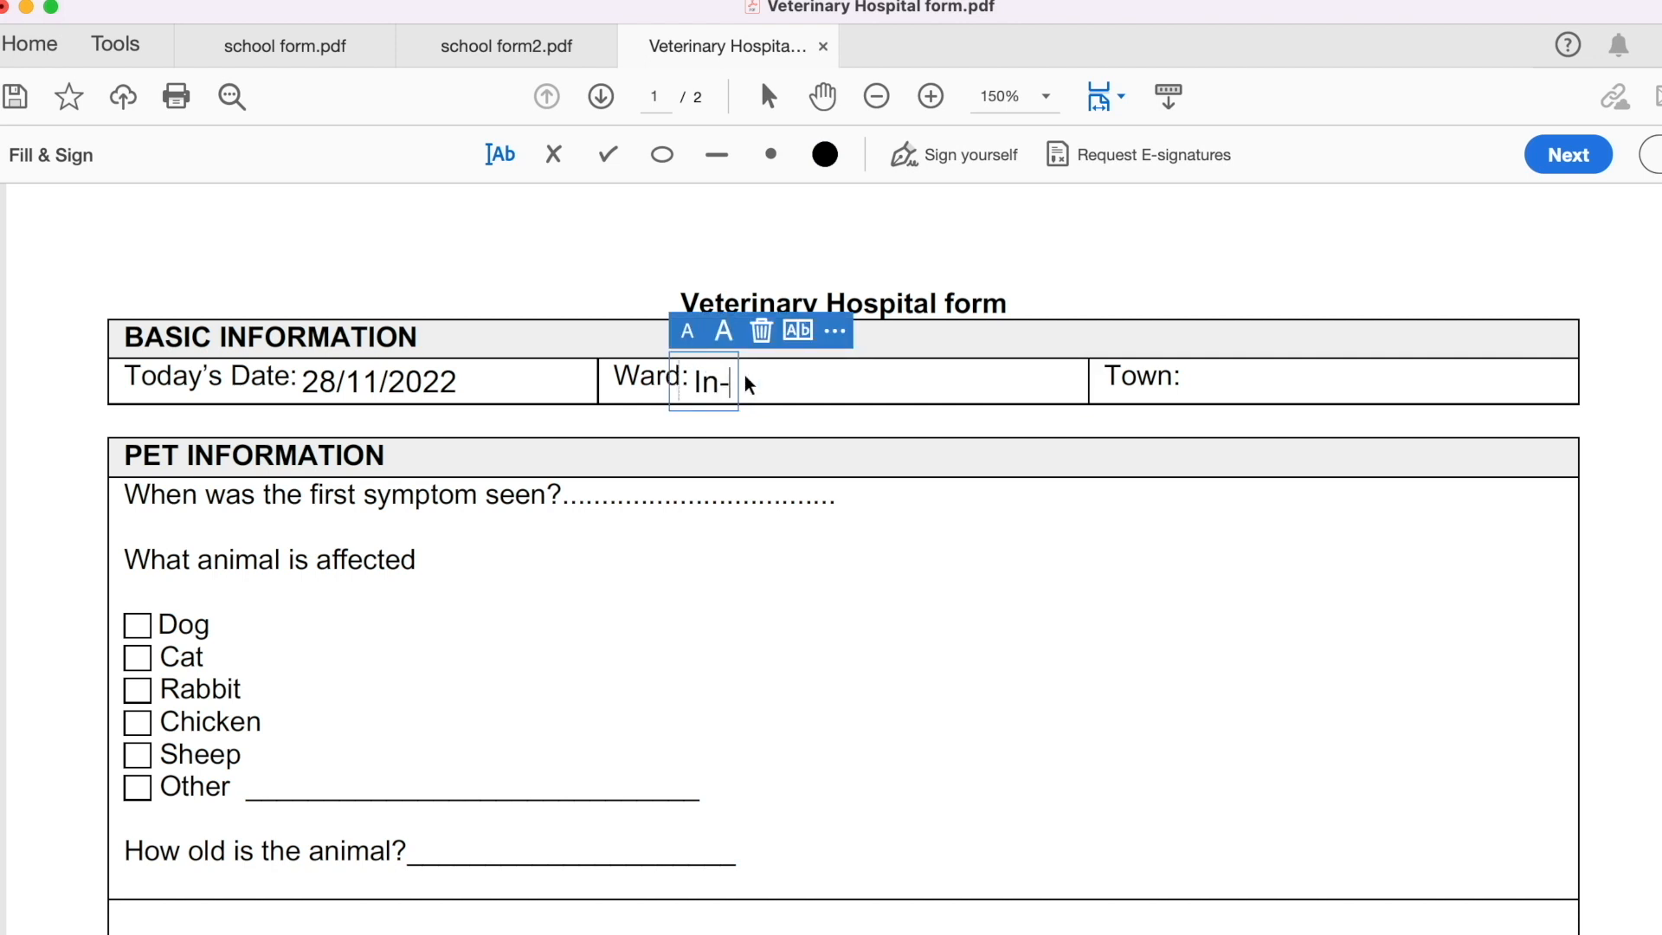
{"action": "type", "text": "patient"}
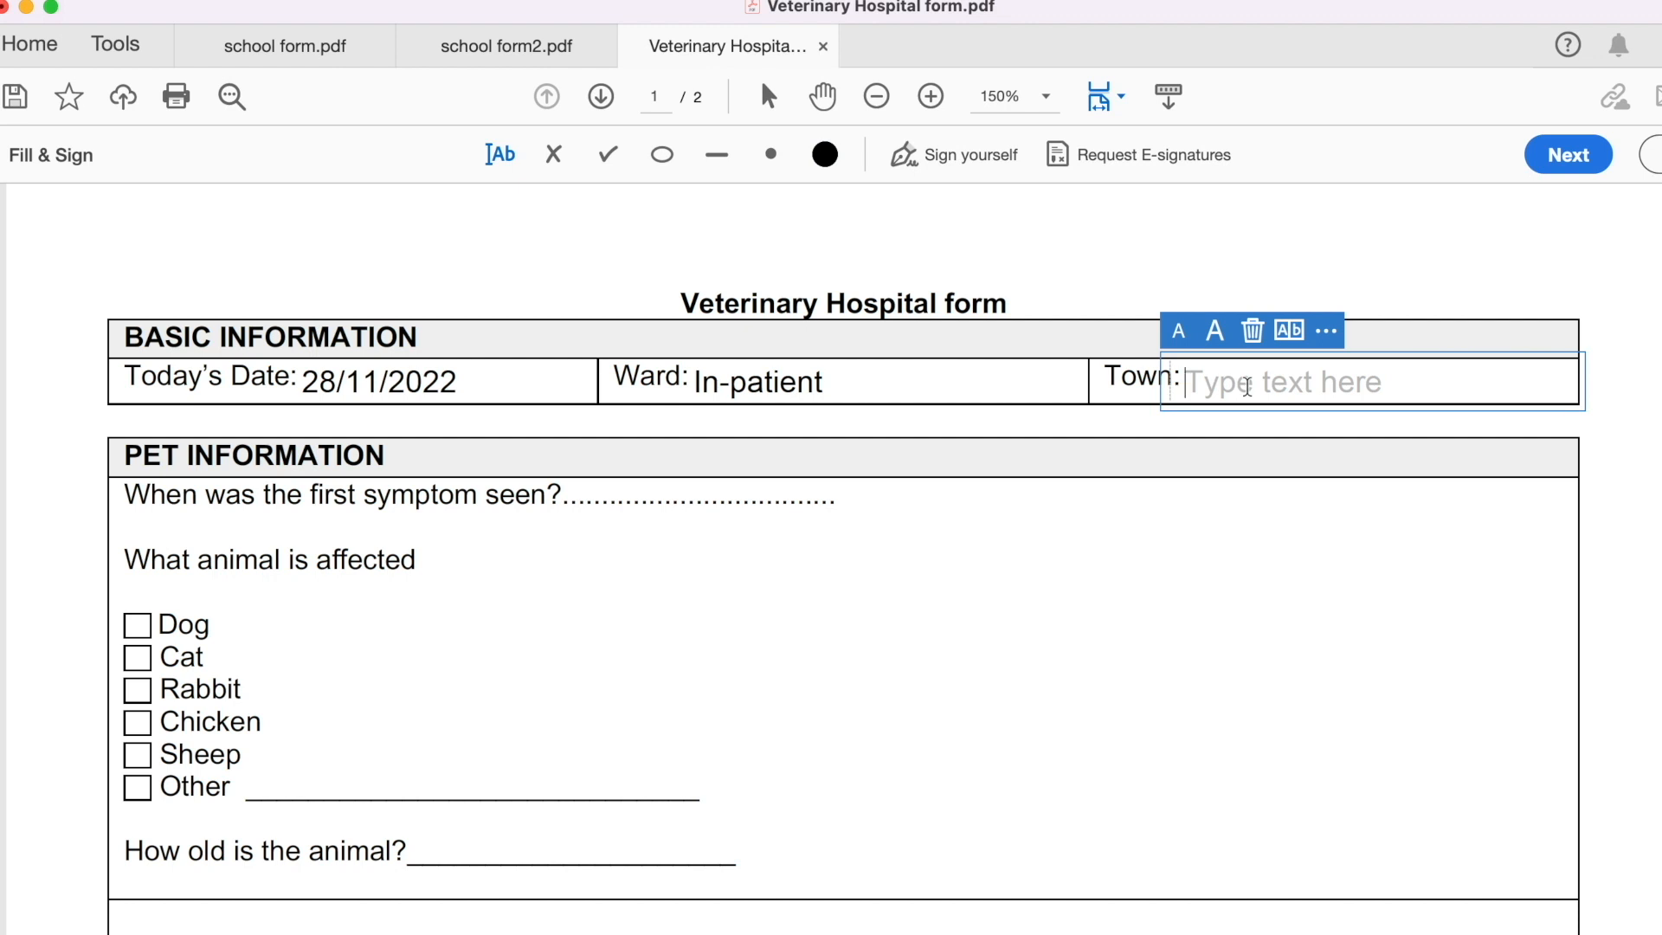
{"action": "type", "text": "Lon"}
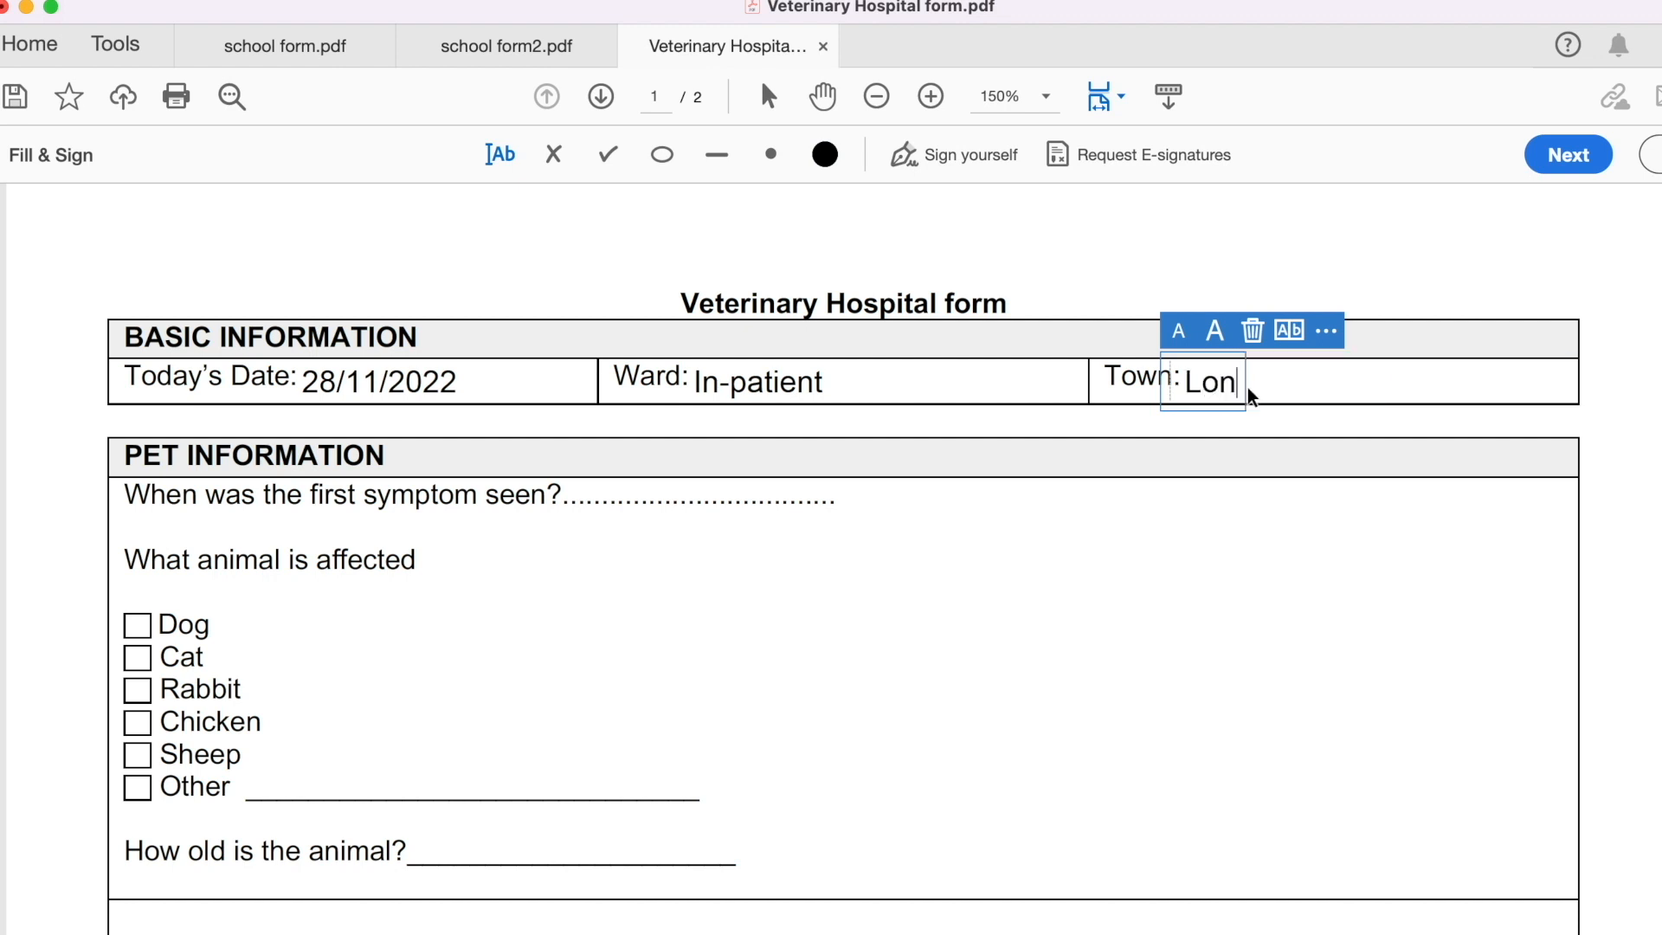
{"action": "type", "text": "don"}
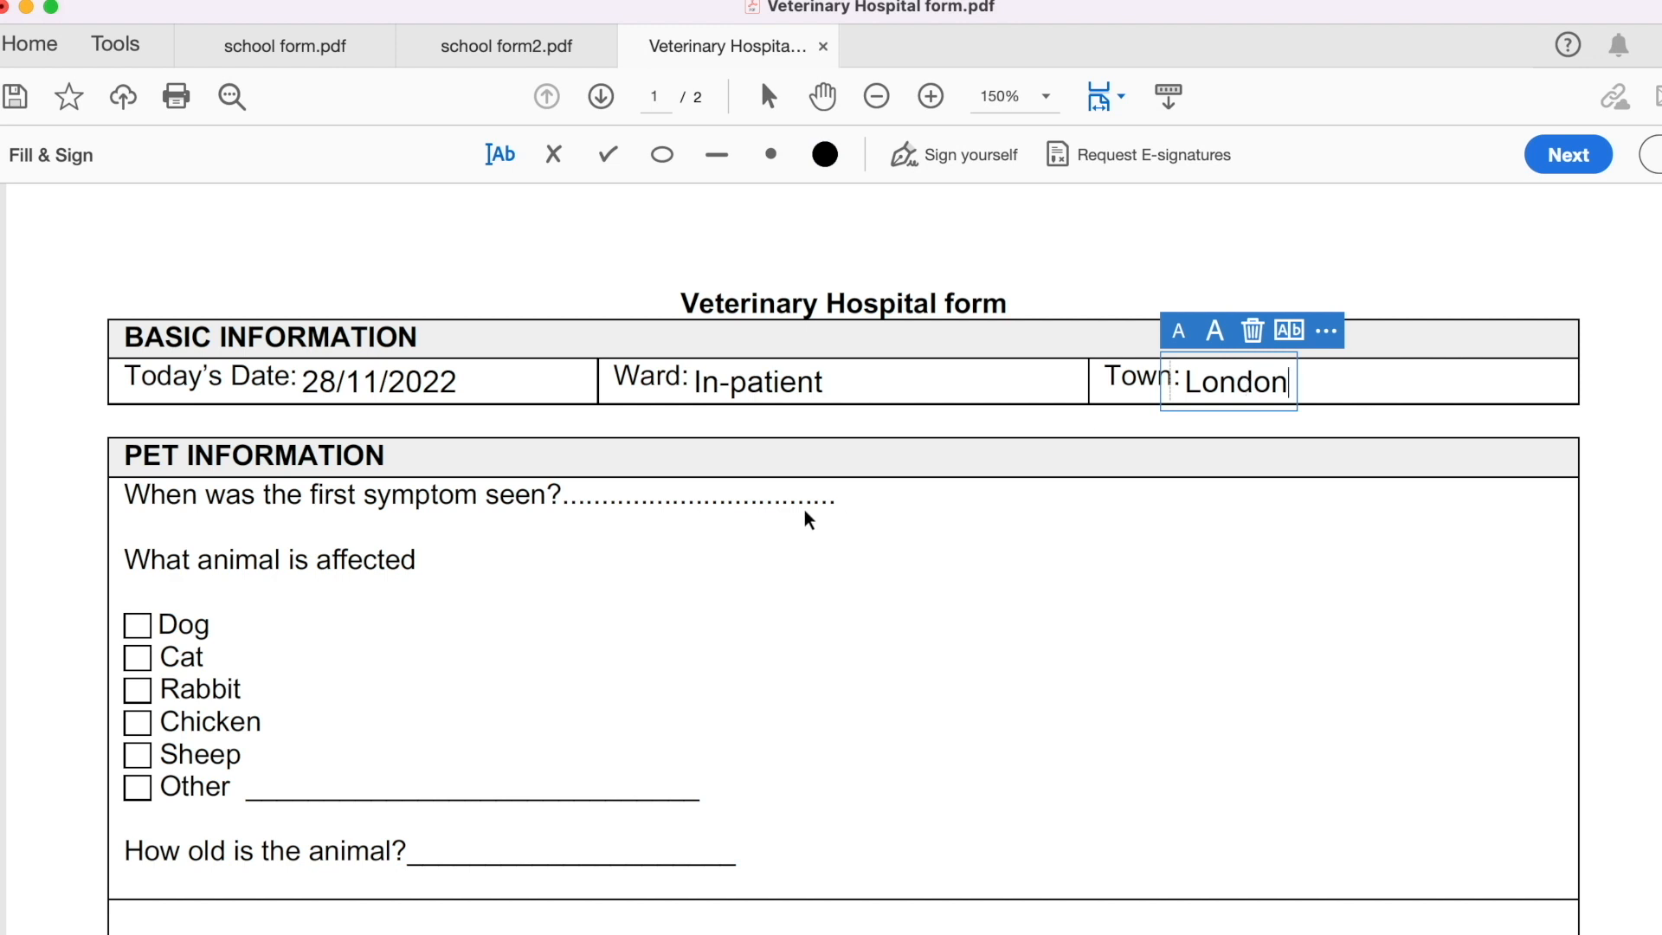
{"action": "mouse_move", "coordinate": [379, 549]}
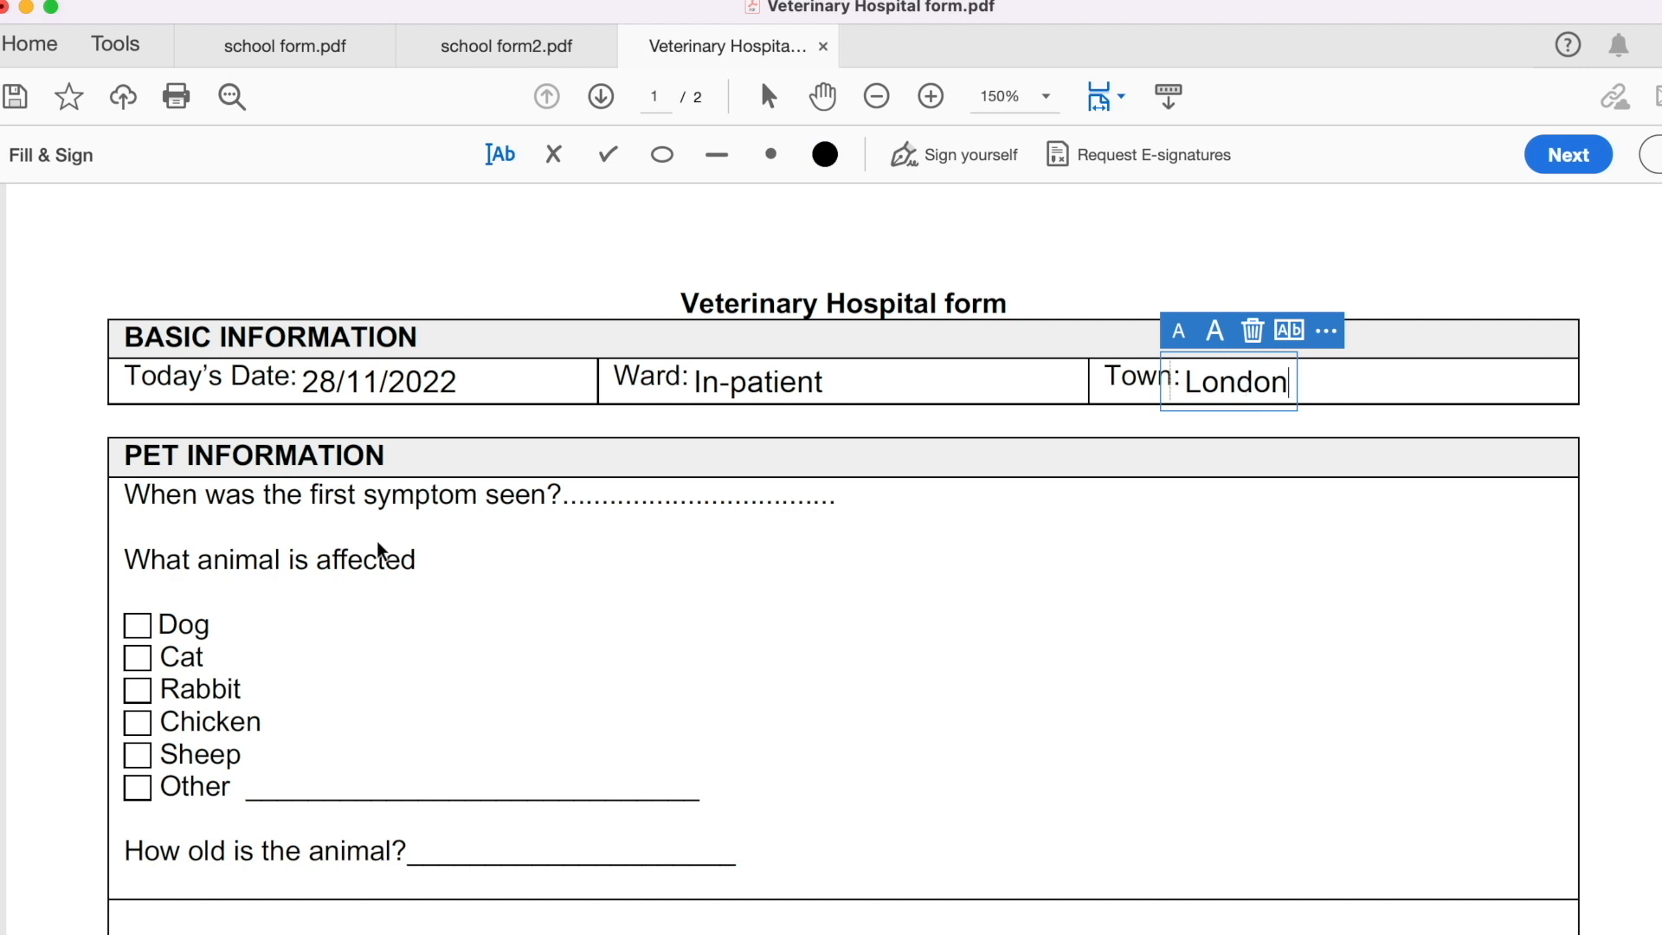
Enter 21/11/2022 after 'When was the first symptom seen?' with the Add Text tool.
{"action": "left_click", "coordinate": [700, 493]}
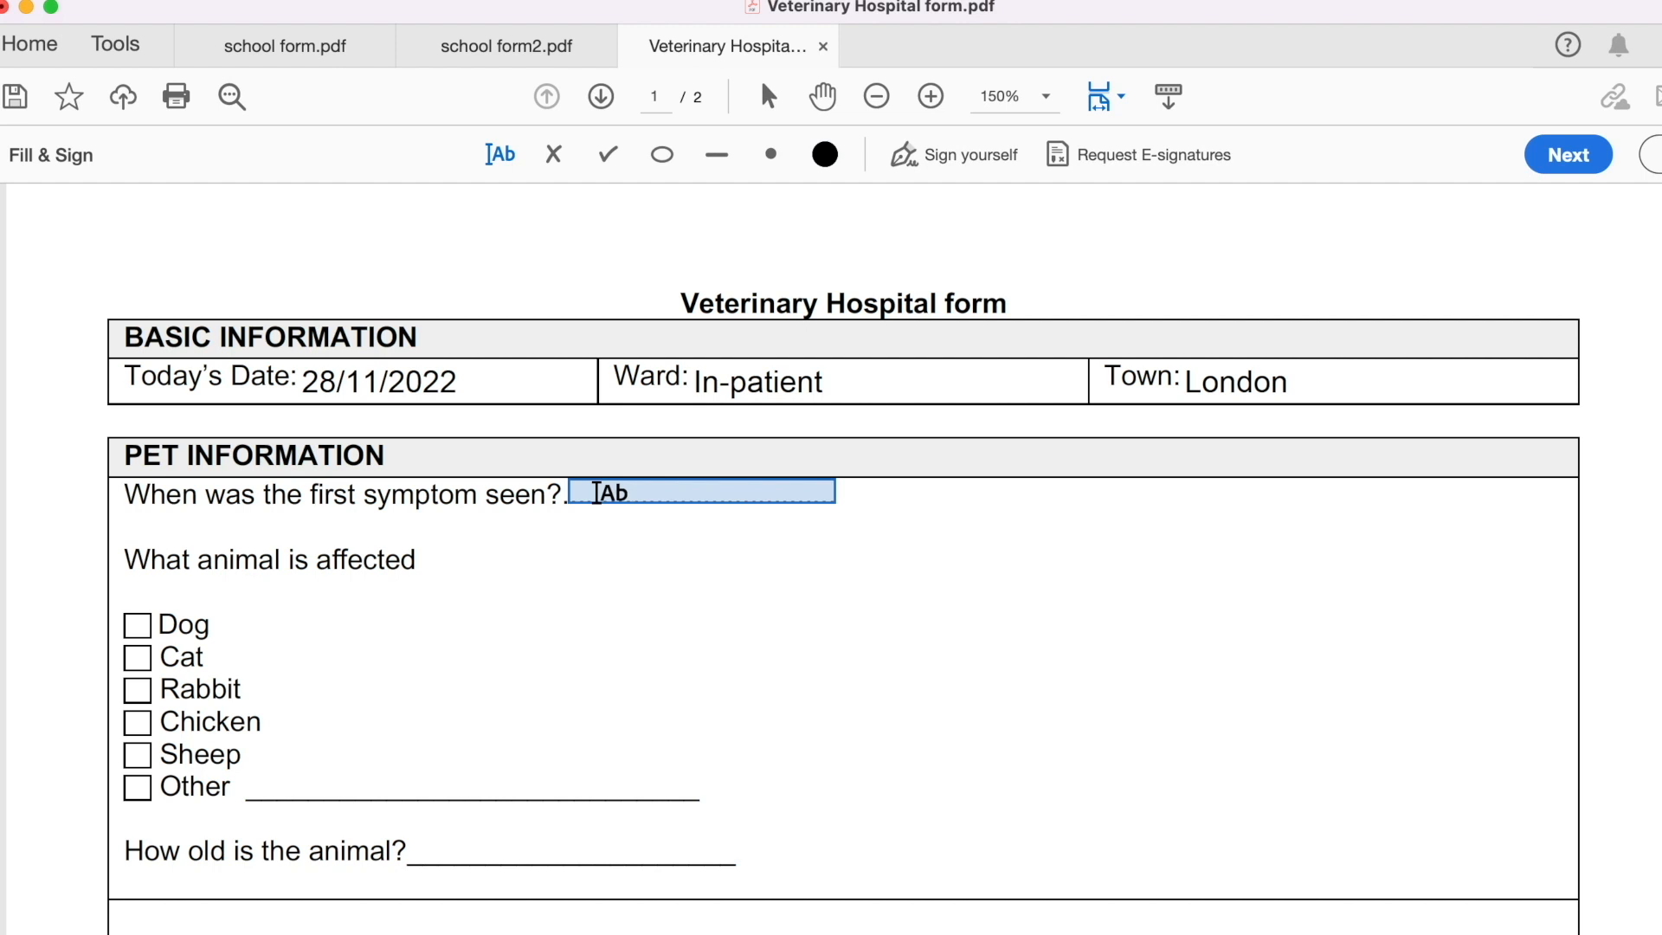
{"action": "left_click", "coordinate": [700, 490]}
{"action": "type", "text": "21/11/20"}
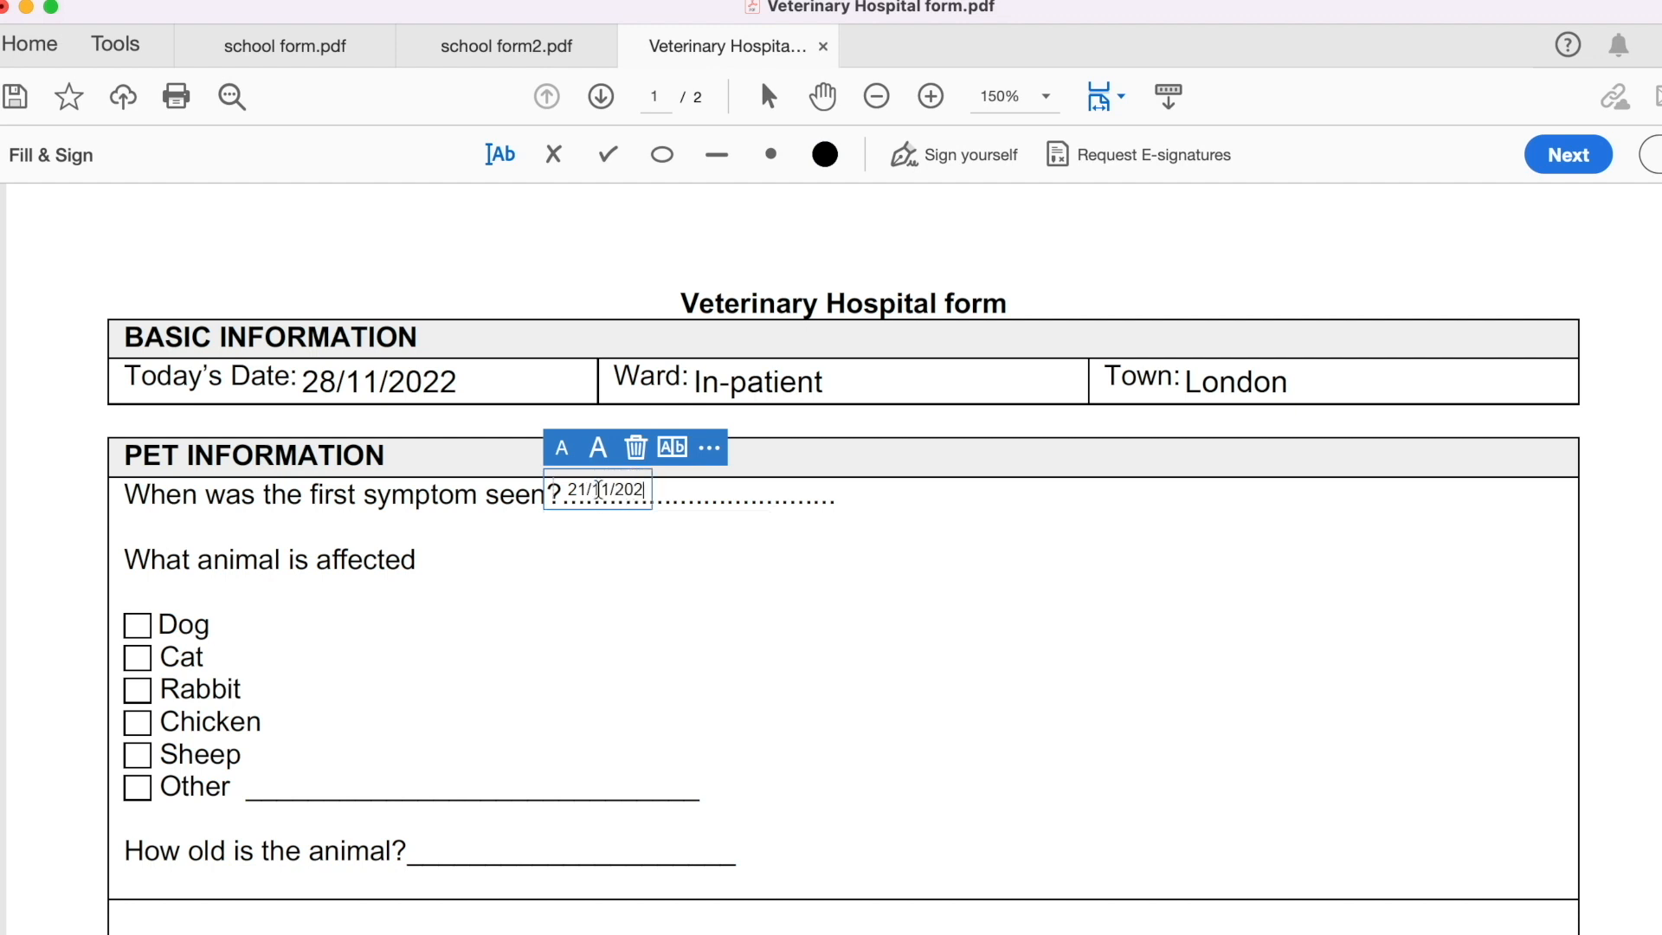
{"action": "type", "text": "2"}
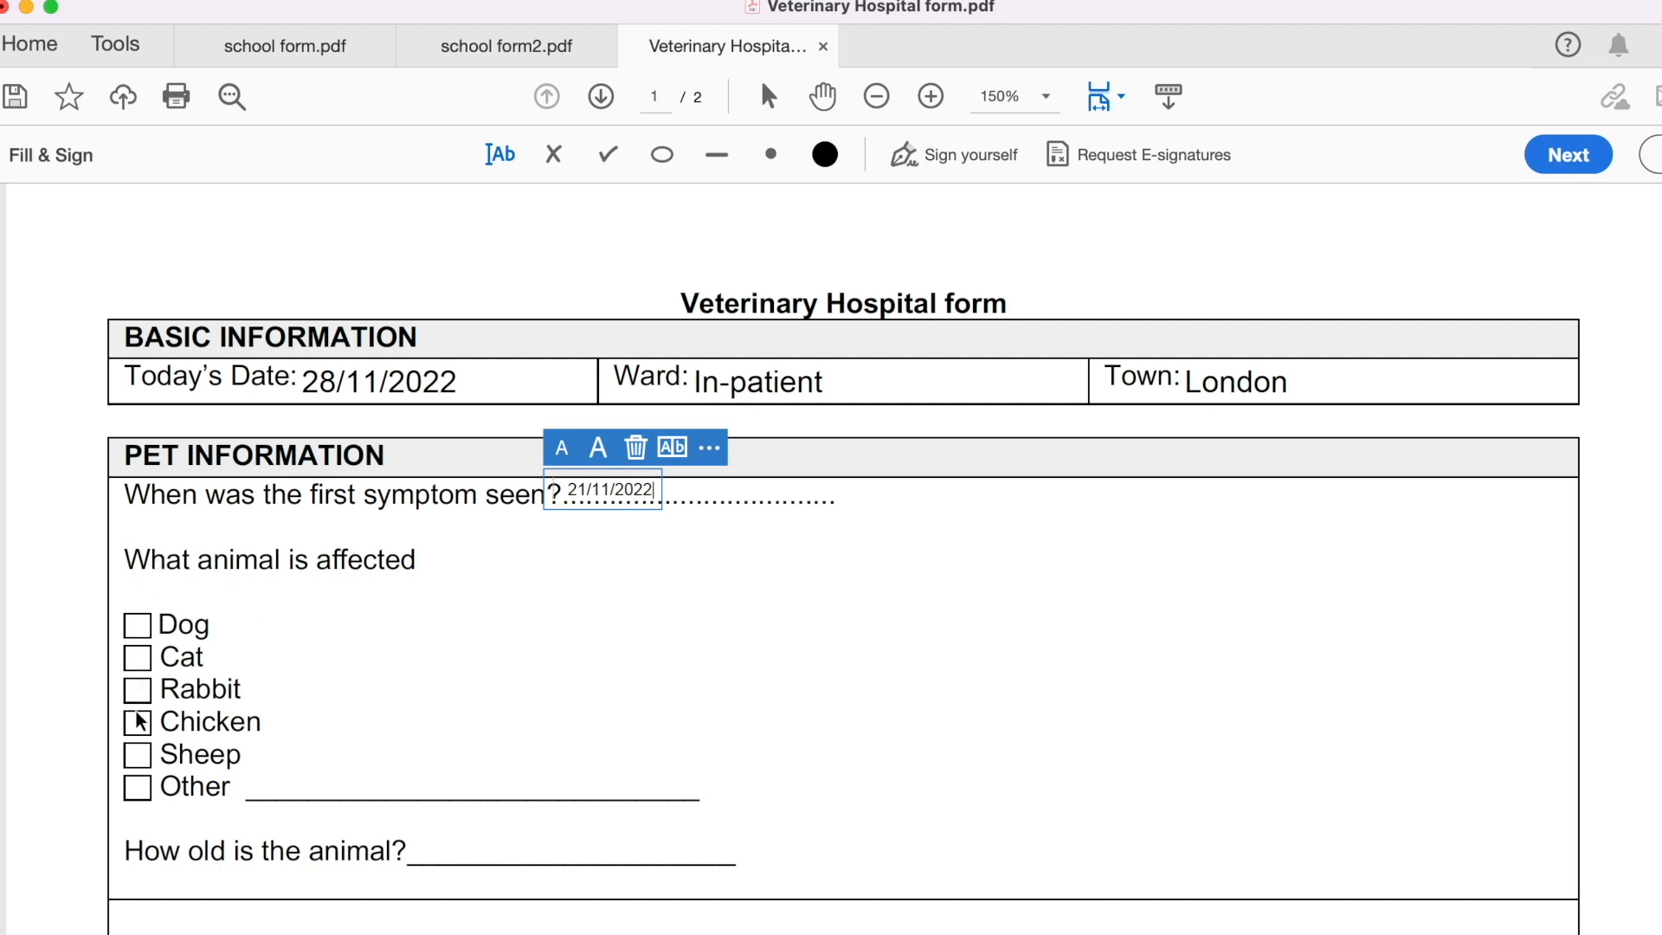
{"action": "mouse_move", "coordinate": [139, 657]}
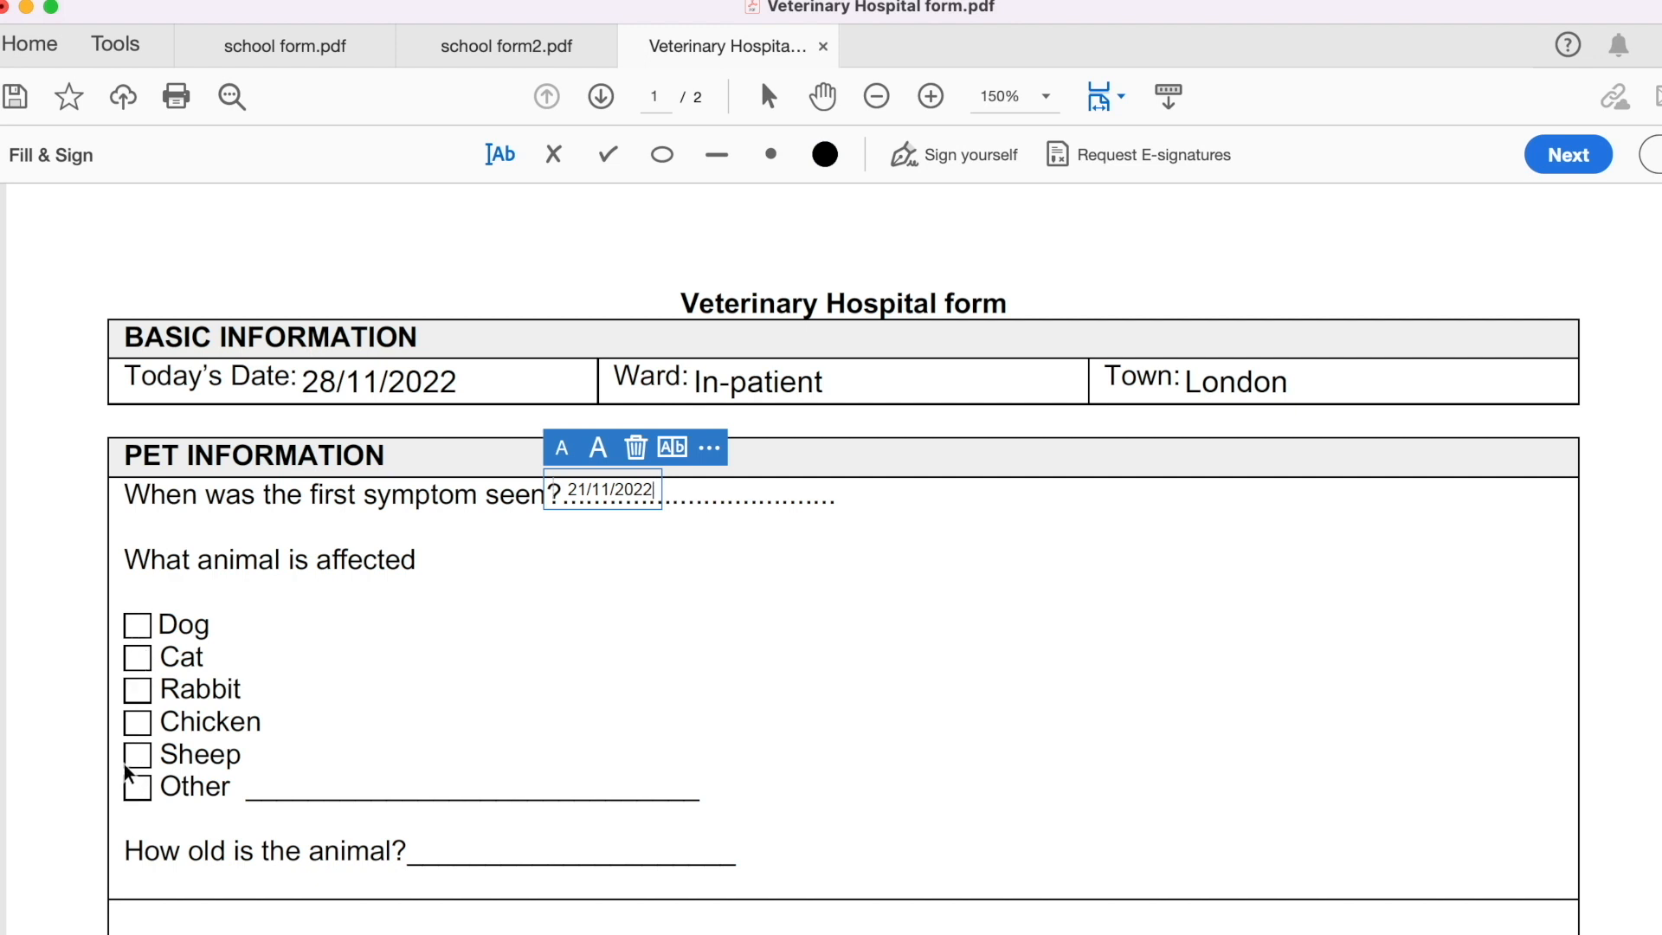
{"action": "mouse_move", "coordinate": [132, 644]}
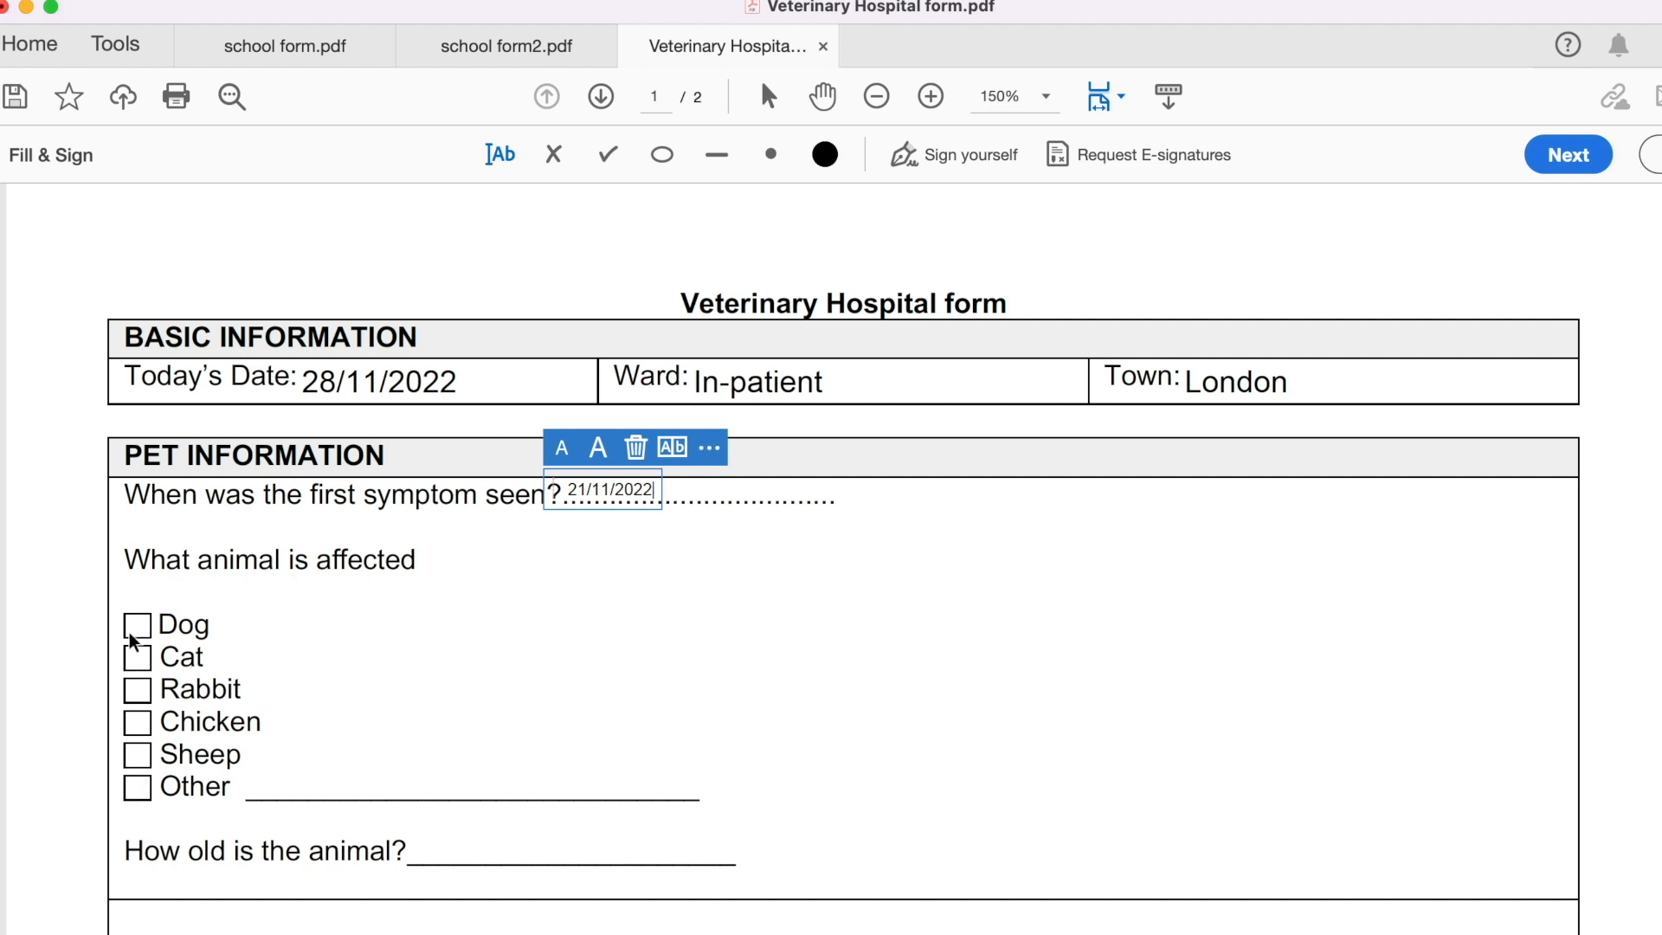
{"action": "mouse_move", "coordinate": [126, 786]}
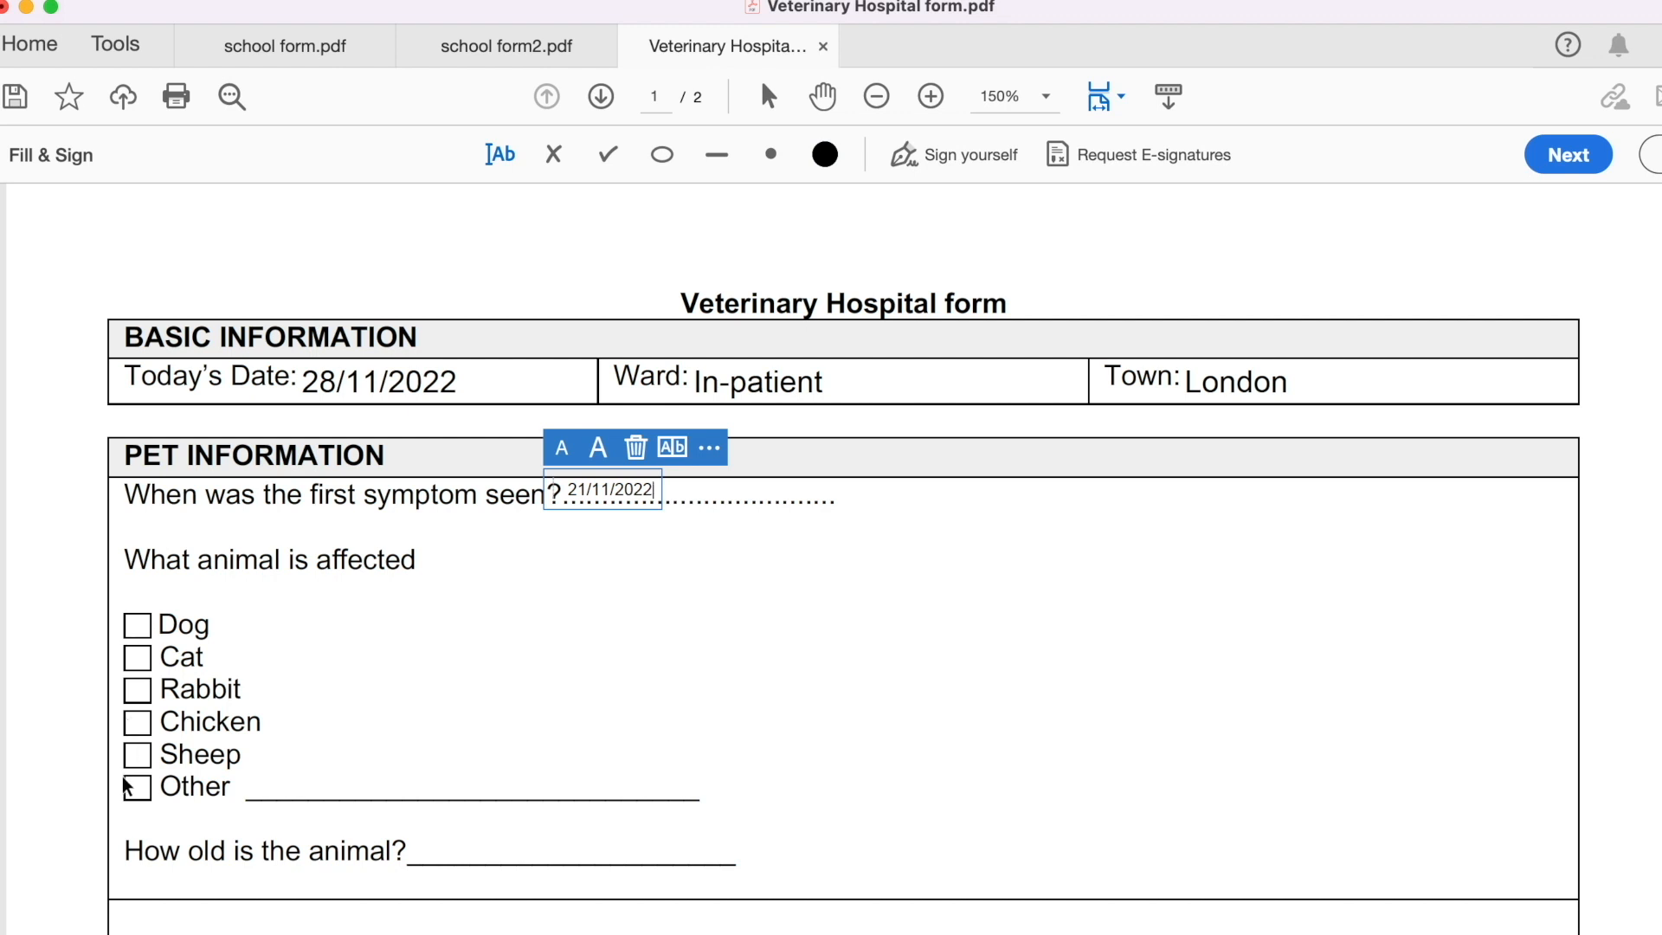
{"action": "mouse_move", "coordinate": [144, 627]}
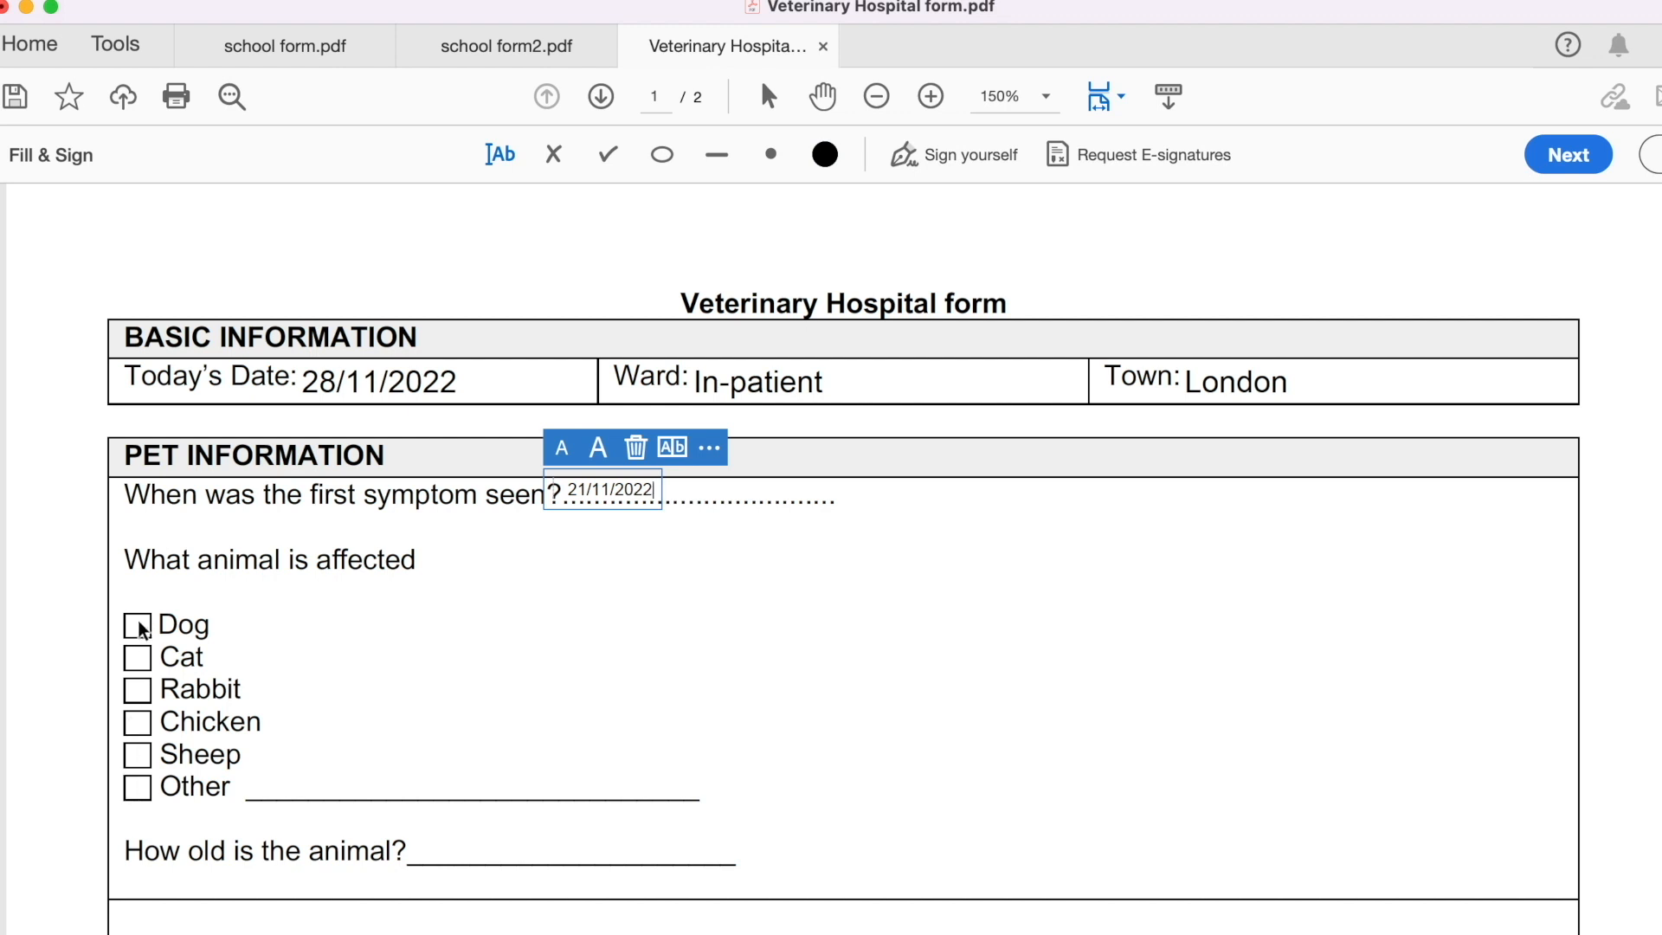
{"action": "mouse_move", "coordinate": [140, 626]}
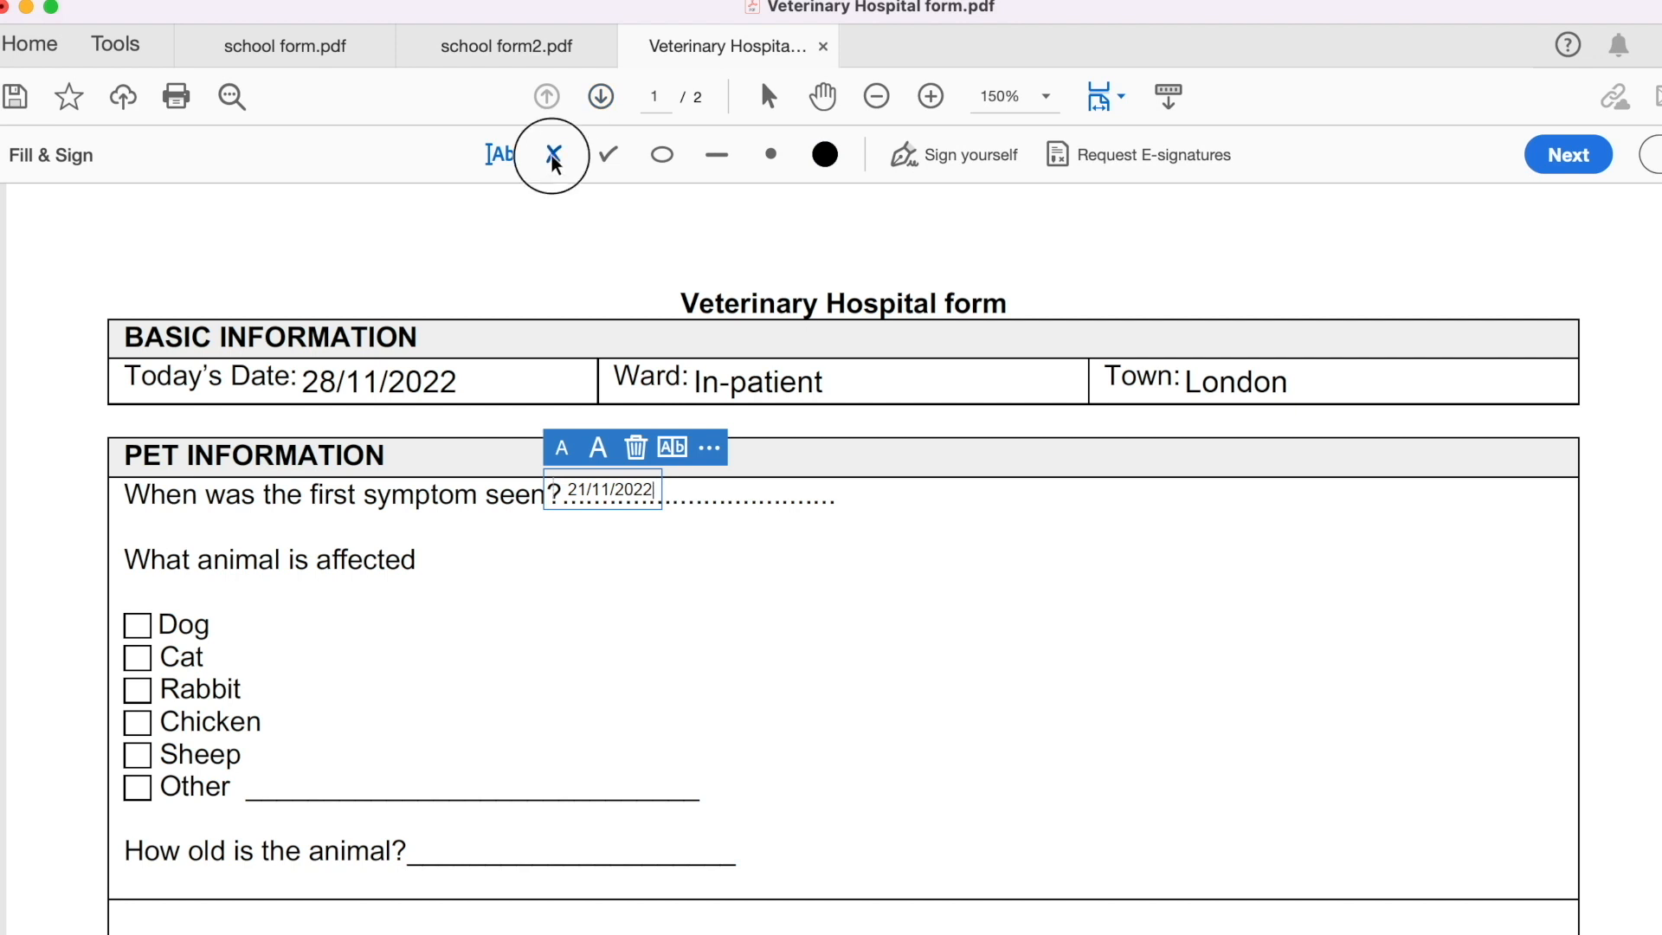
Place a cross in the Rabbit checkbox using the X tool.
{"action": "left_click", "coordinate": [551, 154]}
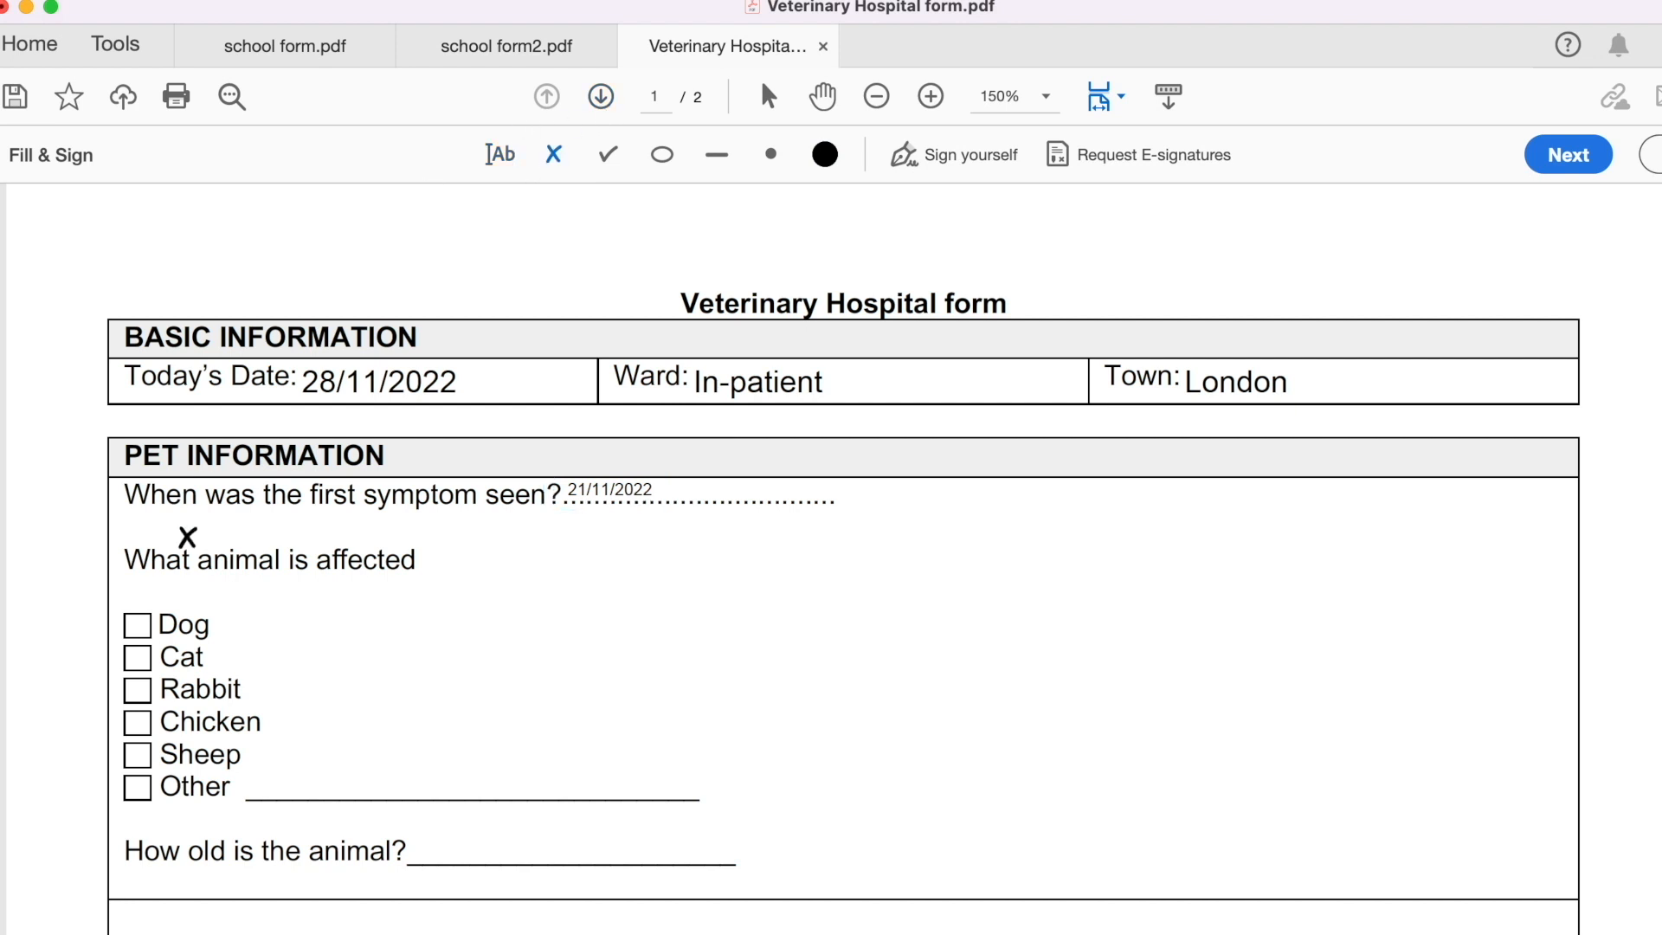
{"action": "left_click_drag", "start_coordinate": [187, 535], "coordinate": [168, 592]}
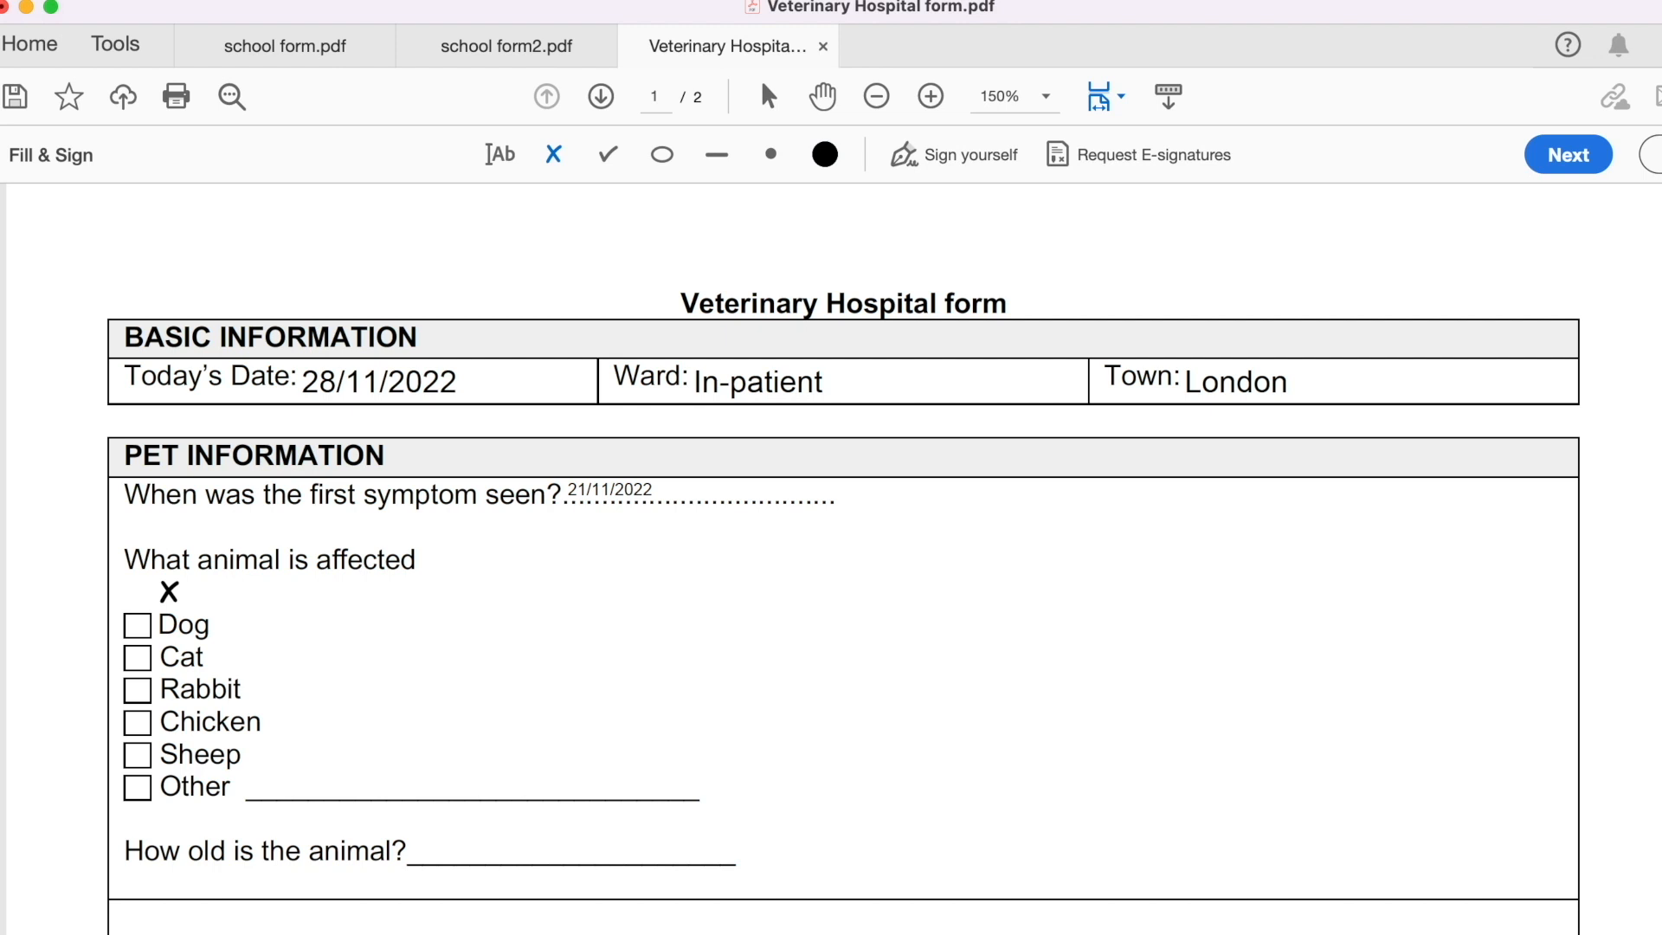
{"action": "left_click", "coordinate": [138, 691]}
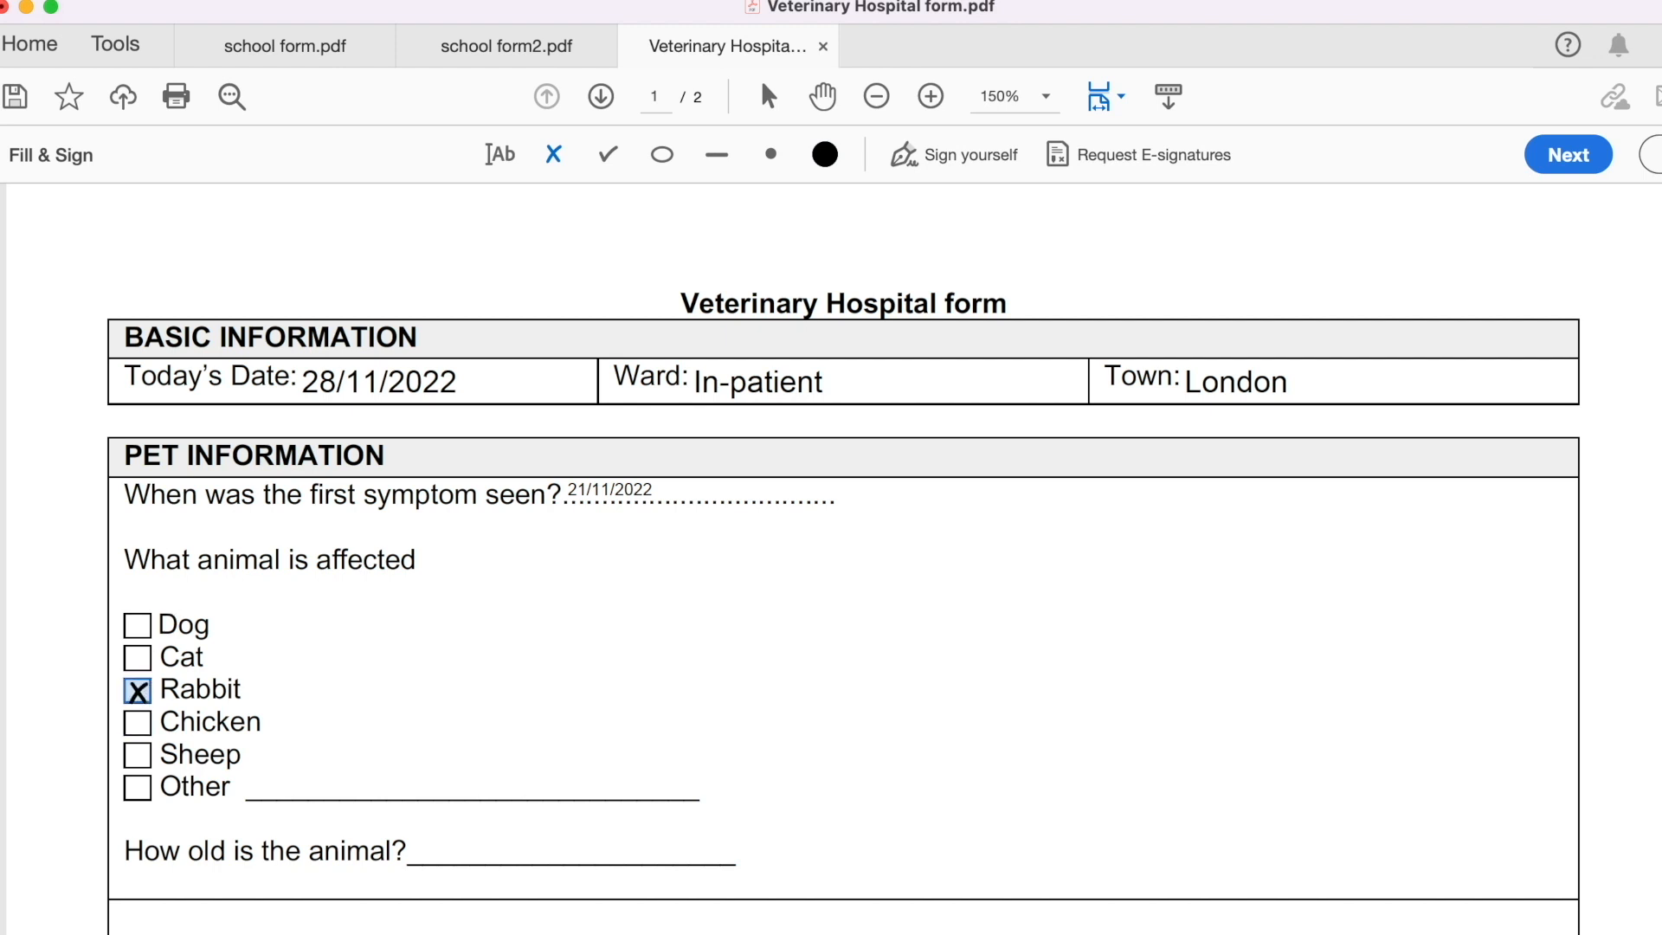
{"action": "left_click", "coordinate": [135, 691]}
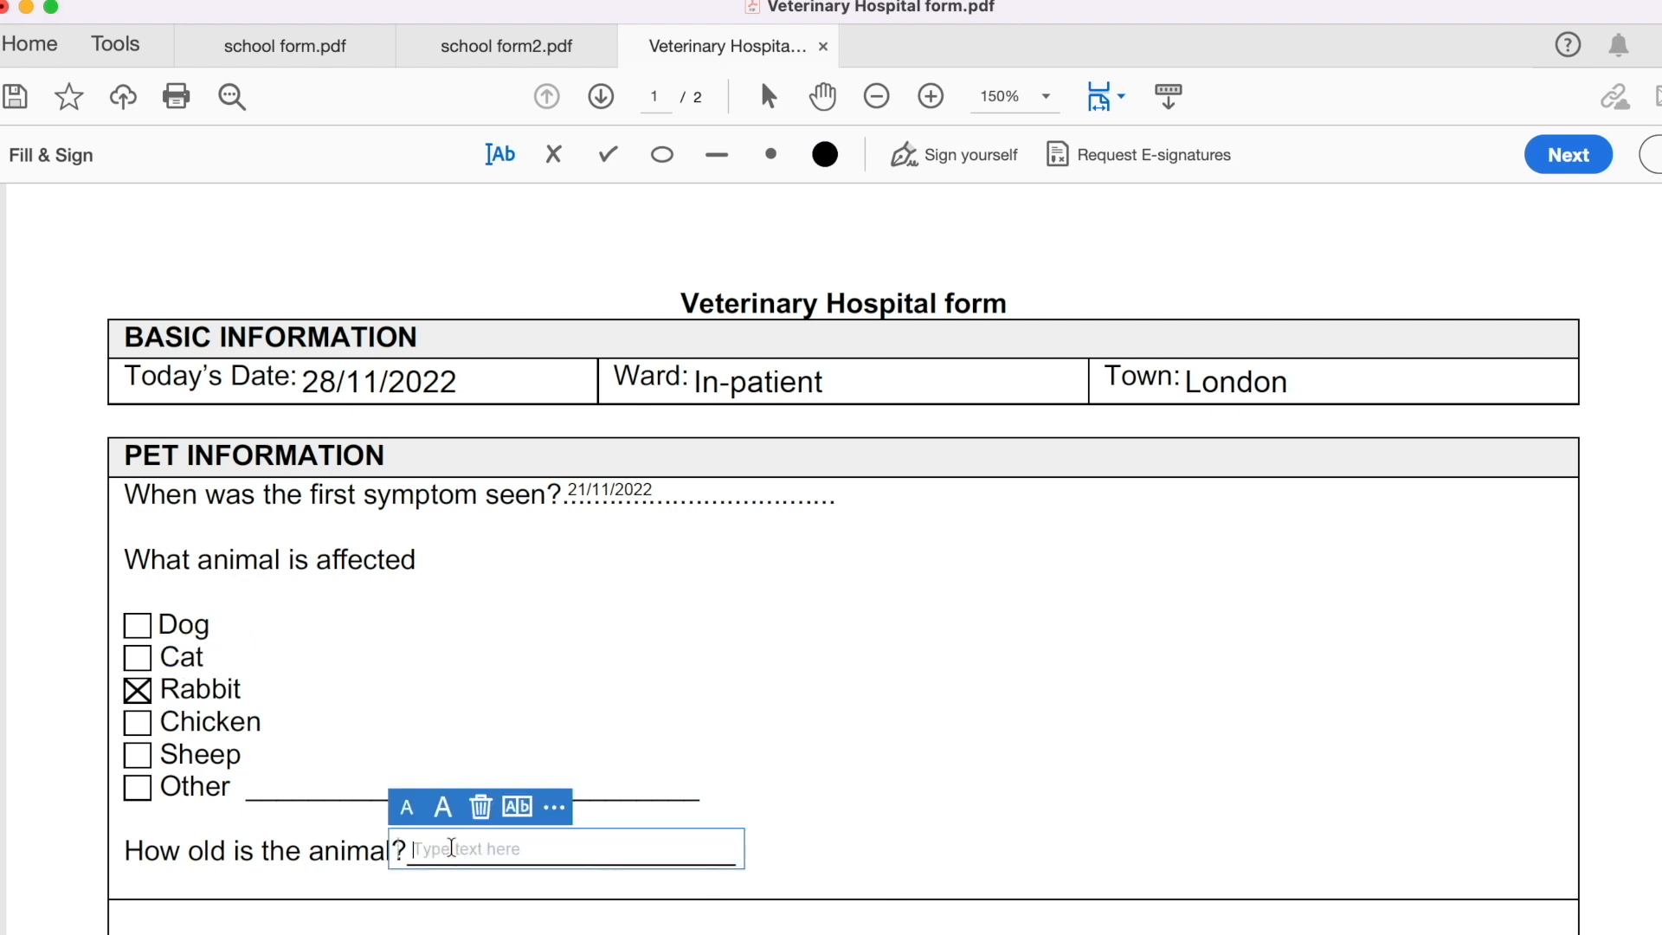
Answer 'How old is the animal?' with '3 months old' in a larger text size.
{"action": "type", "text": "3"}
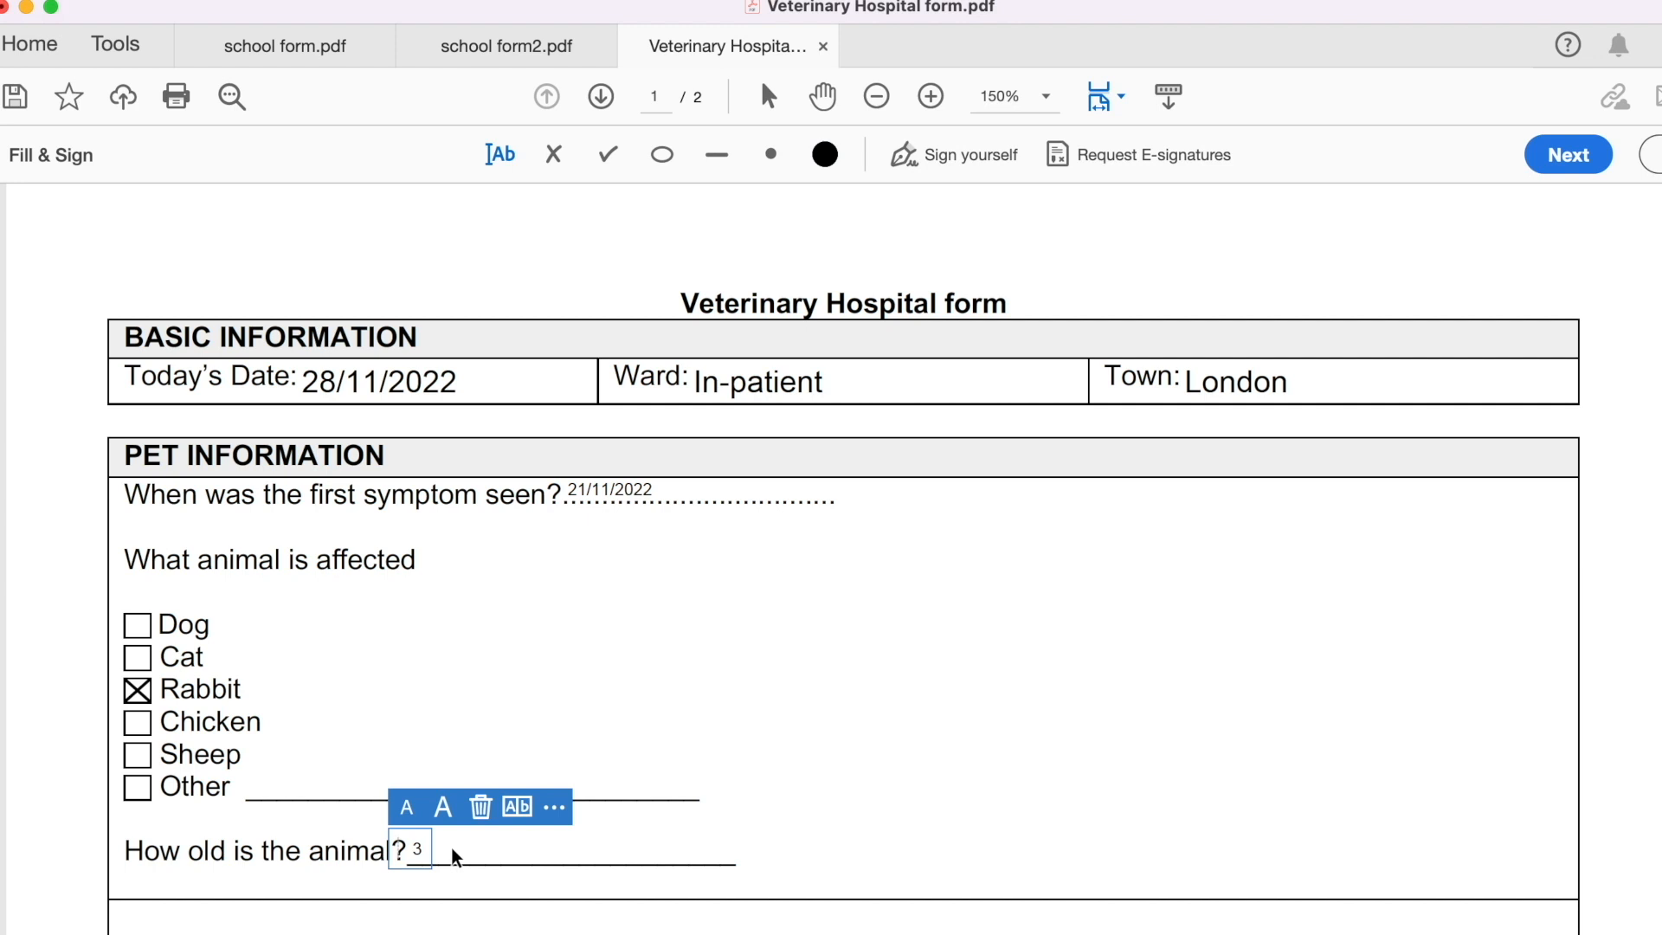
{"action": "type", "text": "month"}
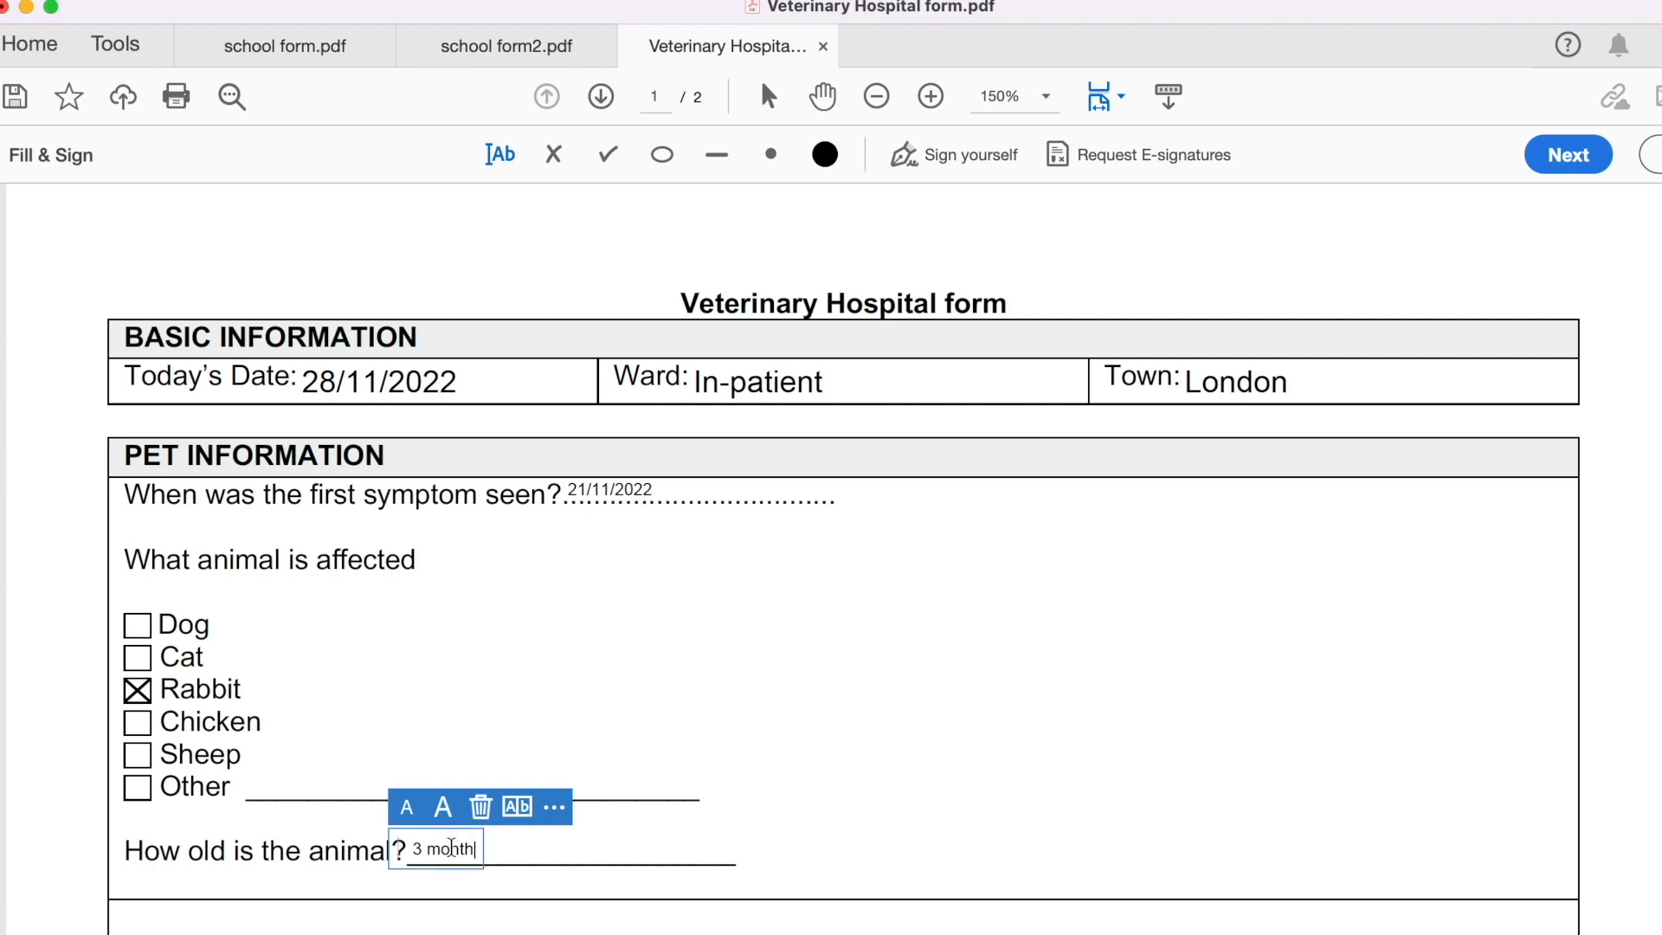
{"action": "type", "text": "s old"}
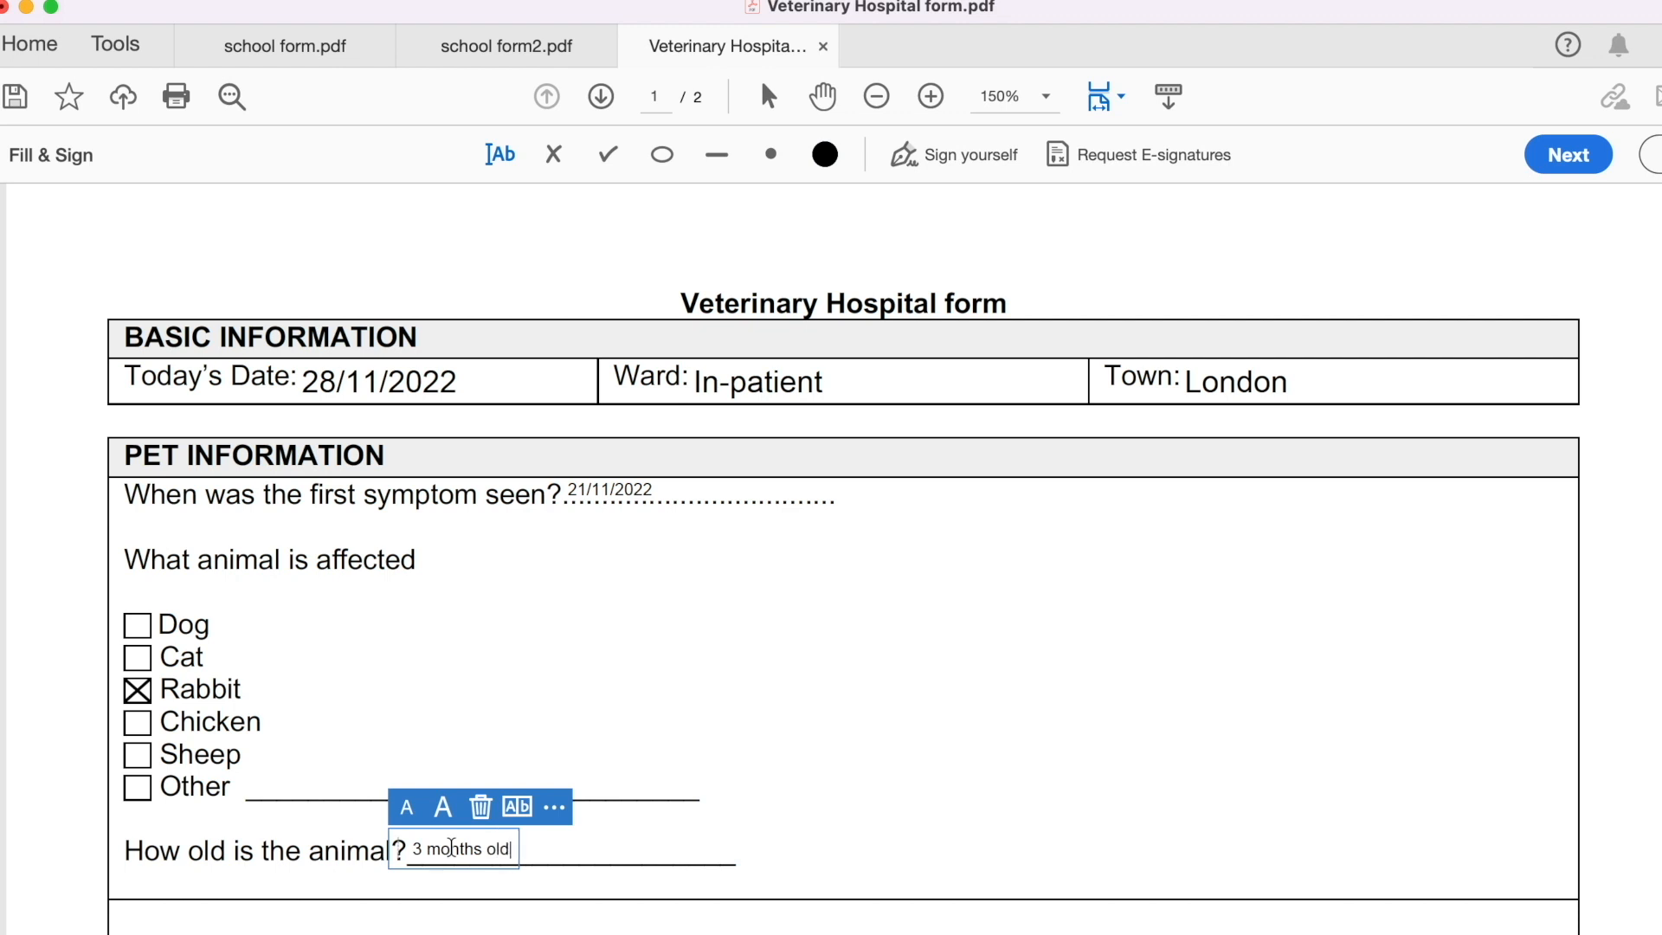
{"action": "left_click", "coordinate": [442, 805]}
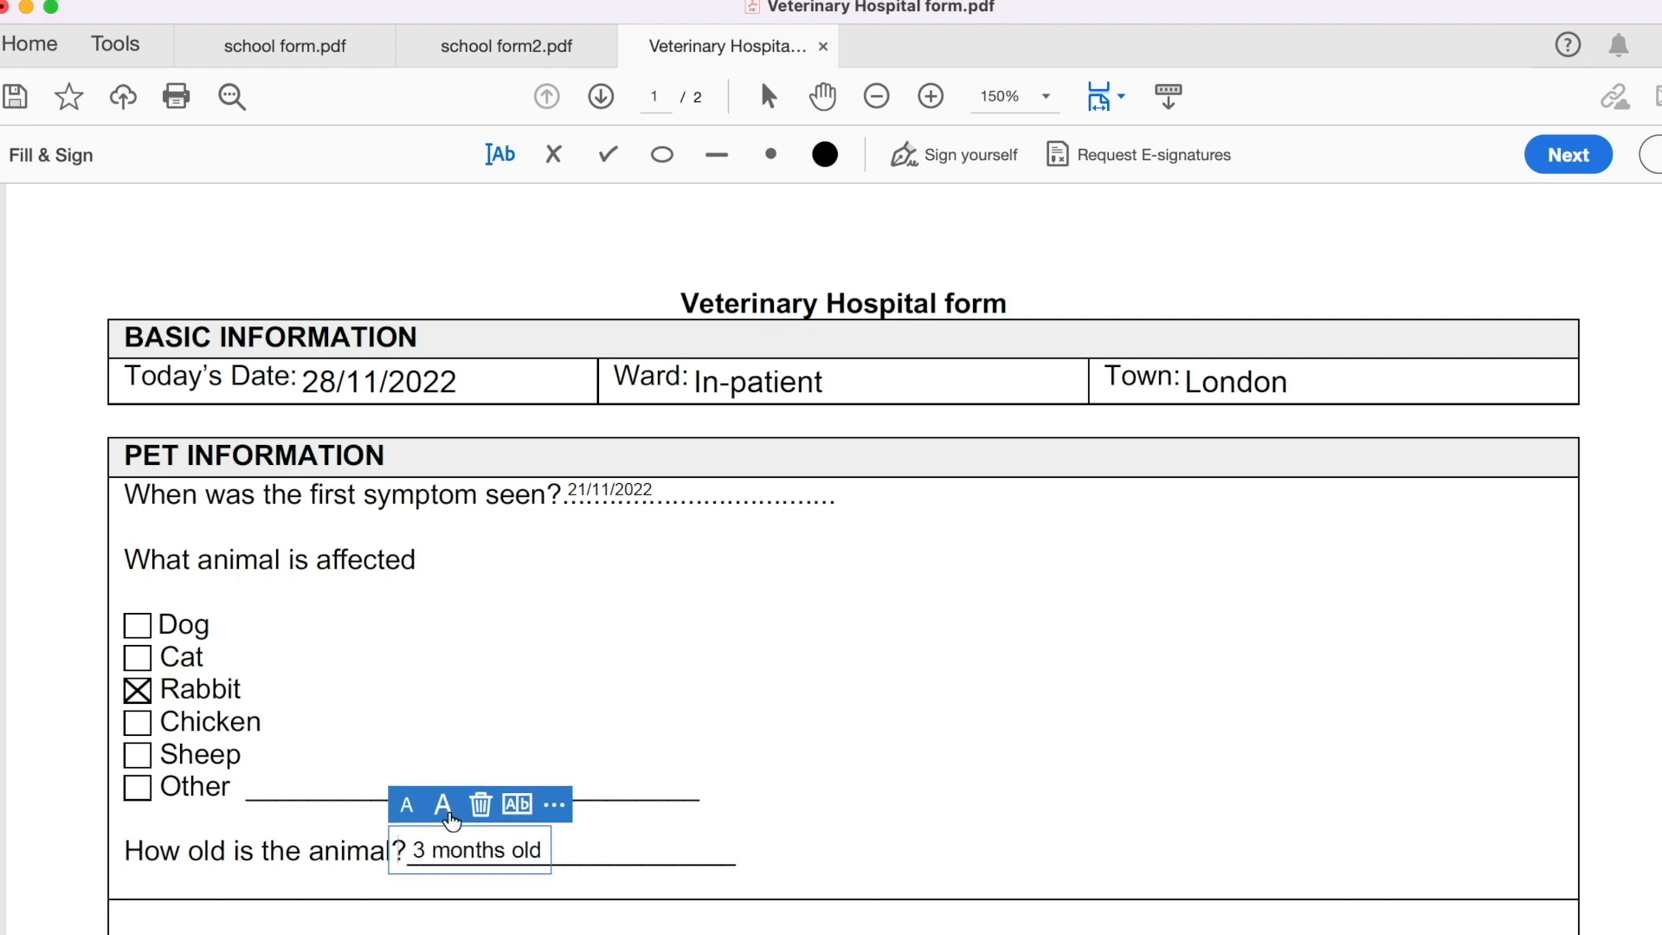
{"action": "left_click", "coordinate": [441, 802]}
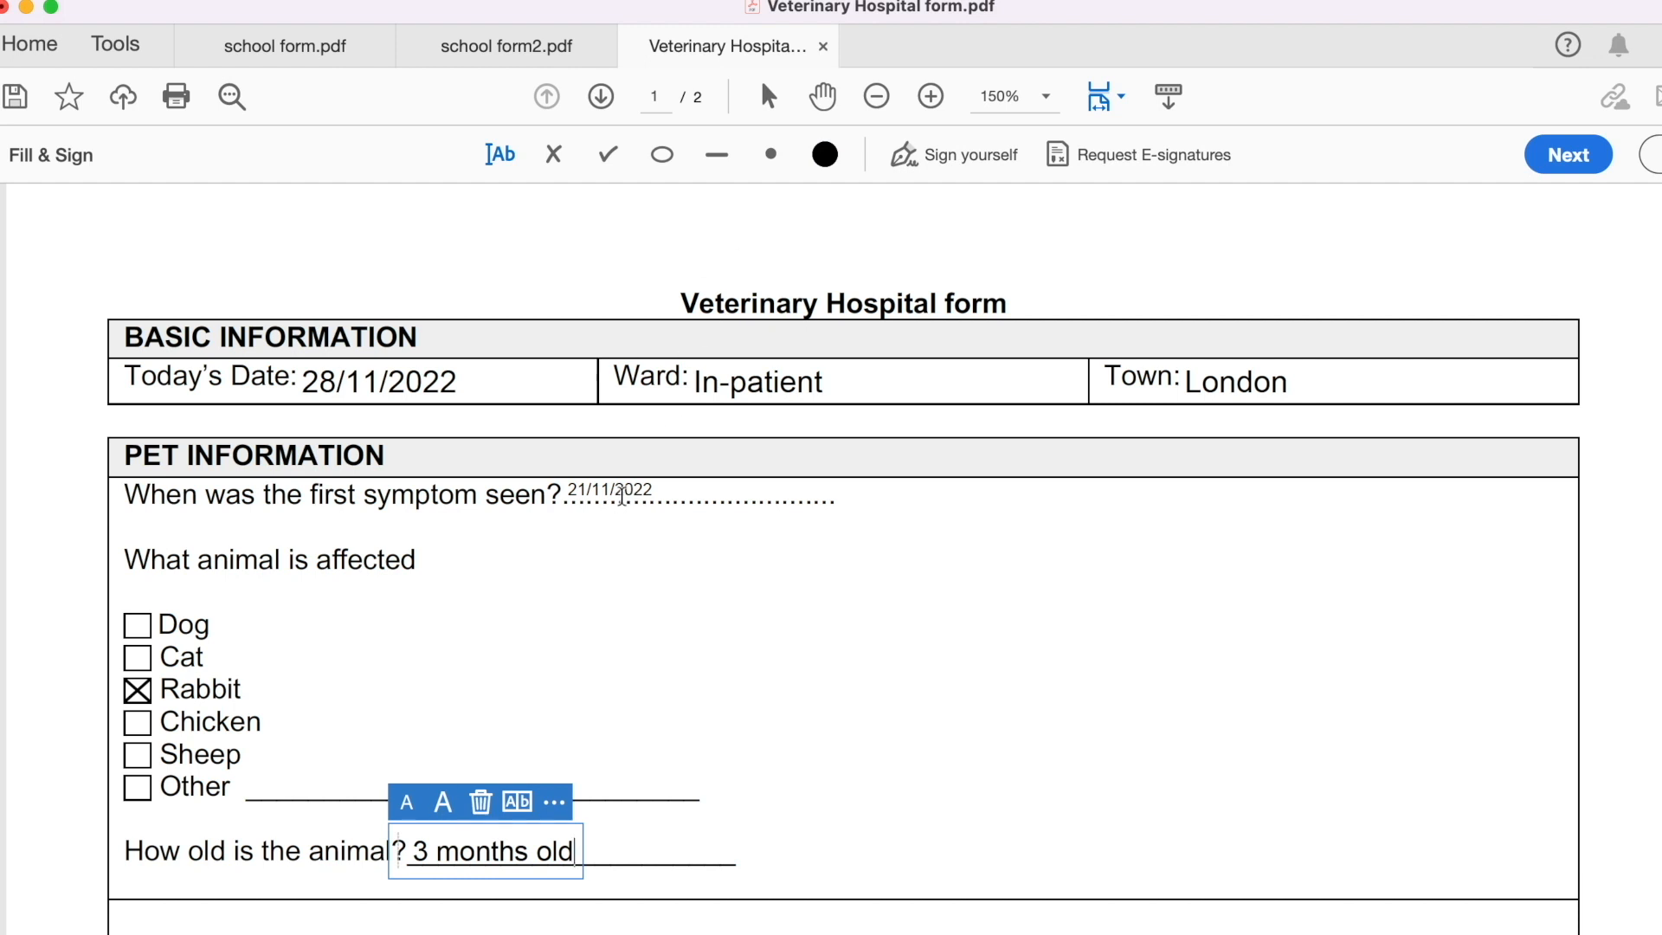
{"action": "left_click", "coordinate": [611, 490]}
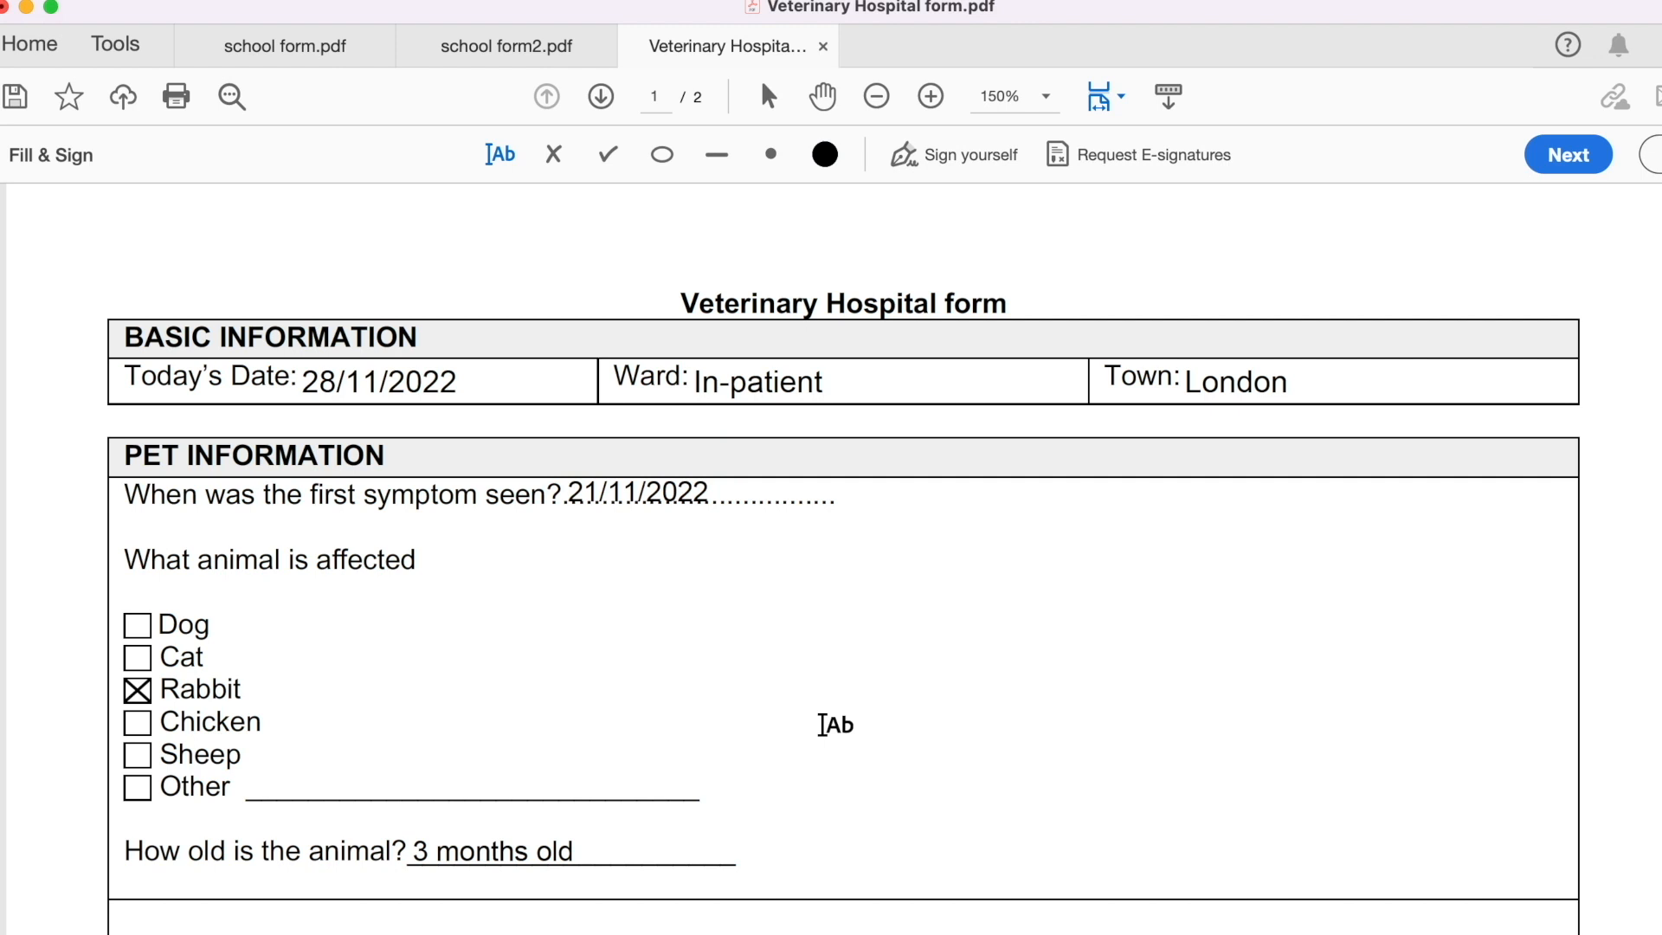
Cross the Increased body temperature and Uncoordinated movements/convulsions symptom boxes.
{"action": "scroll", "scroll_direction": "down", "scroll_amount": 3}
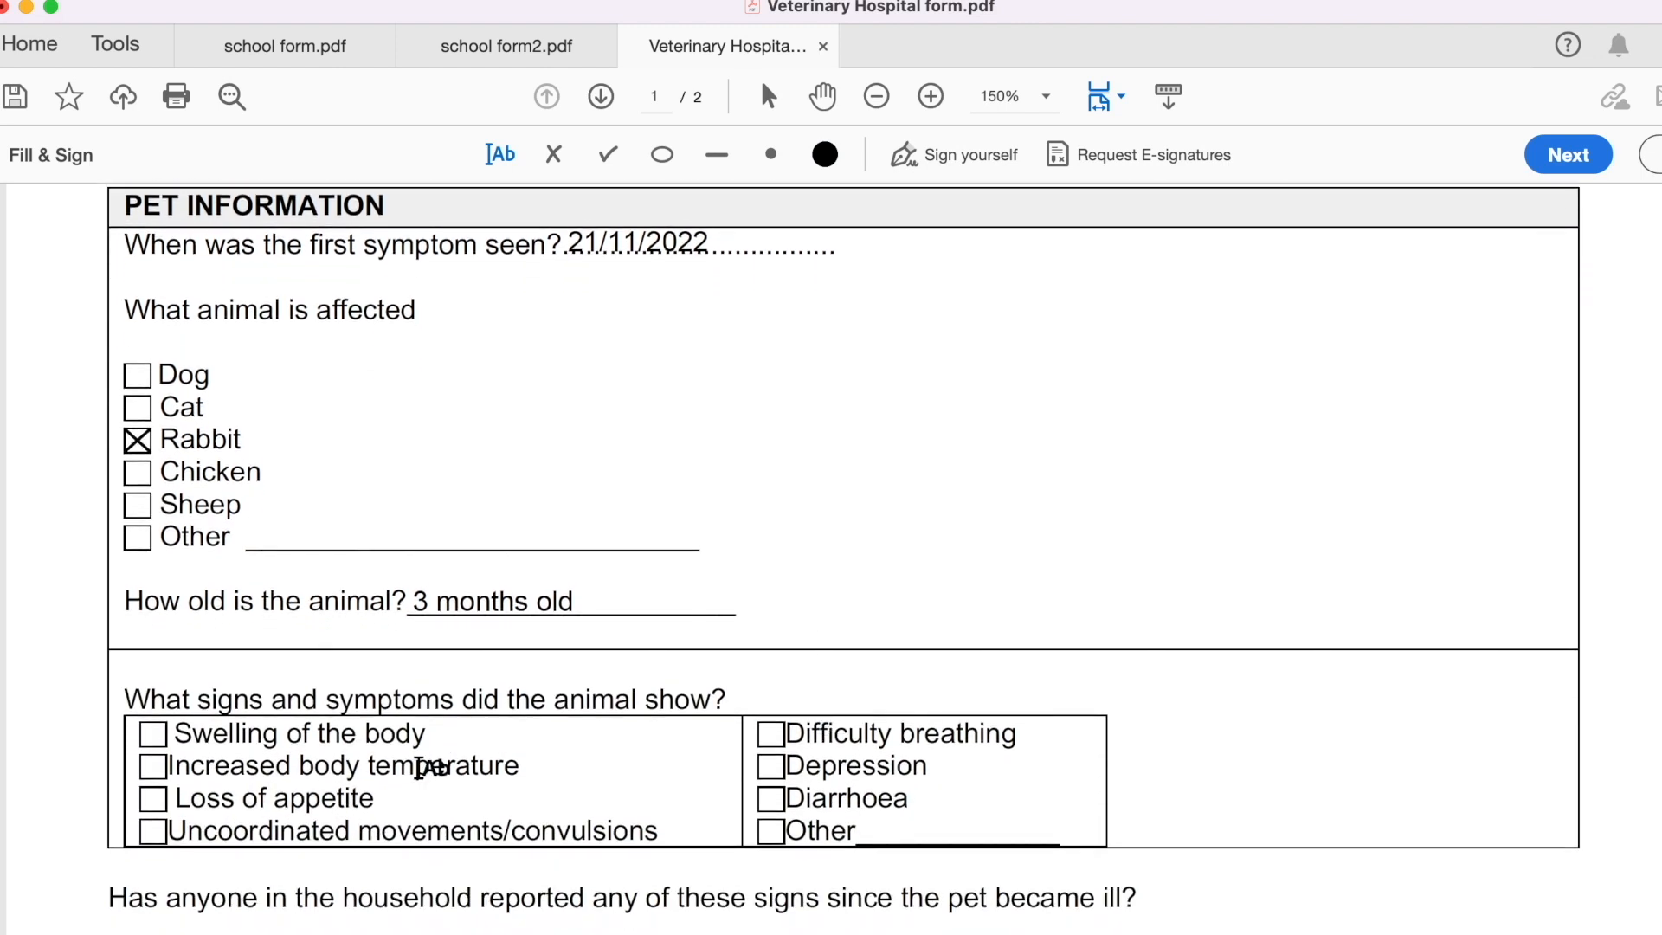
{"action": "left_click", "coordinate": [152, 765]}
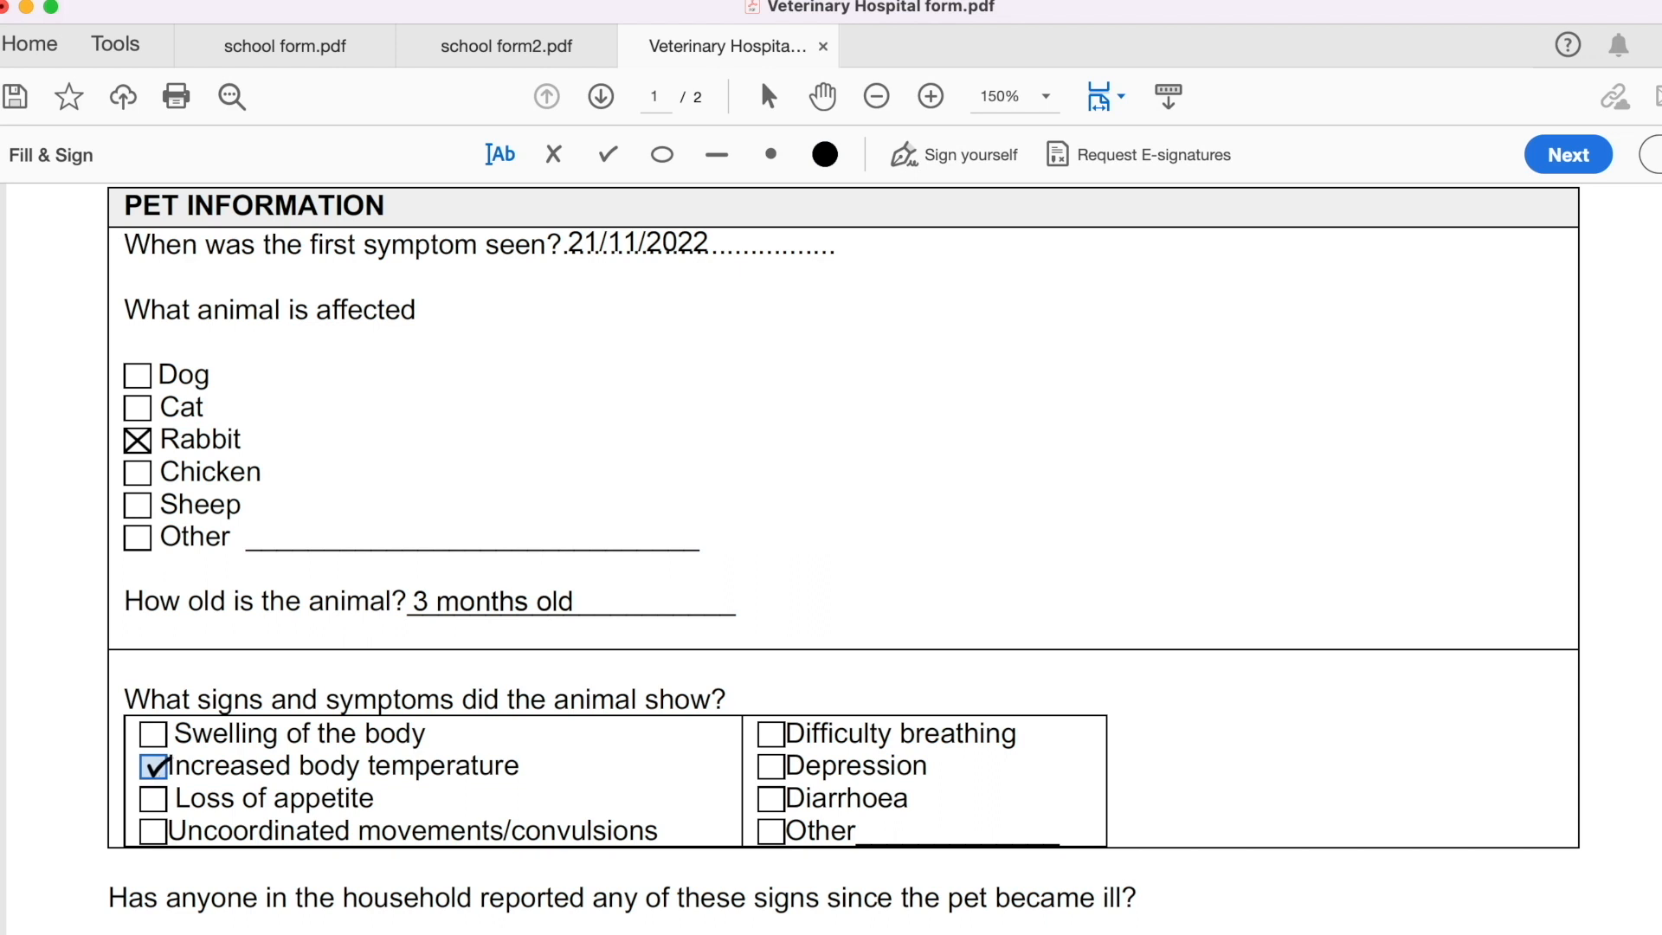
{"action": "left_click", "coordinate": [152, 798]}
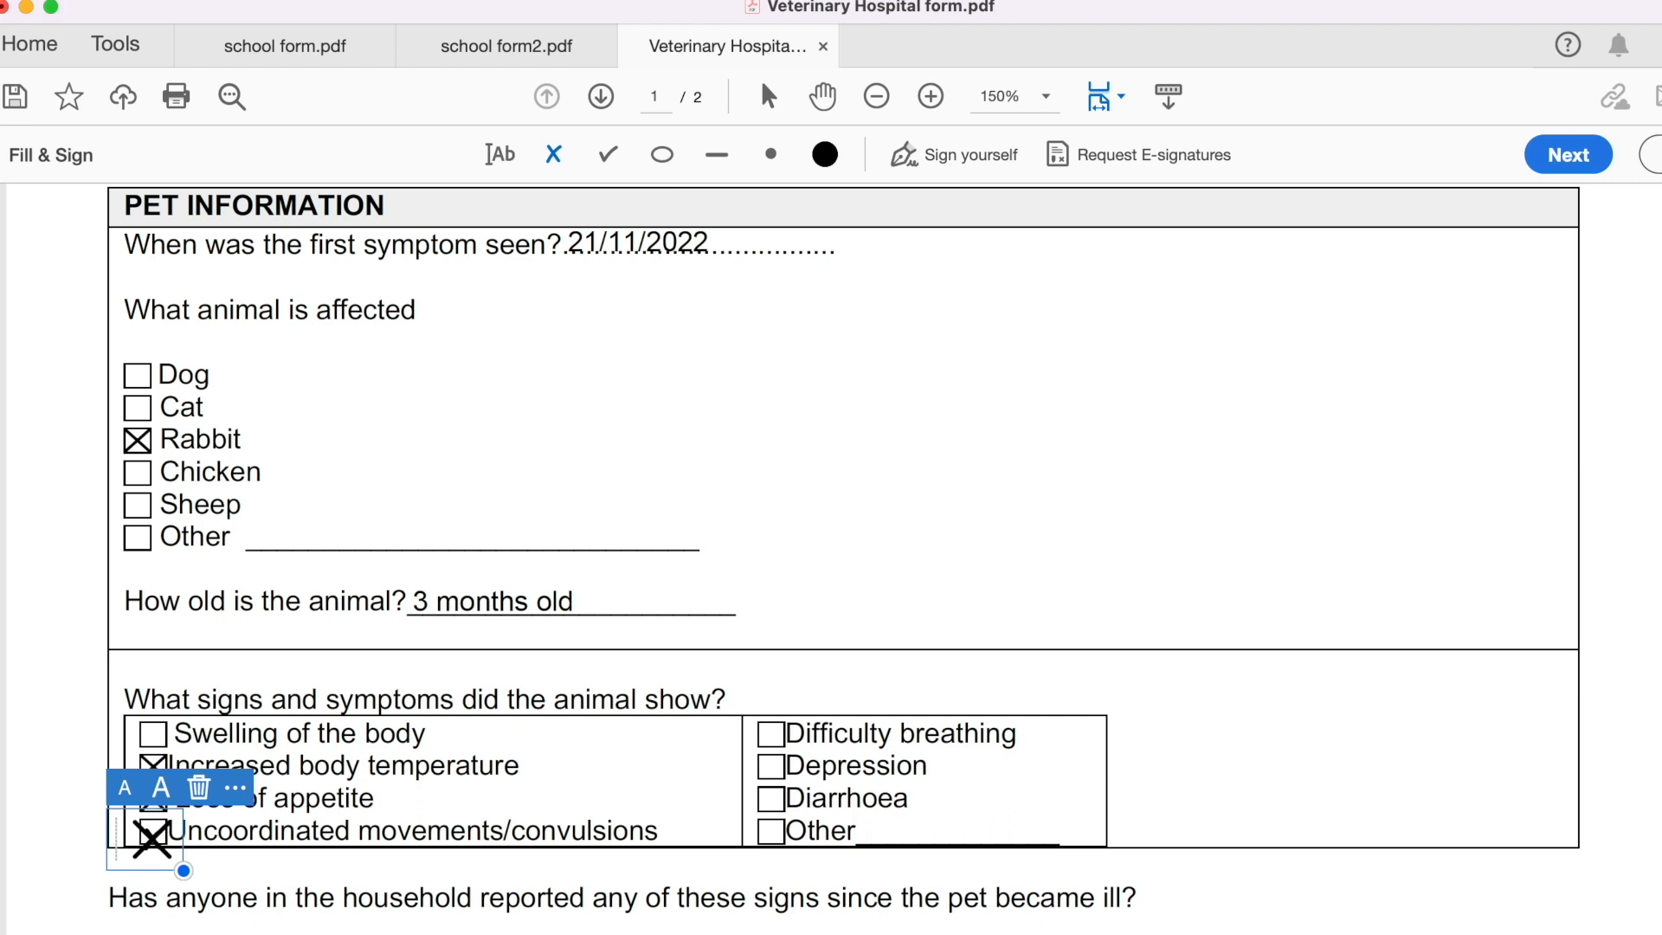
{"action": "left_click", "coordinate": [769, 734]}
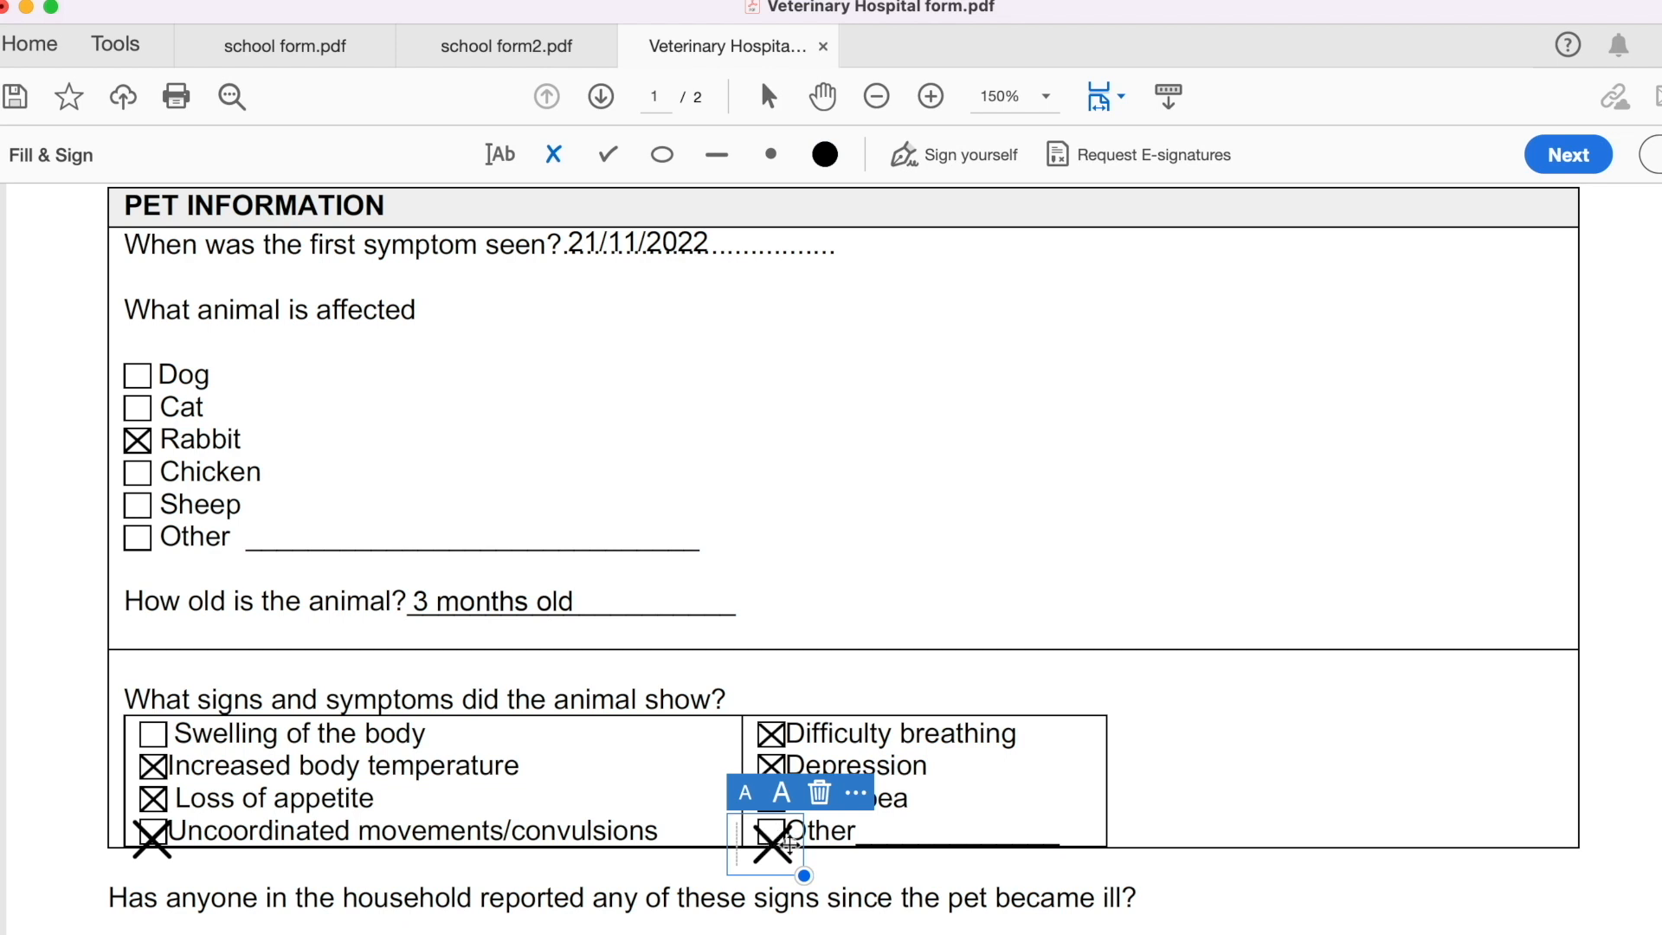
{"action": "mouse_move", "coordinate": [834, 801]}
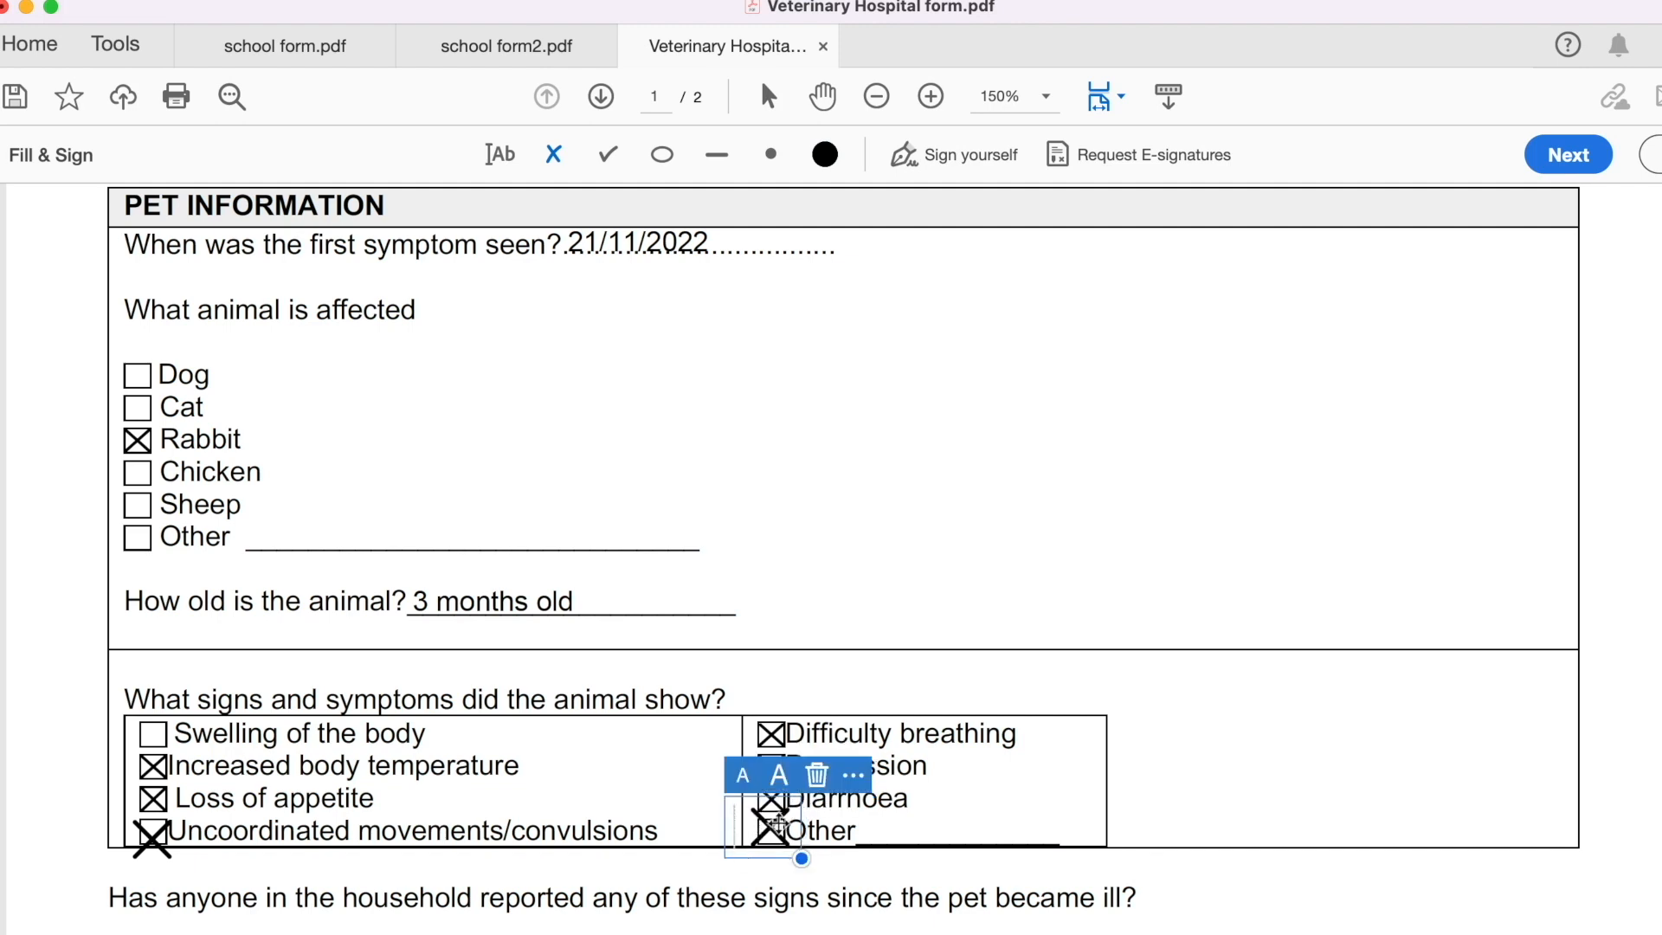
Mark the Yes circle beside Diarrhea in the household symptoms table with a dot.
{"action": "scroll", "scroll_direction": "down", "scroll_amount": 3}
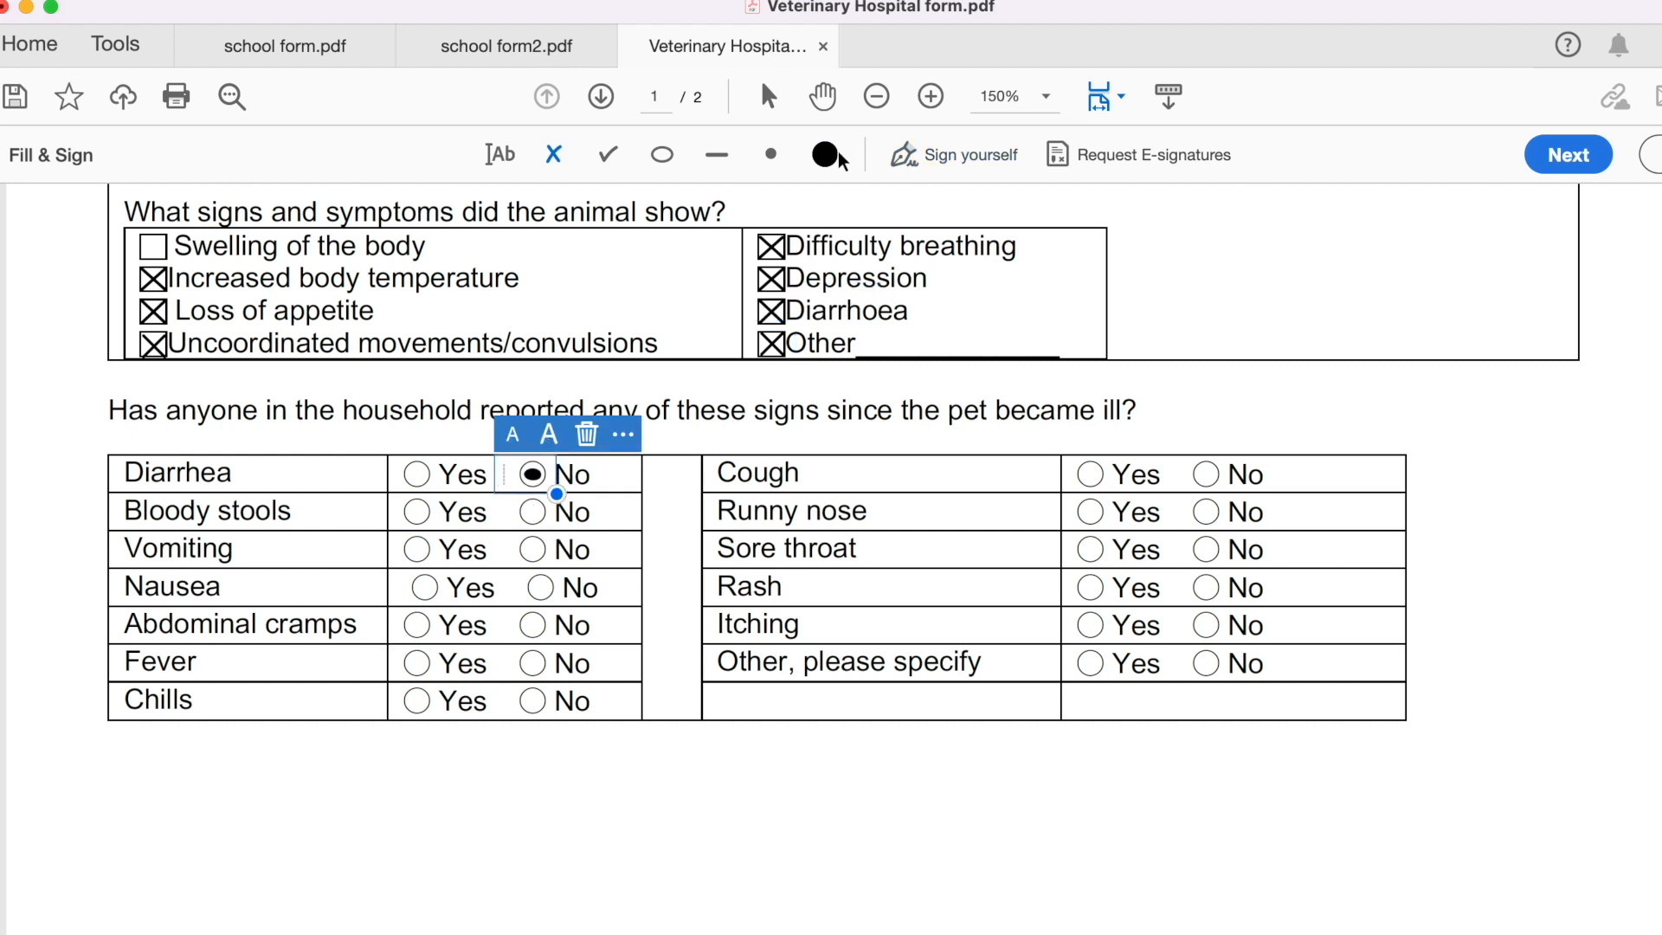
{"action": "left_click", "coordinate": [585, 435]}
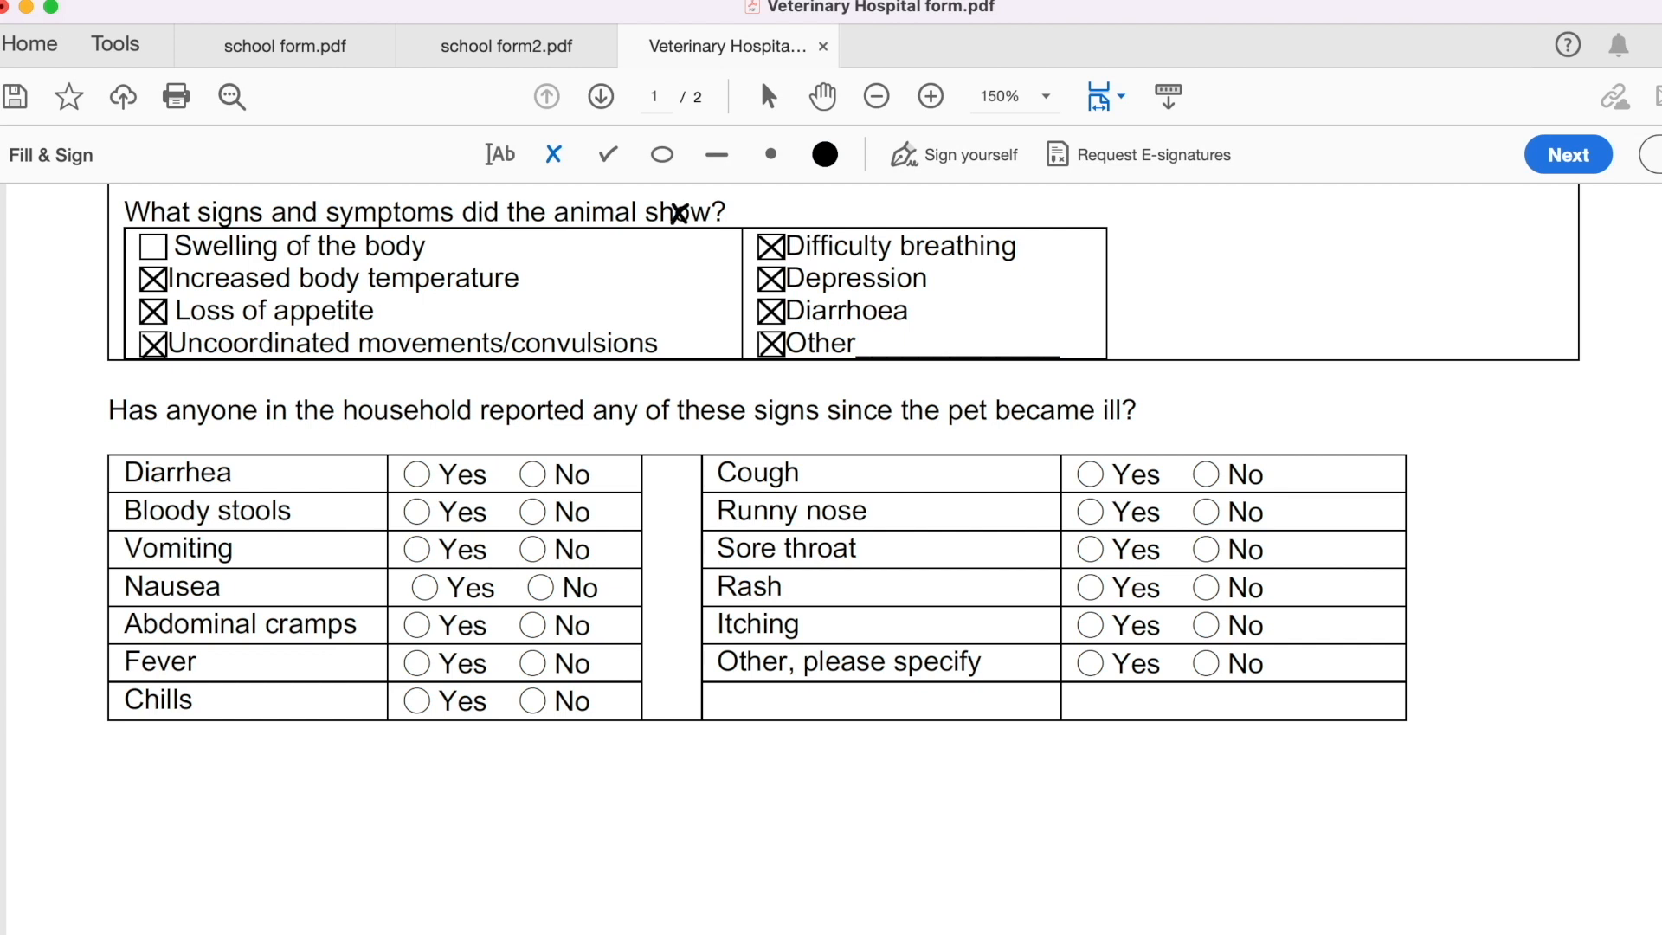
{"action": "mouse_move", "coordinate": [606, 154]}
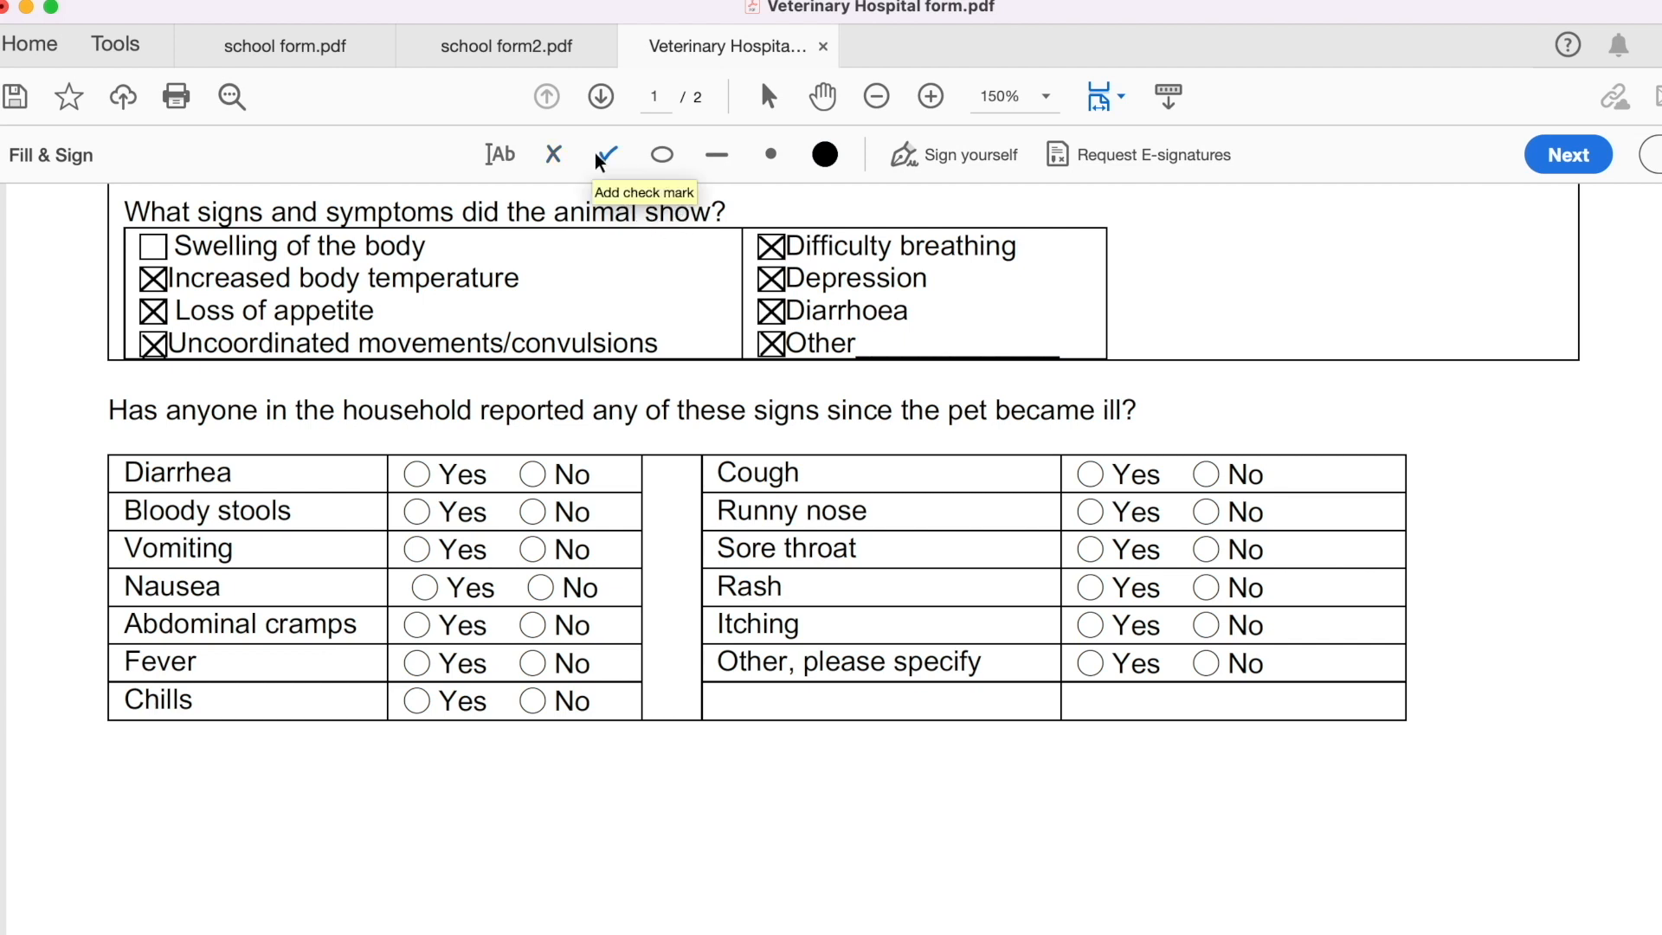
{"action": "left_click", "coordinate": [414, 472]}
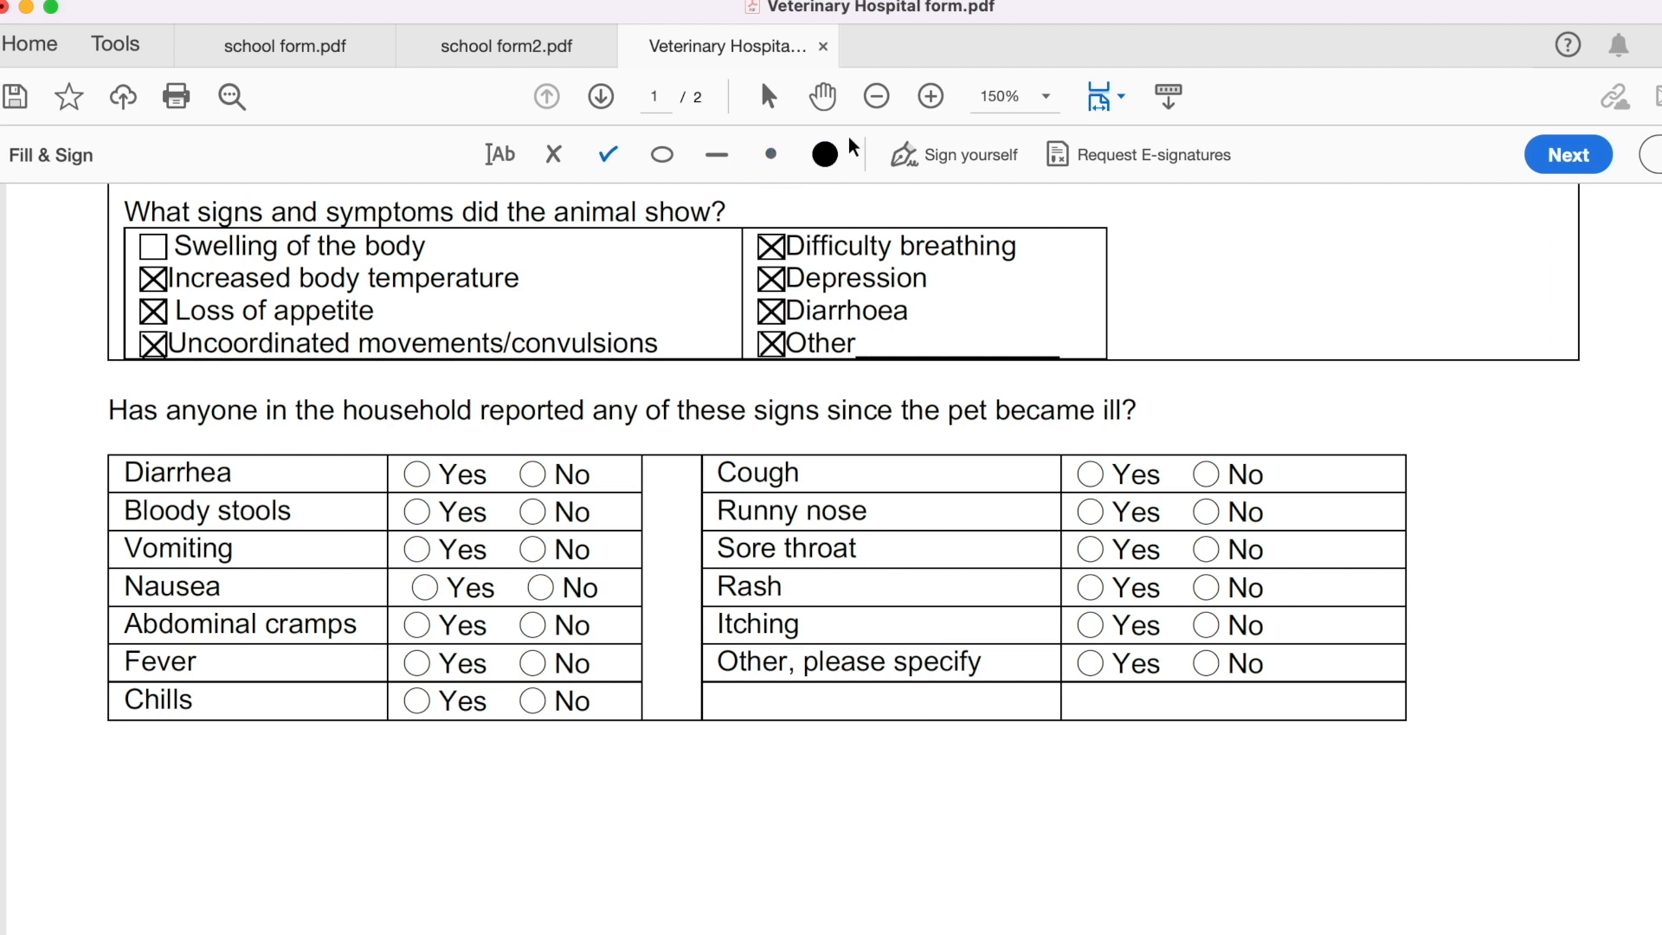
{"action": "mouse_move", "coordinate": [770, 154]}
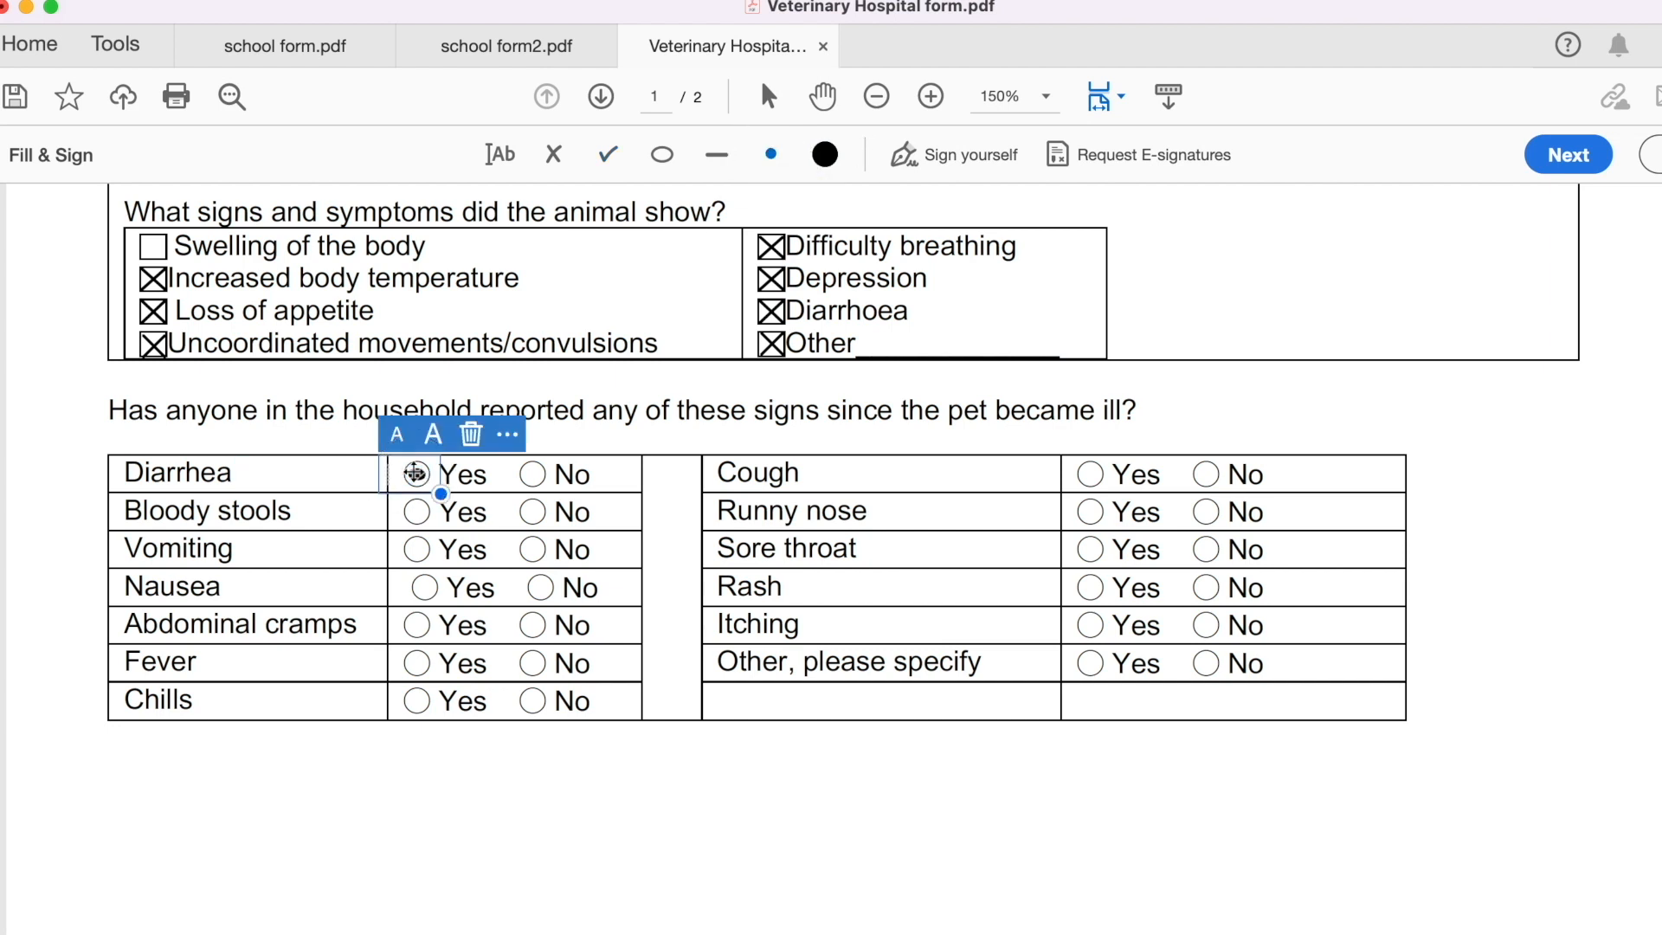
{"action": "left_click", "coordinate": [415, 475]}
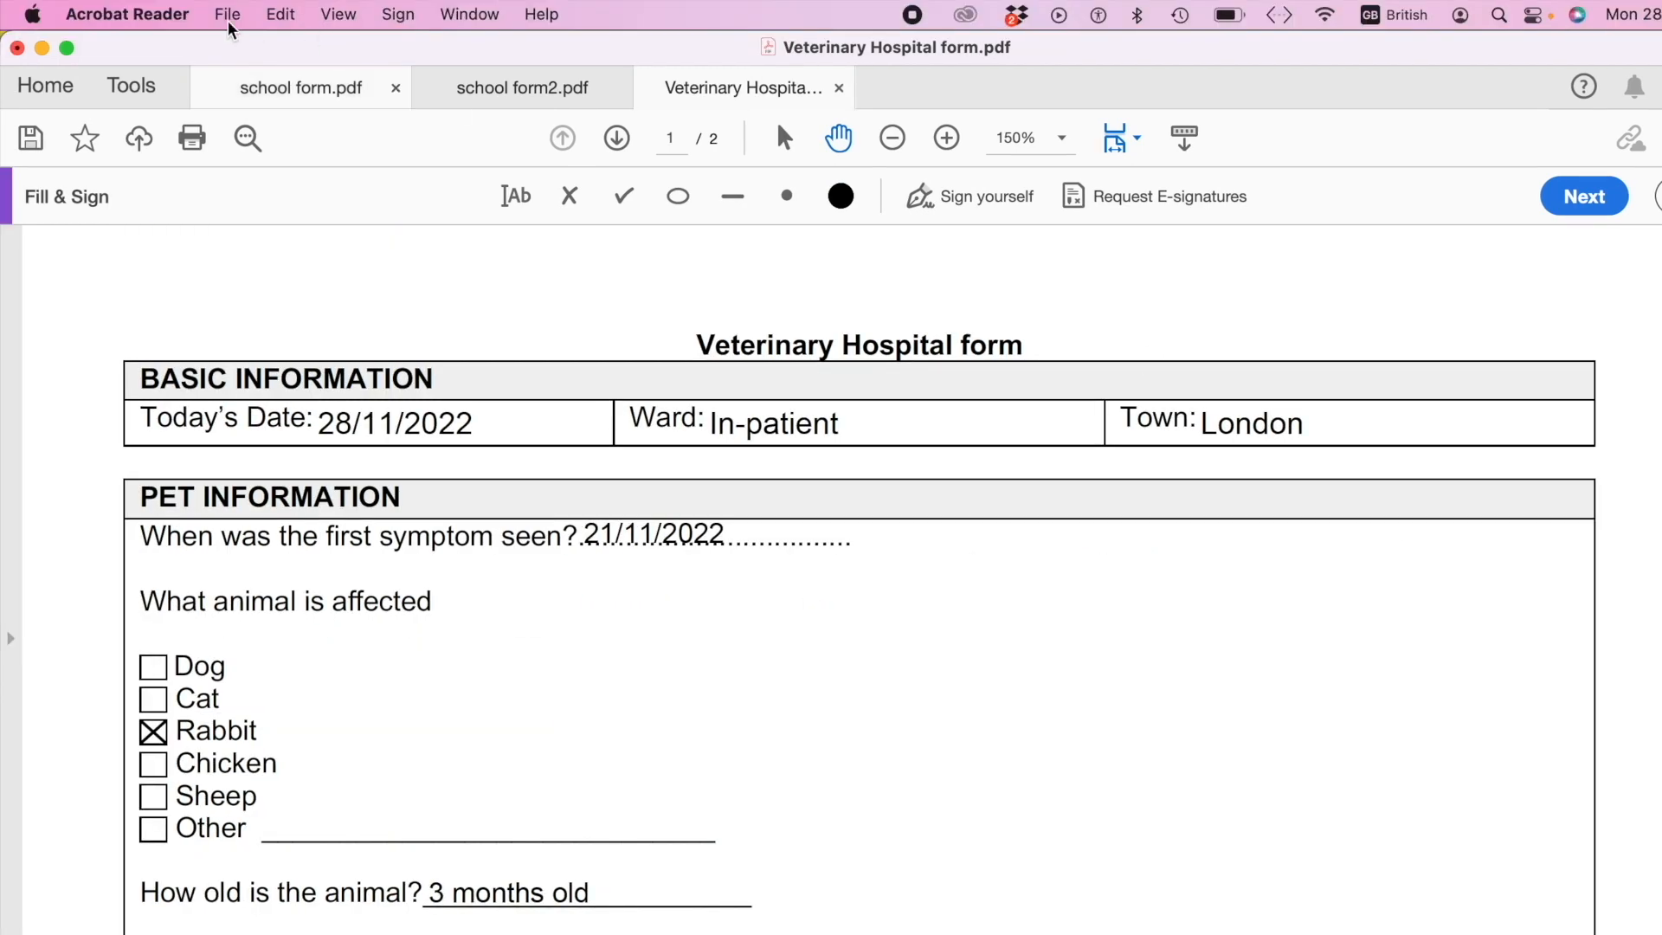
Show the File menu commands ready for Save As.
{"action": "left_click", "coordinate": [227, 14]}
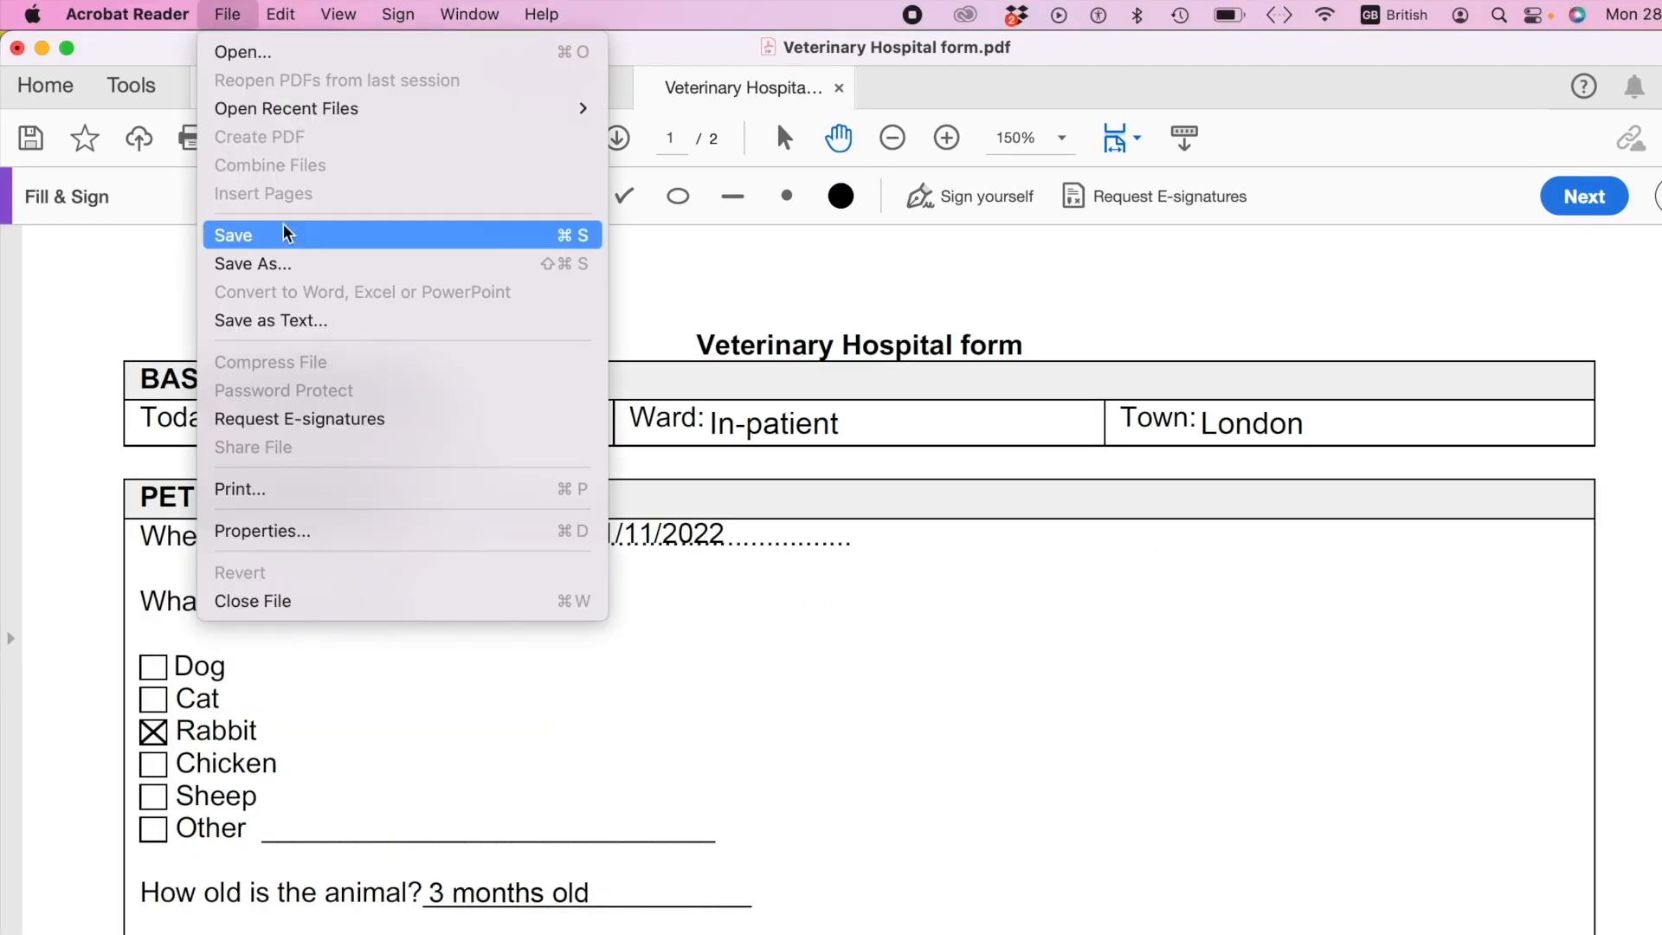
{"action": "mouse_move", "coordinate": [259, 263]}
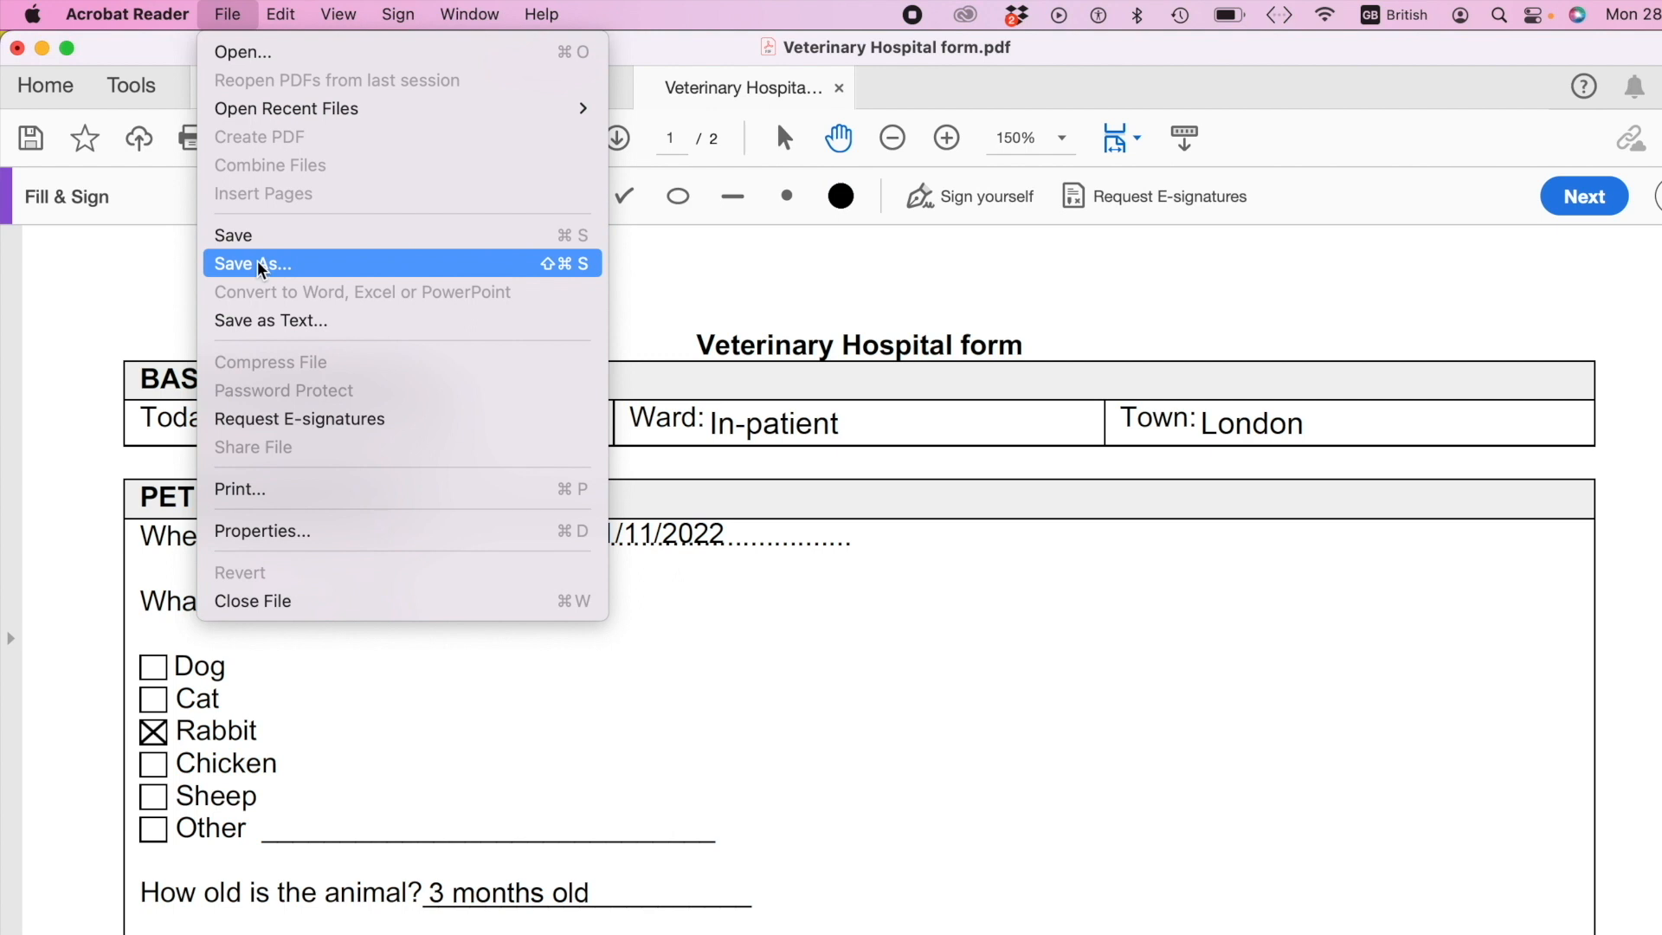